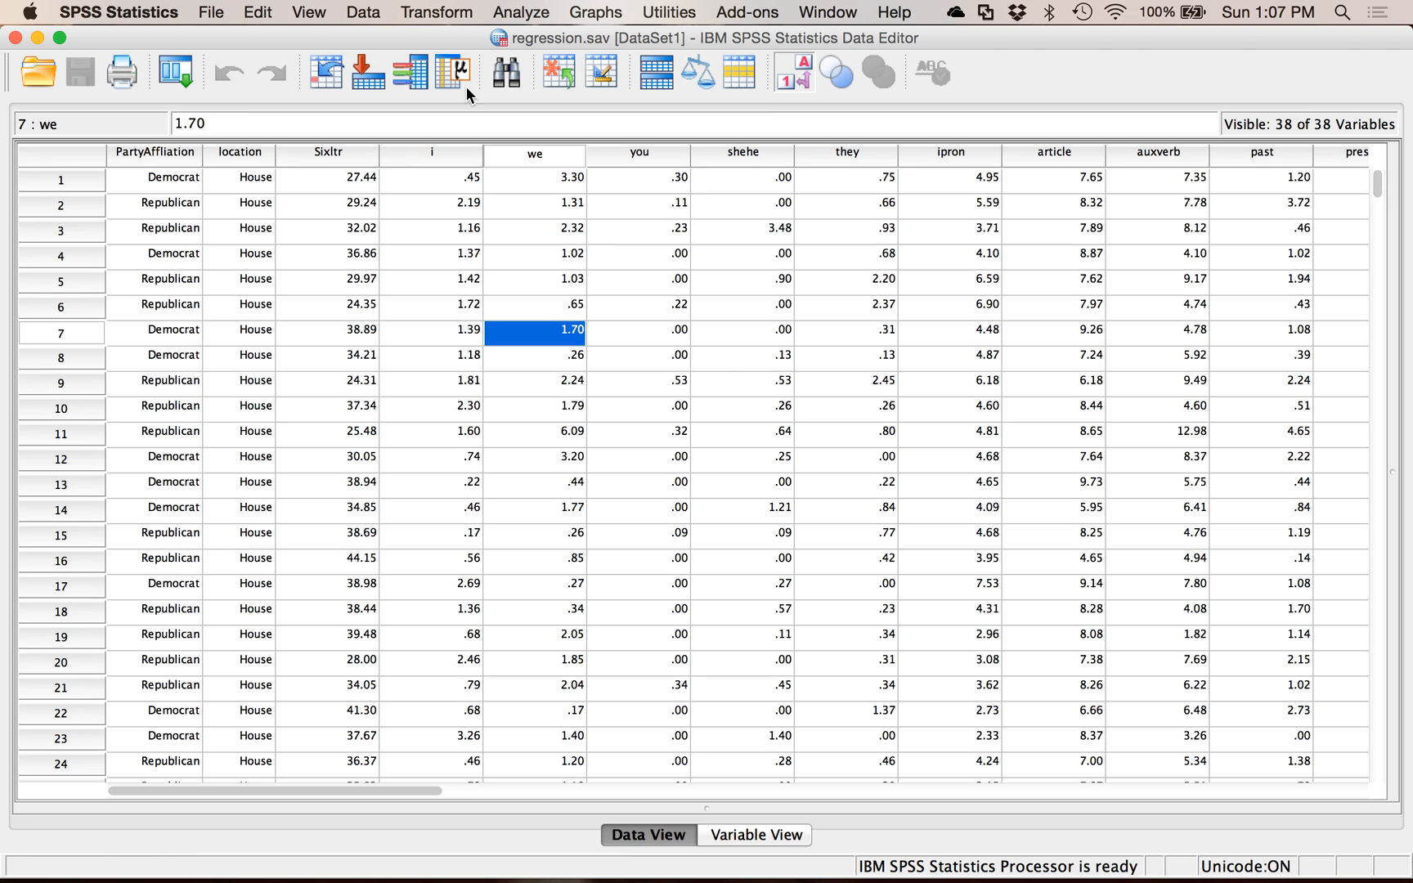
{"action": "mouse_move", "coordinate": [410, 72]}
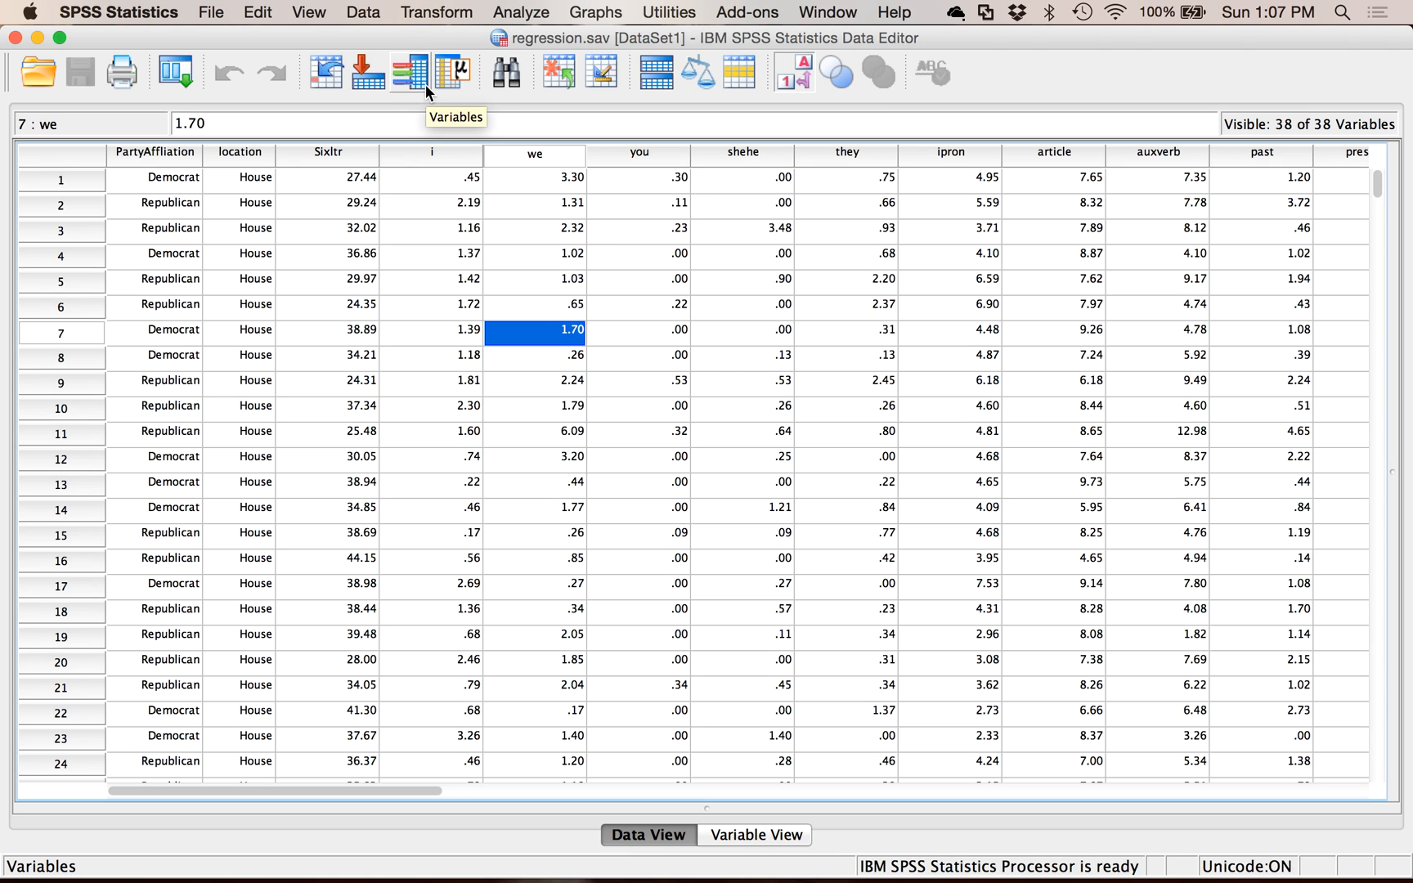
{"action": "mouse_move", "coordinate": [399, 205]}
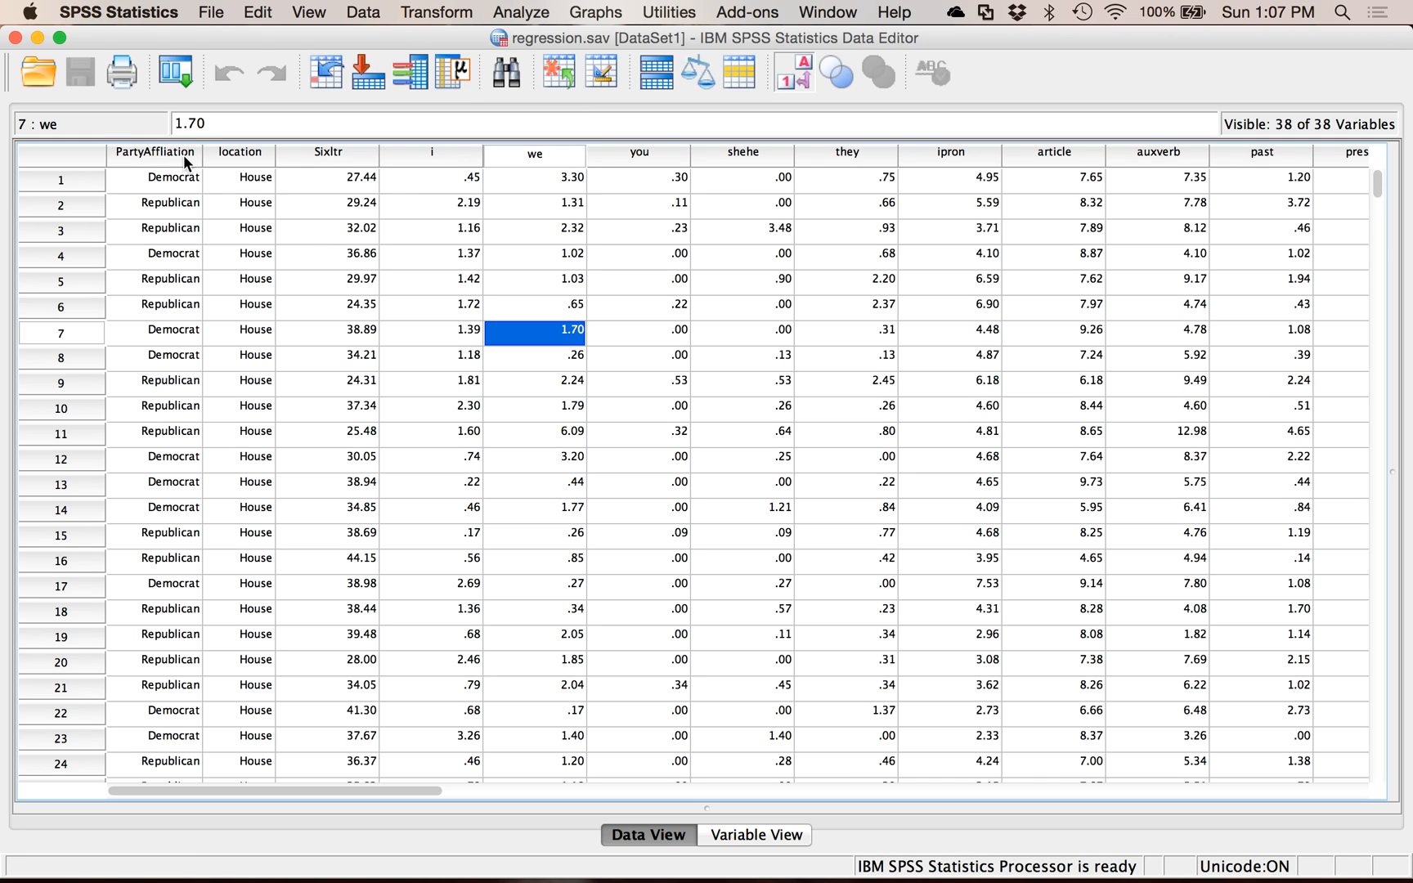
- Review the PartyAffliation and location columns in the data editor
{"action": "left_click", "coordinate": [154, 152]}
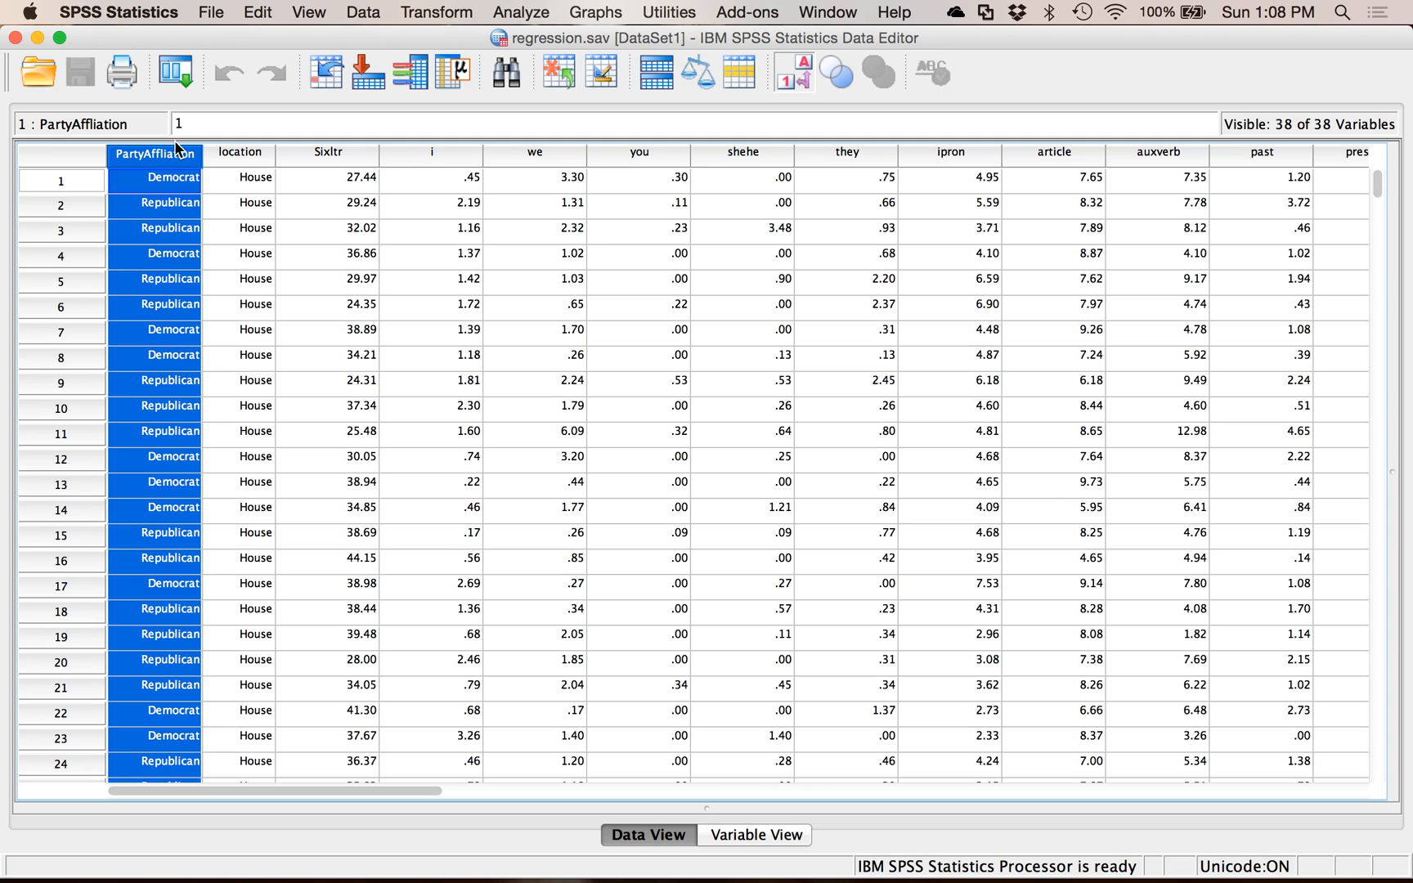
{"action": "left_click", "coordinate": [239, 178]}
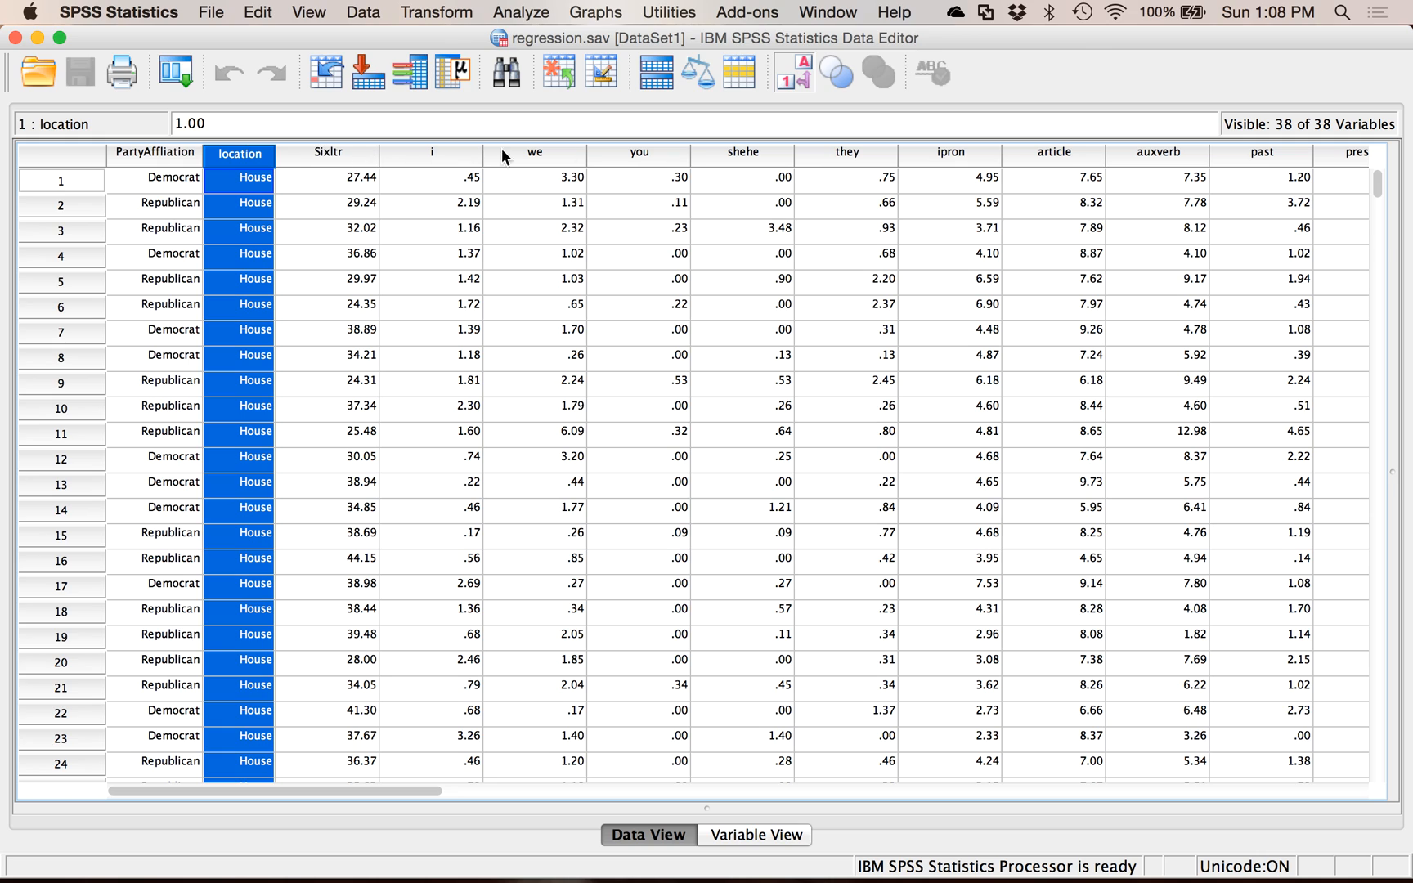
{"action": "mouse_move", "coordinate": [417, 191]}
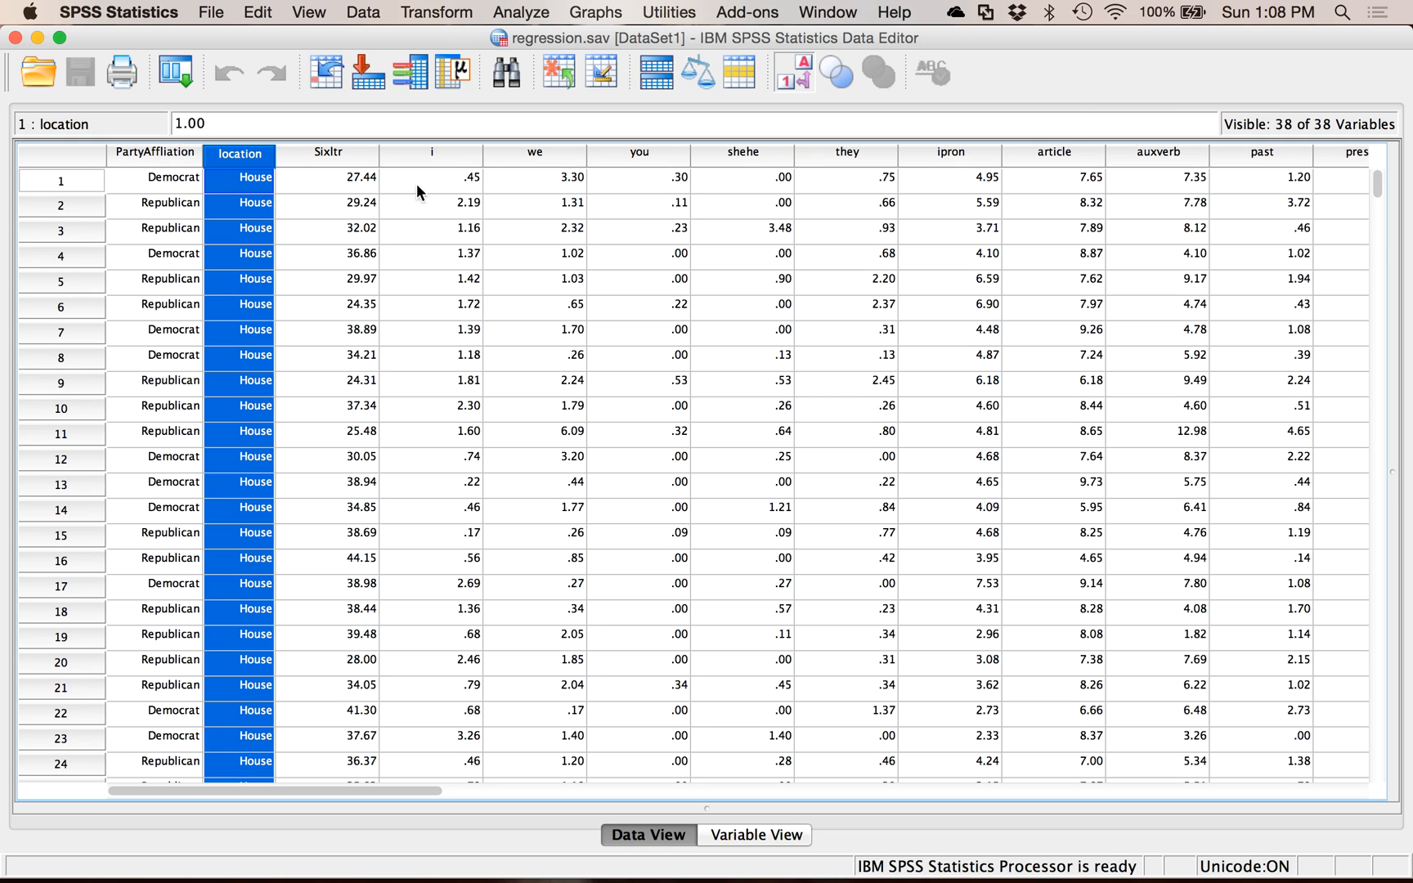
{"action": "mouse_move", "coordinate": [896, 199]}
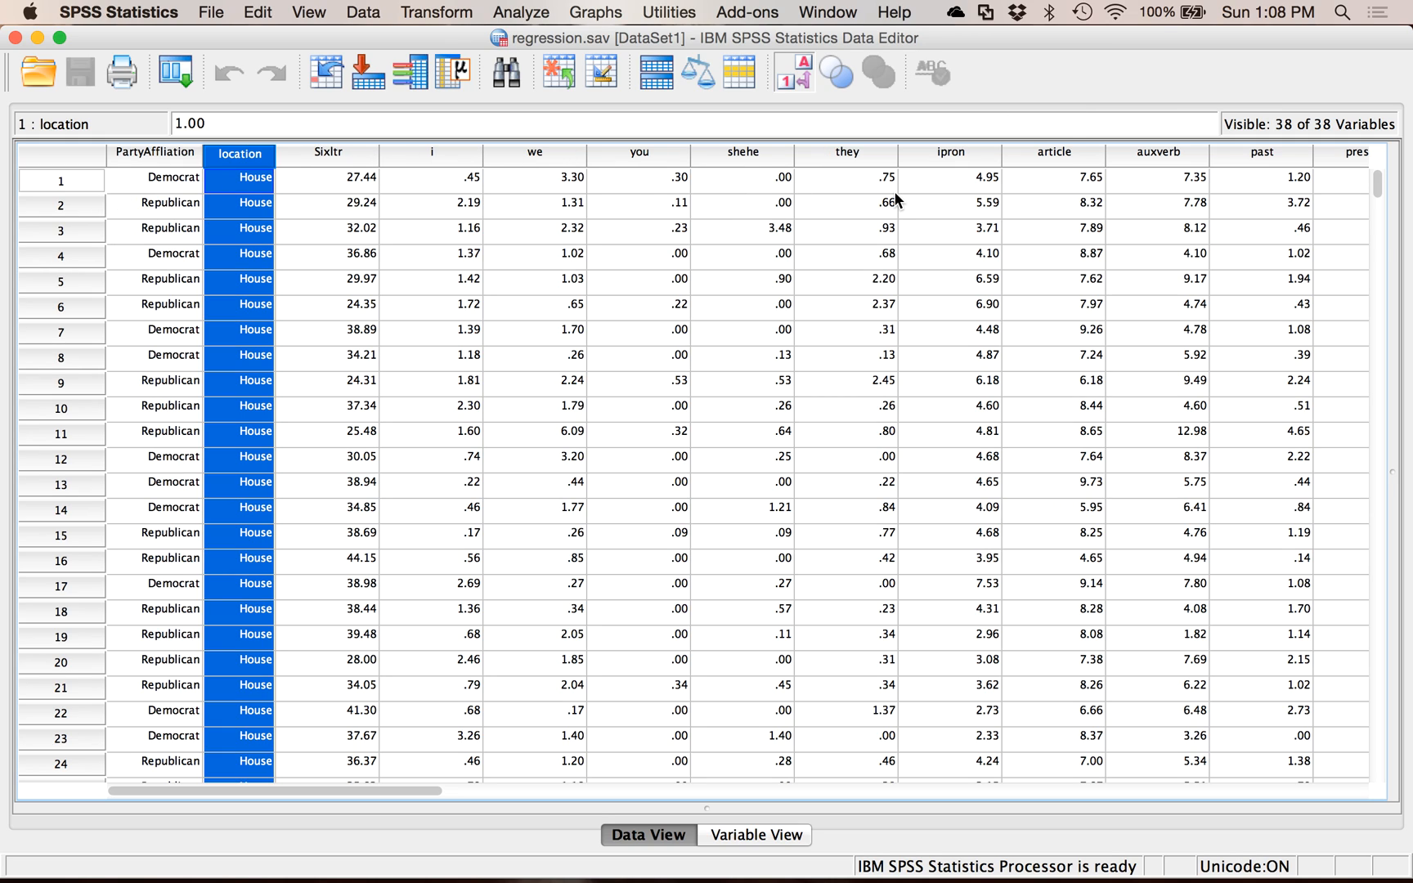
{"action": "mouse_move", "coordinate": [883, 206]}
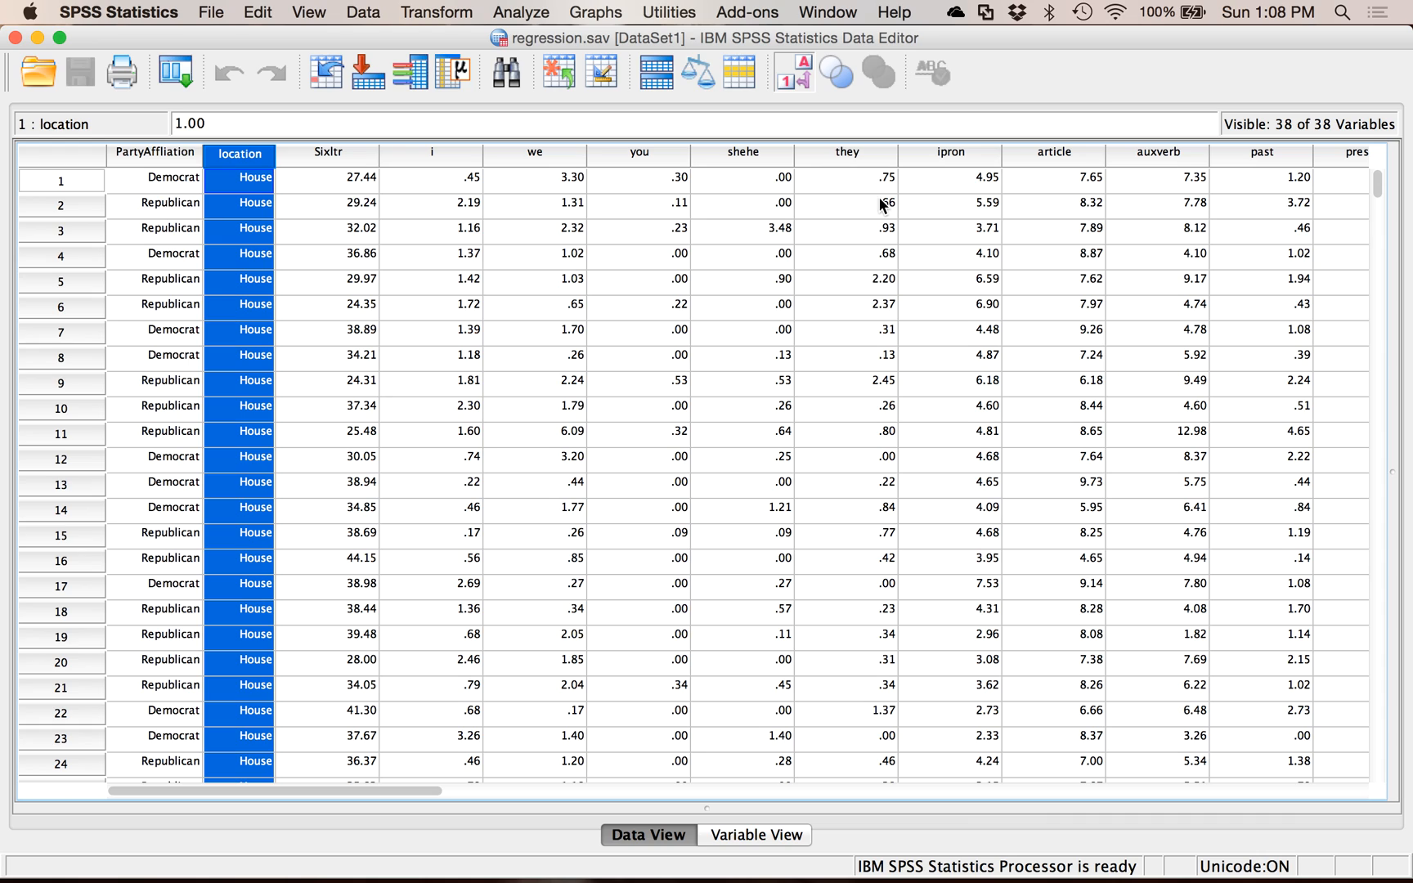
{"action": "mouse_move", "coordinate": [756, 253]}
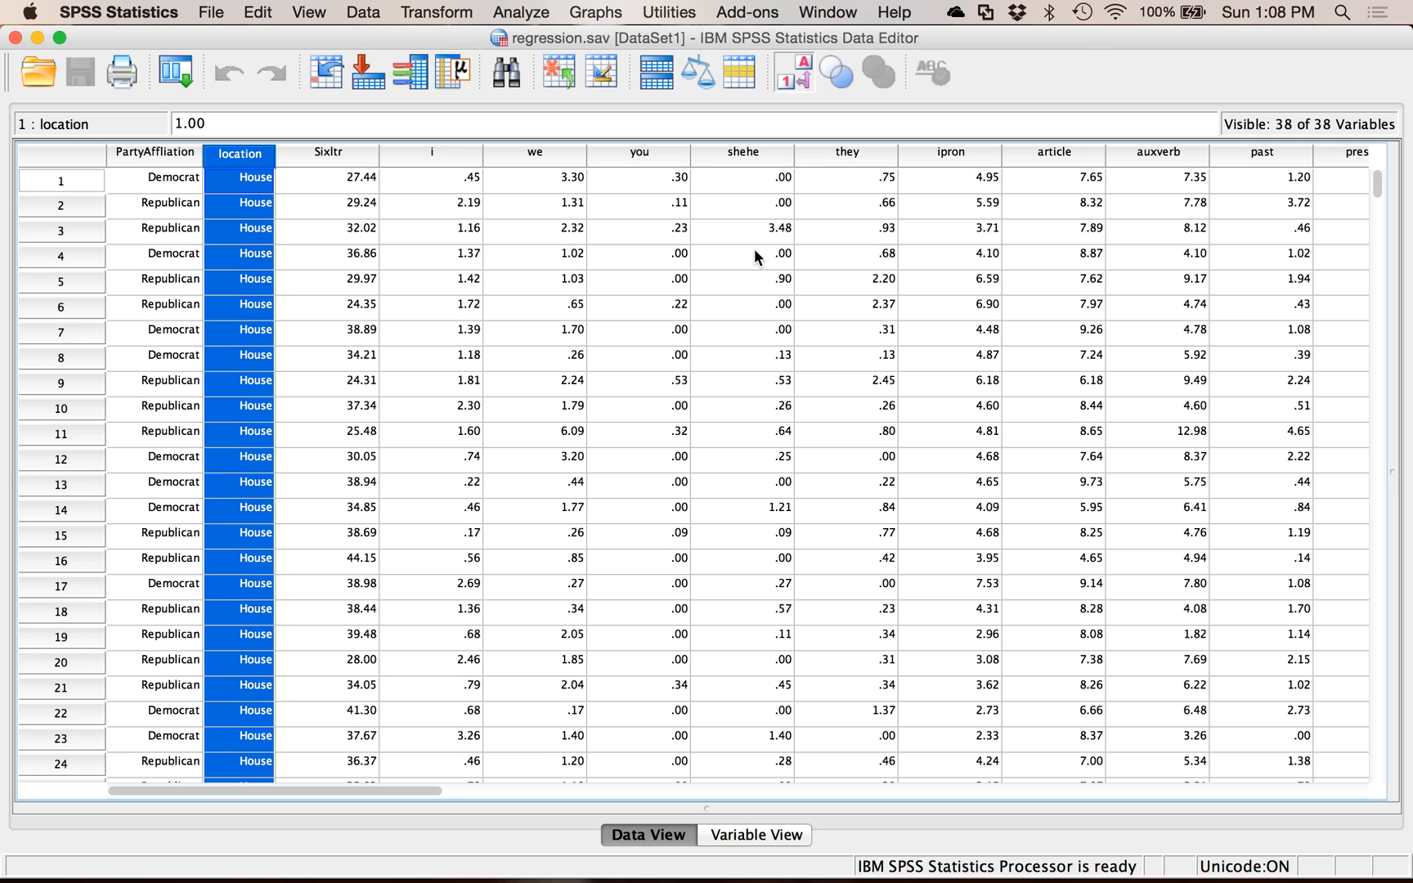
{"action": "mouse_move", "coordinate": [576, 6]}
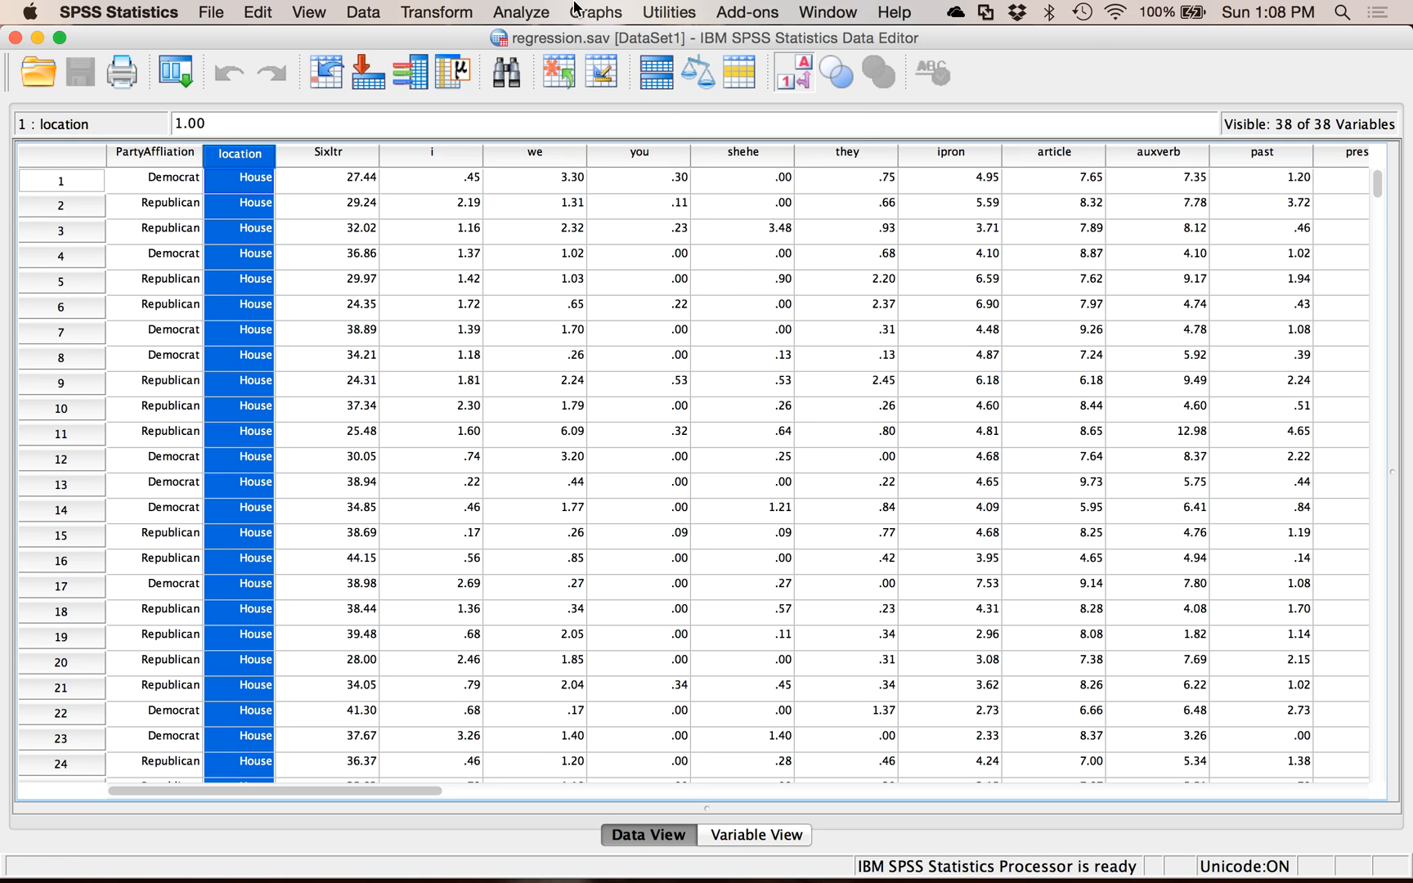
- Start Chart Builder, reset it, and choose the Bar gallery for a simple bar chart
{"action": "left_click", "coordinate": [596, 11]}
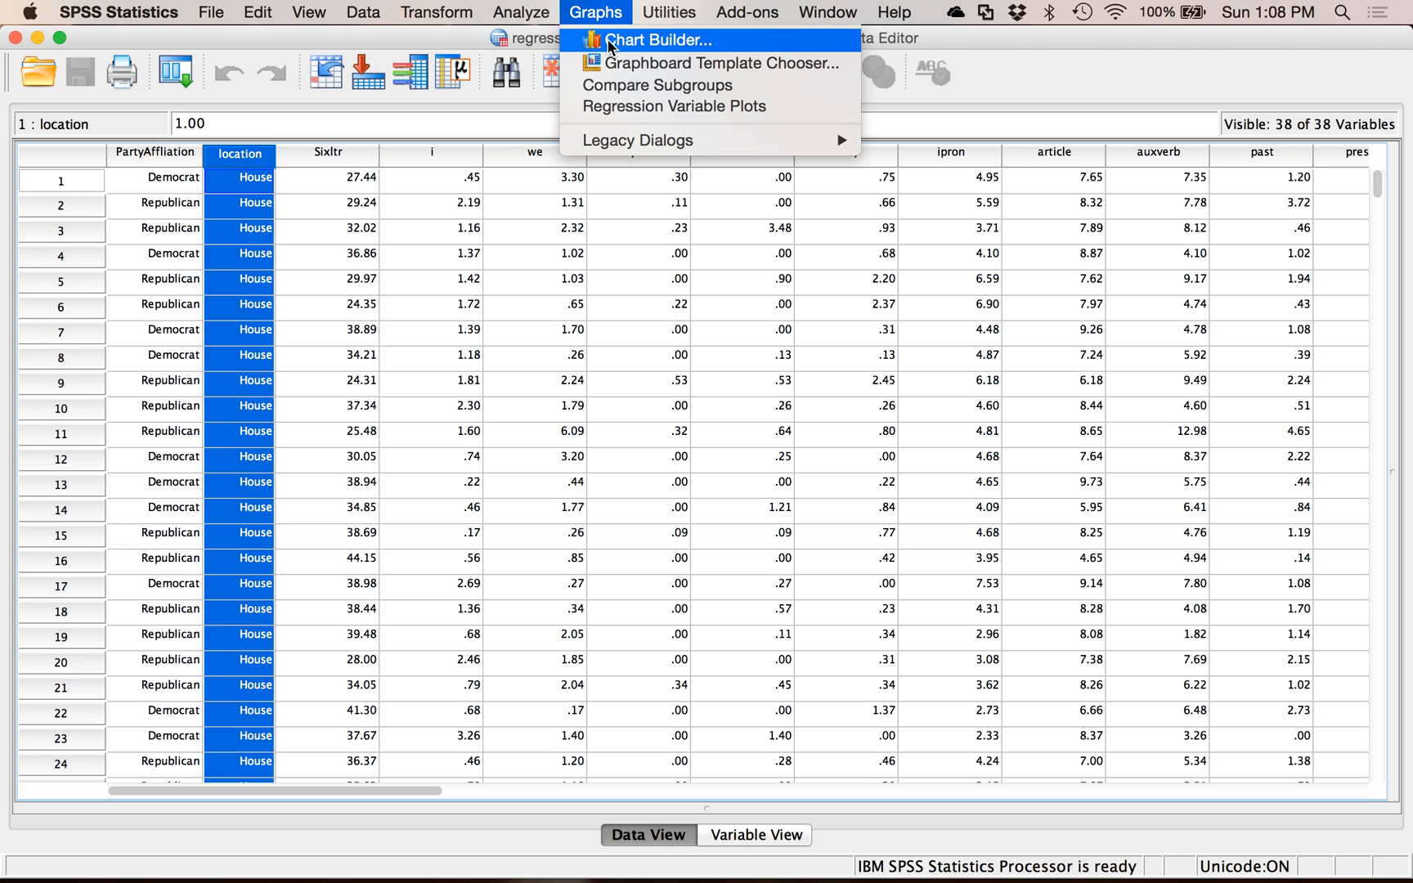
{"action": "left_click", "coordinate": [659, 39]}
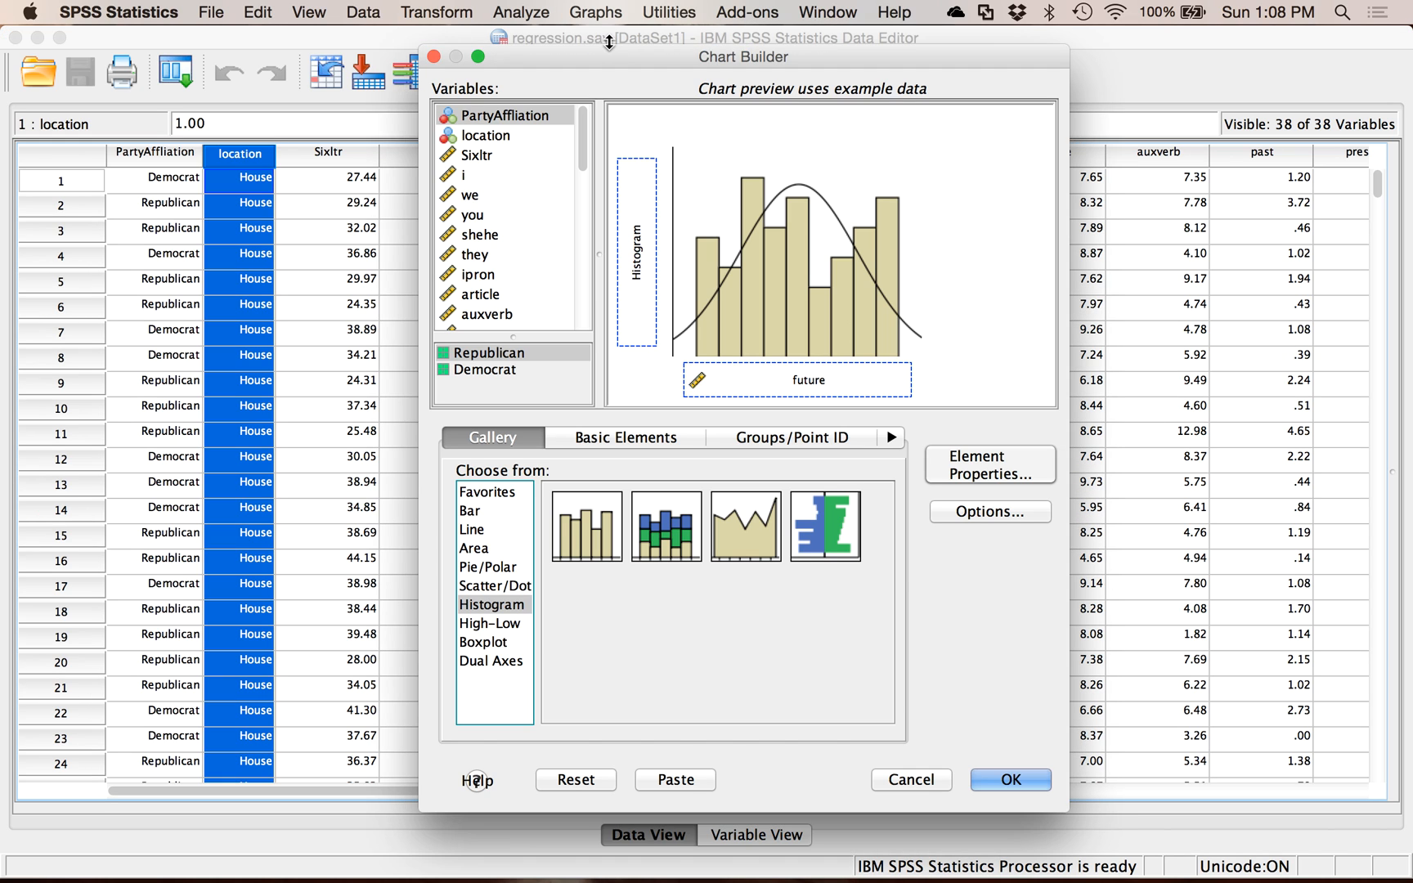
{"action": "left_click", "coordinate": [988, 465]}
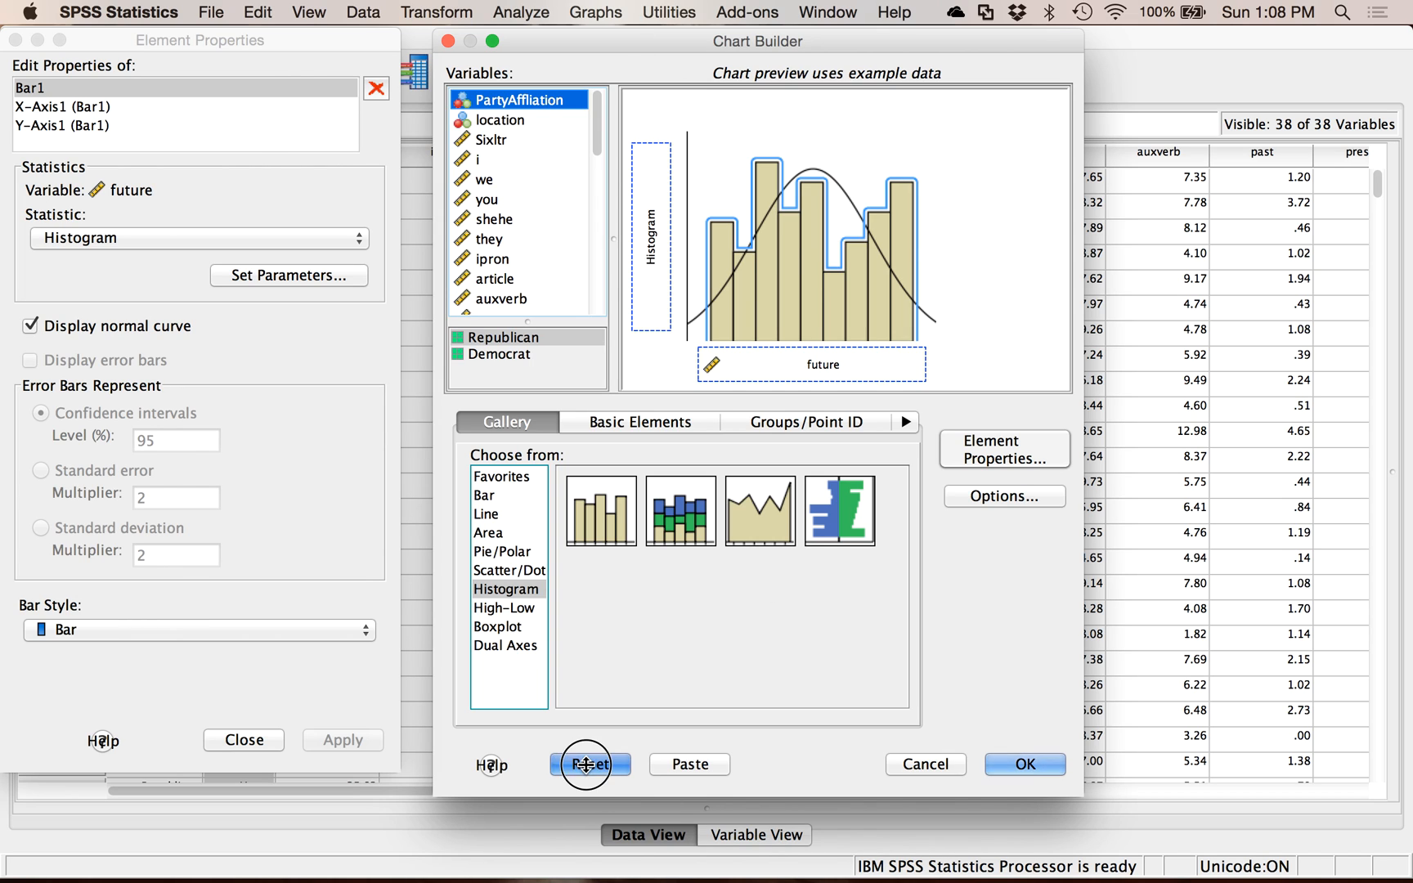
{"action": "left_click", "coordinate": [589, 764]}
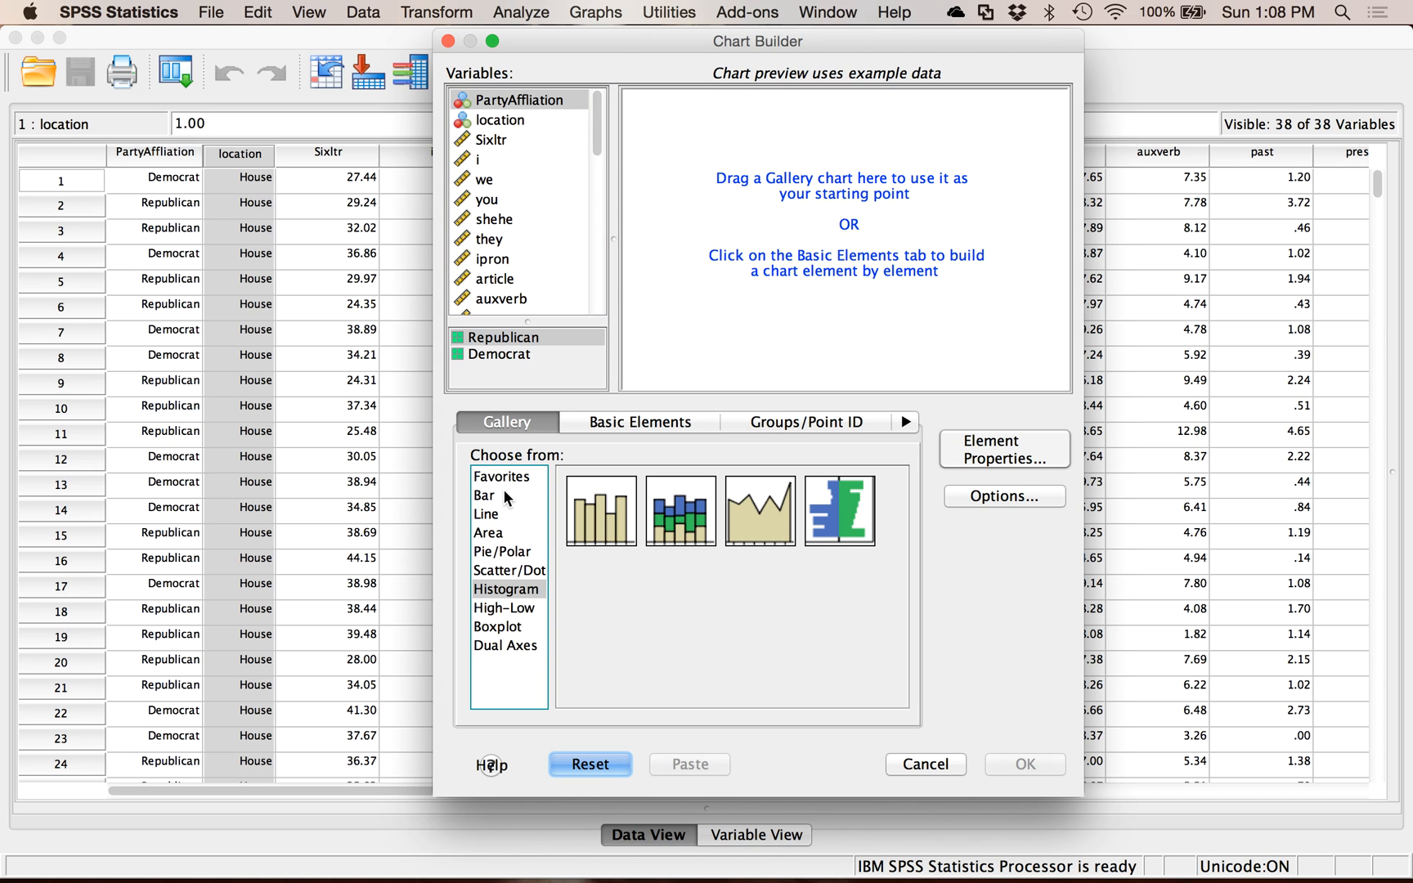
{"action": "left_click", "coordinate": [484, 496]}
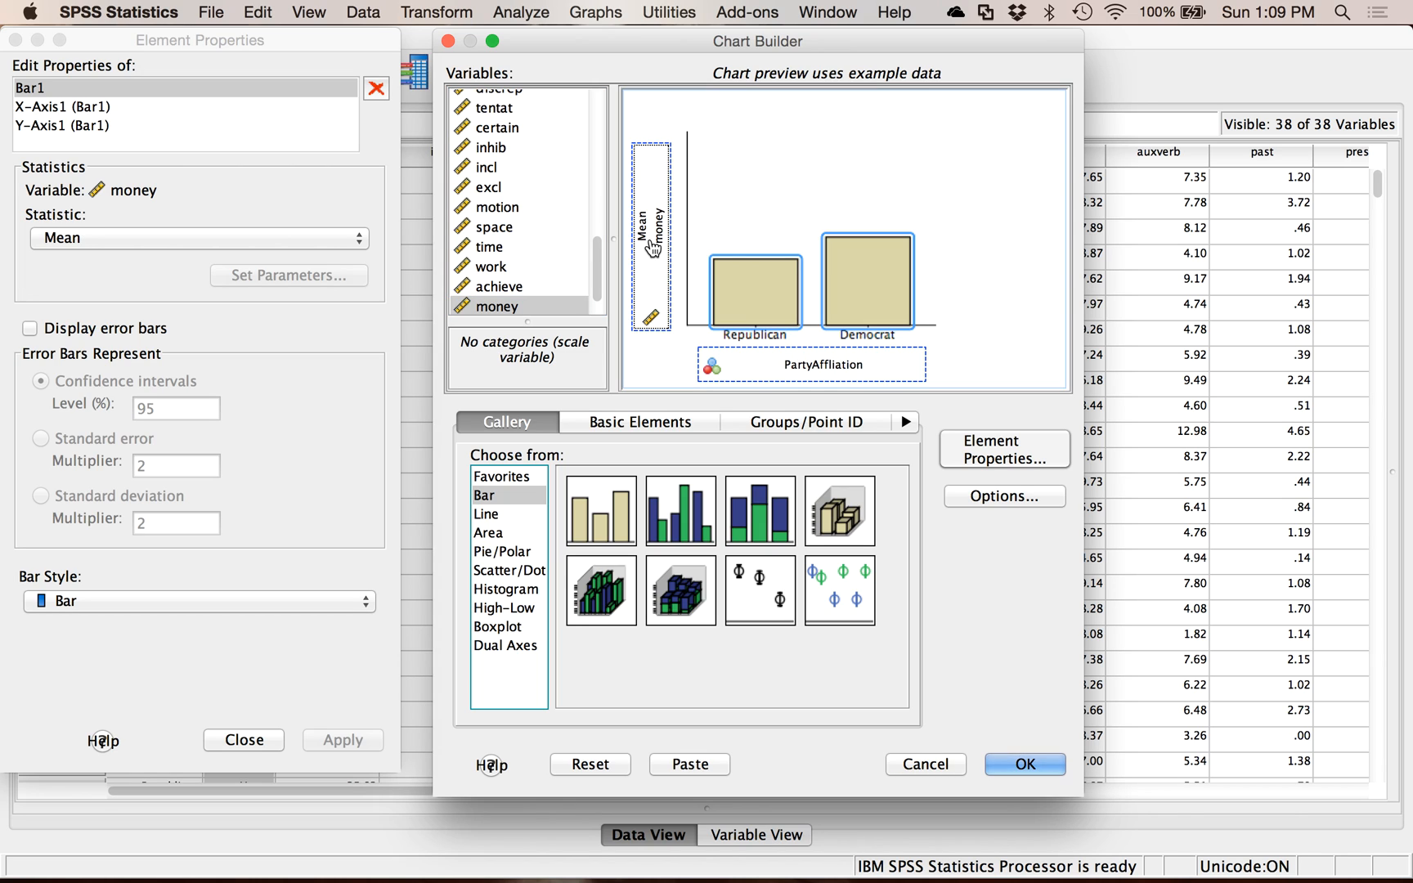
{"action": "mouse_move", "coordinate": [657, 239]}
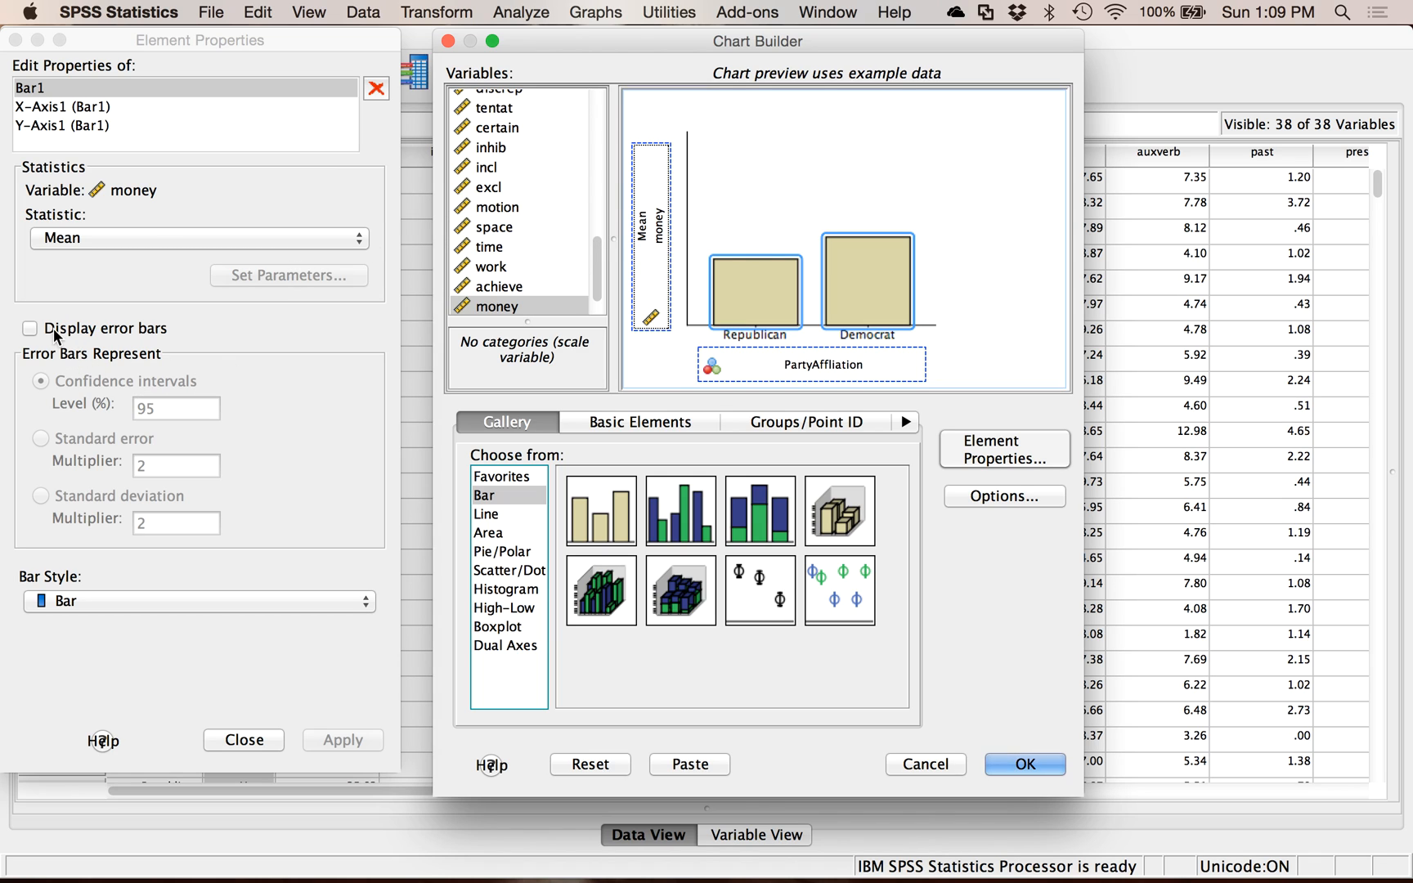
- Turn on 95% confidence-interval error bars for the bars and apply them
{"action": "left_click", "coordinate": [29, 329]}
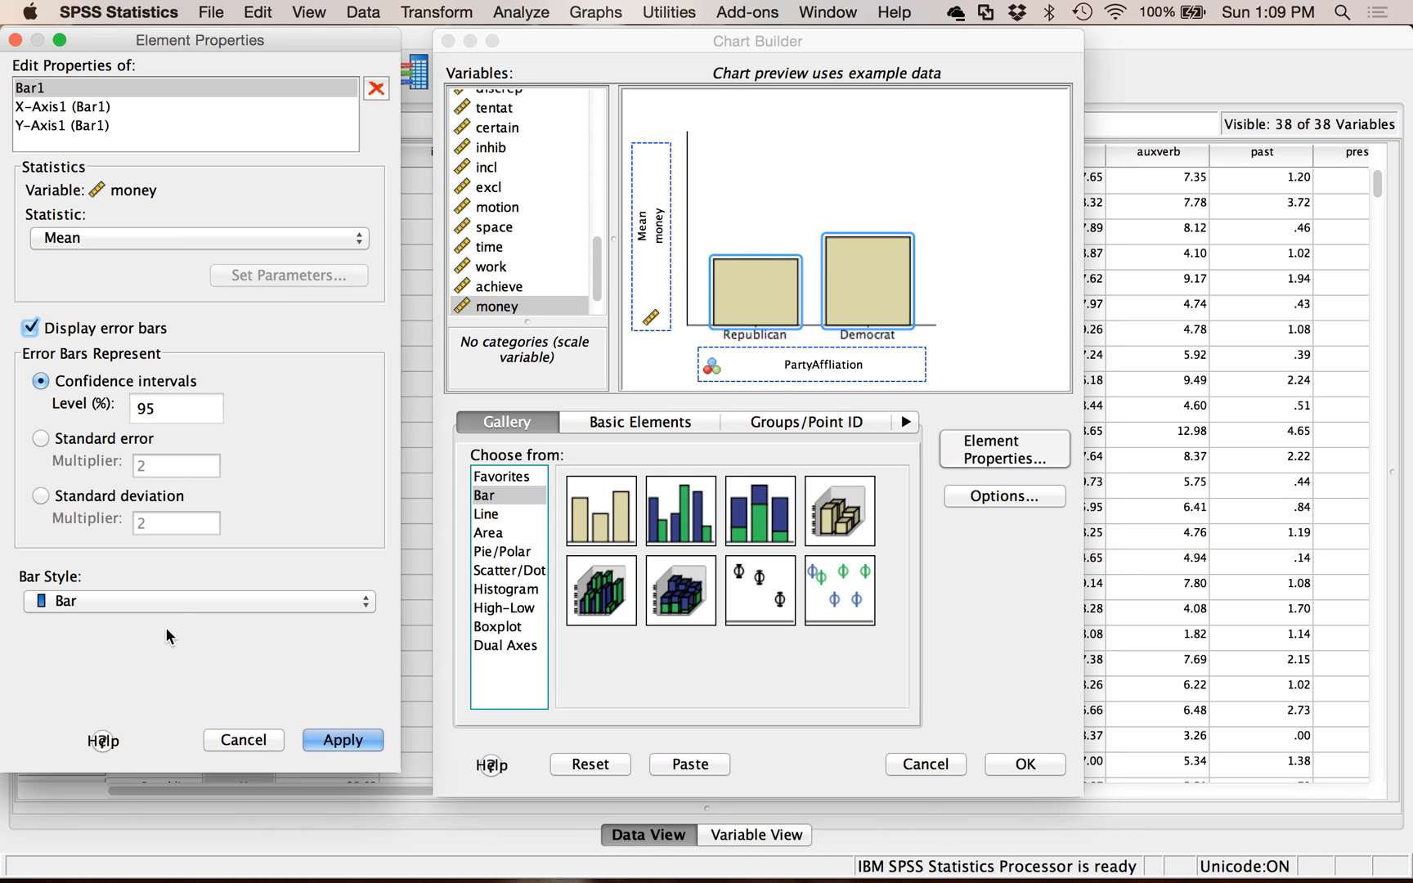
{"action": "left_click", "coordinate": [340, 739]}
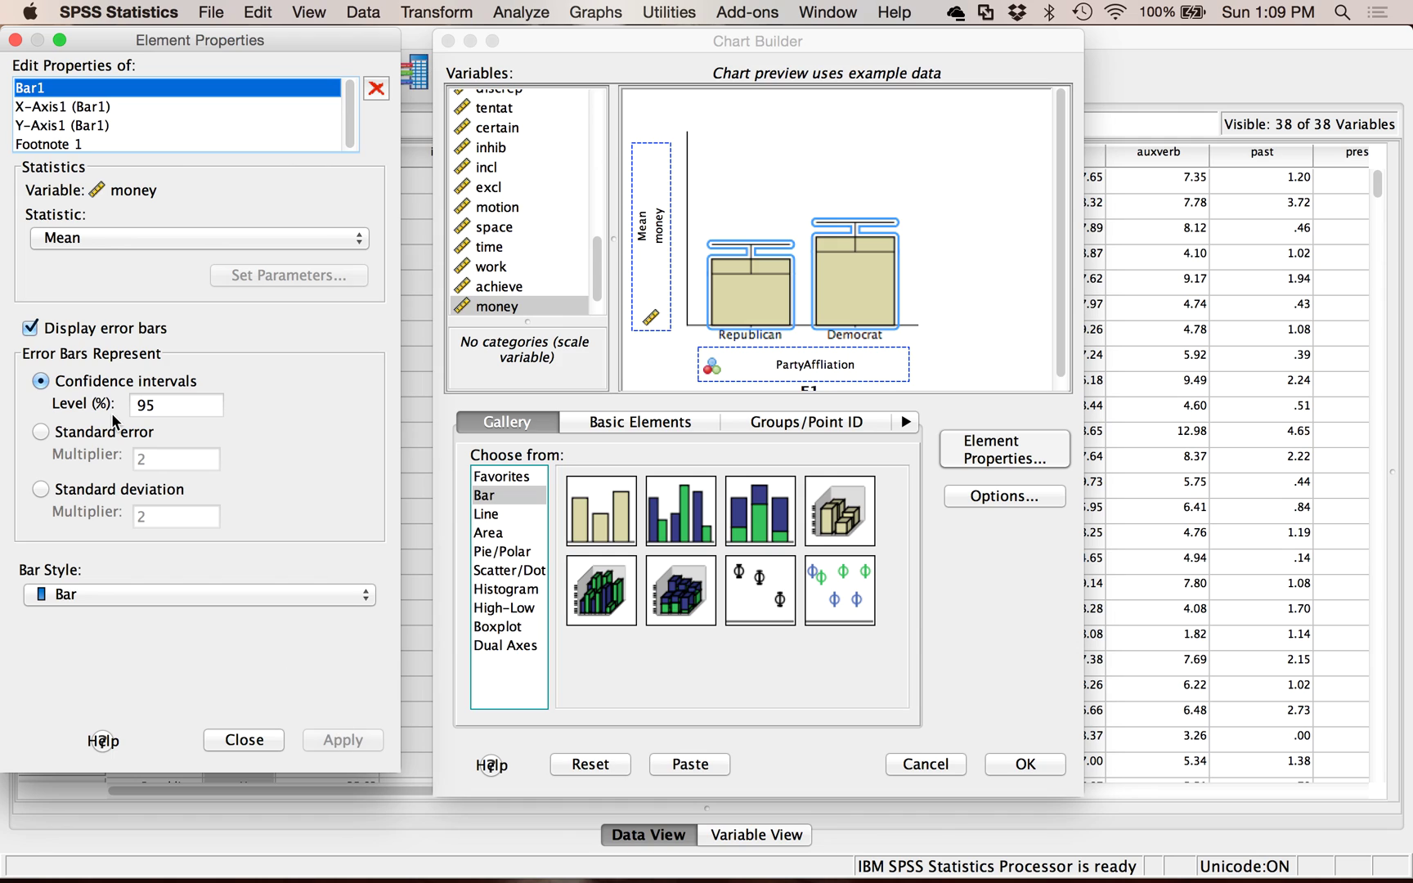
{"action": "mouse_move", "coordinate": [322, 209]}
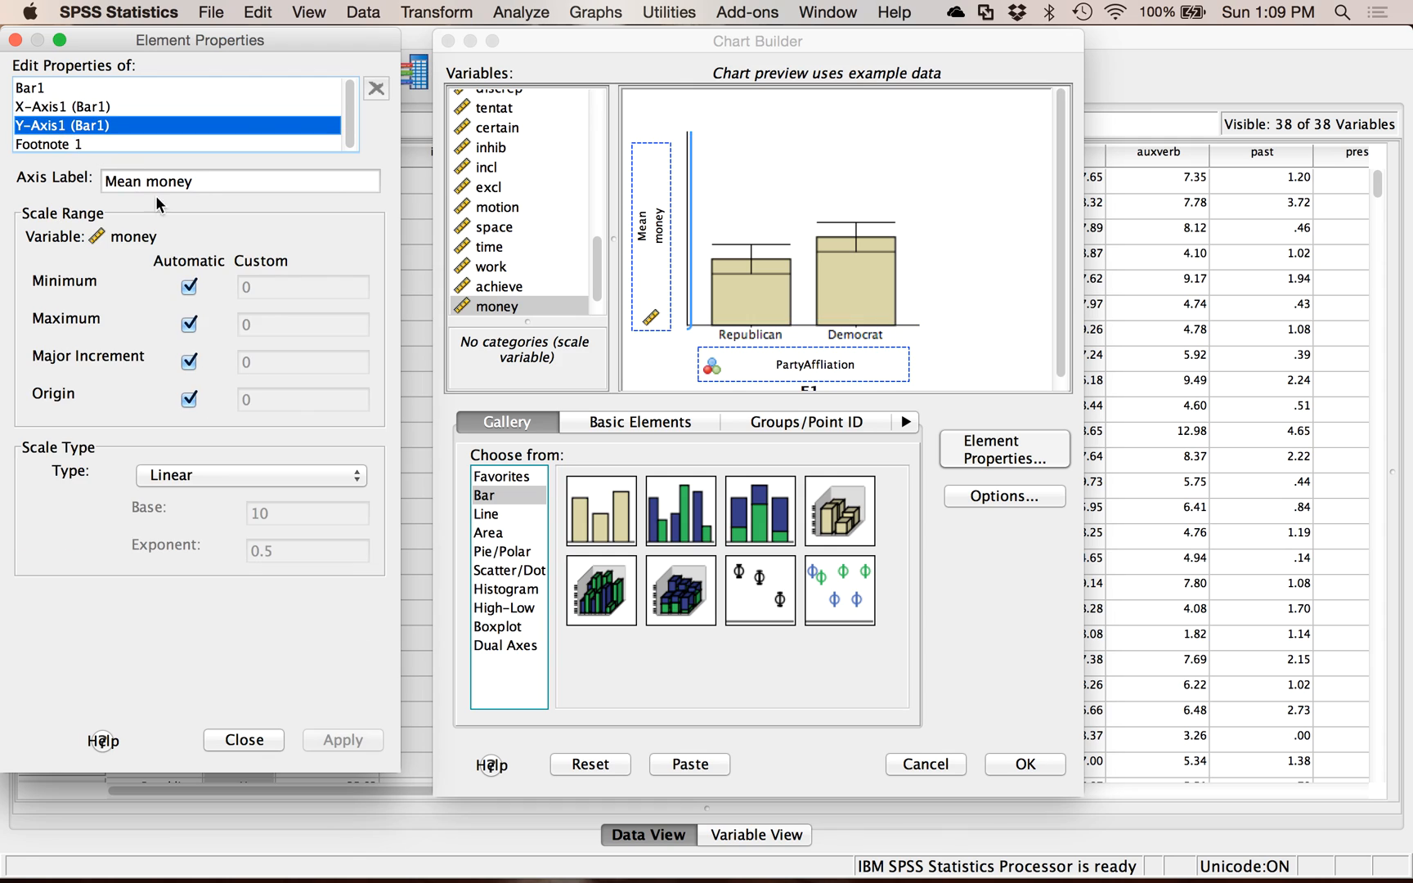
- Label the Y axis 'Average Money Words', fix its minimum at 0, apply, and run the chart
{"action": "left_click", "coordinate": [239, 181]}
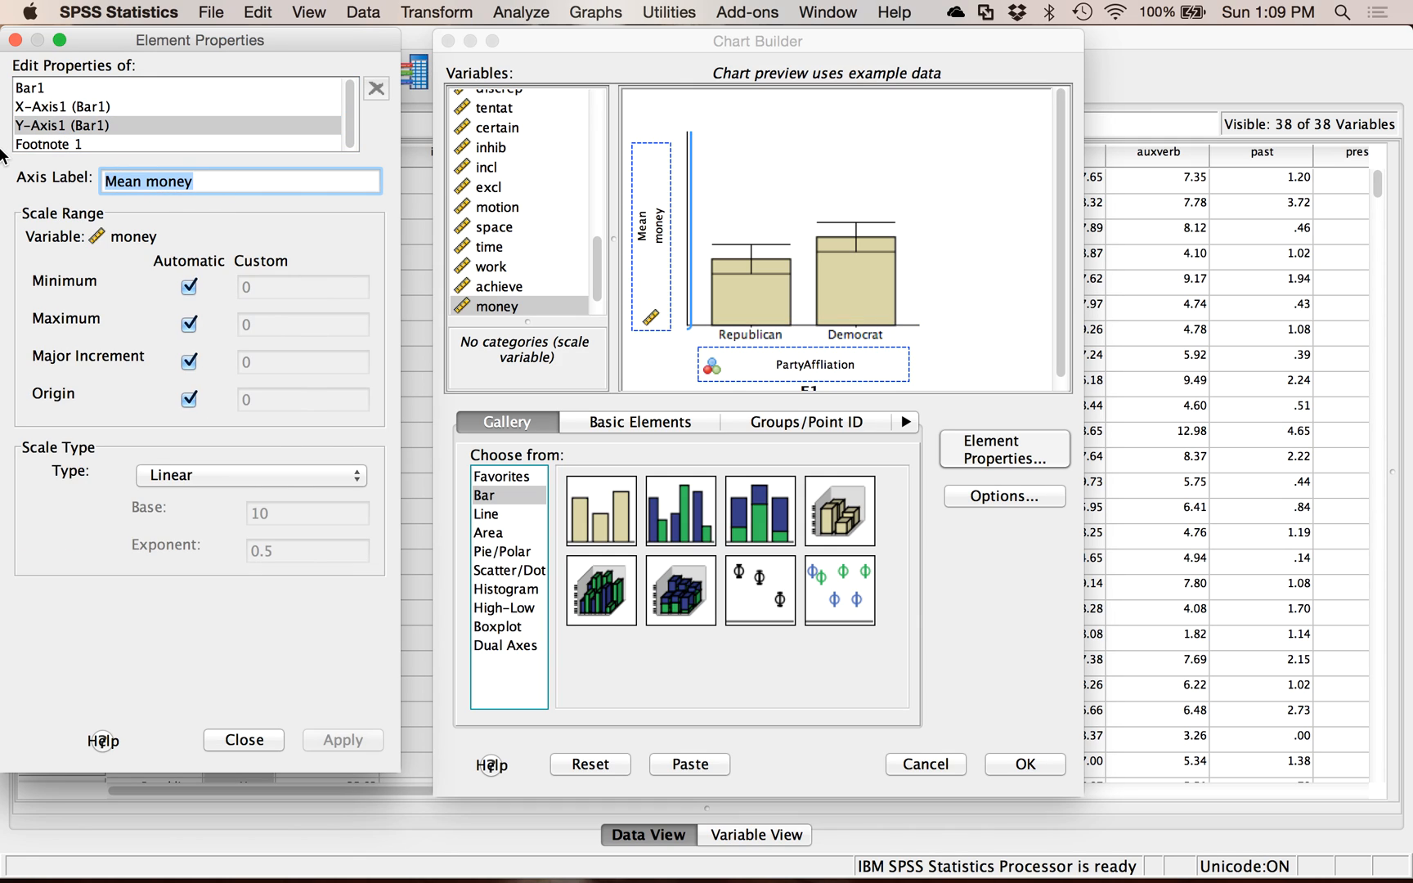
{"action": "type", "text": "Average"}
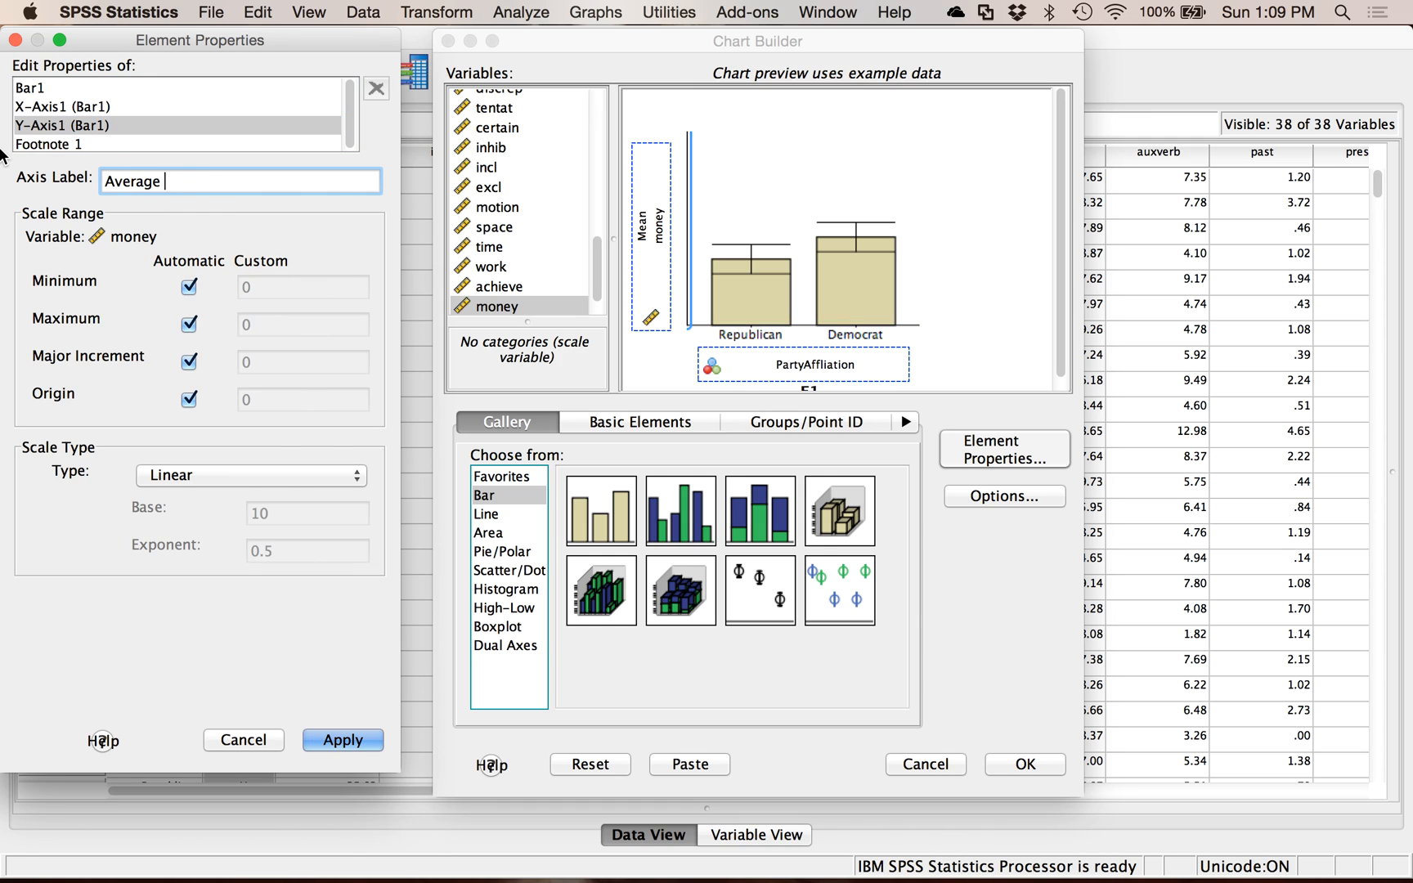
{"action": "type", "text": "Money Words"}
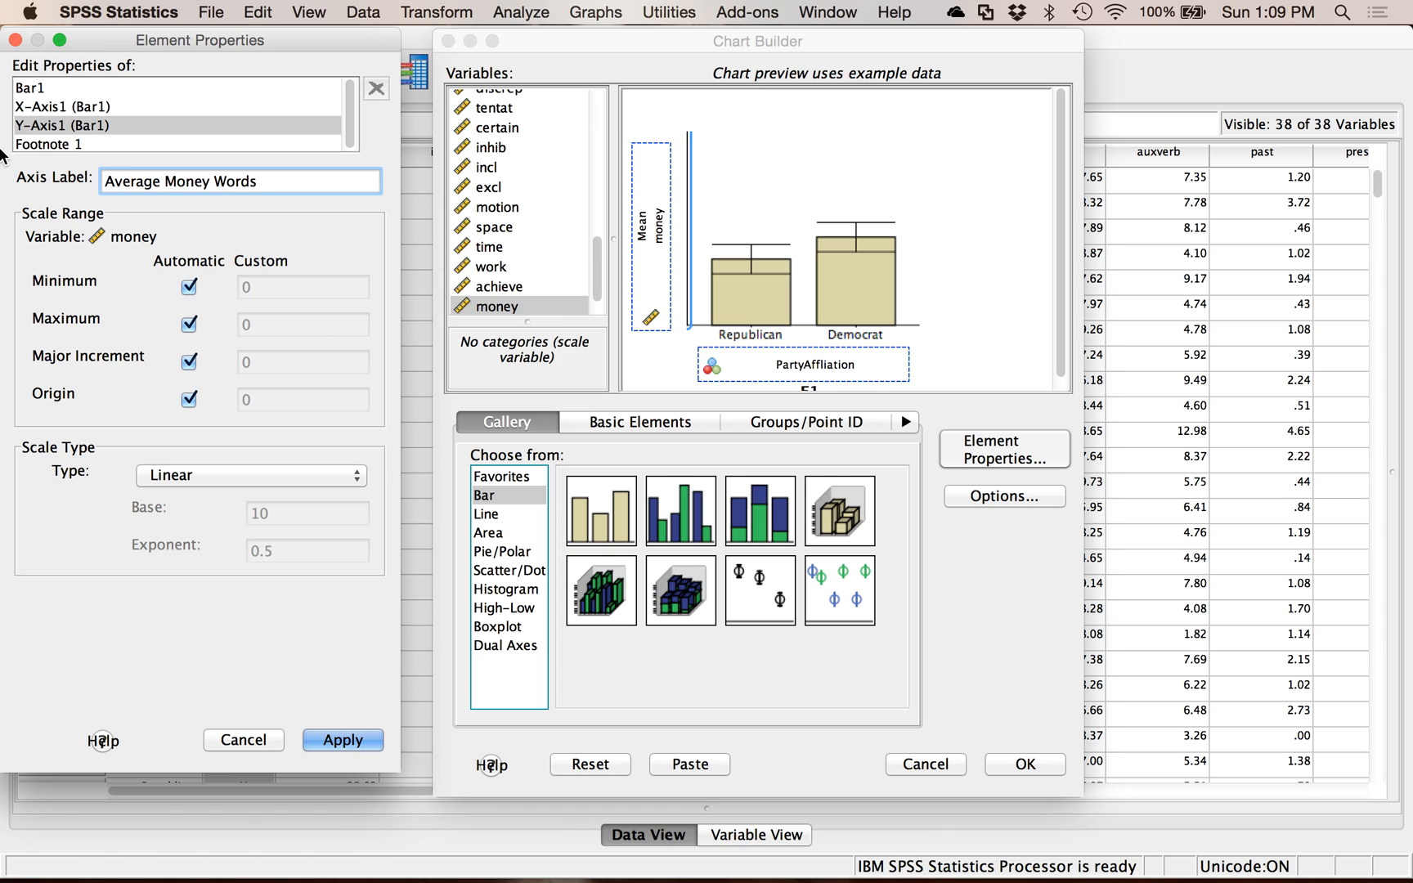
{"action": "left_click", "coordinate": [188, 286]}
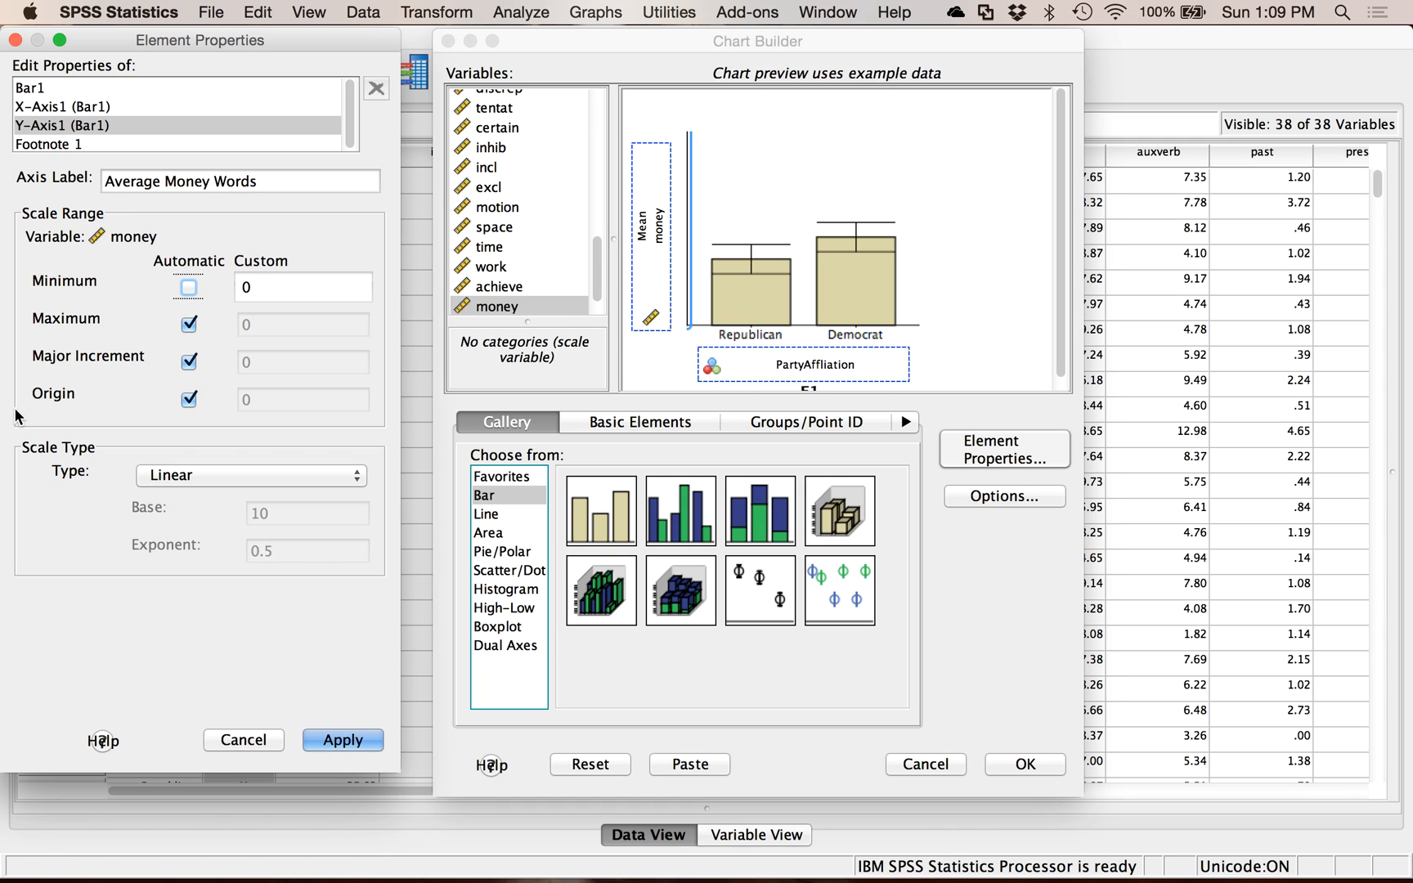
{"action": "mouse_move", "coordinate": [270, 321]}
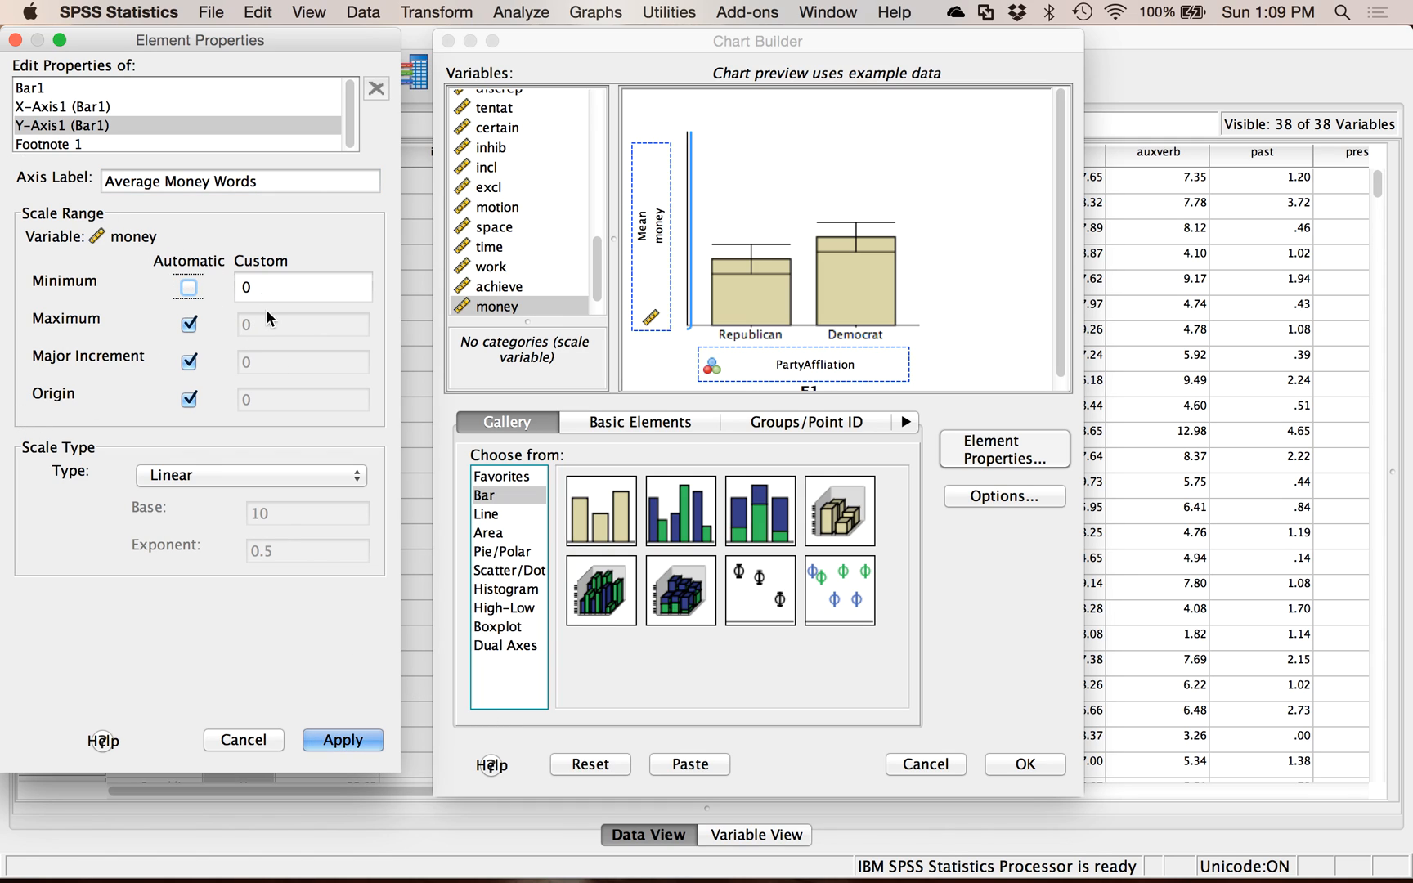
{"action": "left_click", "coordinate": [342, 739]}
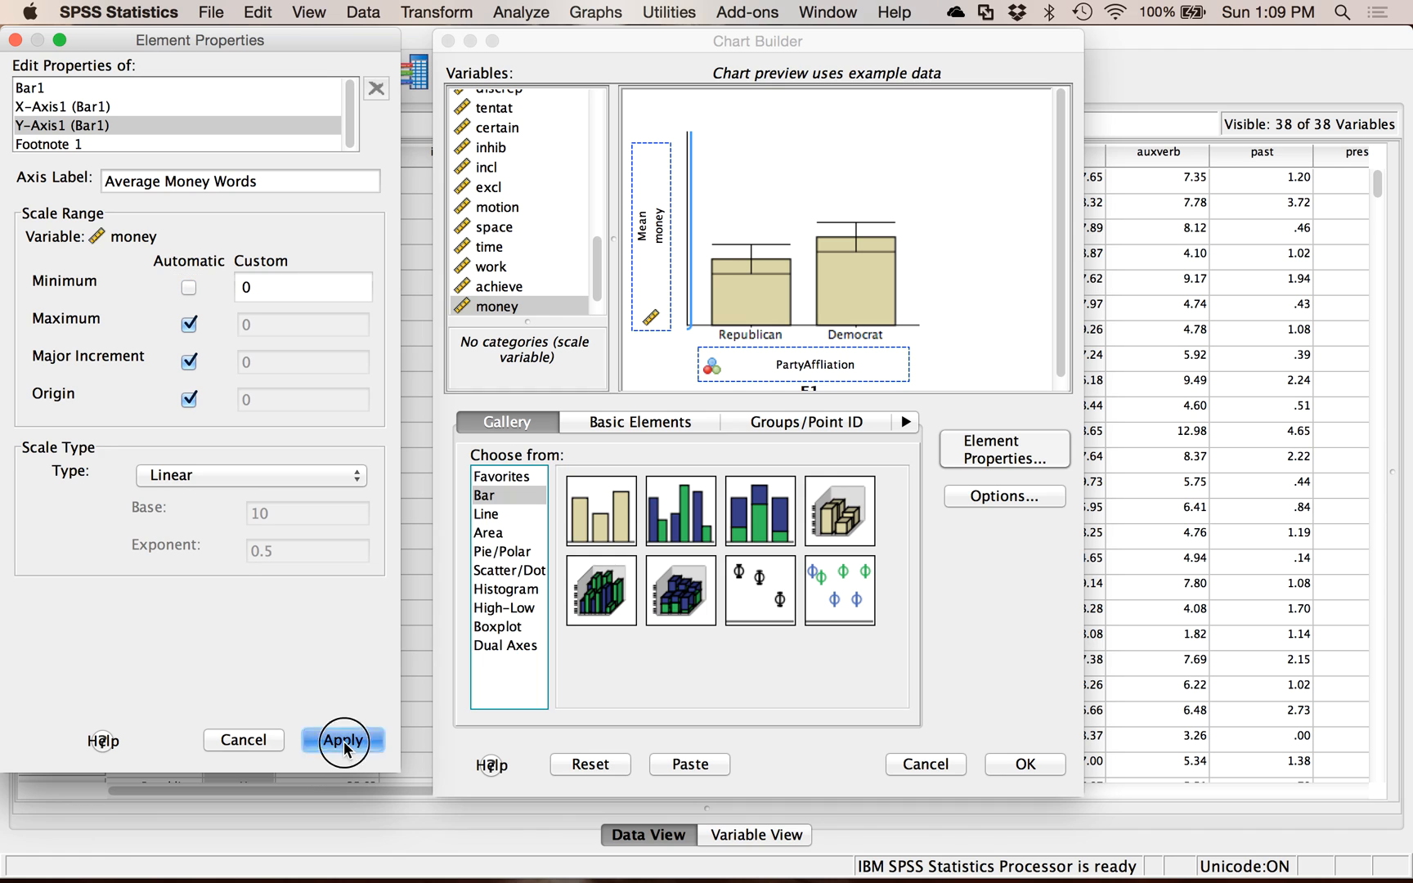
{"action": "left_click", "coordinate": [341, 739]}
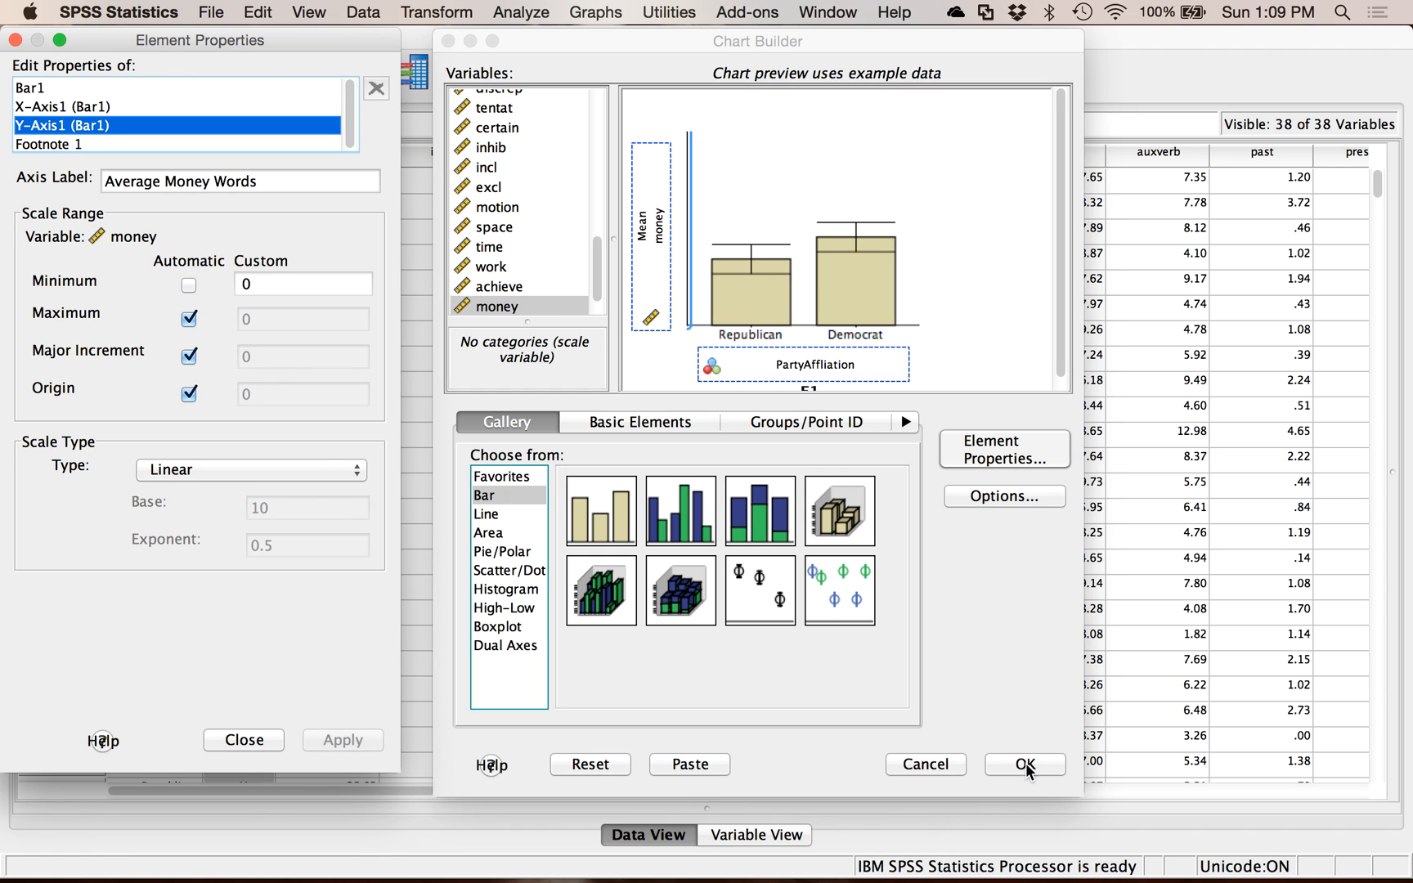
{"action": "left_click", "coordinate": [1023, 763]}
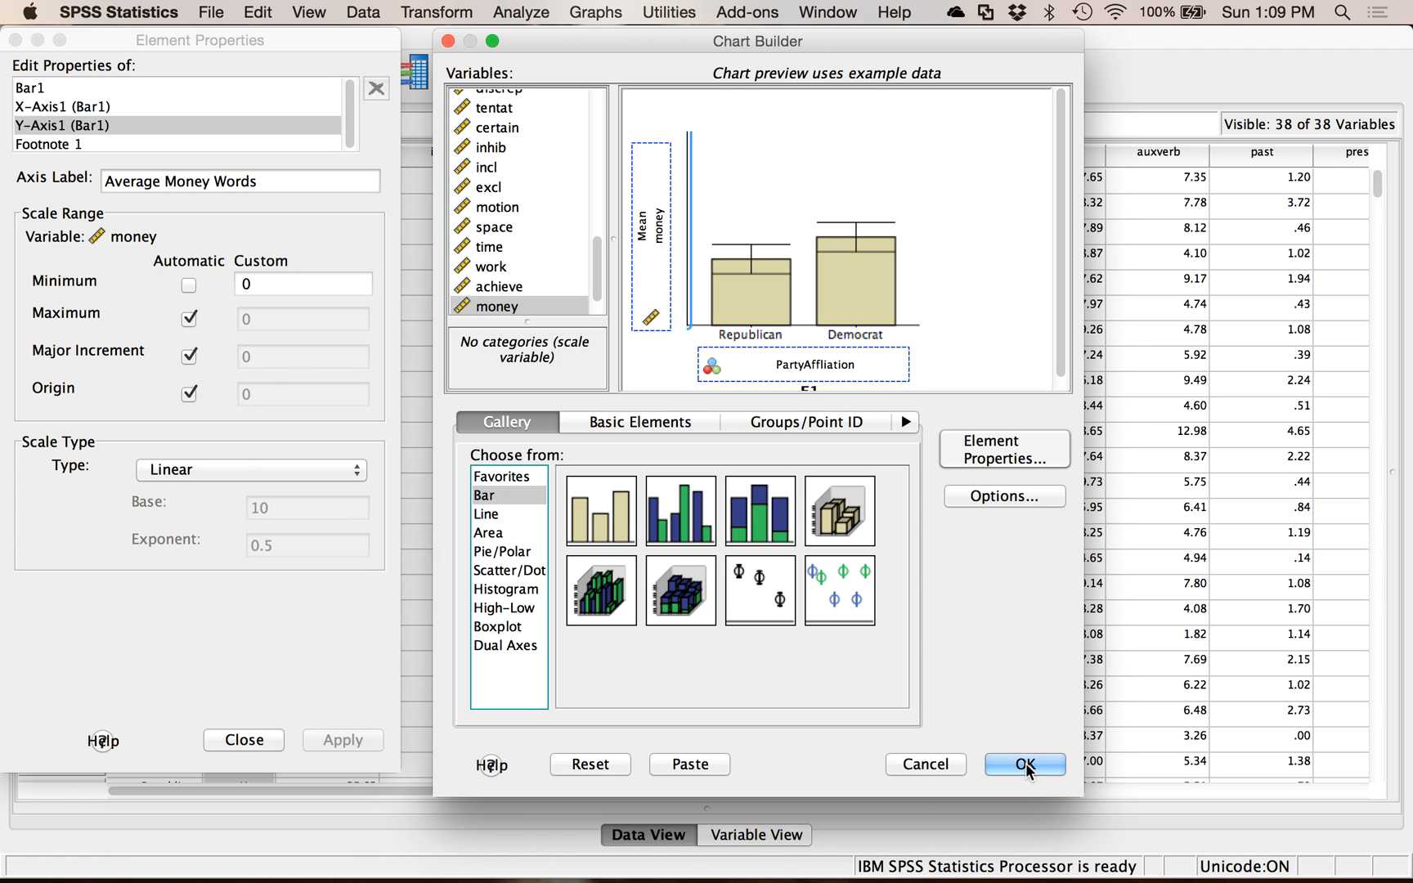
- Confirm the chart and scroll the Output Viewer down to the money-words bar chart
{"action": "left_click", "coordinate": [1024, 763]}
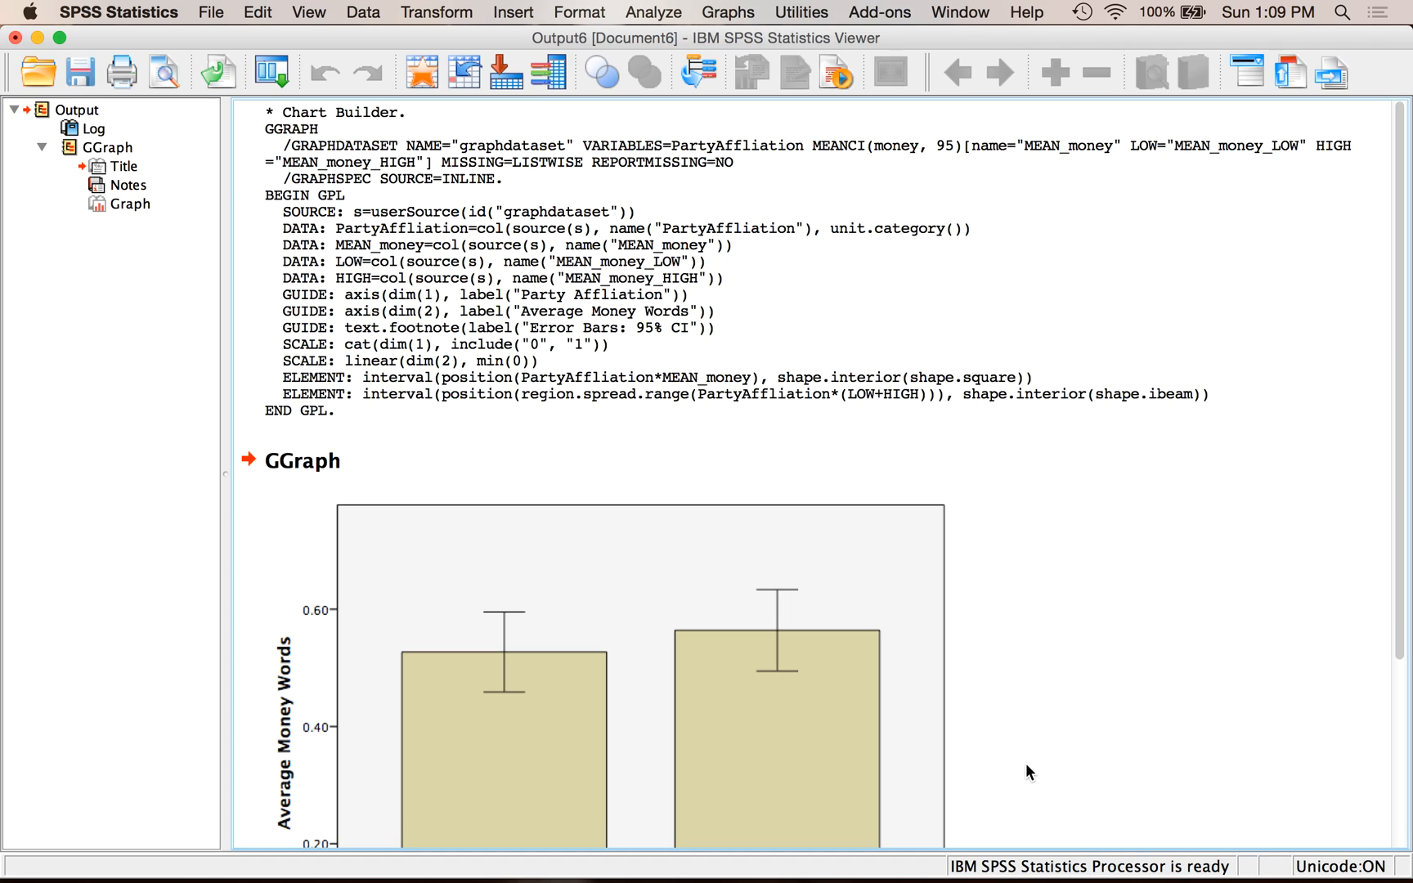
{"action": "scroll", "scroll_direction": "down", "scroll_amount": 3}
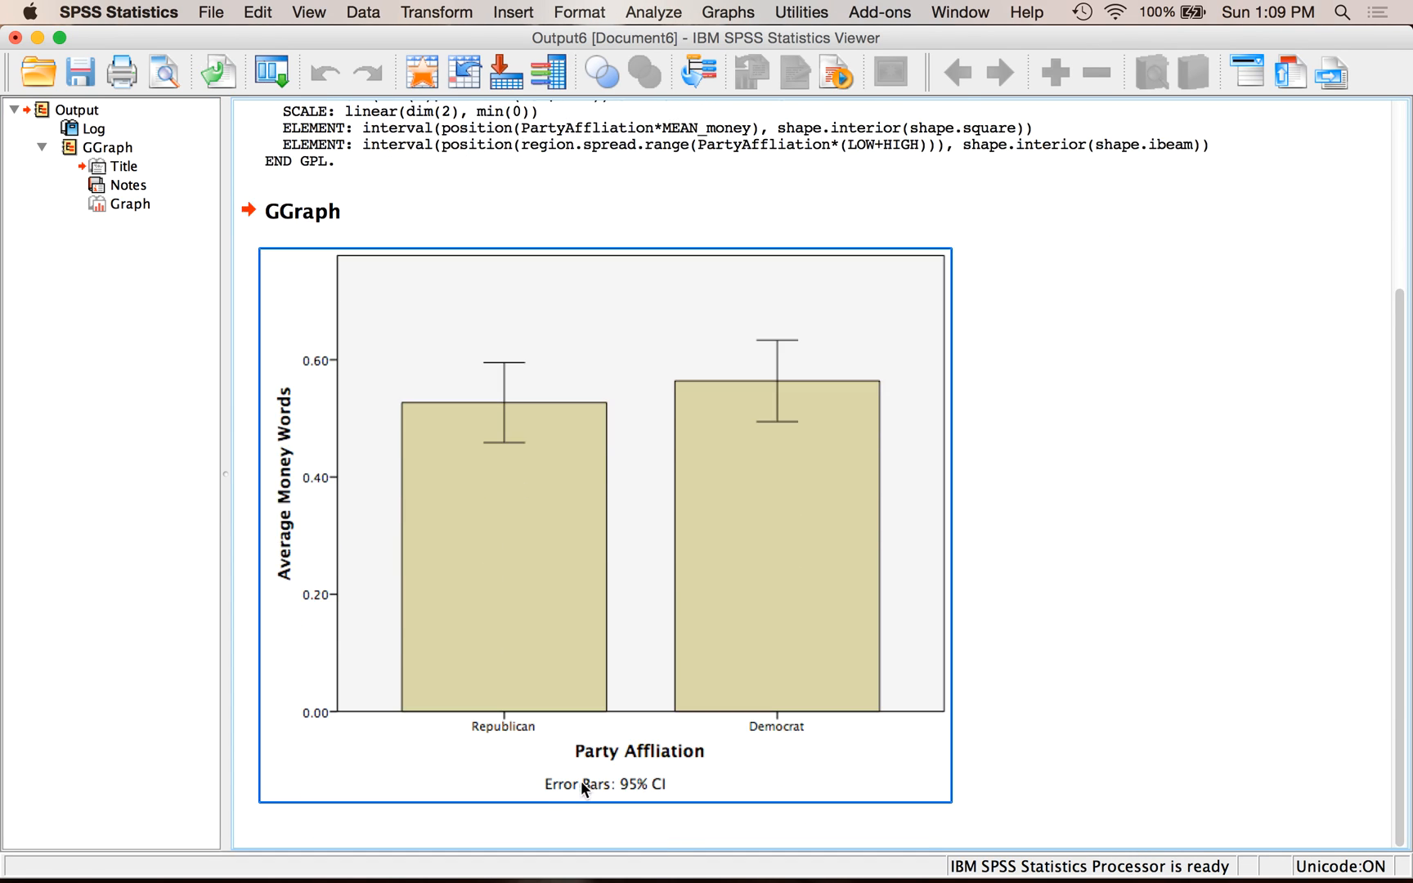
{"action": "mouse_move", "coordinate": [454, 411]}
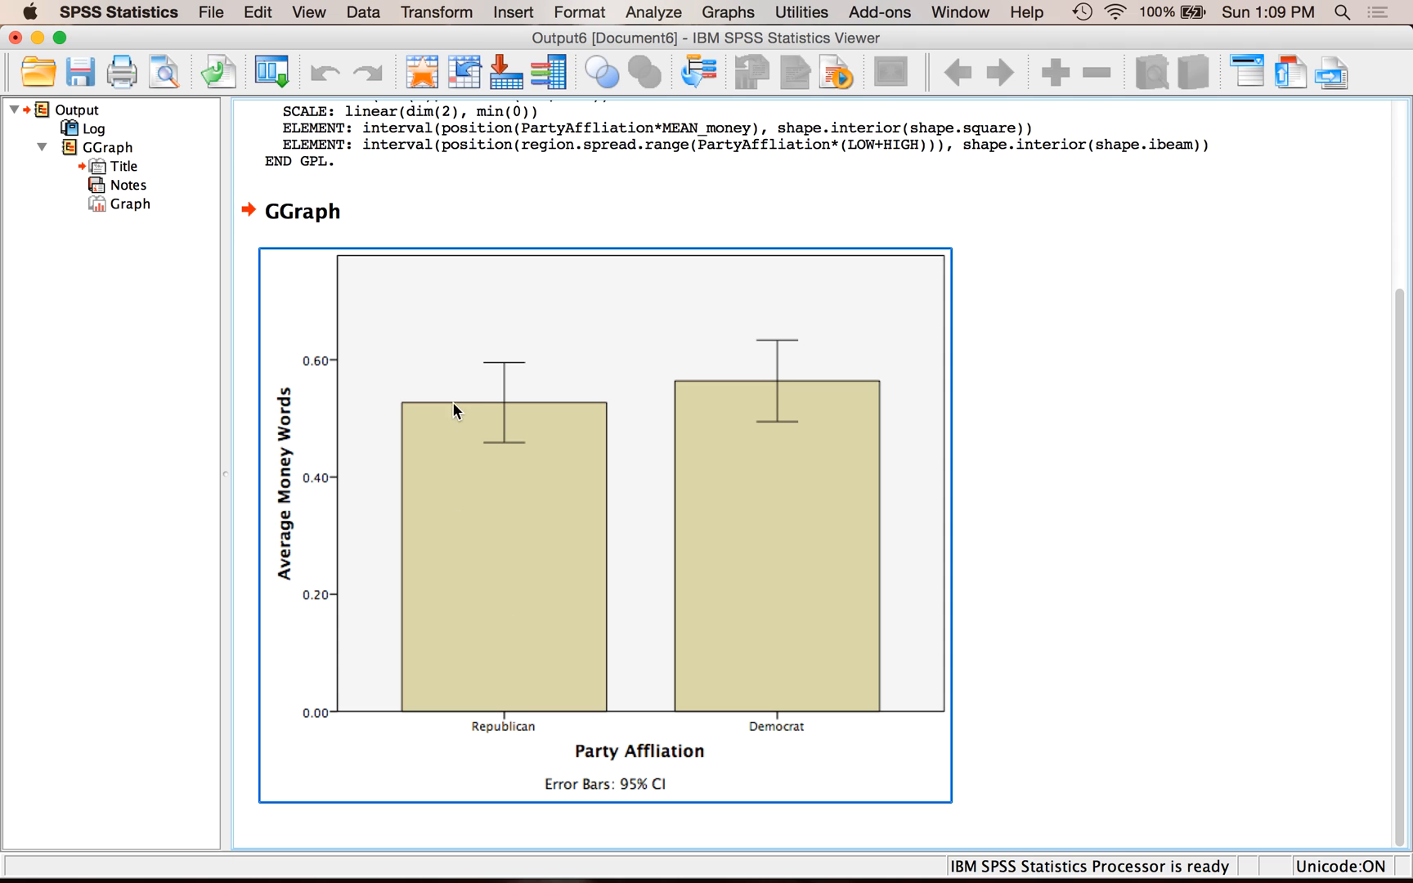
{"action": "mouse_move", "coordinate": [481, 443]}
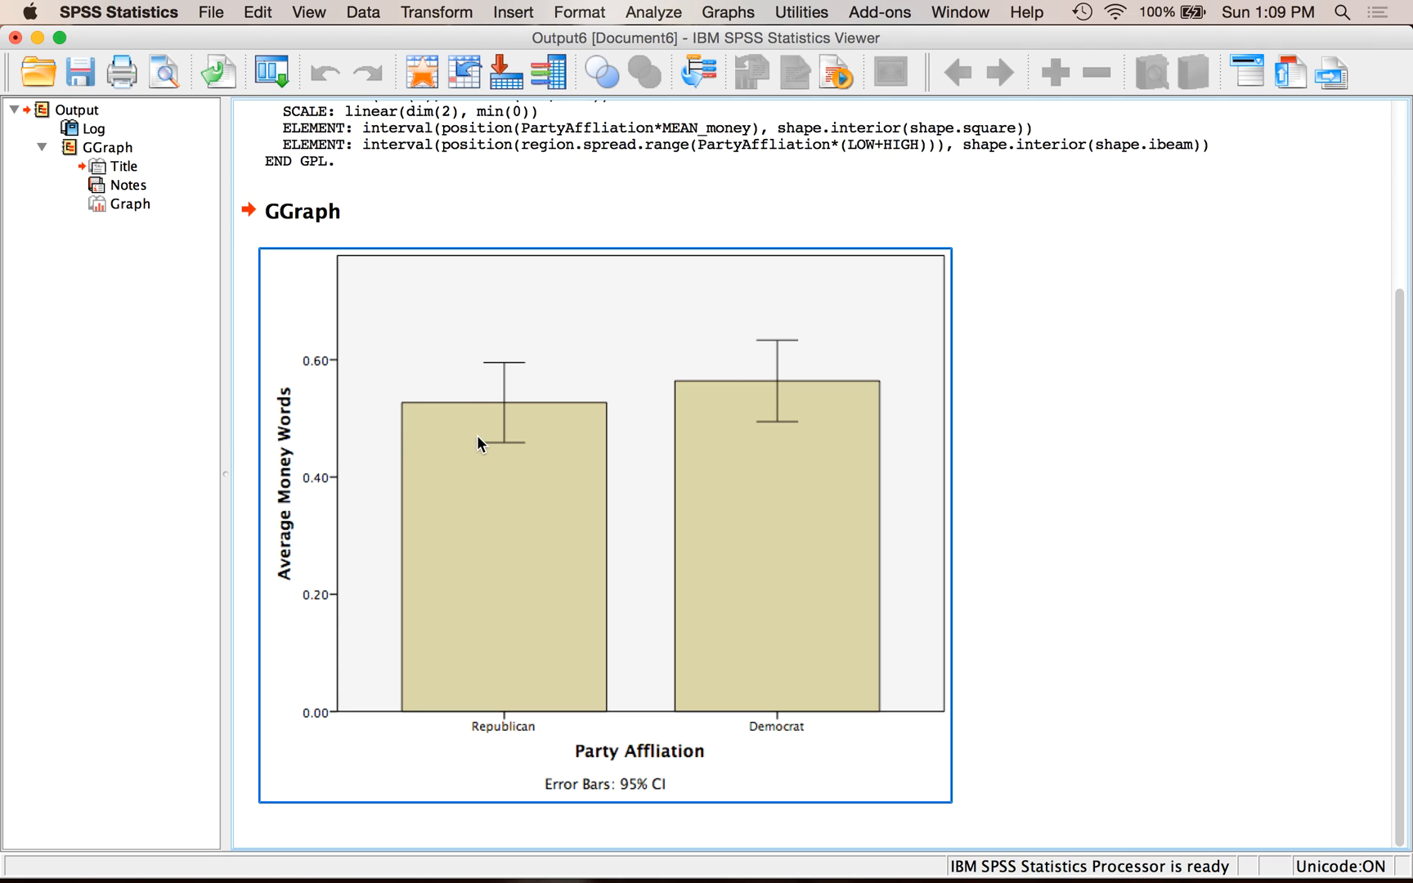
{"action": "mouse_move", "coordinate": [564, 509]}
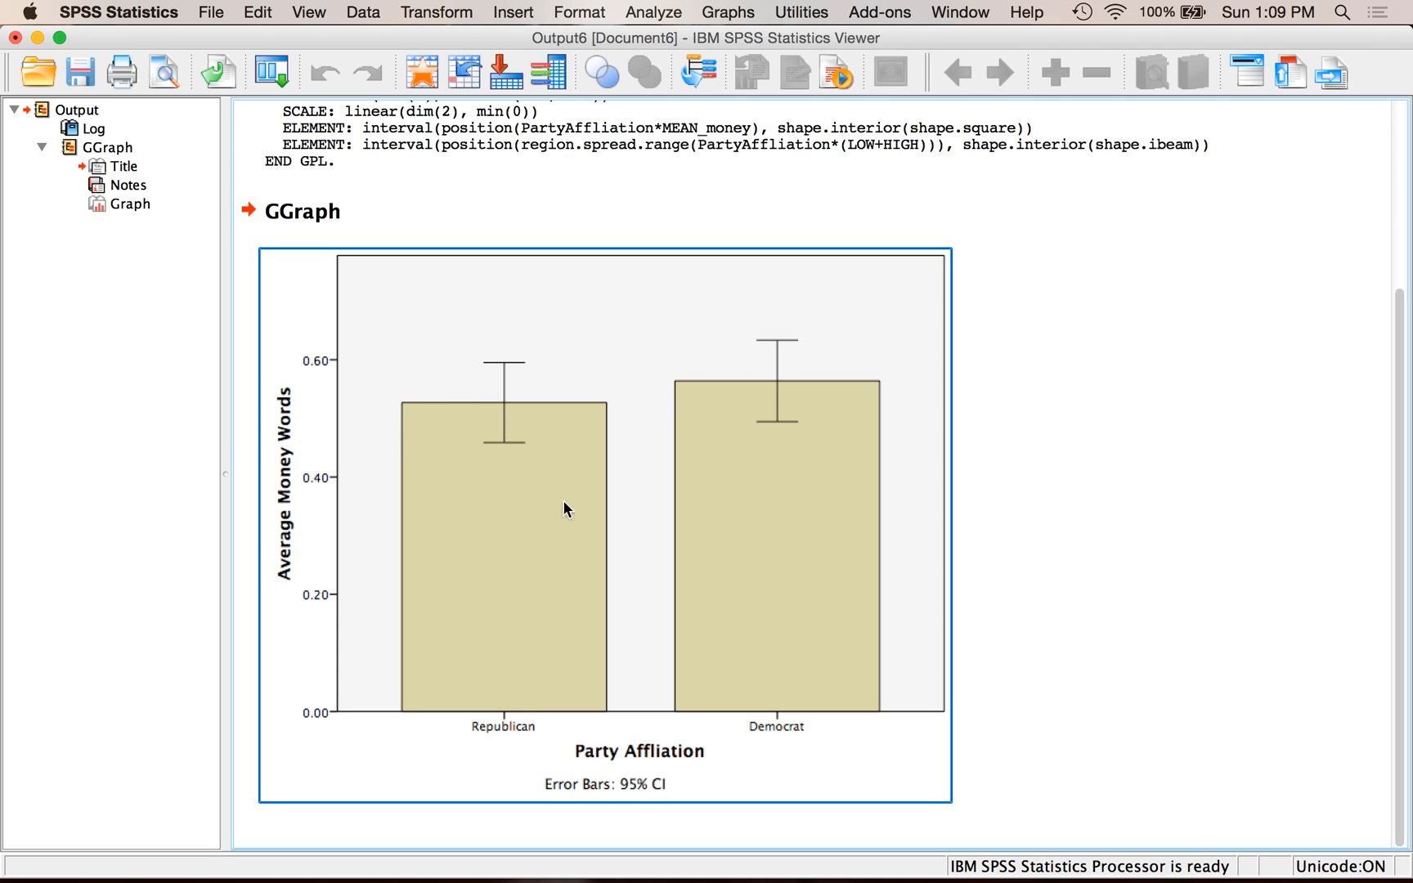
{"action": "mouse_move", "coordinate": [494, 404]}
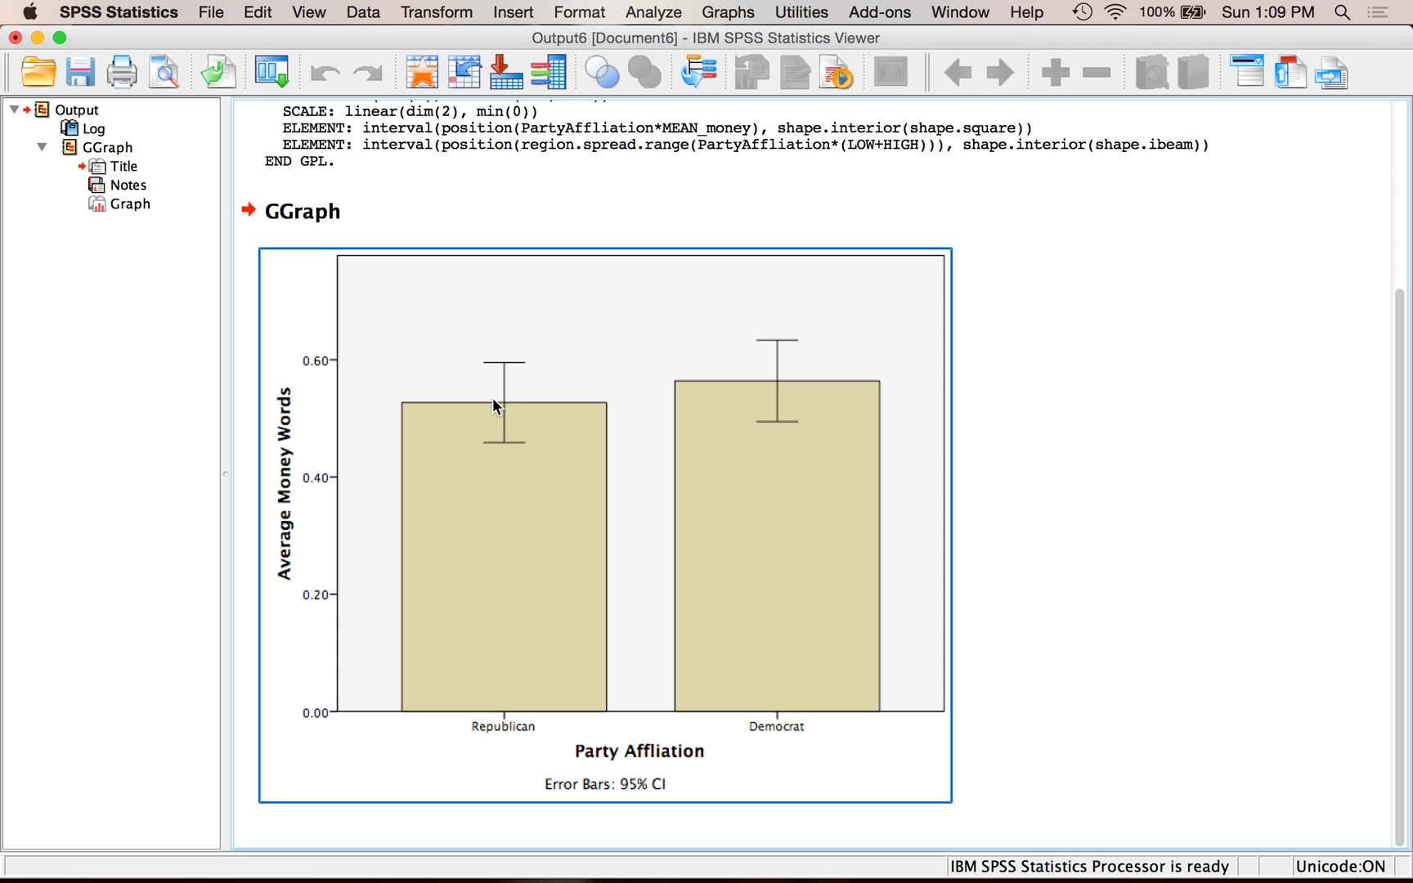
{"action": "mouse_move", "coordinate": [455, 435]}
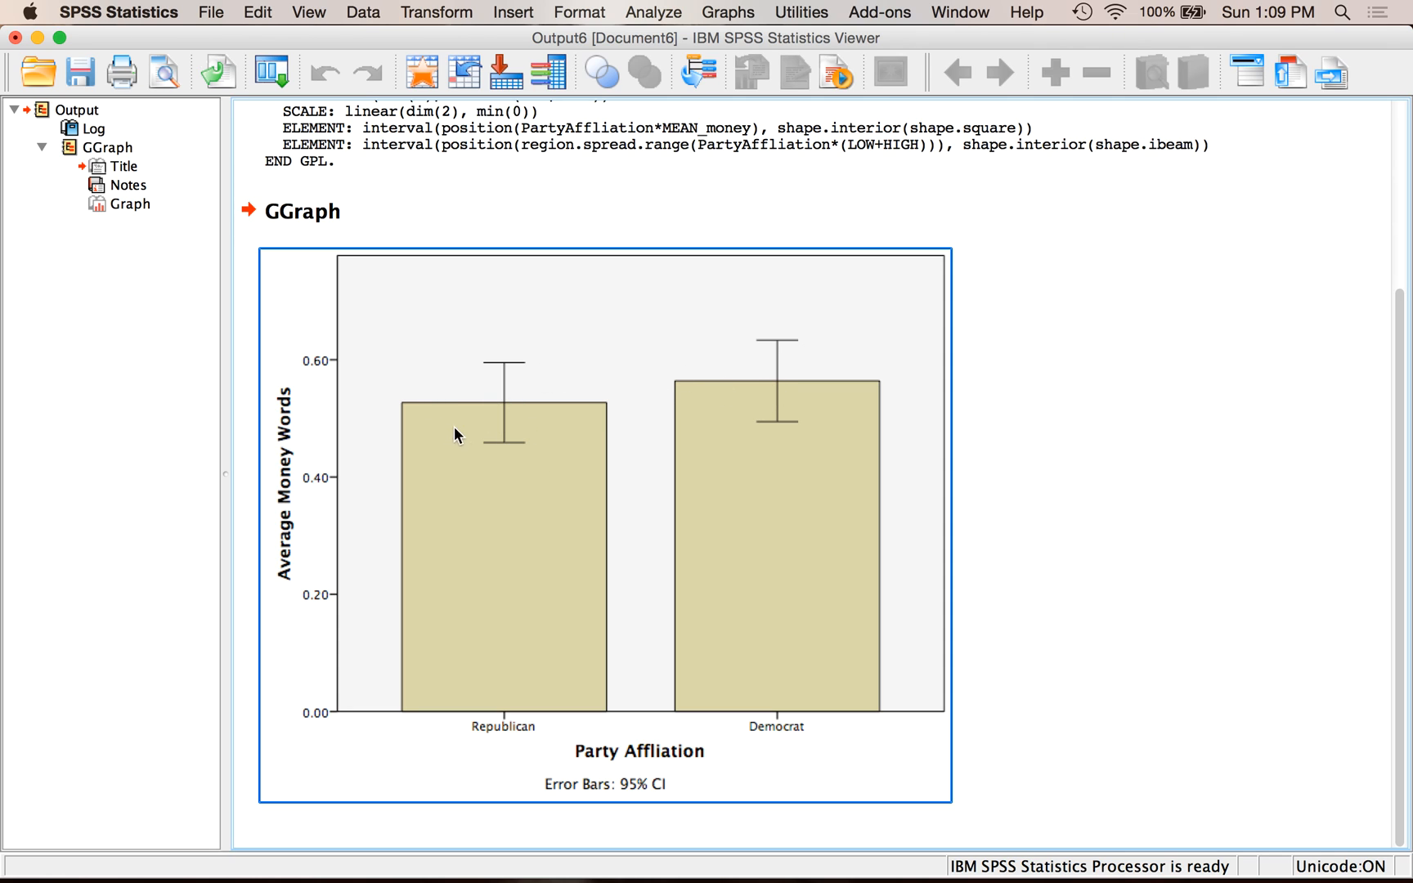
{"action": "mouse_move", "coordinate": [393, 721]}
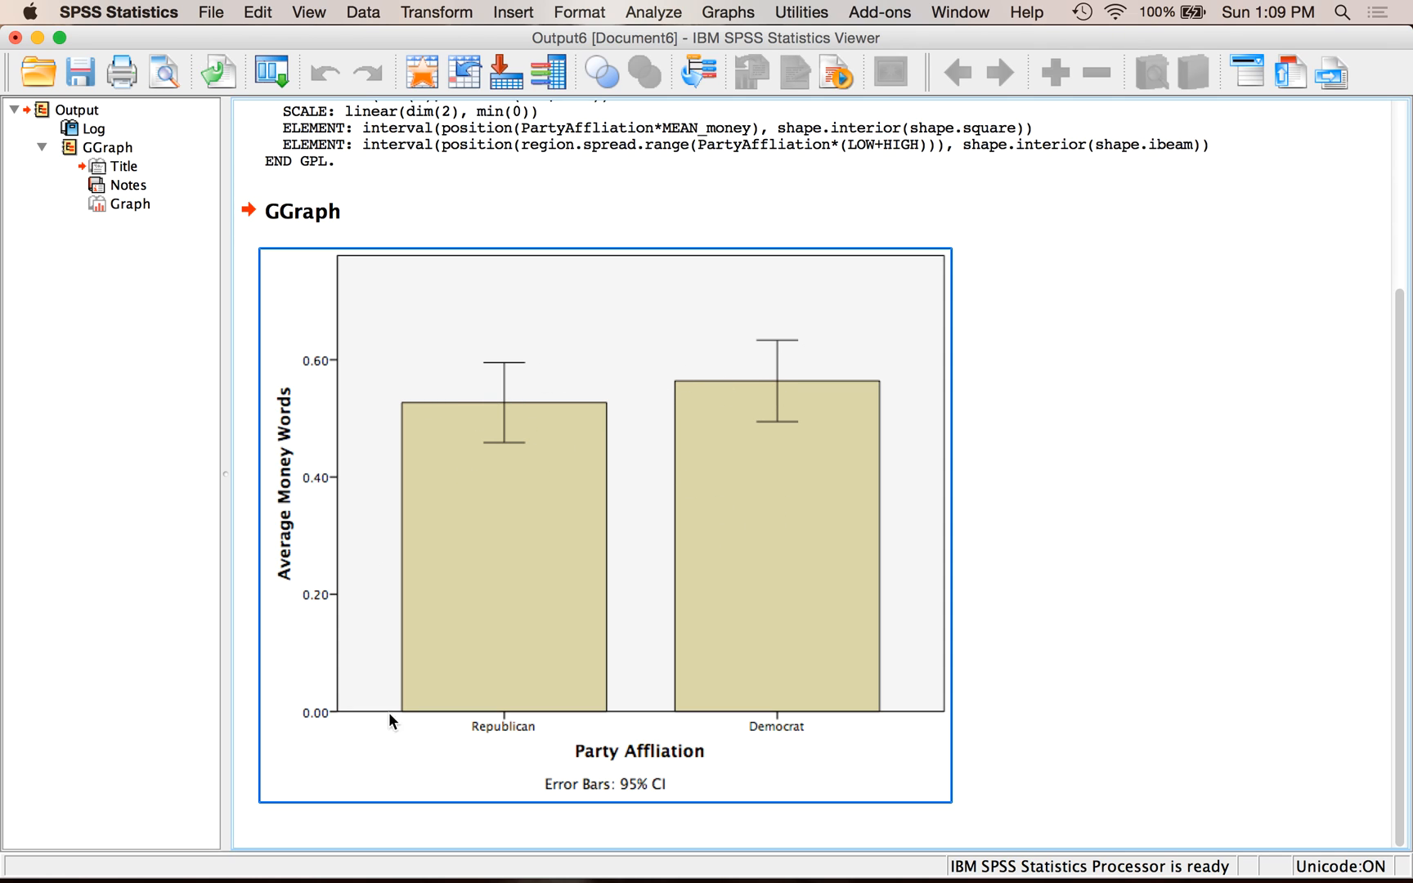
{"action": "mouse_move", "coordinate": [515, 685]}
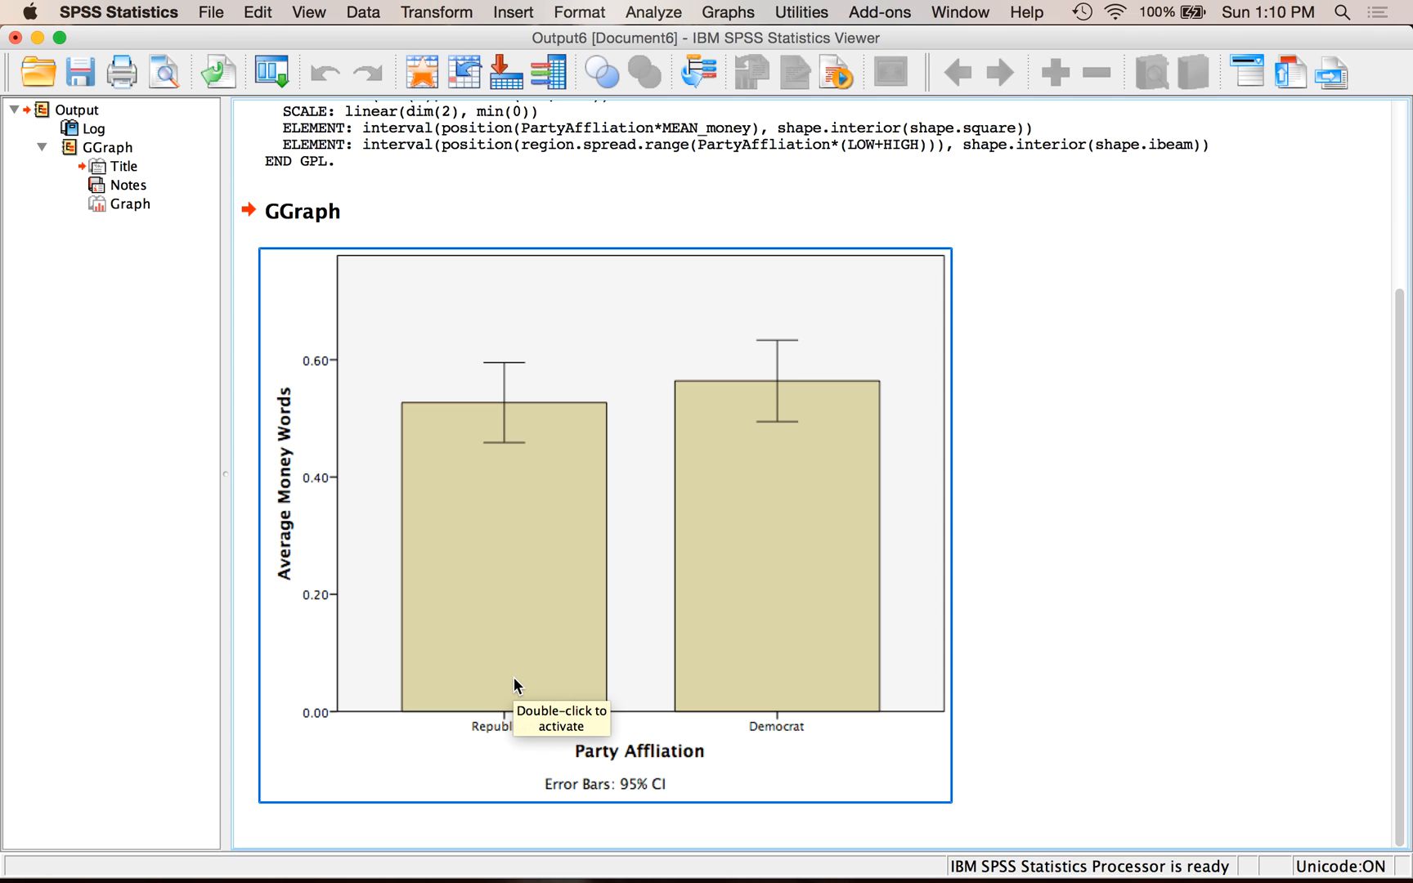
{"action": "mouse_move", "coordinate": [516, 686]}
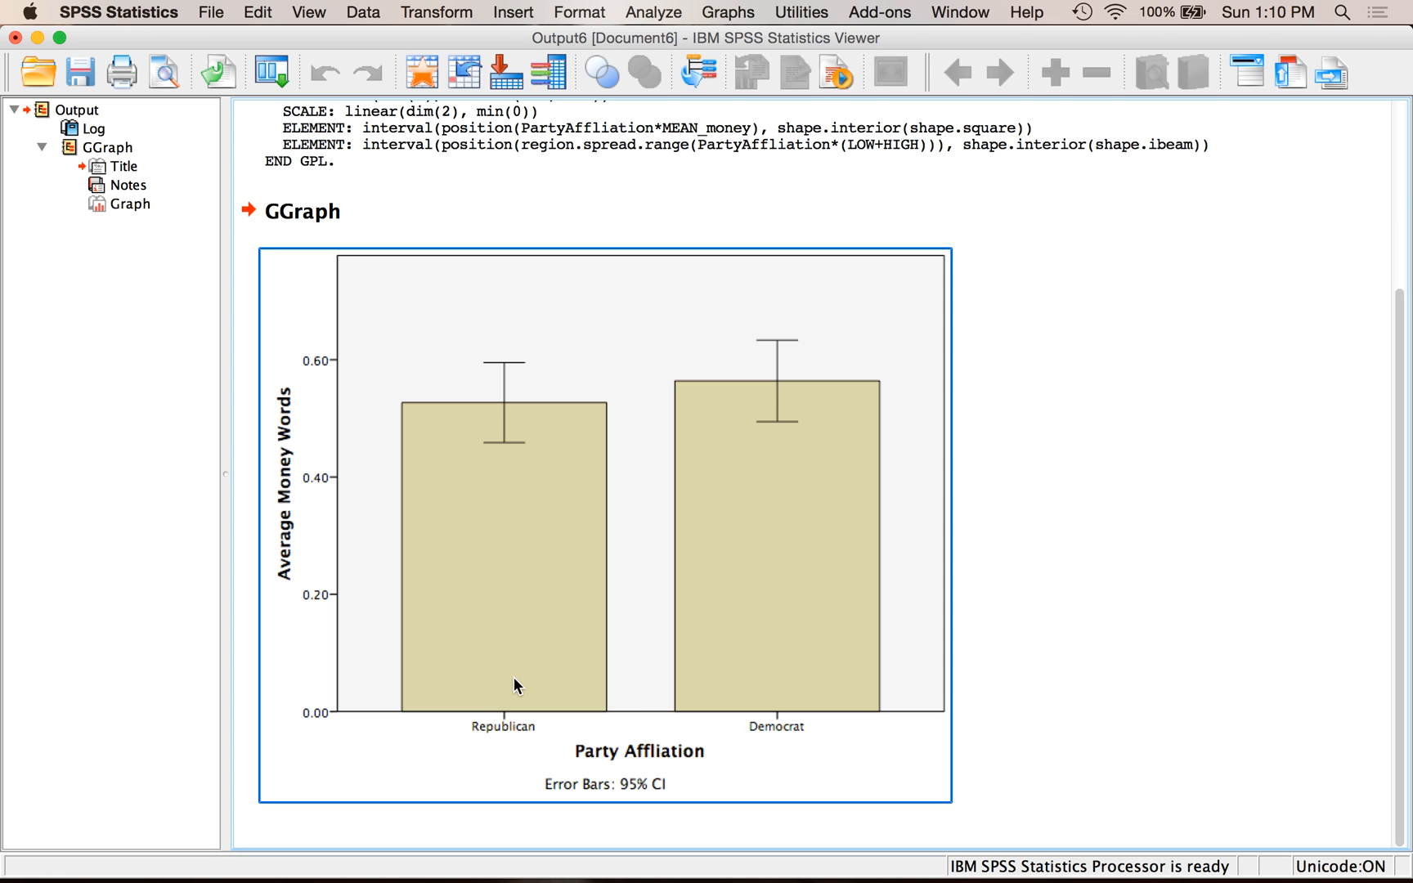
{"action": "mouse_move", "coordinate": [567, 525]}
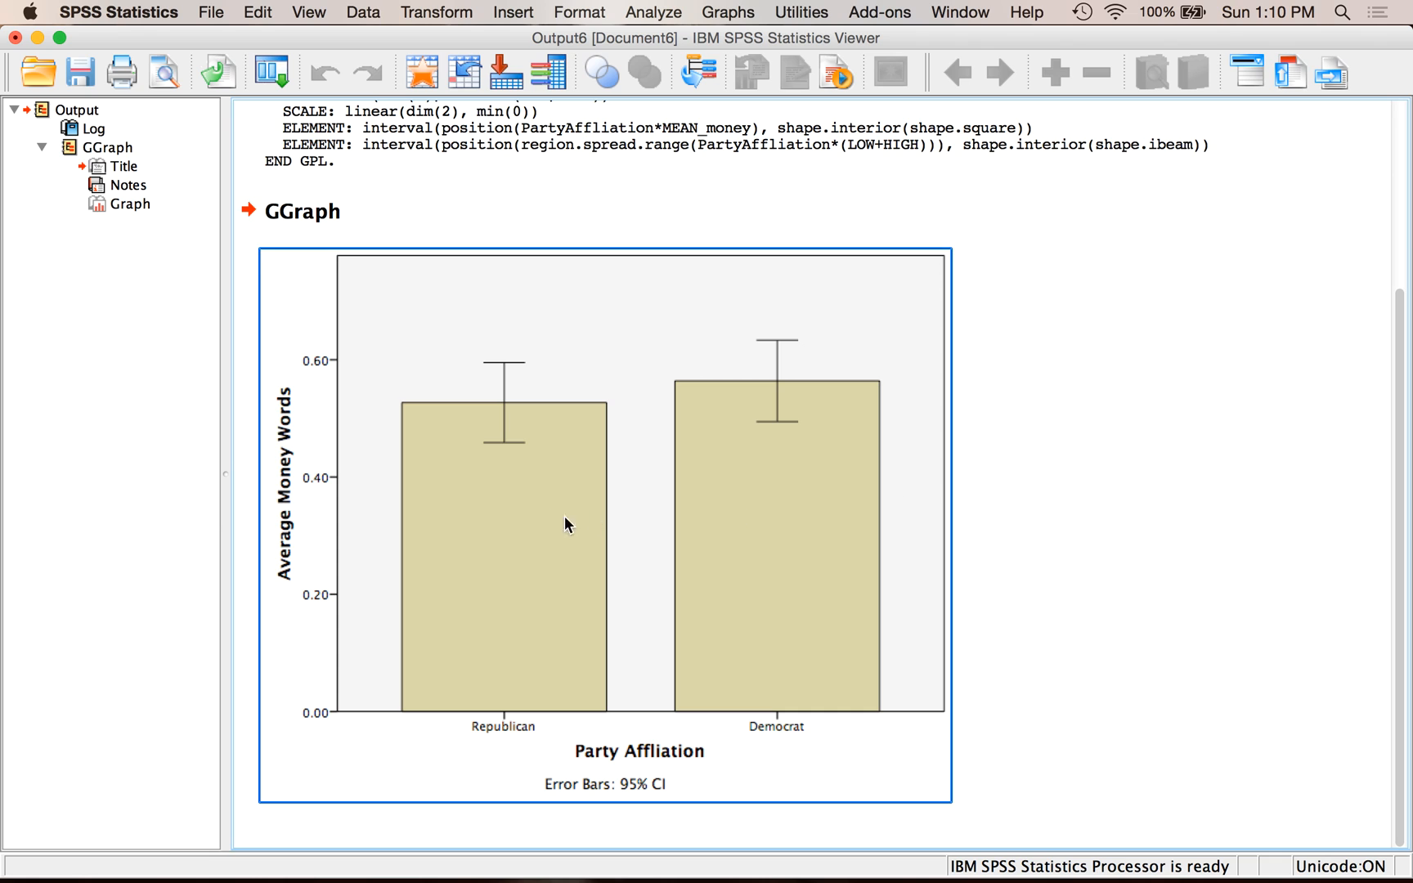
{"action": "mouse_move", "coordinate": [496, 284]}
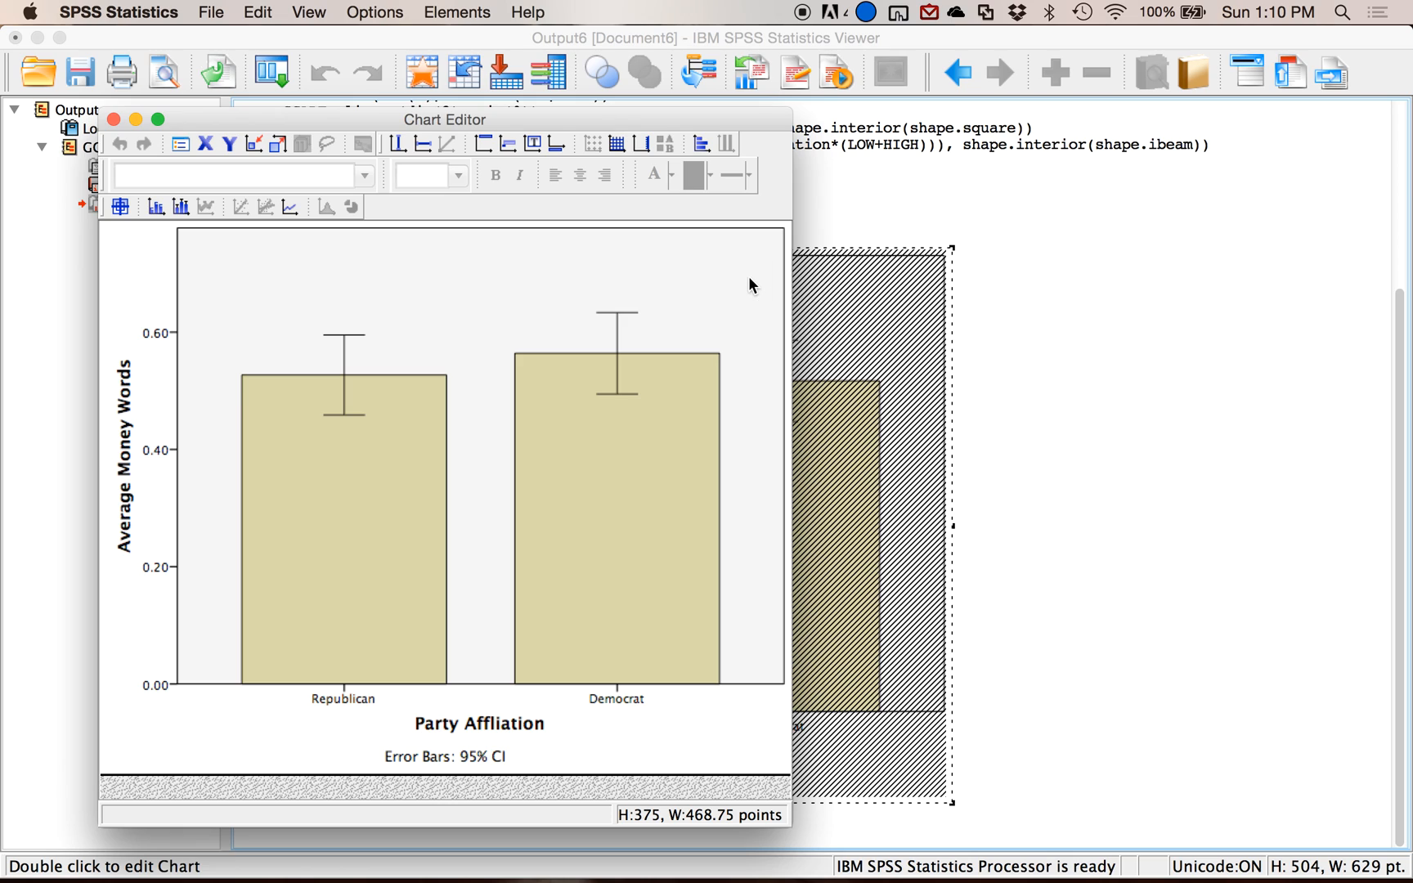
- Select the chart's plot area in the Chart Editor
{"action": "left_click", "coordinate": [478, 451]}
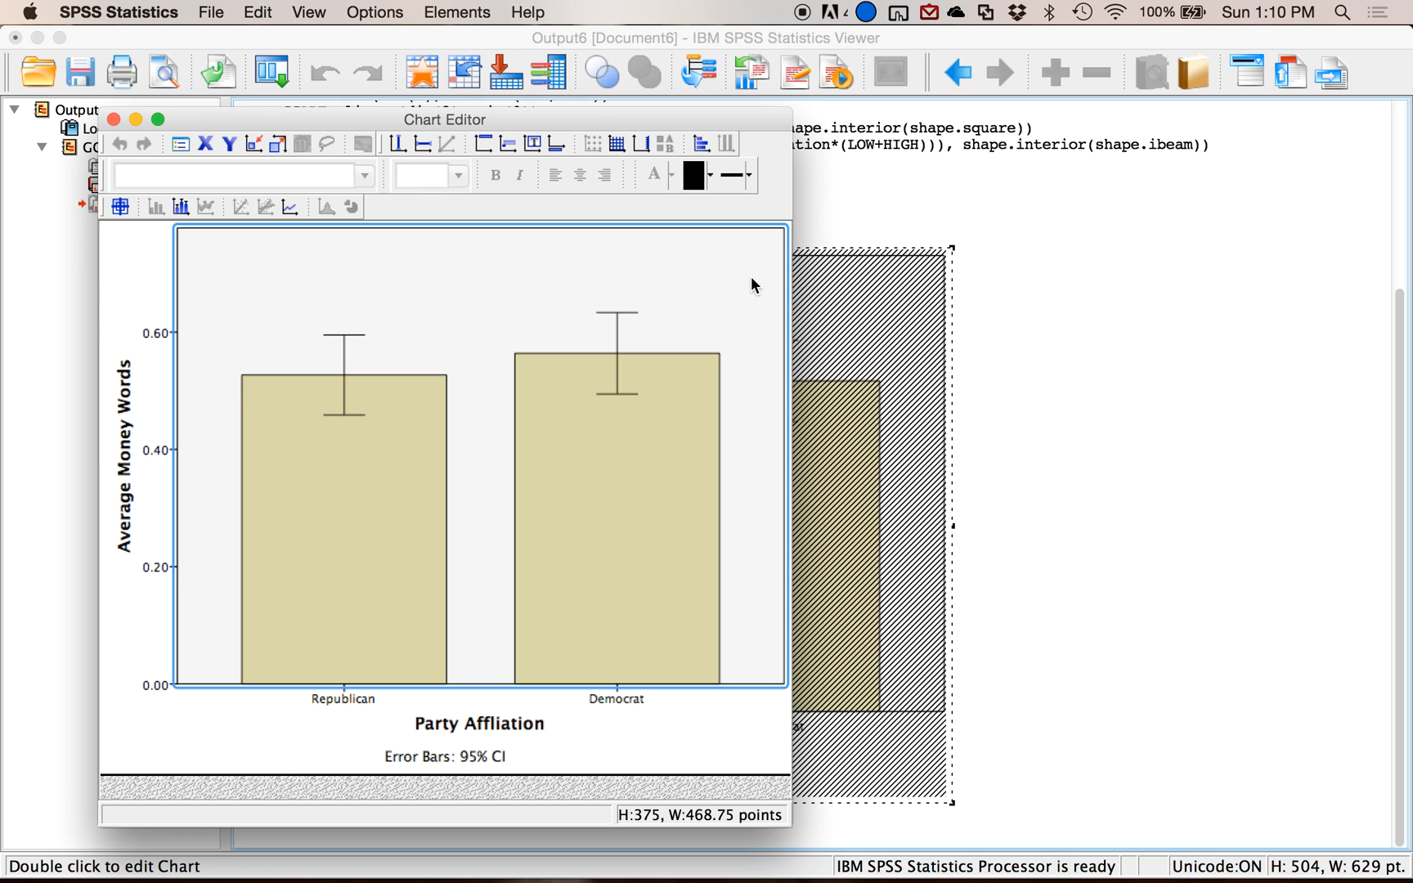
{"action": "mouse_move", "coordinate": [578, 253]}
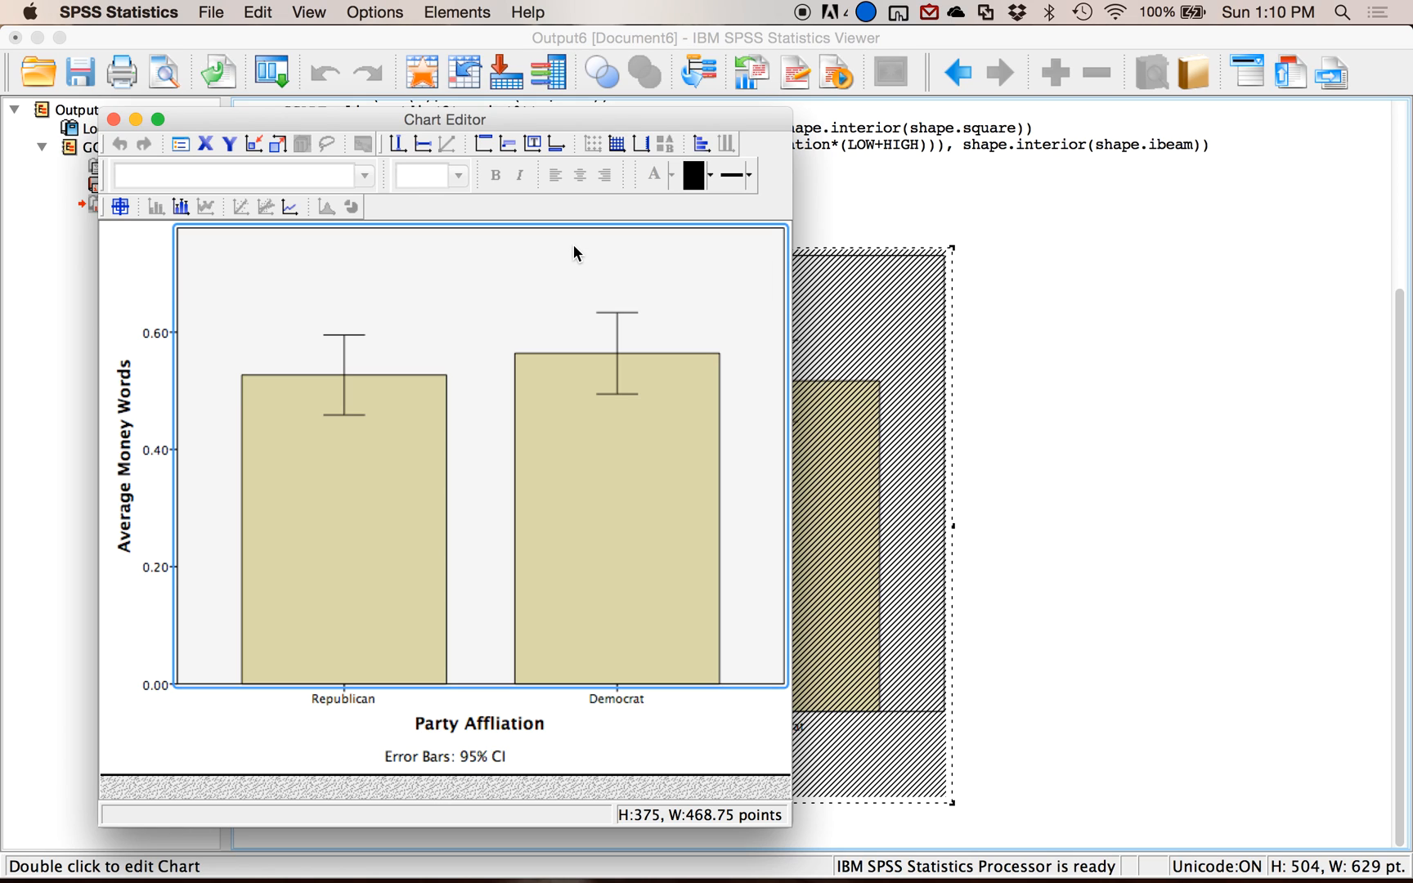
{"action": "mouse_move", "coordinate": [412, 293]}
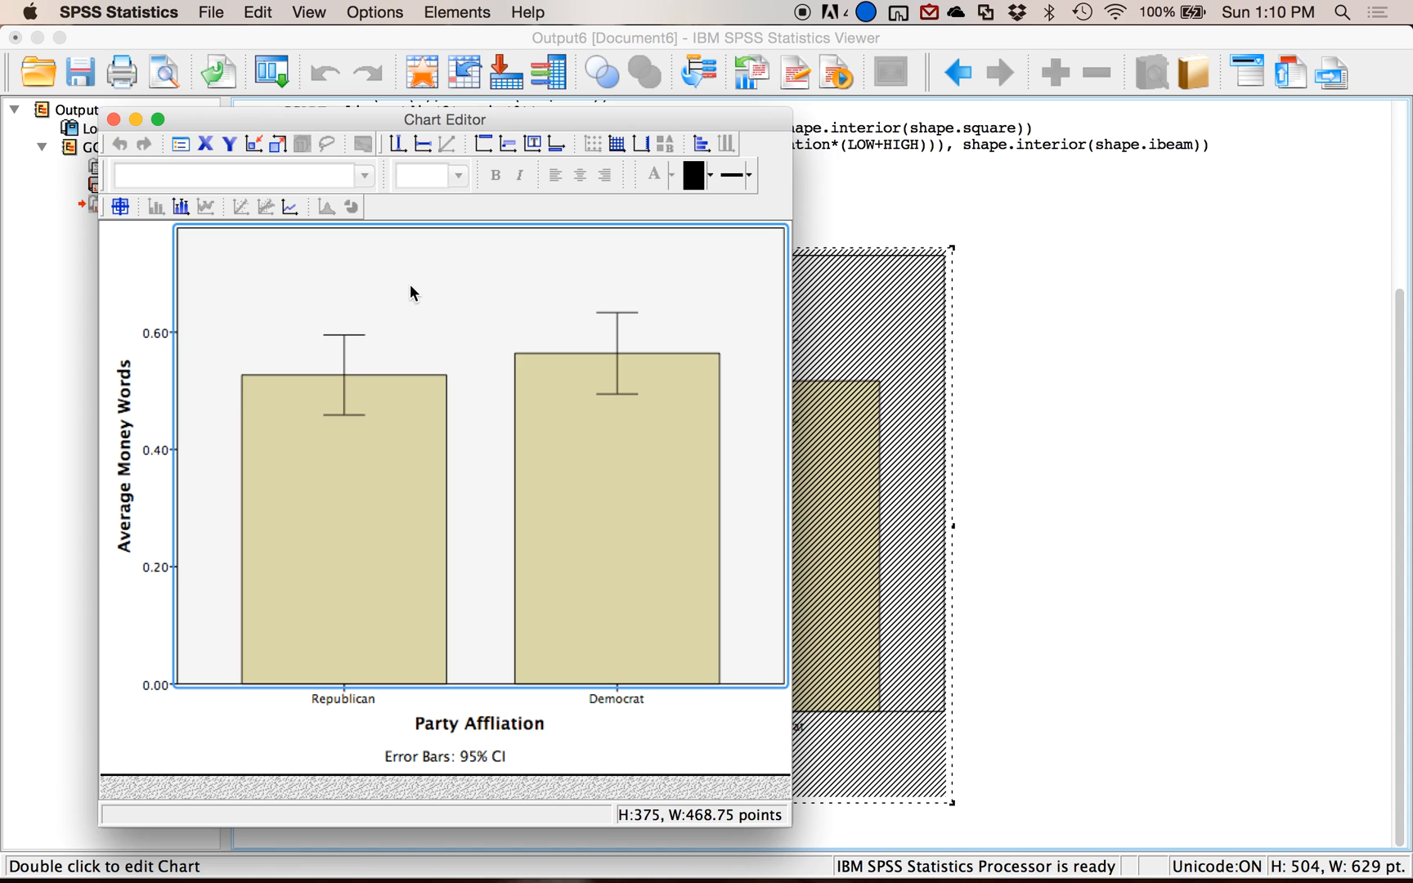
{"action": "mouse_move", "coordinate": [515, 293]}
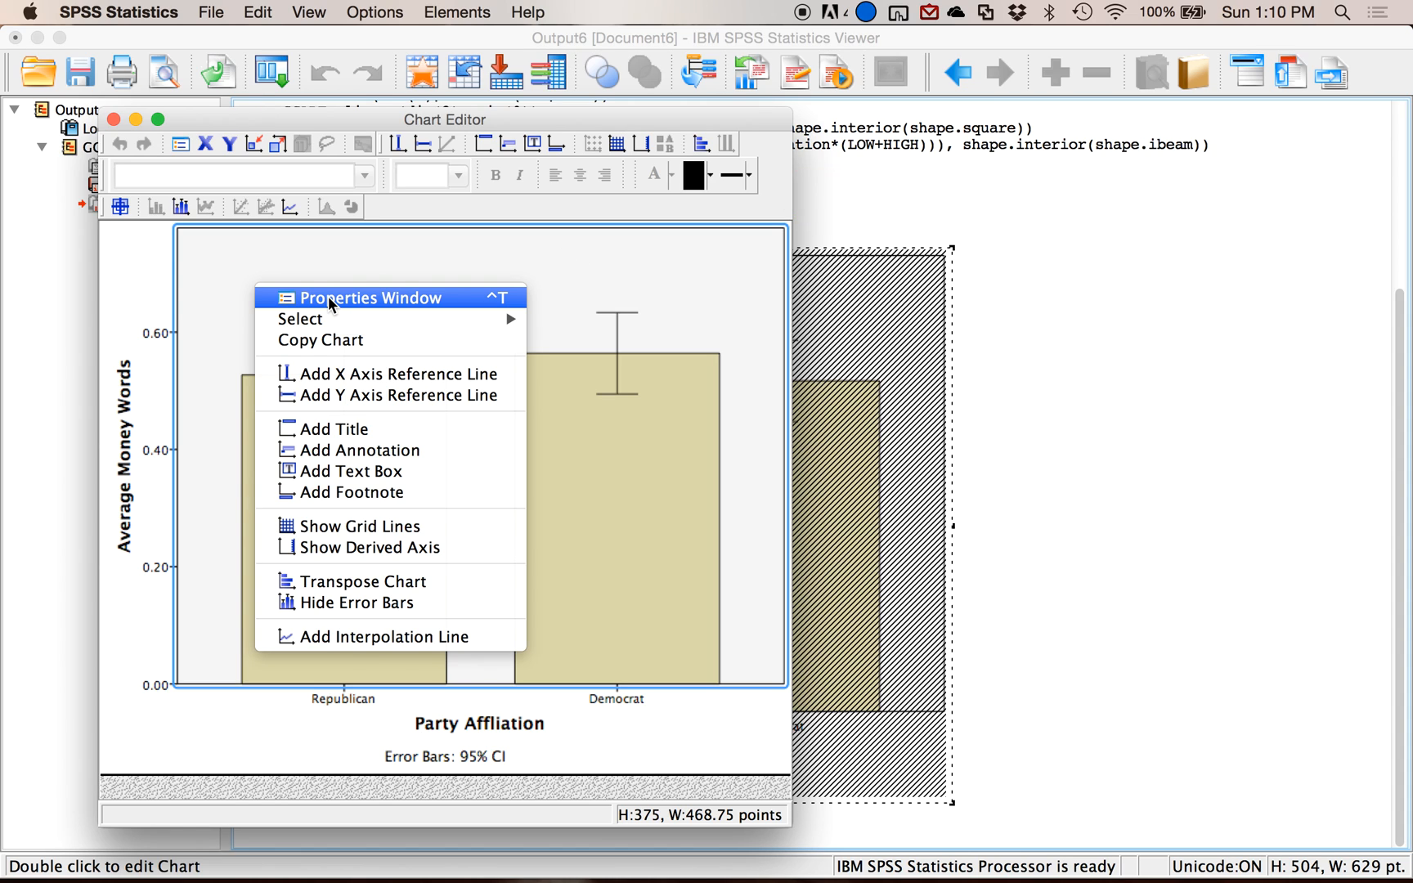
{"action": "mouse_move", "coordinate": [180, 143]}
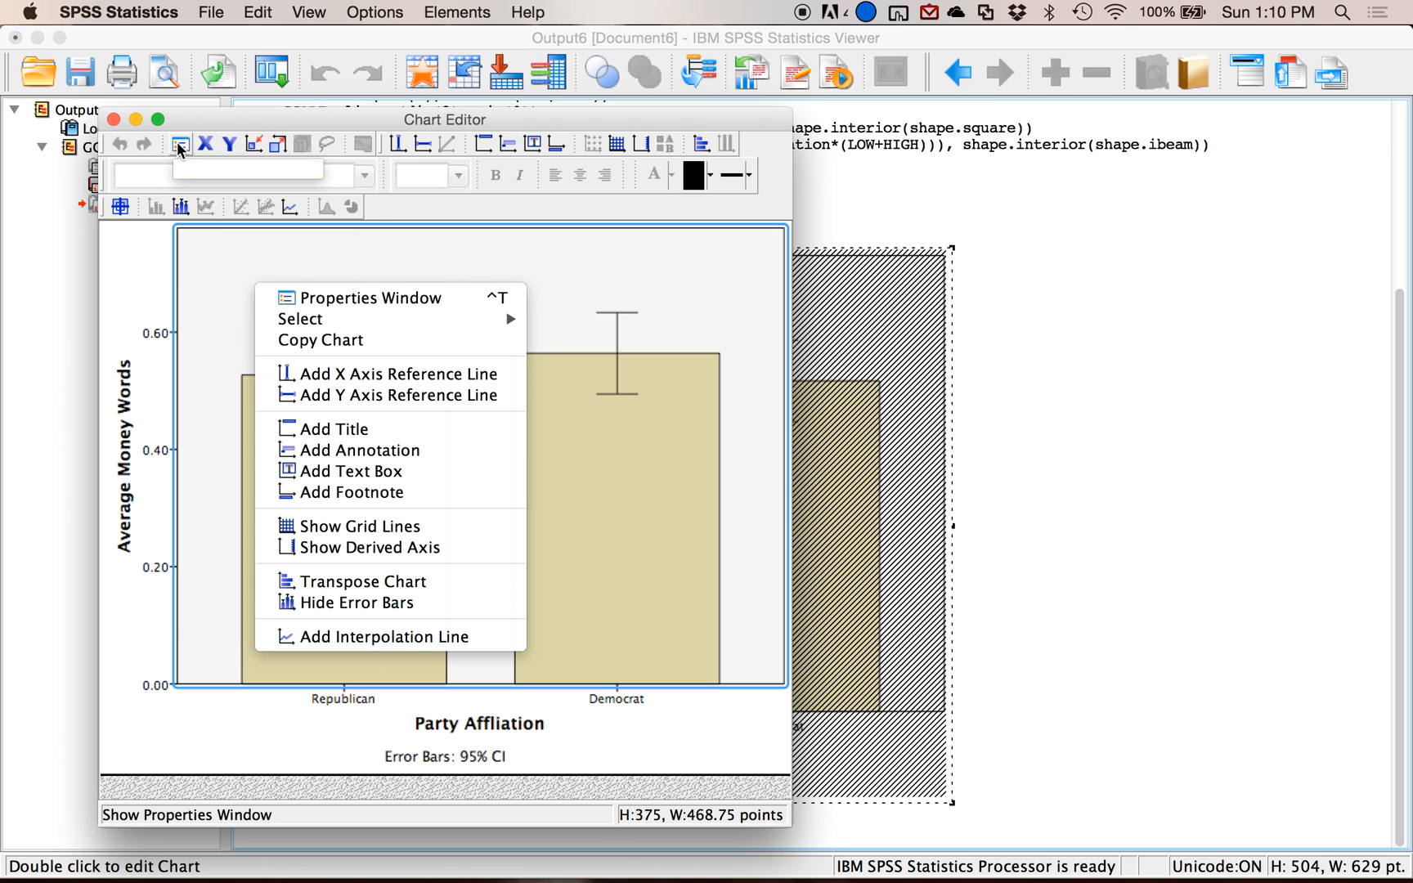
{"action": "mouse_move", "coordinate": [180, 144]}
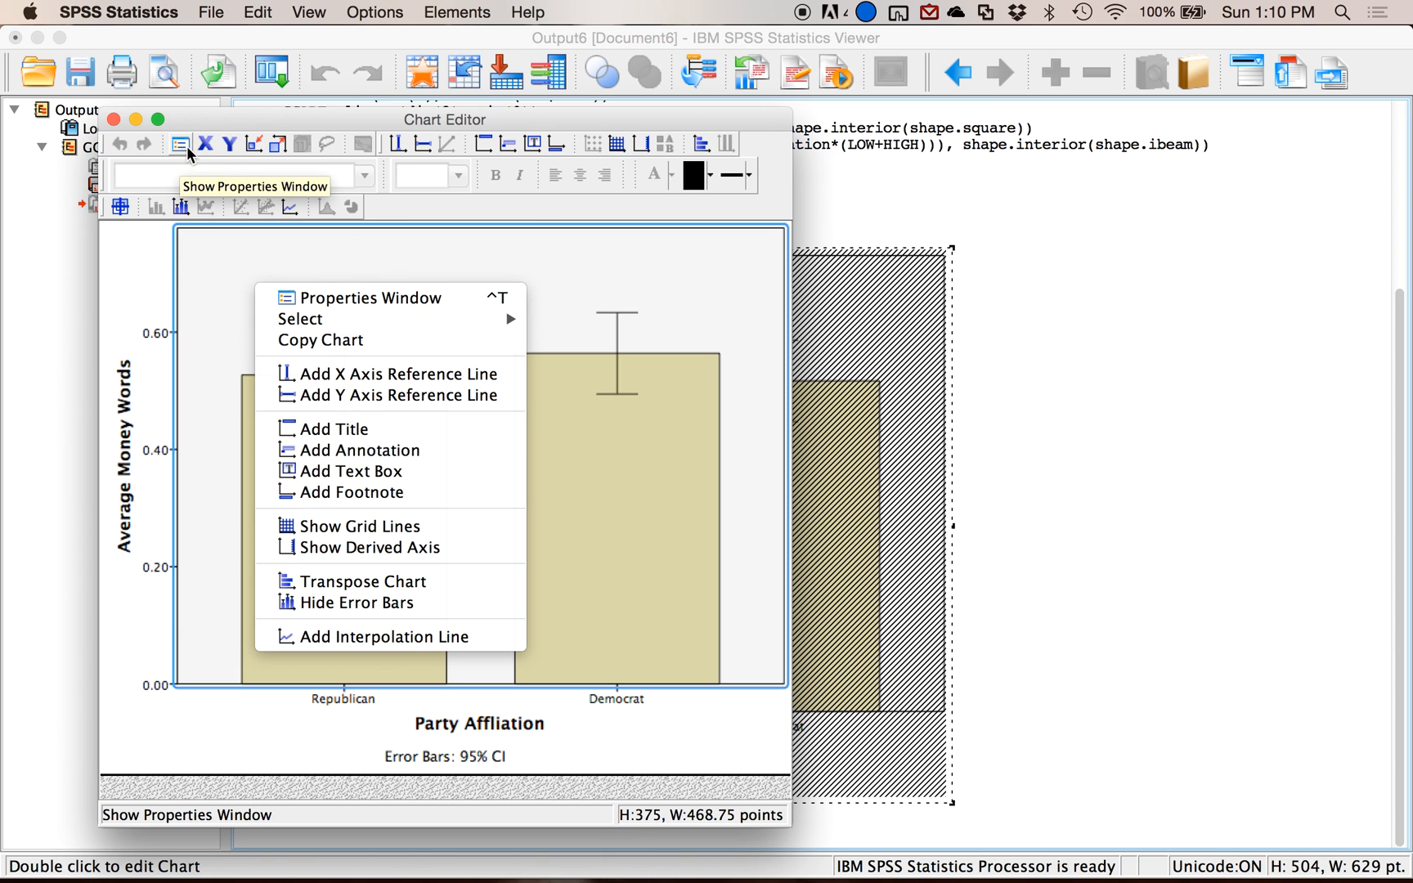
- Show the Properties window and select the whole chart, sized 375 by 468.75 points
{"action": "left_click", "coordinate": [371, 297]}
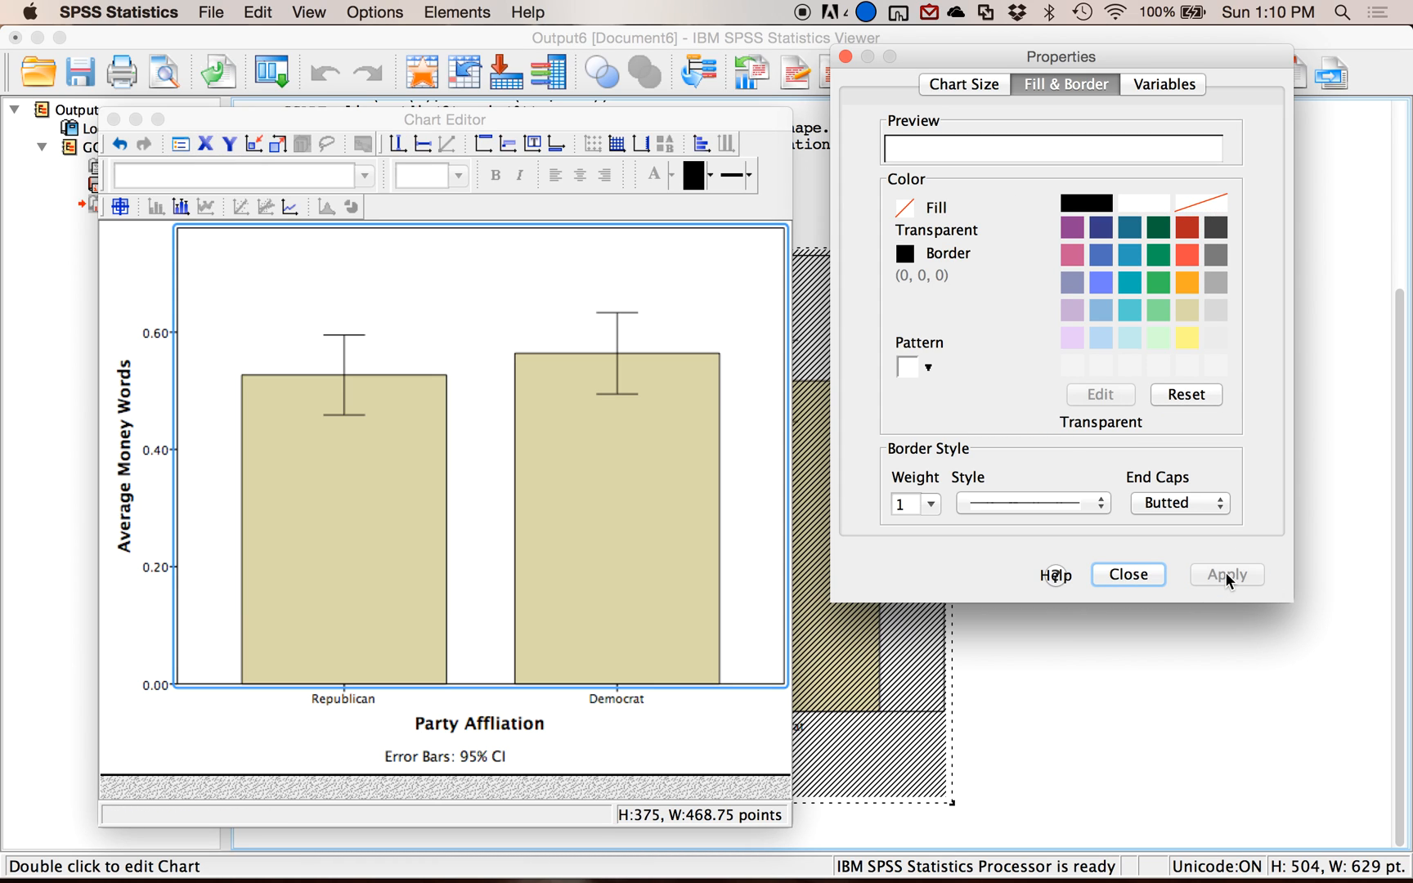
{"action": "mouse_move", "coordinate": [152, 453]}
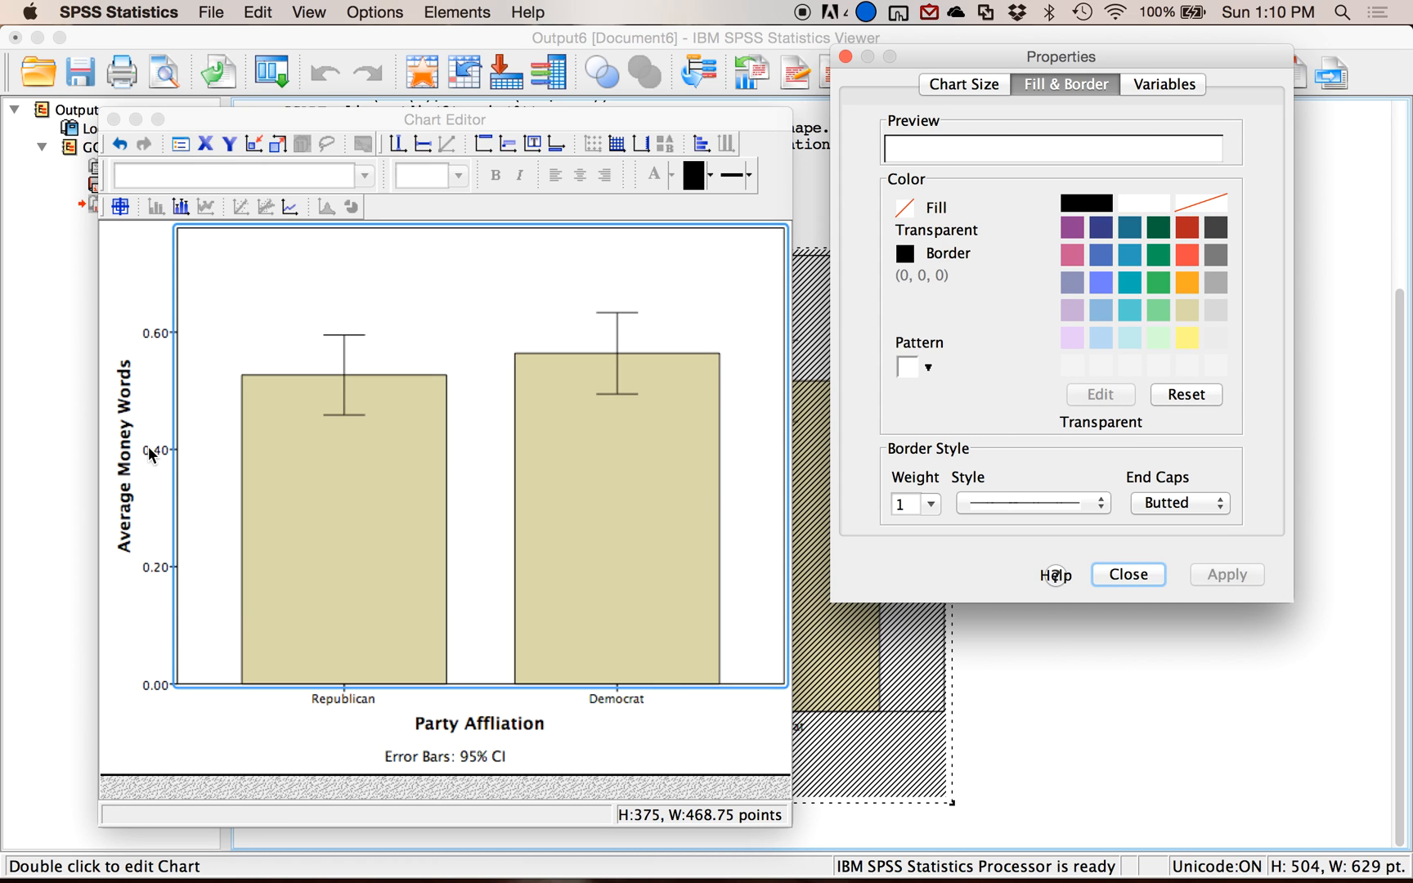
{"action": "mouse_move", "coordinate": [340, 709]}
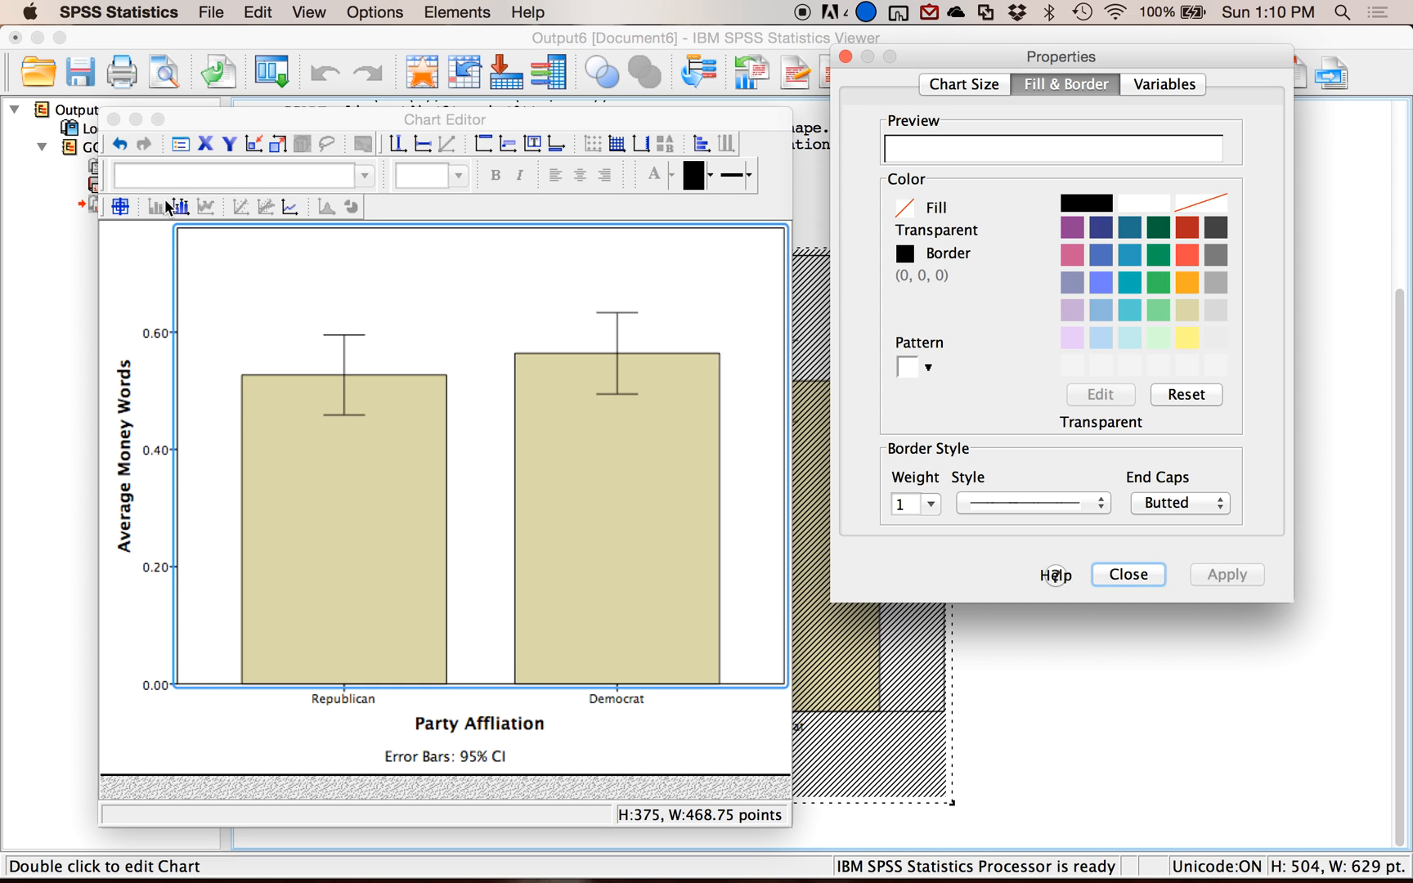
{"action": "mouse_move", "coordinate": [491, 767]}
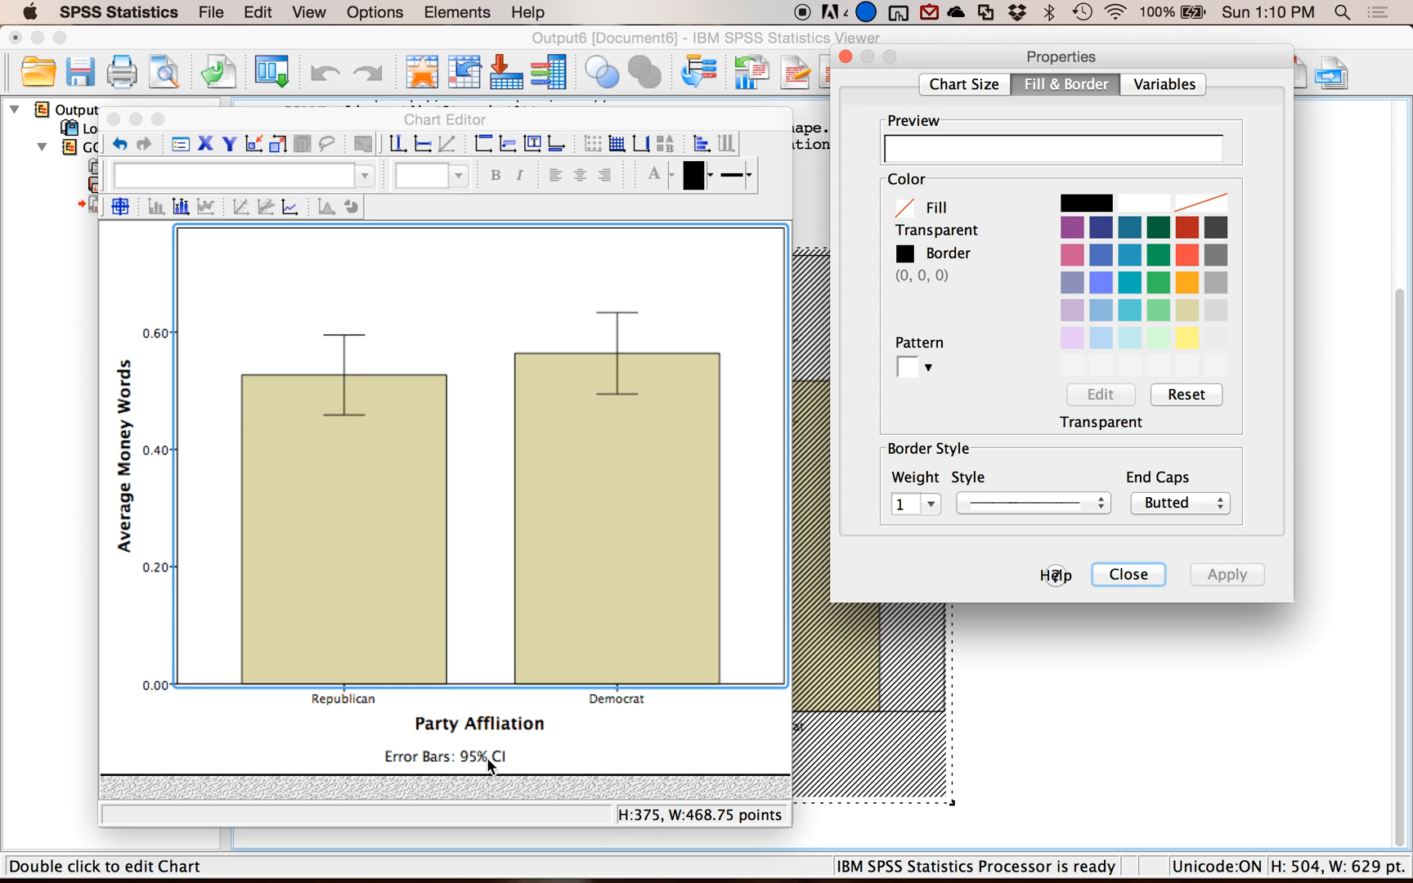
{"action": "left_click", "coordinate": [480, 723]}
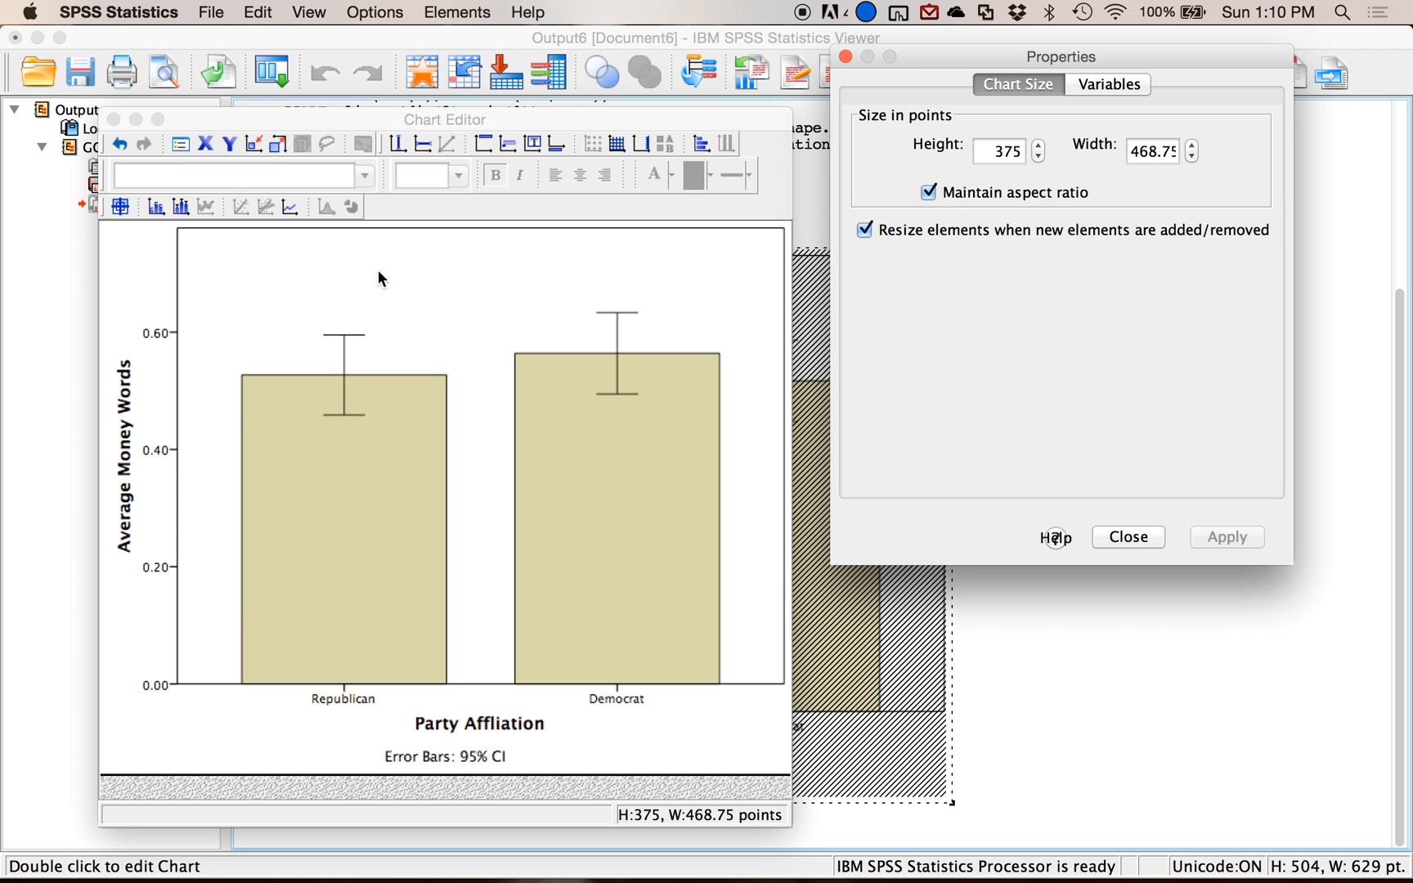
{"action": "mouse_move", "coordinate": [190, 252]}
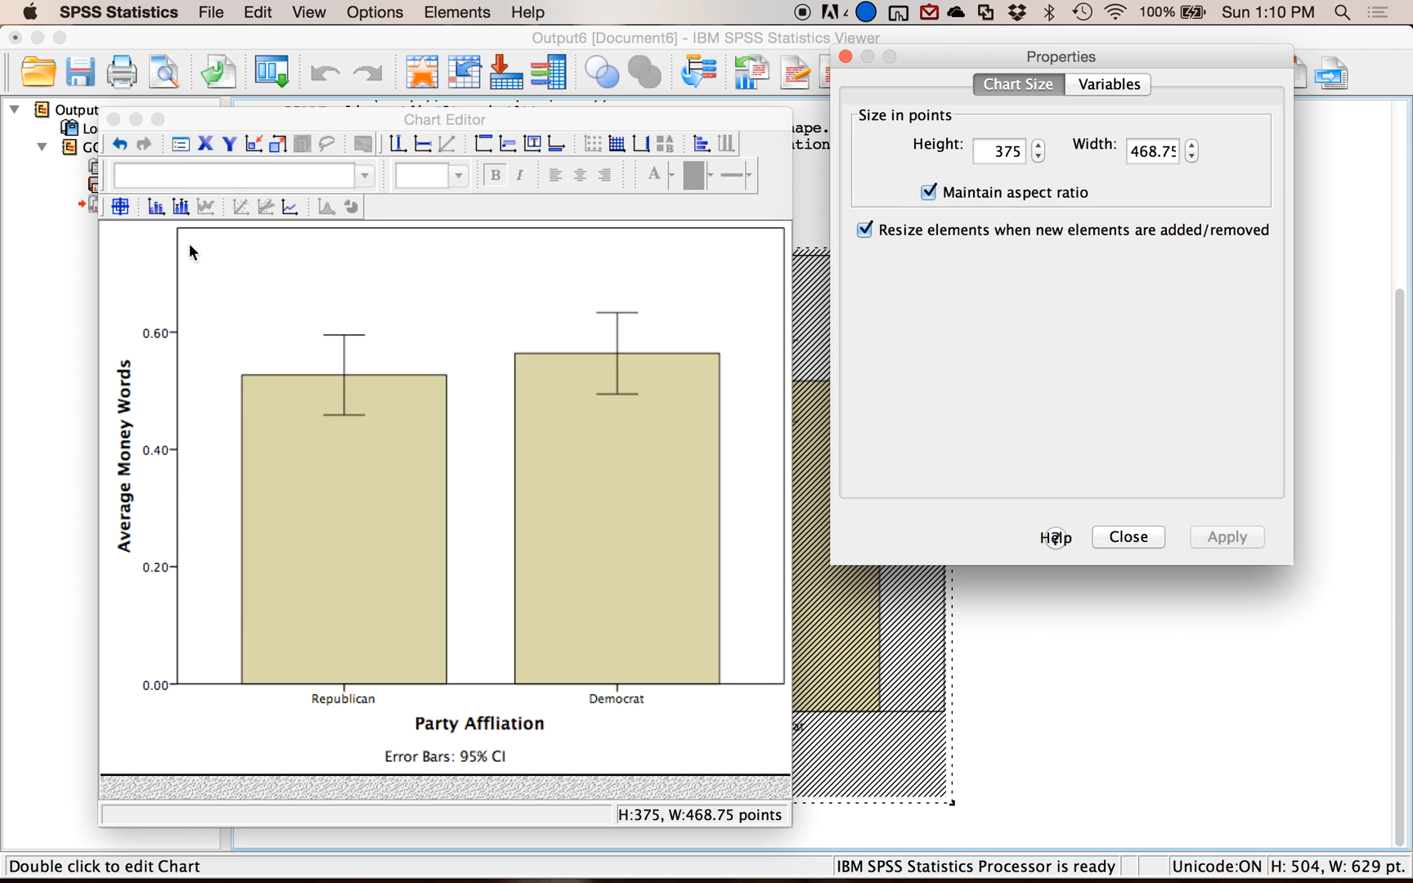
{"action": "mouse_move", "coordinate": [178, 208]}
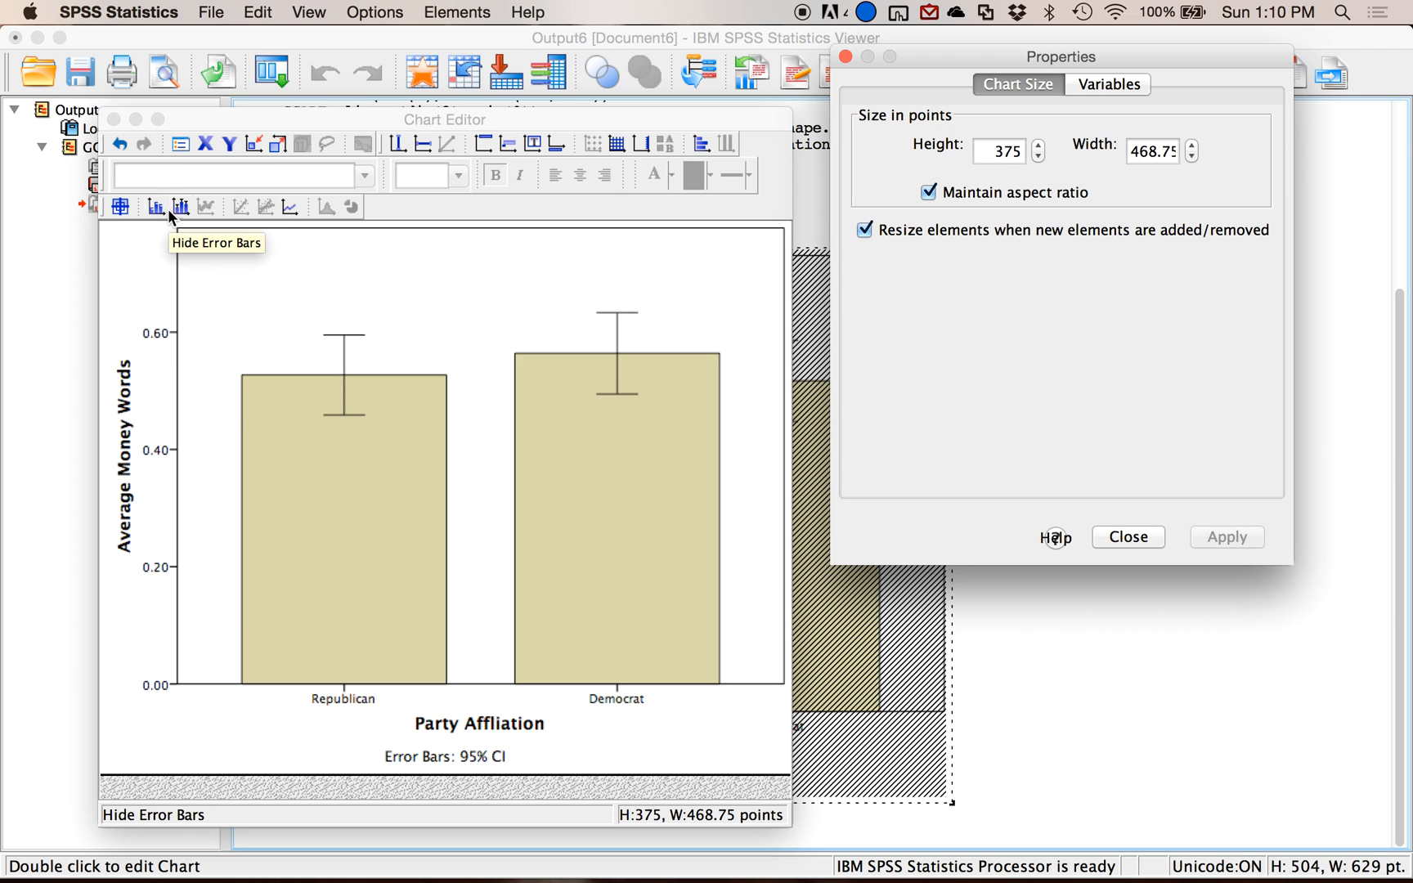
- Select the error bars, keep the T-Bar style at 25% width, and close Properties
{"action": "left_click", "coordinate": [180, 206]}
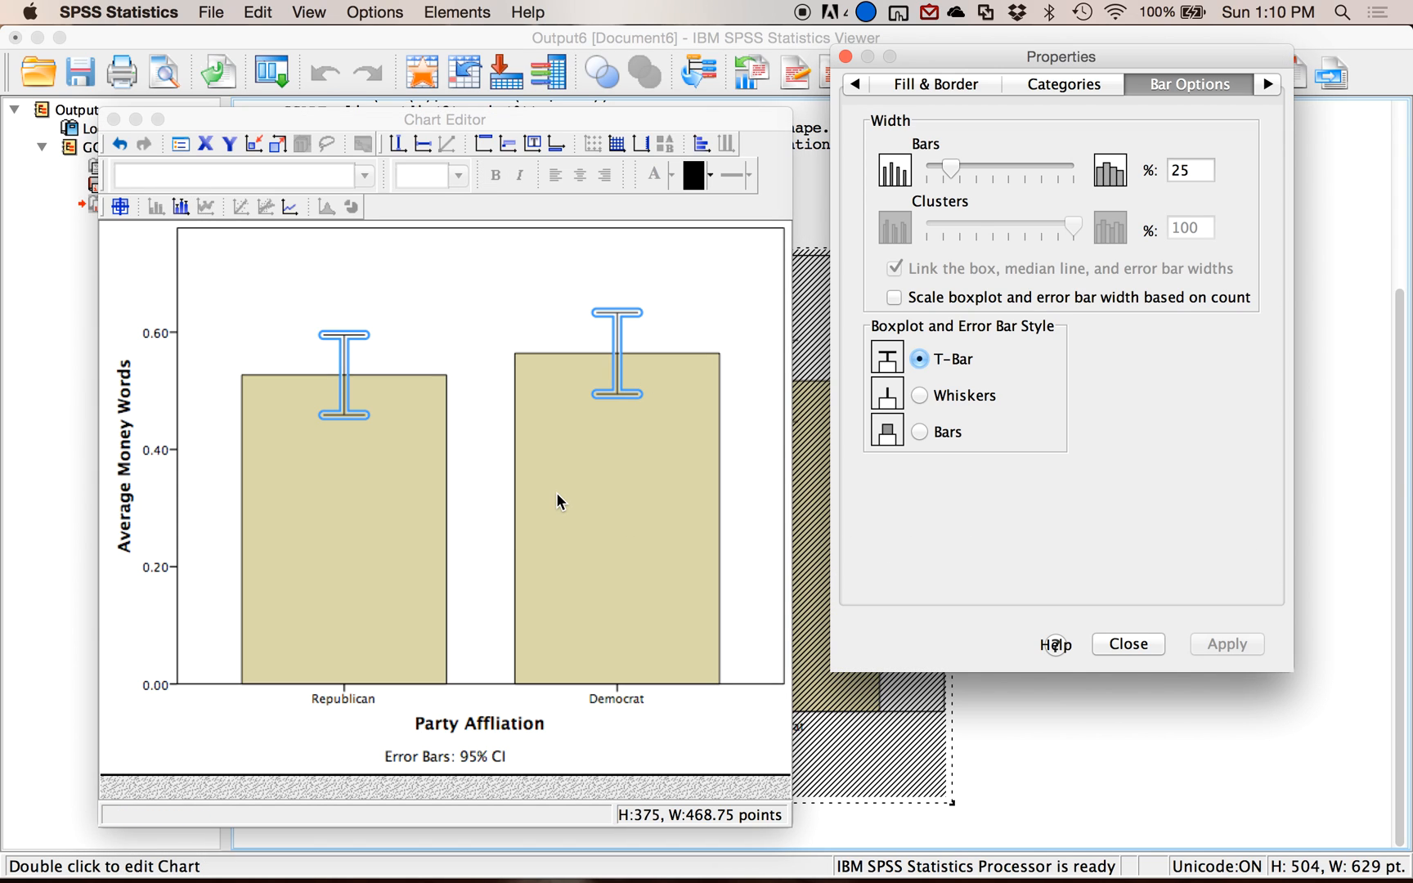
{"action": "mouse_move", "coordinate": [605, 506]}
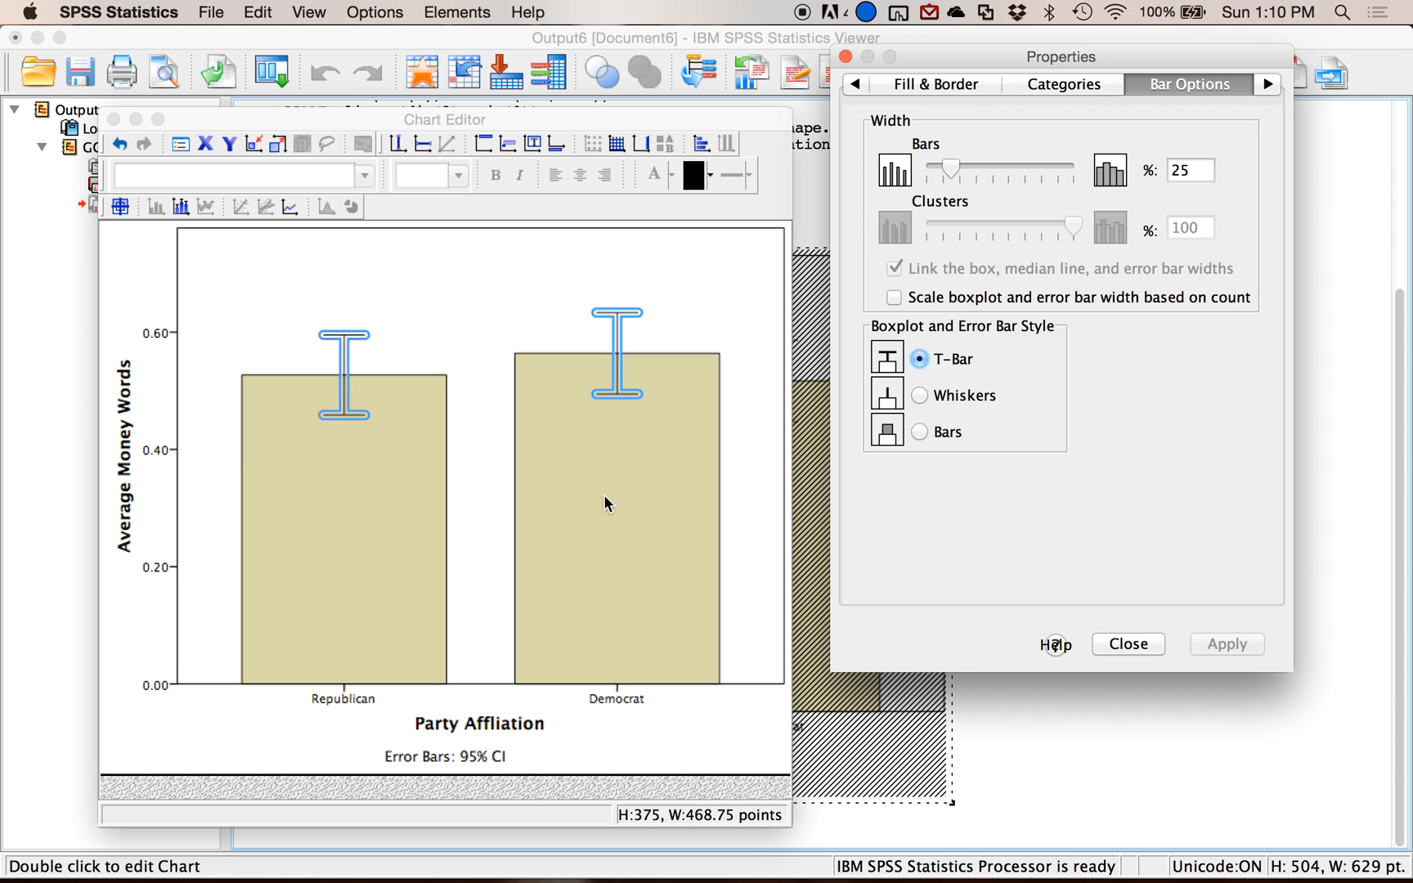
{"action": "mouse_move", "coordinate": [680, 603]}
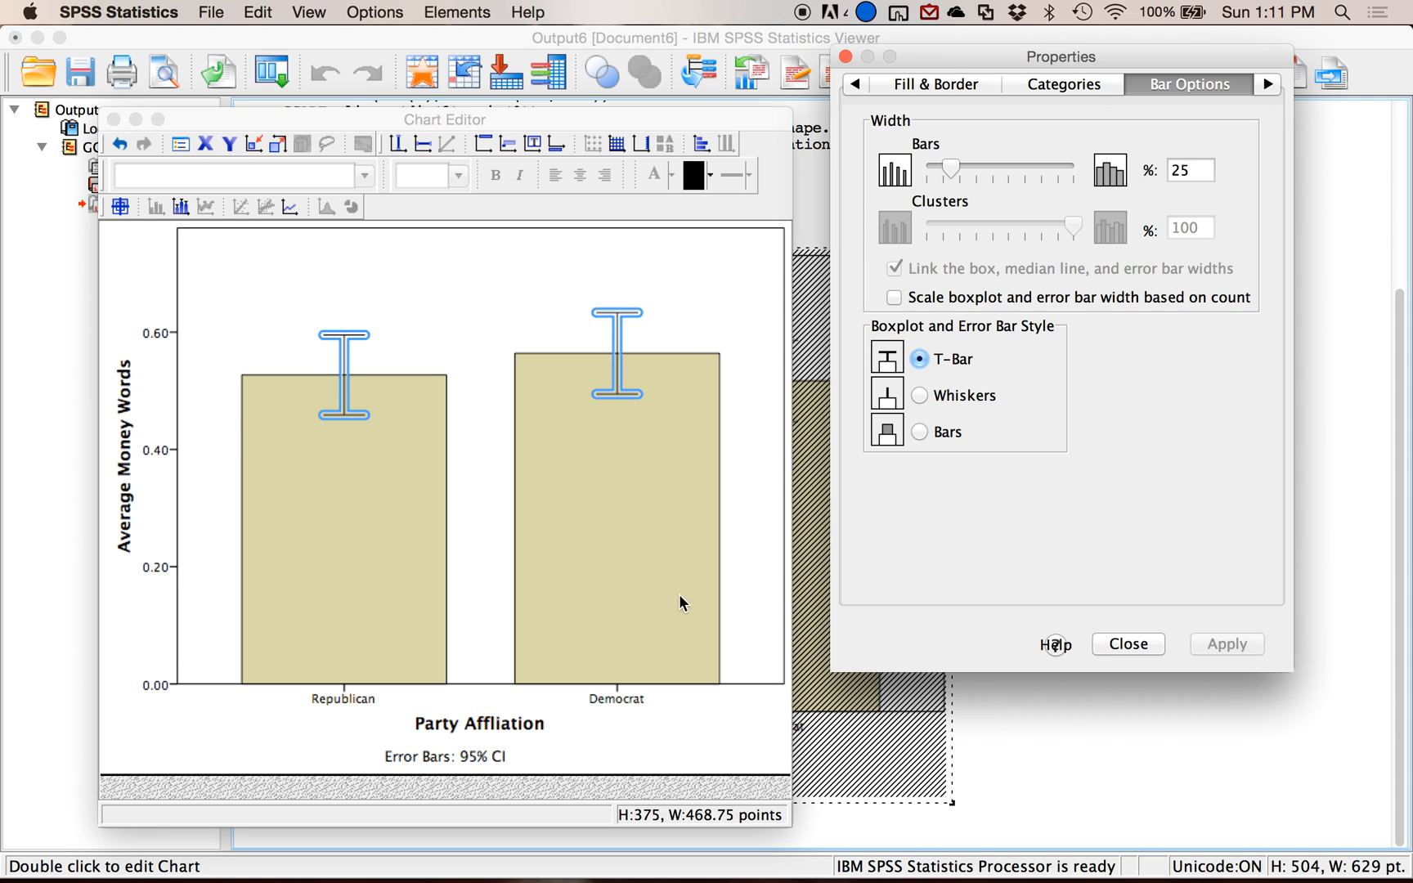
{"action": "mouse_move", "coordinate": [414, 431]}
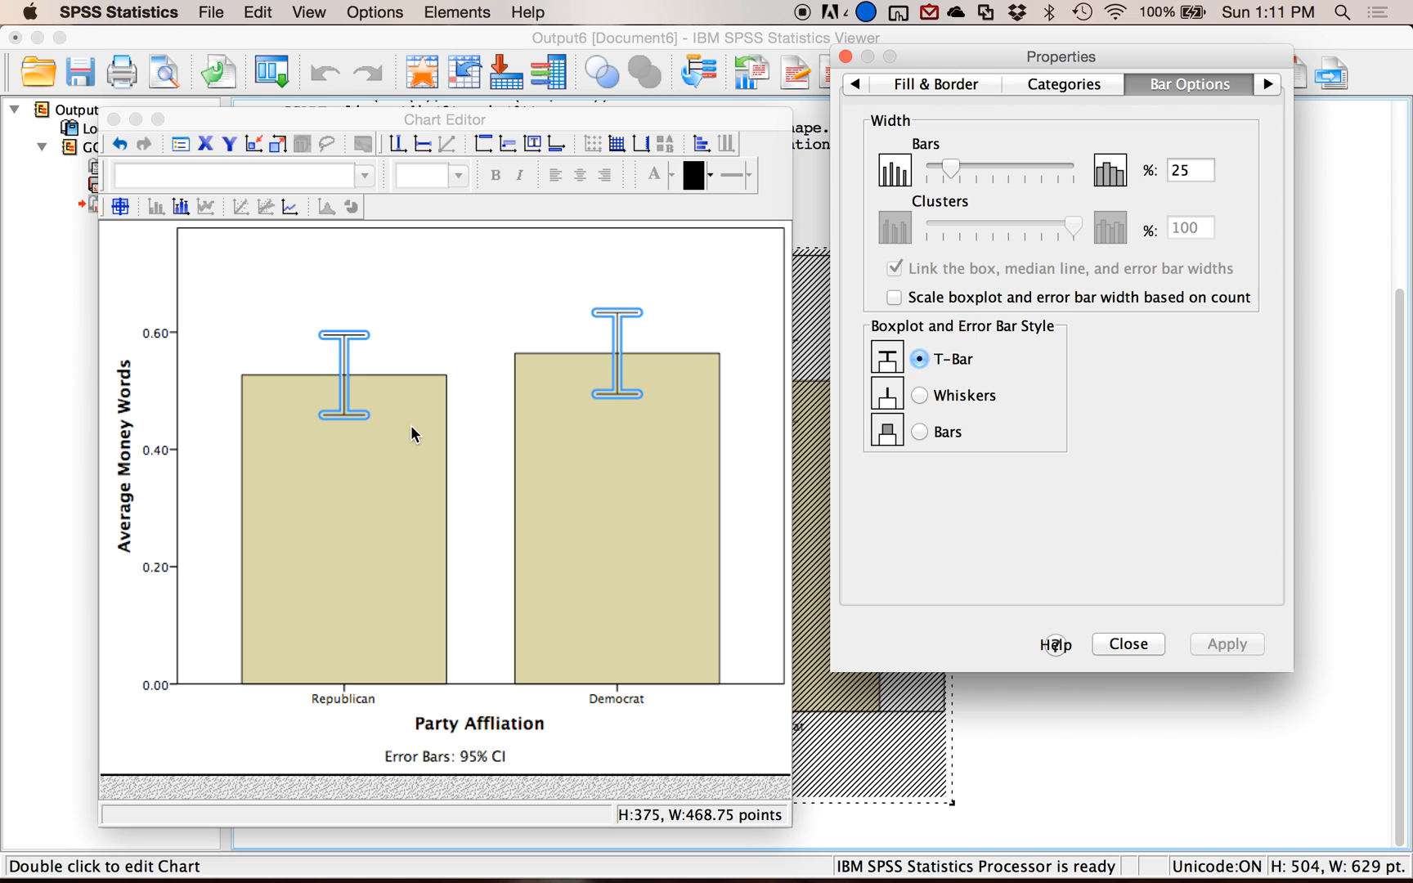
{"action": "mouse_move", "coordinate": [1134, 661]}
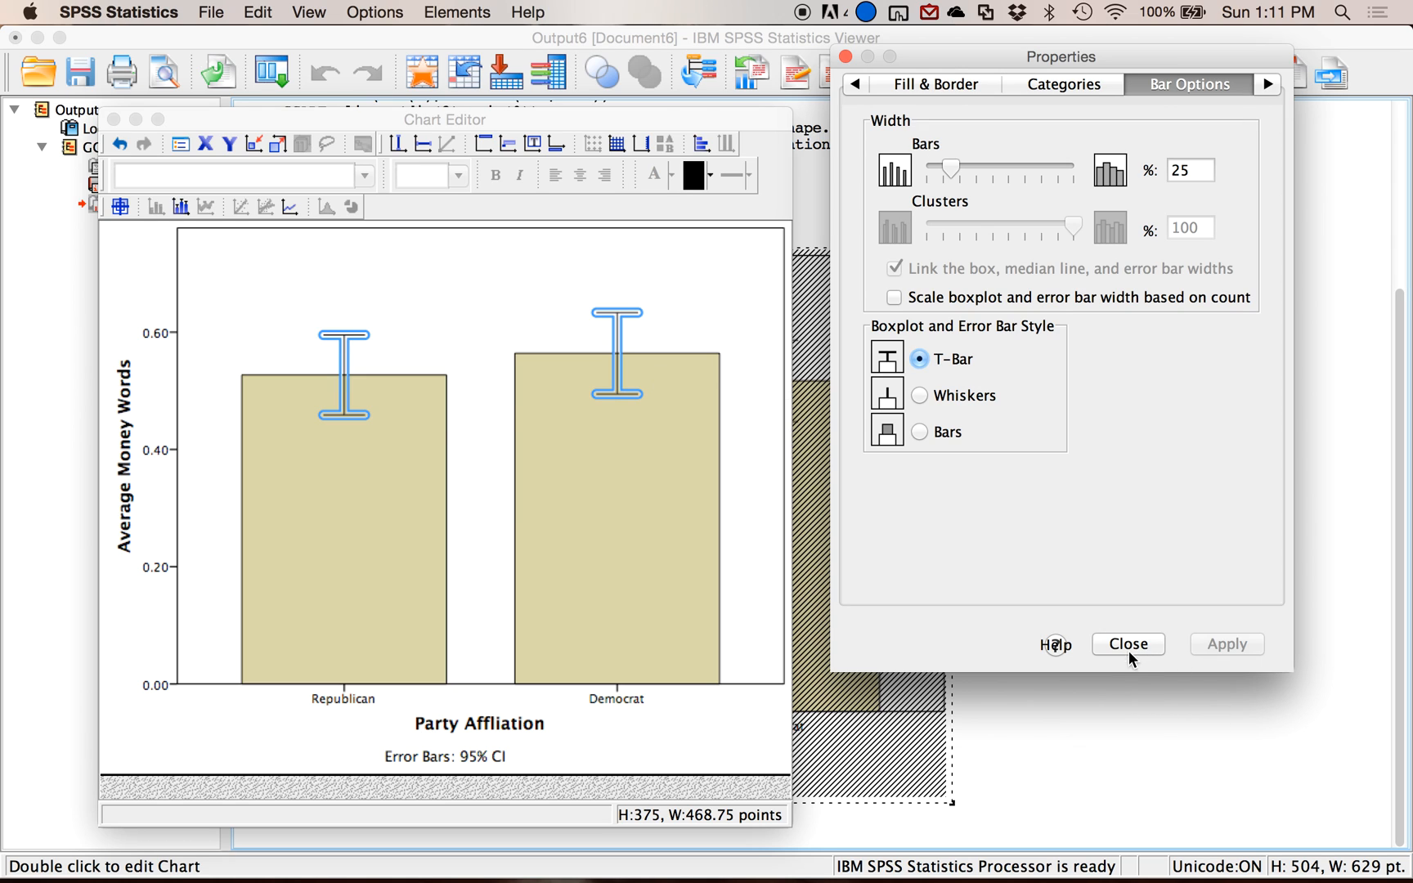
{"action": "left_click", "coordinate": [1126, 643]}
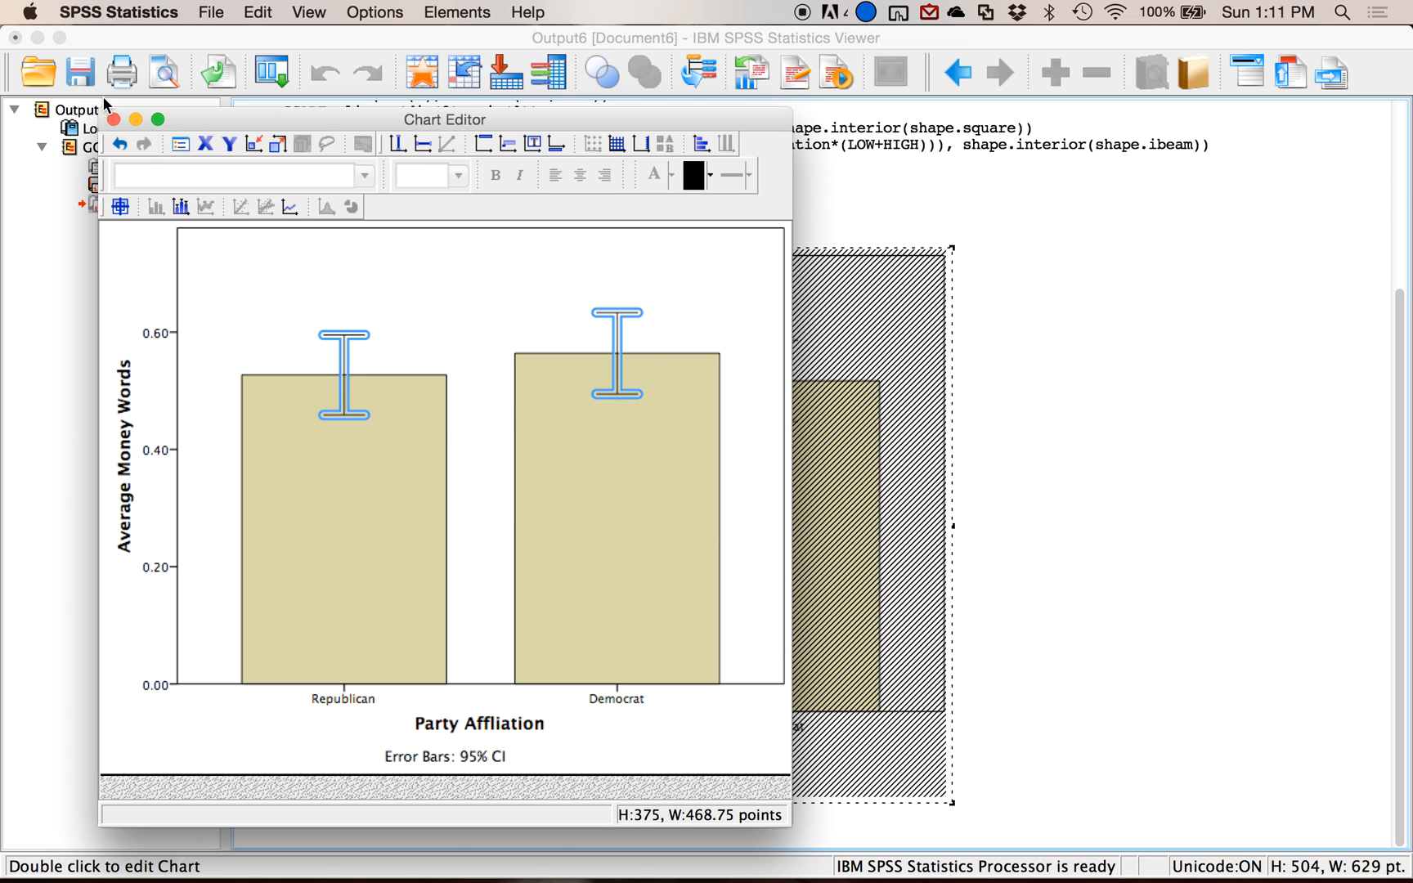
- Close the Chart Editor to return to the output with the finished money chart
{"action": "left_click", "coordinate": [113, 119]}
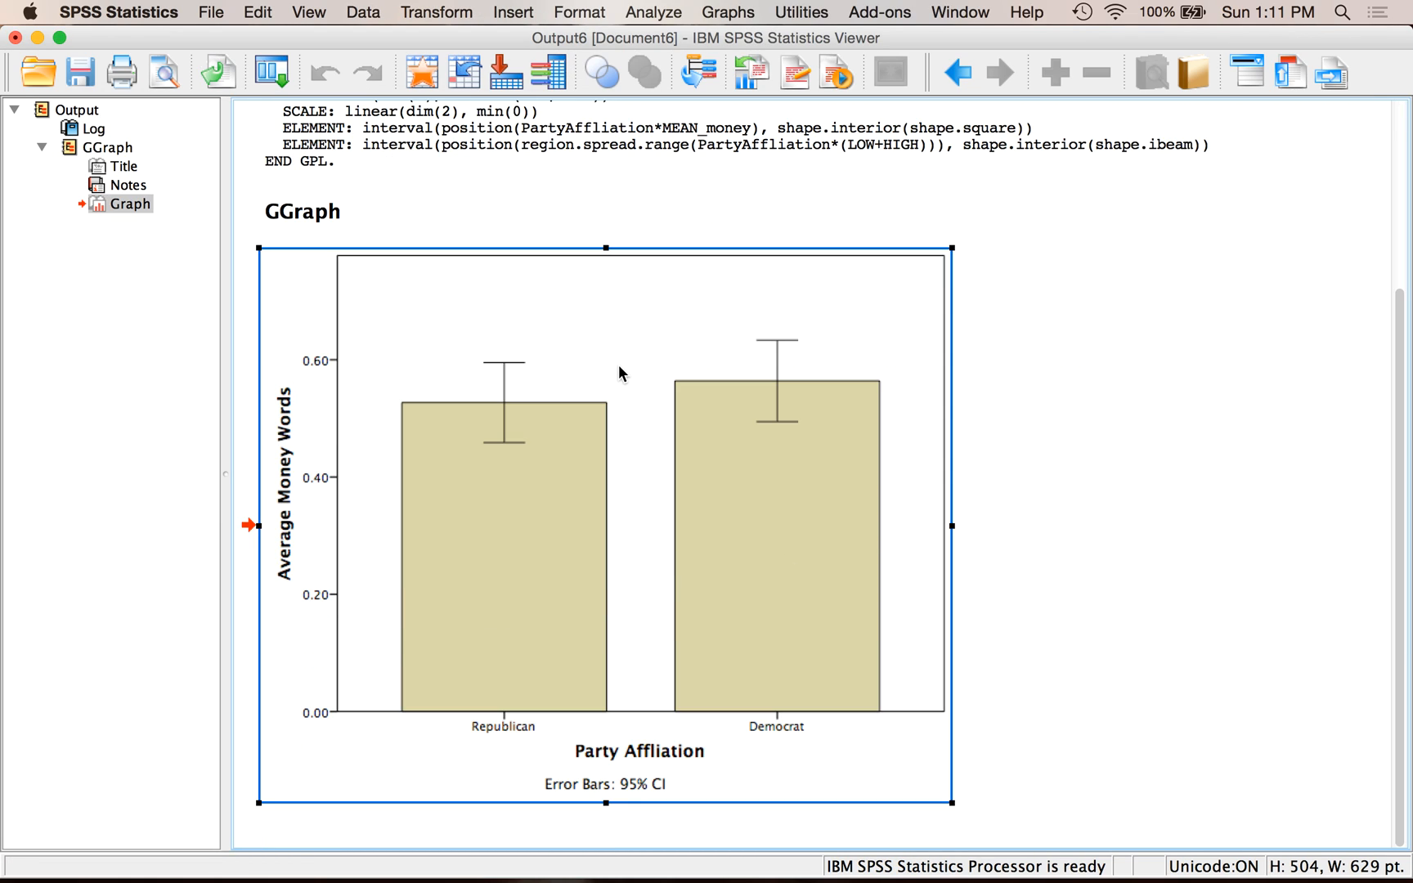
{"action": "mouse_move", "coordinate": [620, 354]}
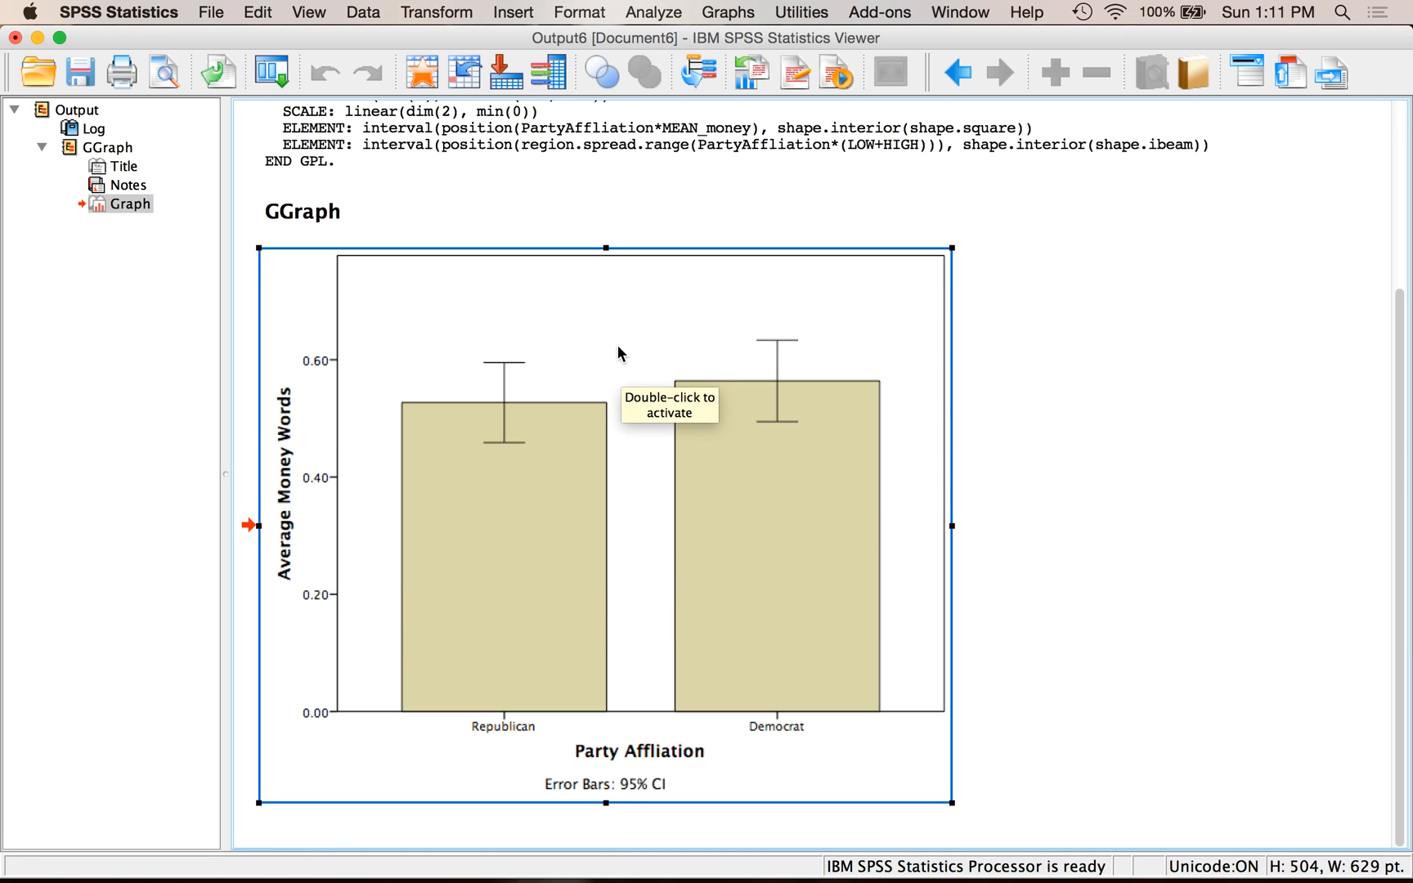
{"action": "mouse_move", "coordinate": [613, 352]}
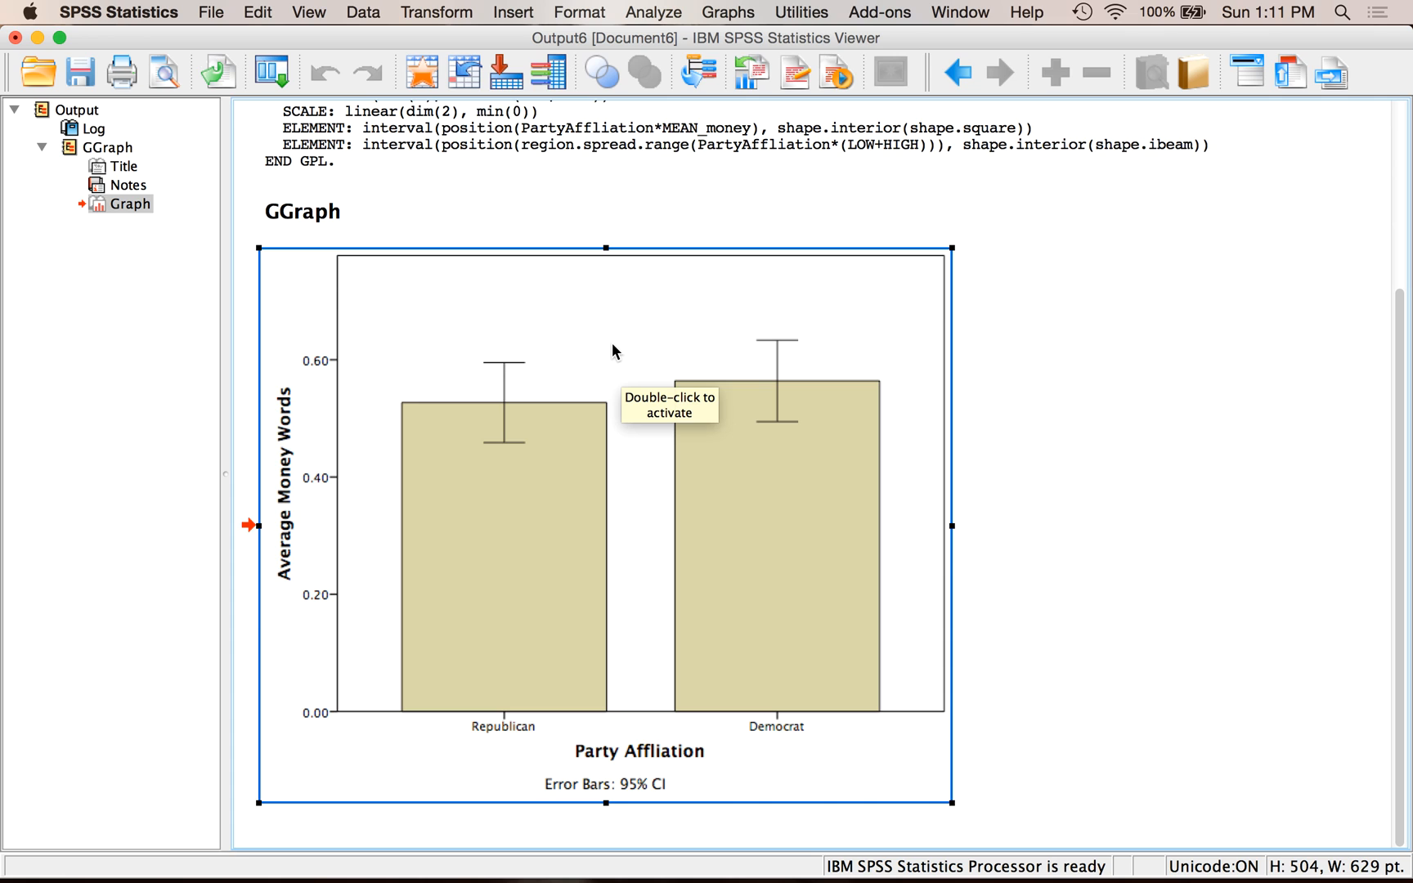
{"action": "mouse_move", "coordinate": [778, 428]}
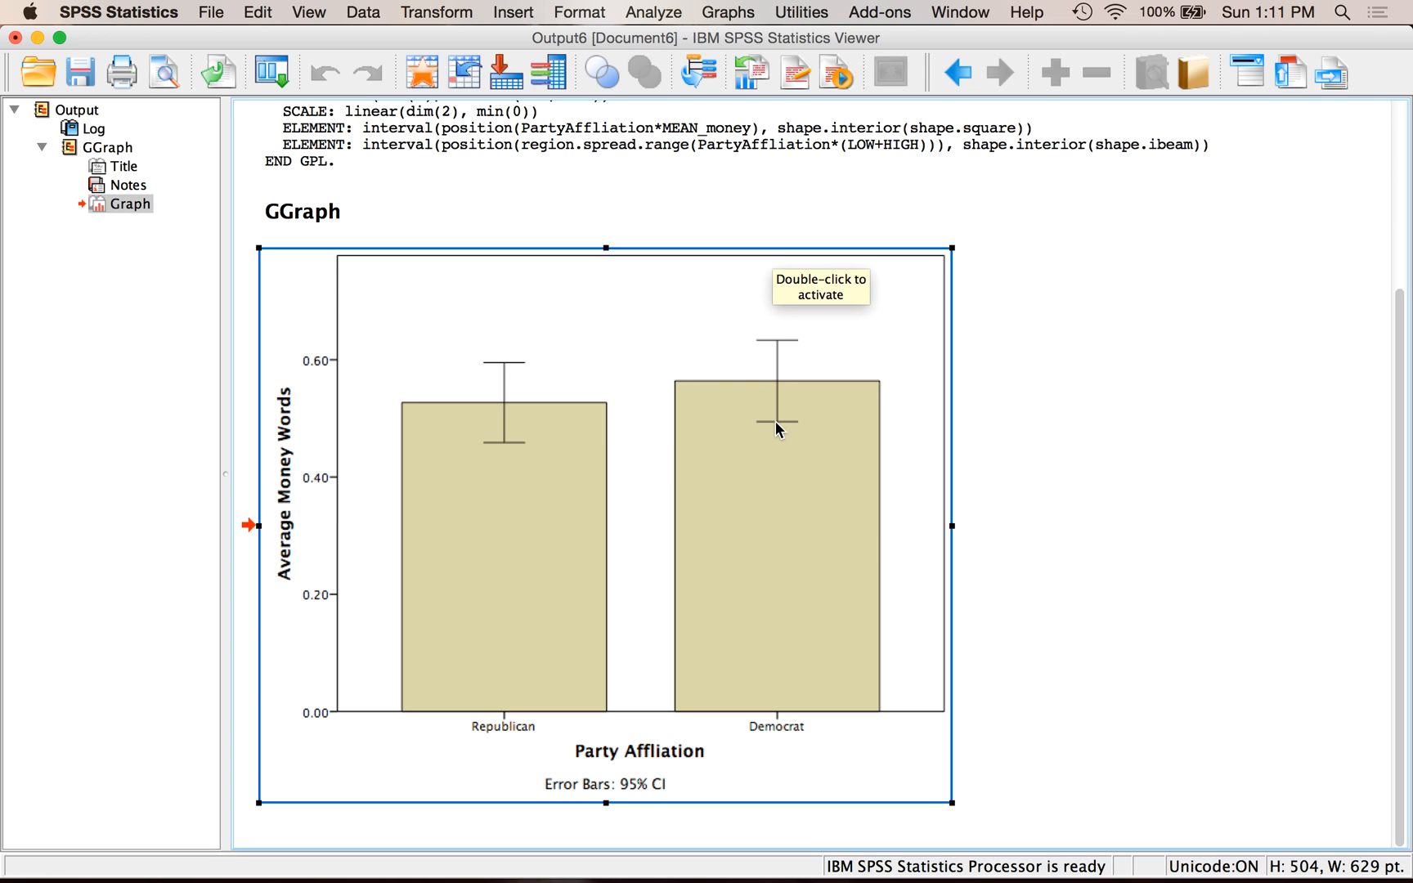
{"action": "mouse_move", "coordinate": [612, 342]}
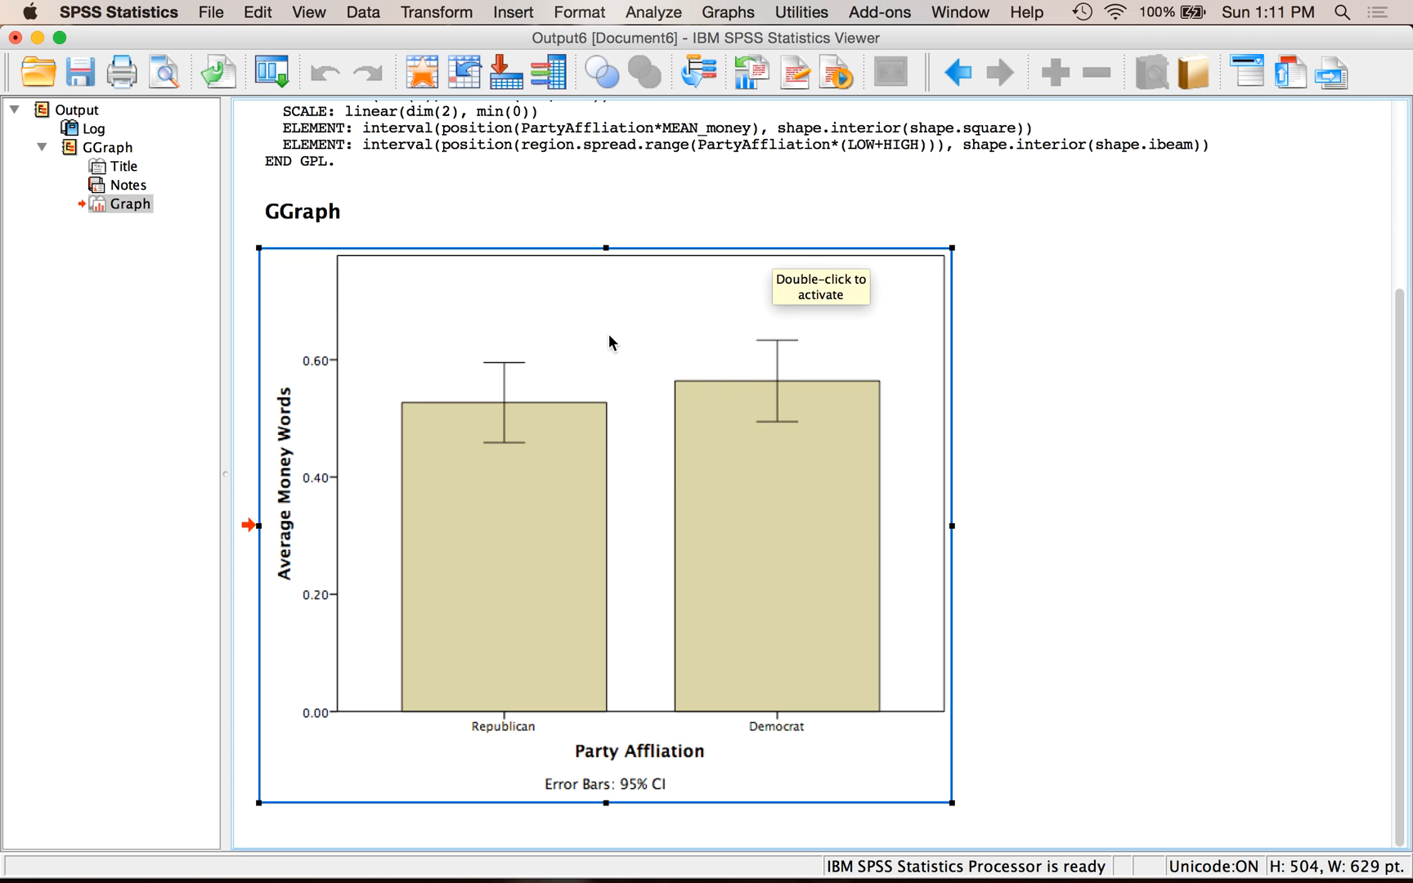
{"action": "mouse_move", "coordinate": [486, 761]}
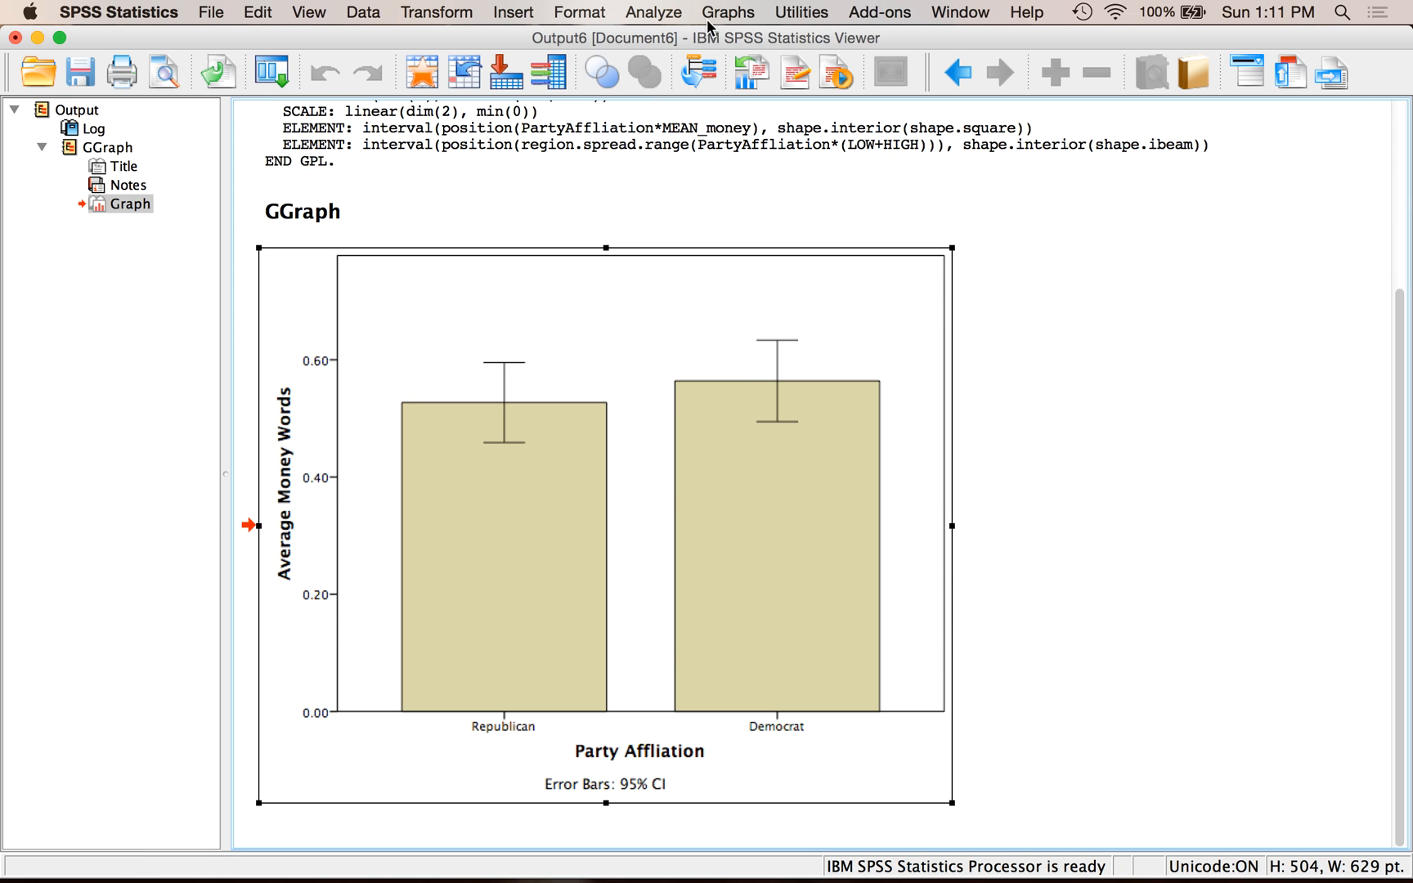
- Reopen Chart Builder from the Graphs menu for a new clustered bar chart
{"action": "left_click", "coordinate": [728, 11]}
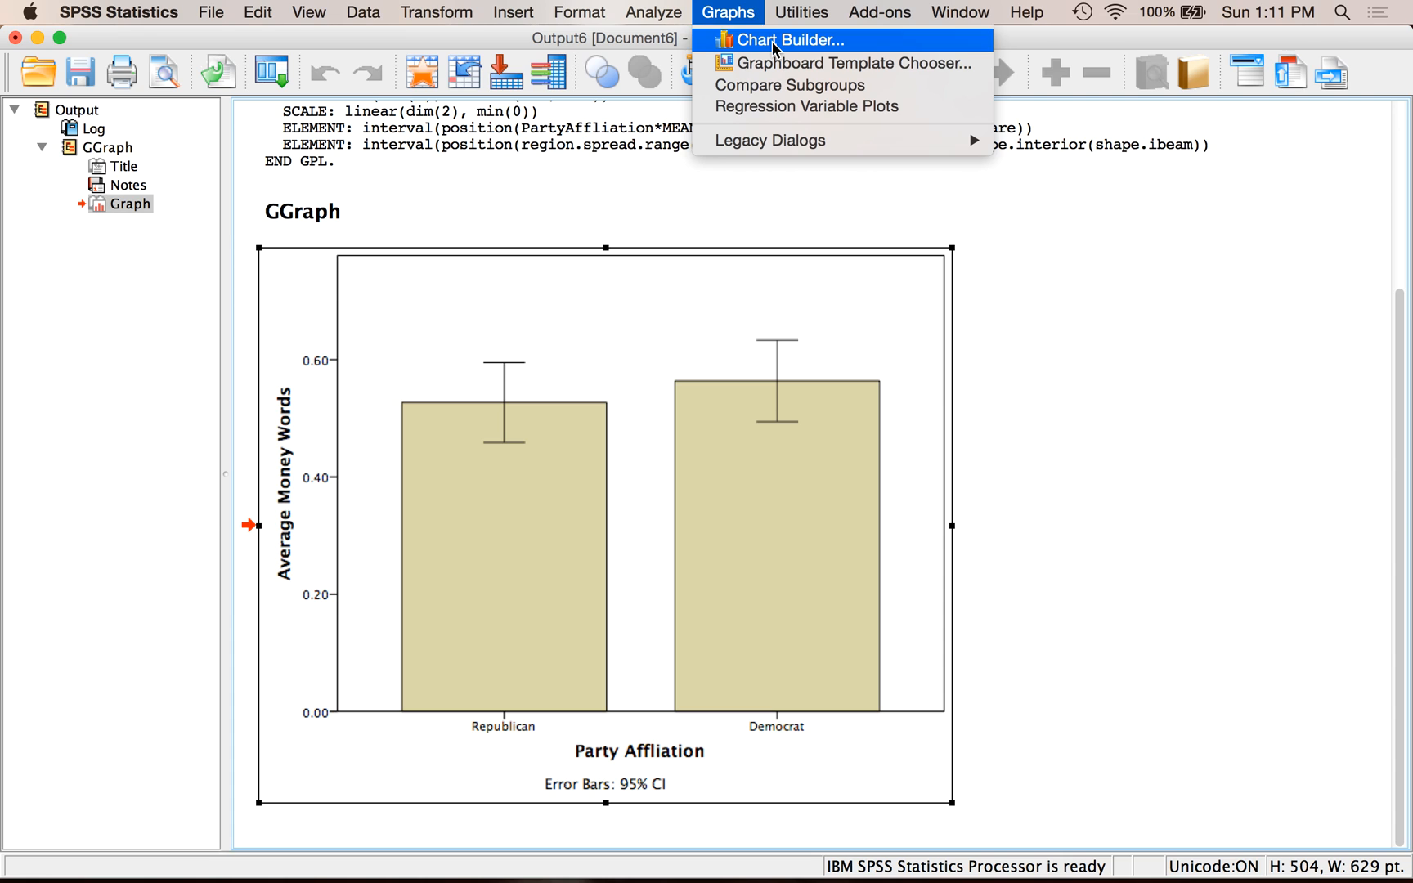
{"action": "left_click", "coordinate": [783, 40]}
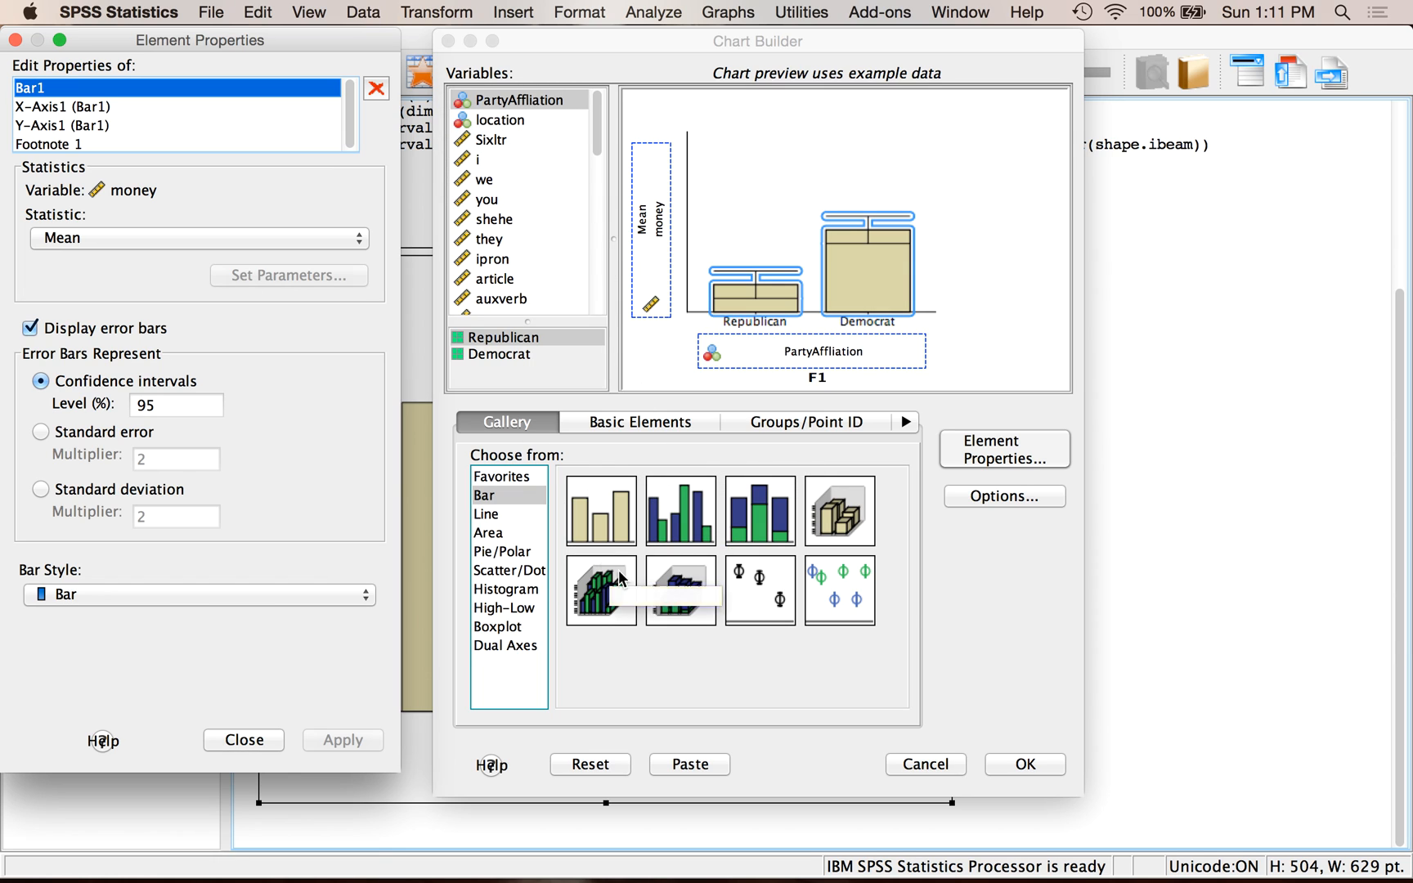
{"action": "mouse_move", "coordinate": [680, 509]}
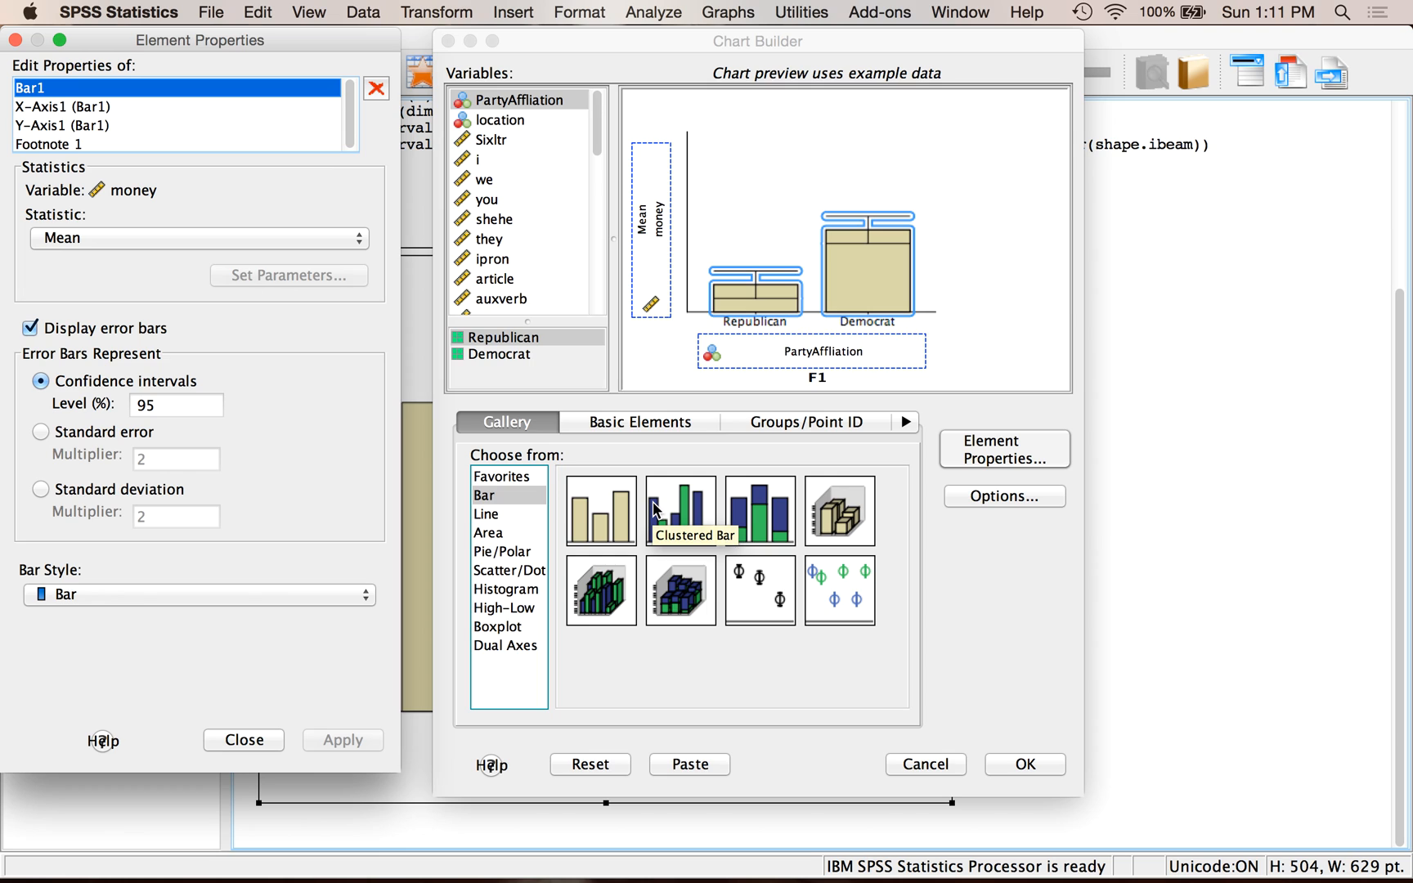
{"action": "mouse_move", "coordinate": [677, 541]}
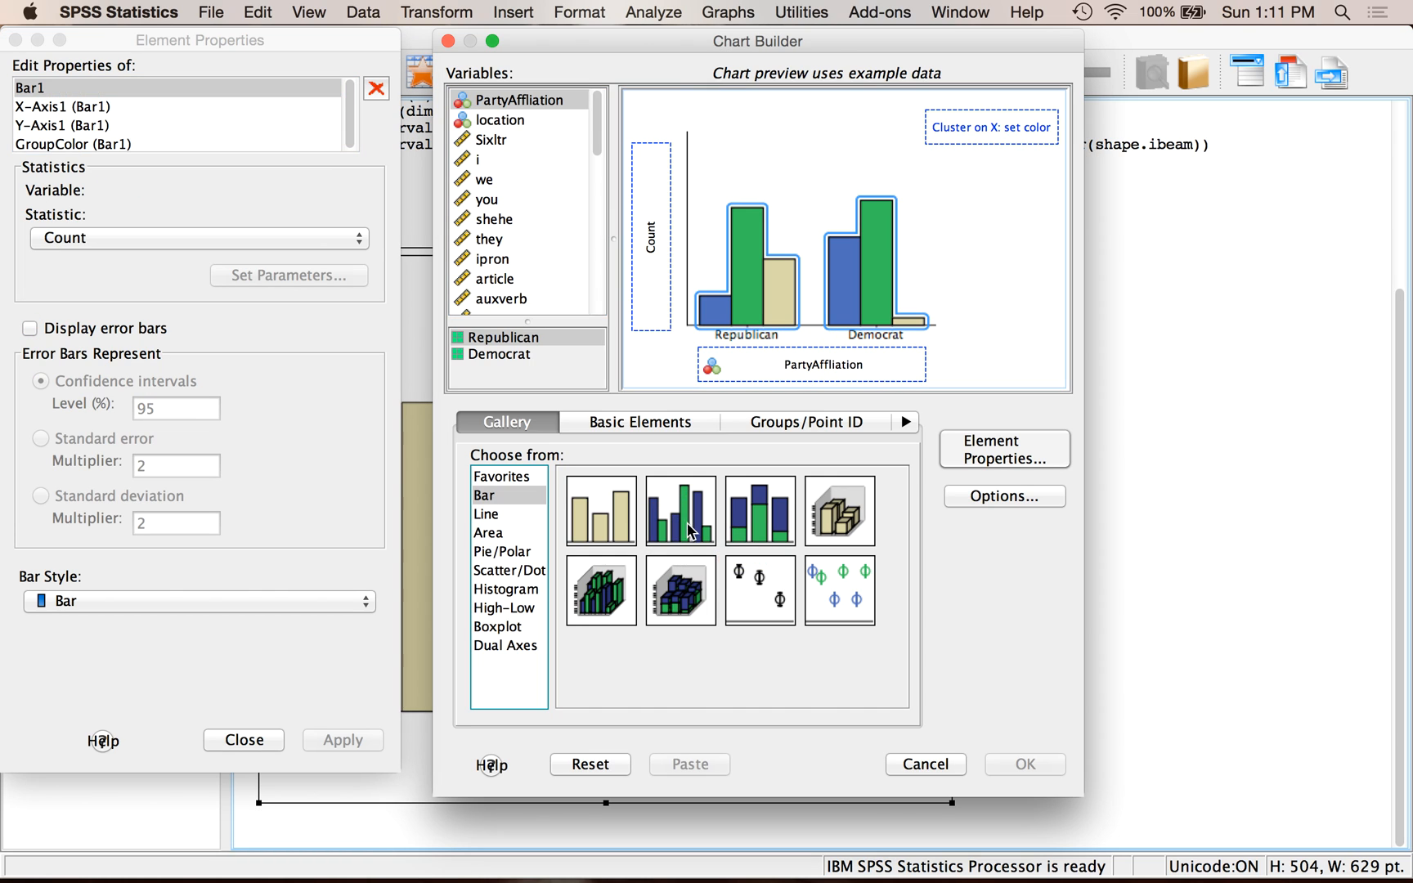
{"action": "mouse_move", "coordinate": [773, 284]}
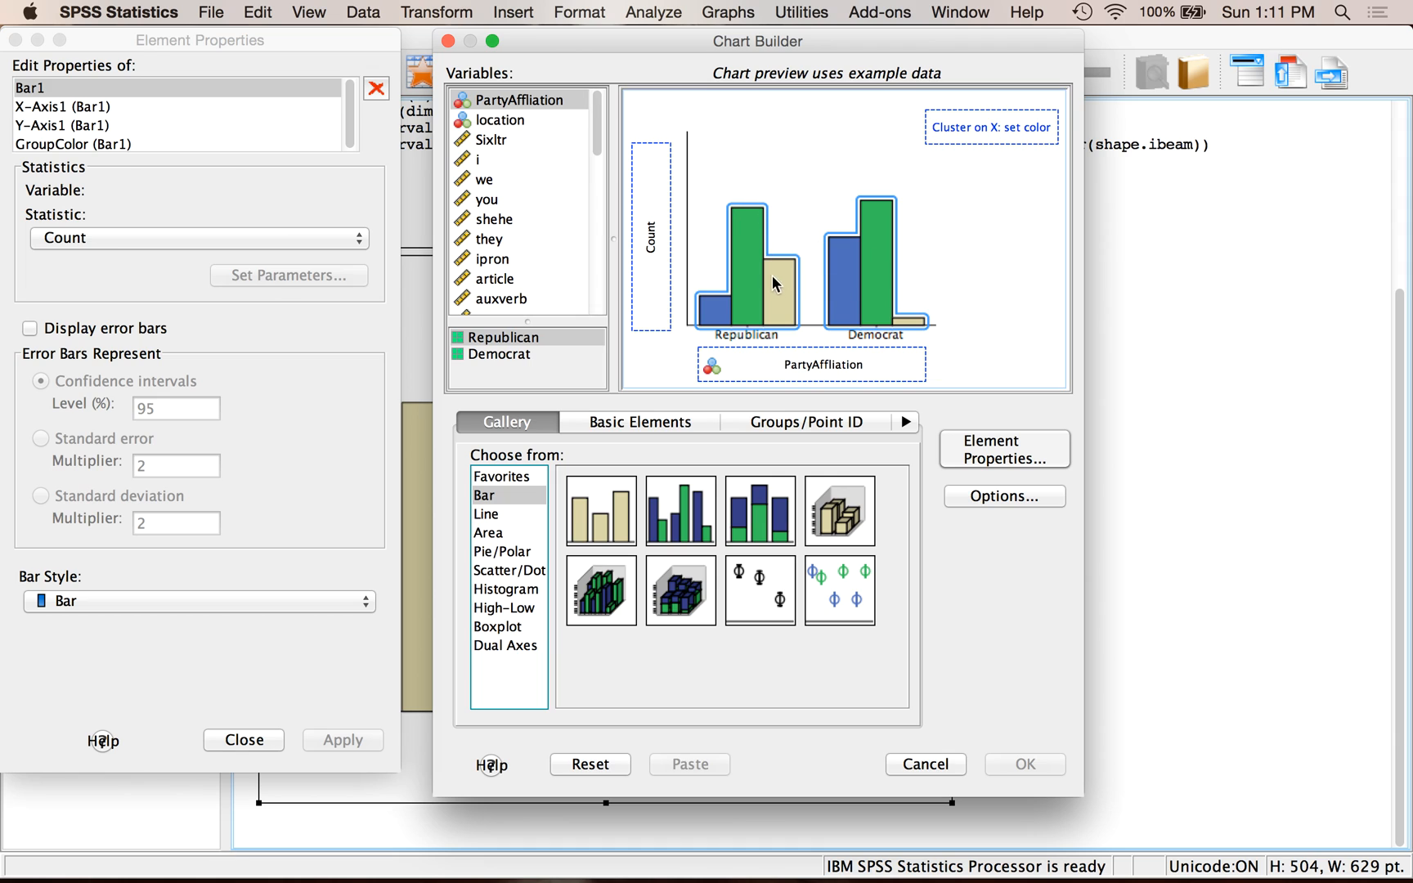
{"action": "mouse_move", "coordinate": [599, 251]}
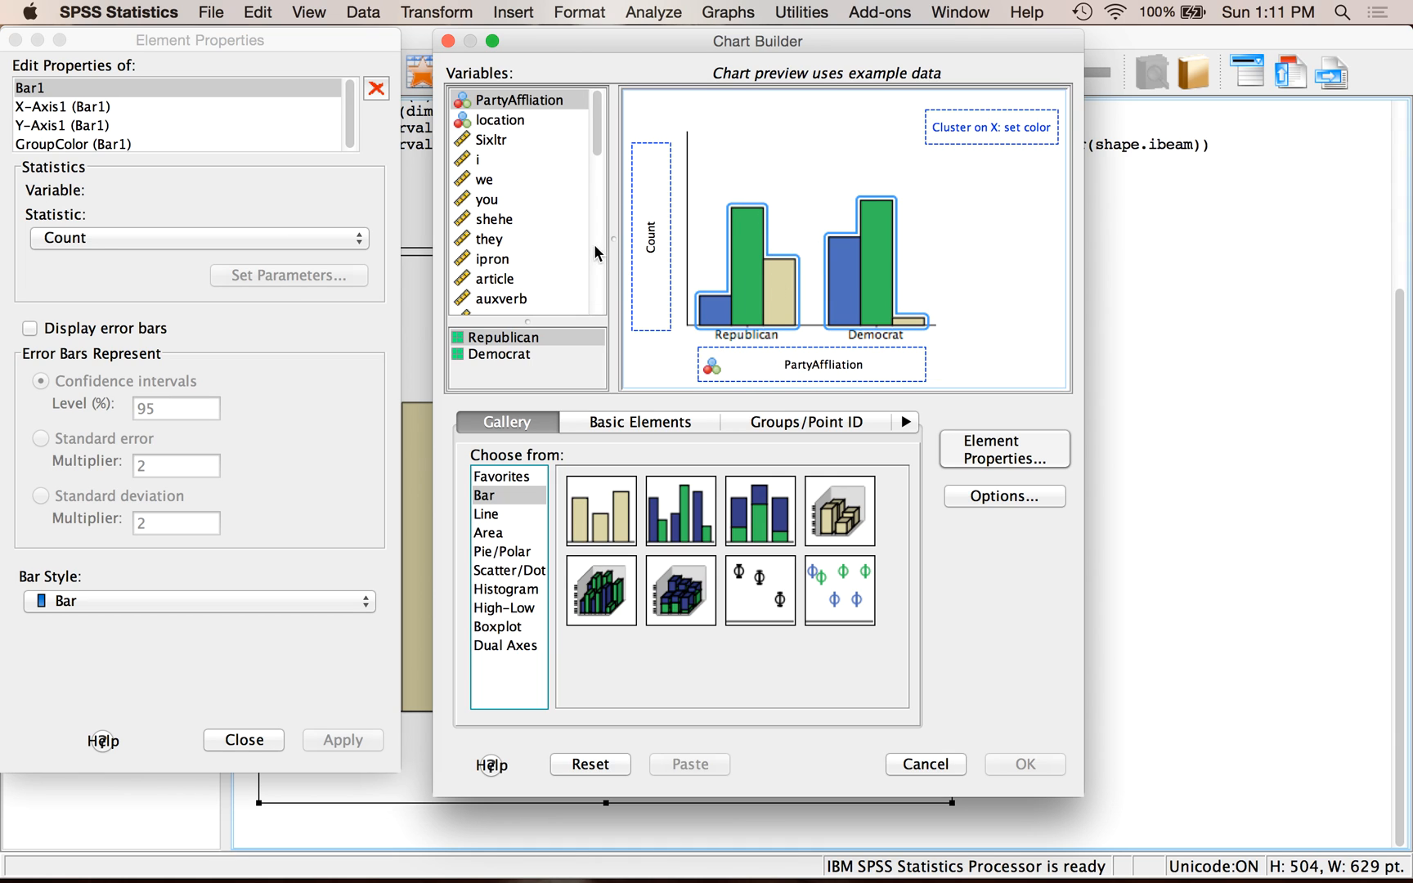
- Check the variable types and location's House/Senate categories for the cluster grouping
{"action": "scroll", "scroll_direction": "down", "scroll_amount": 3}
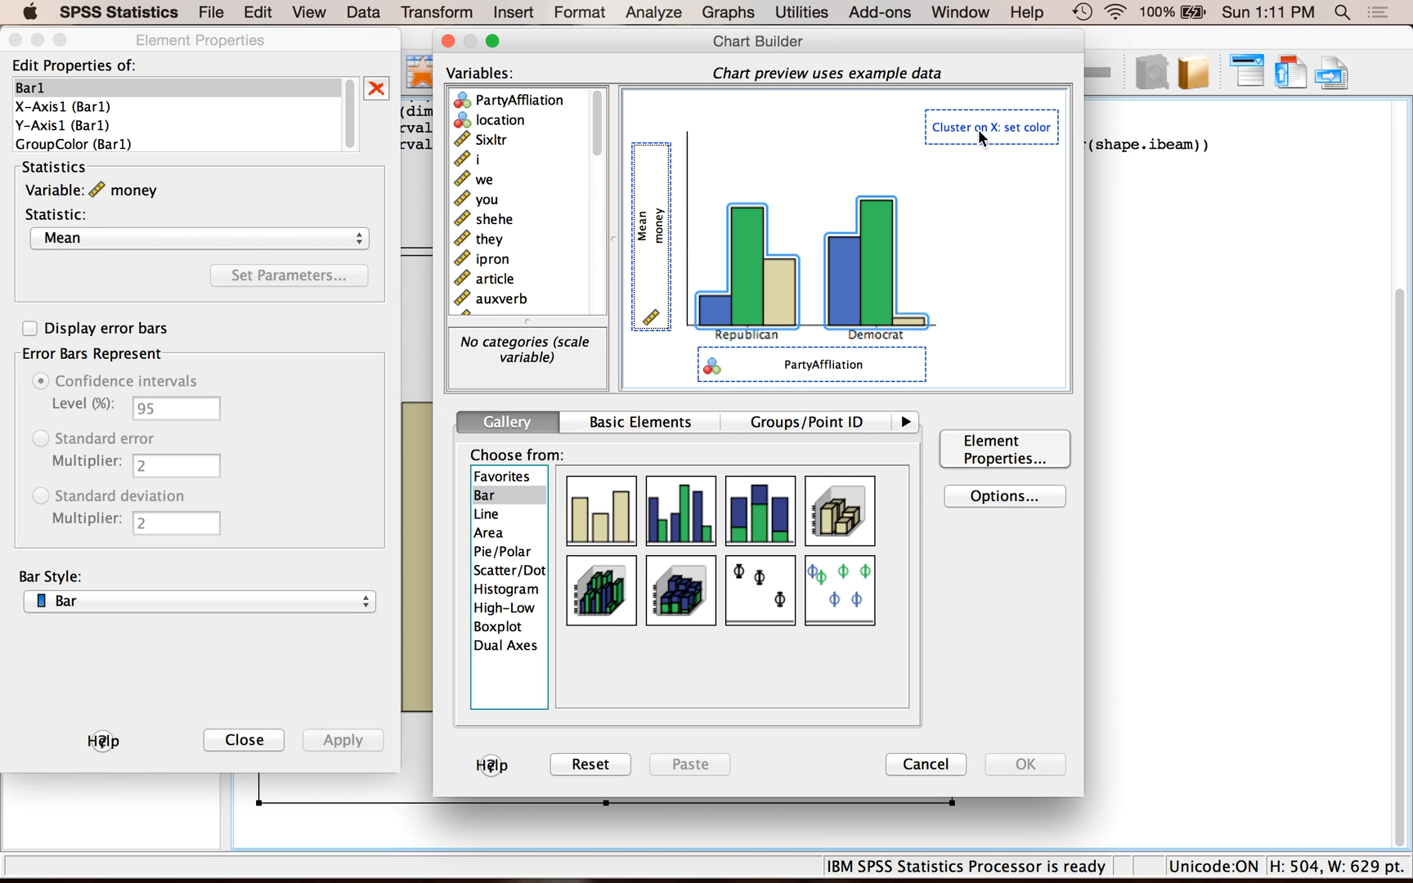
{"action": "mouse_move", "coordinate": [937, 137]}
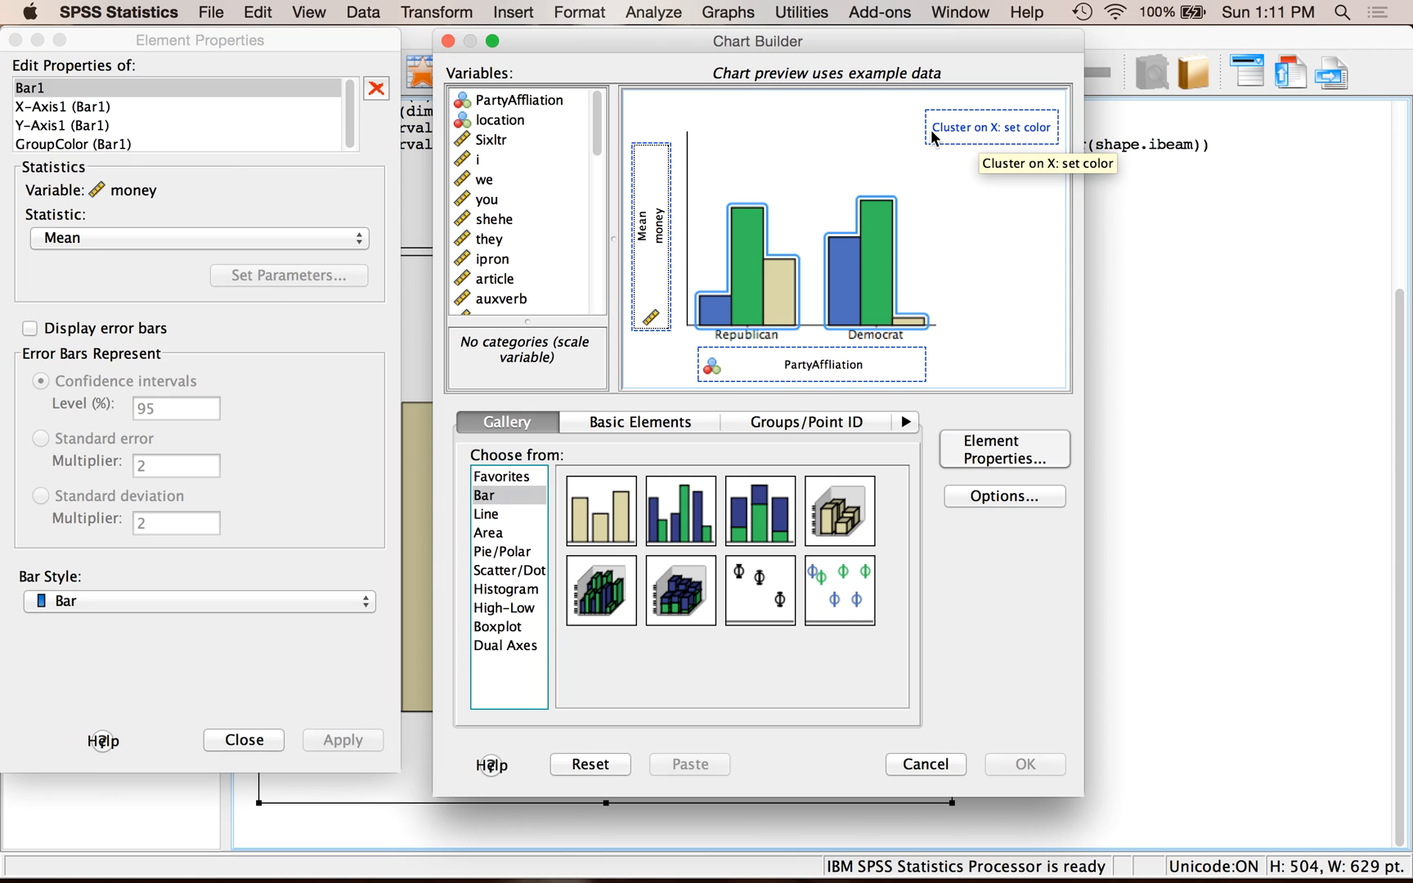
{"action": "mouse_move", "coordinate": [1065, 131]}
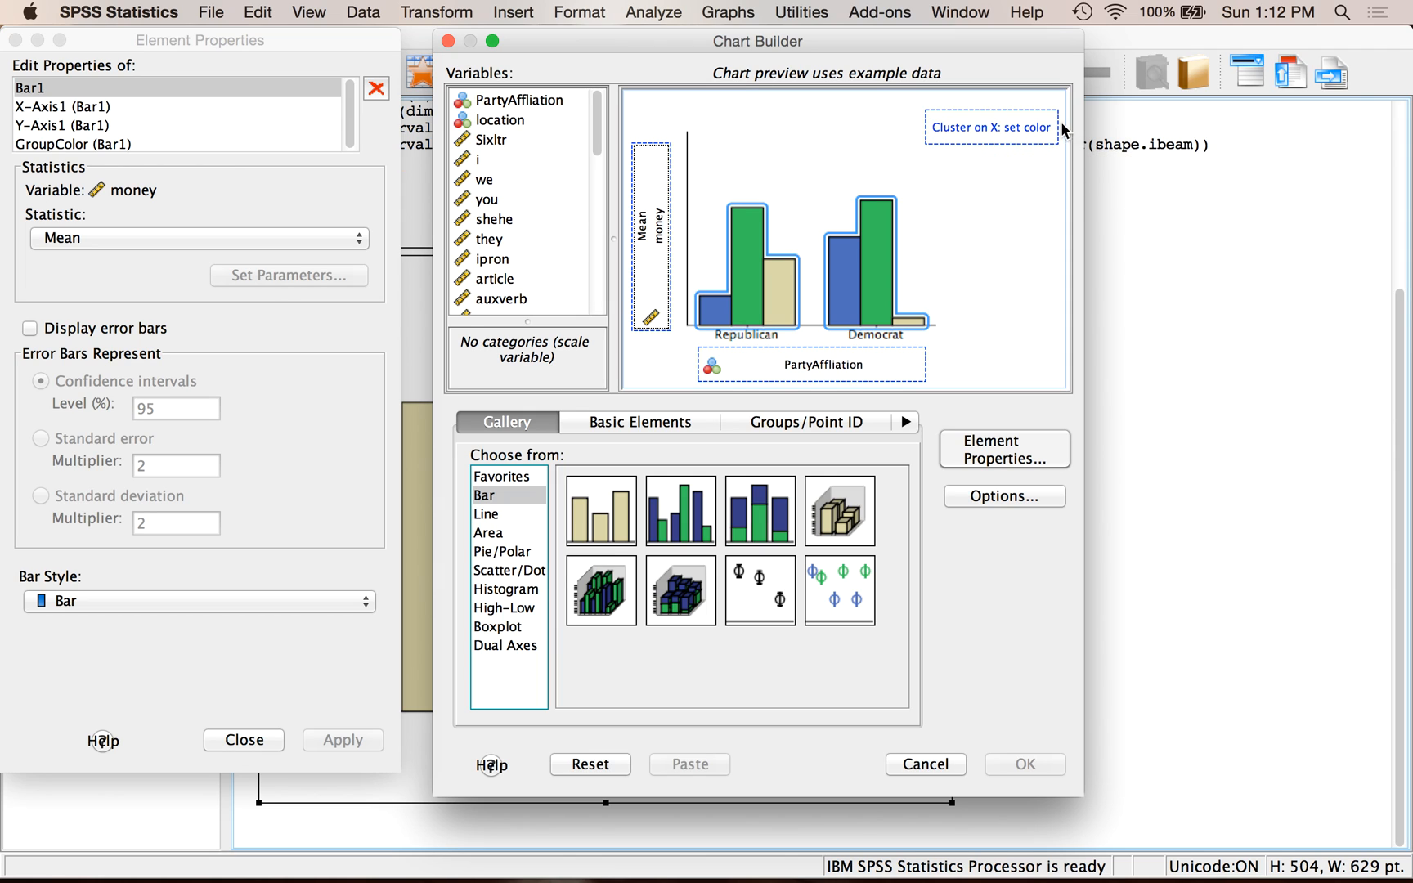
{"action": "mouse_move", "coordinate": [882, 126]}
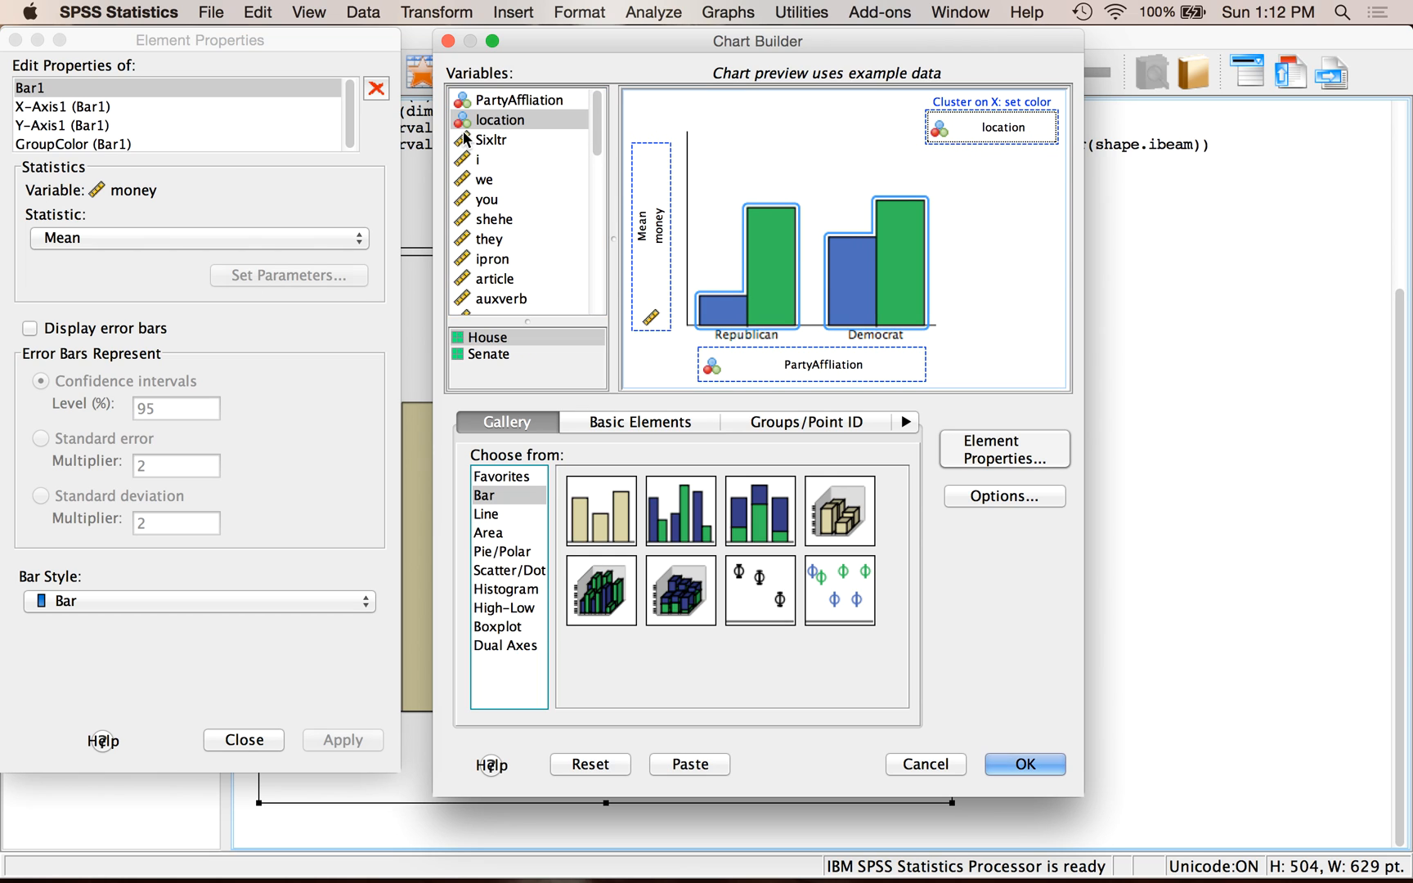
{"action": "mouse_move", "coordinate": [491, 214]}
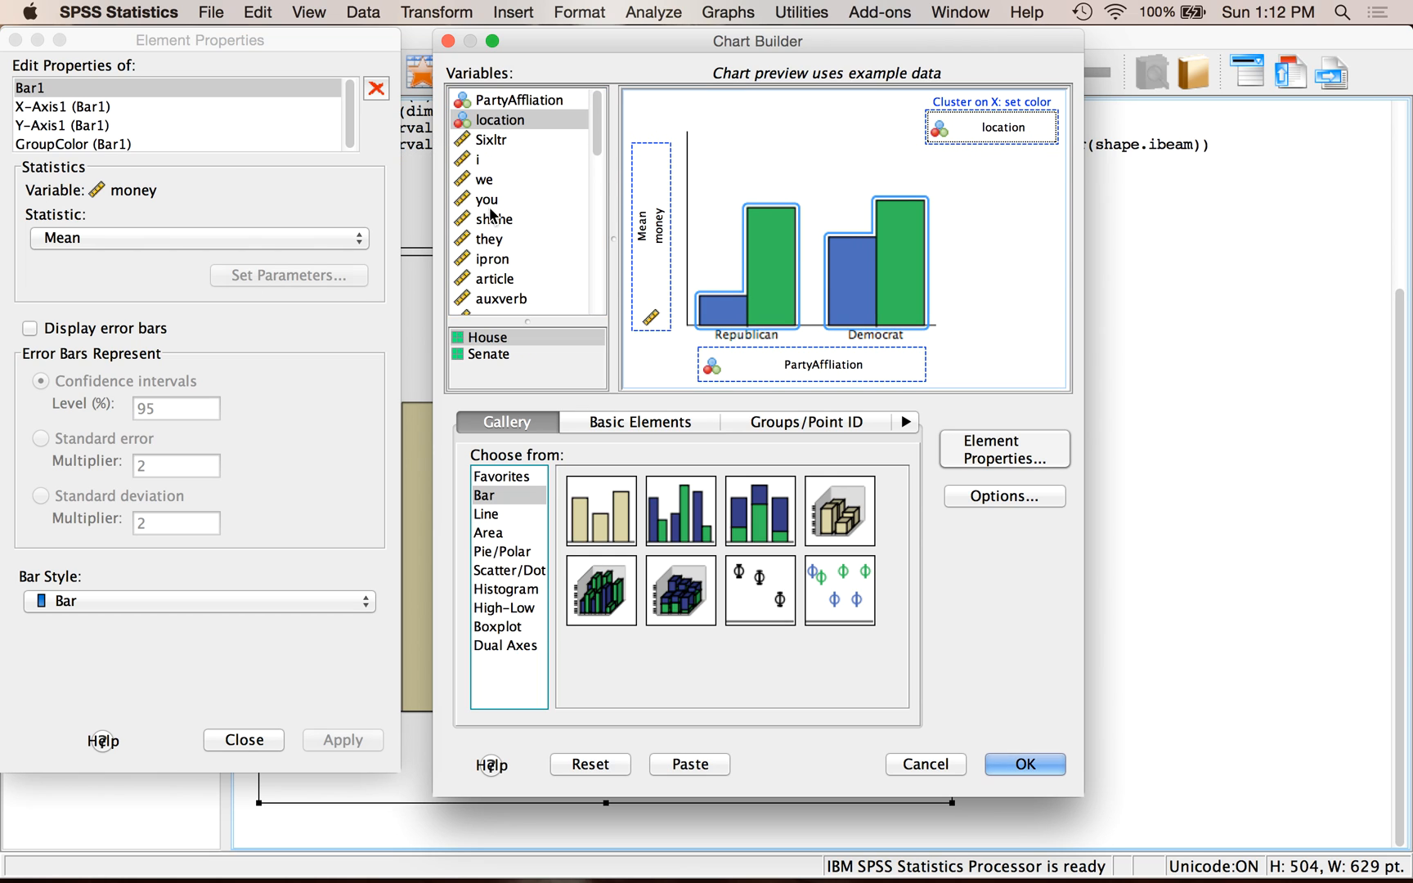
{"action": "left_click", "coordinate": [487, 199]}
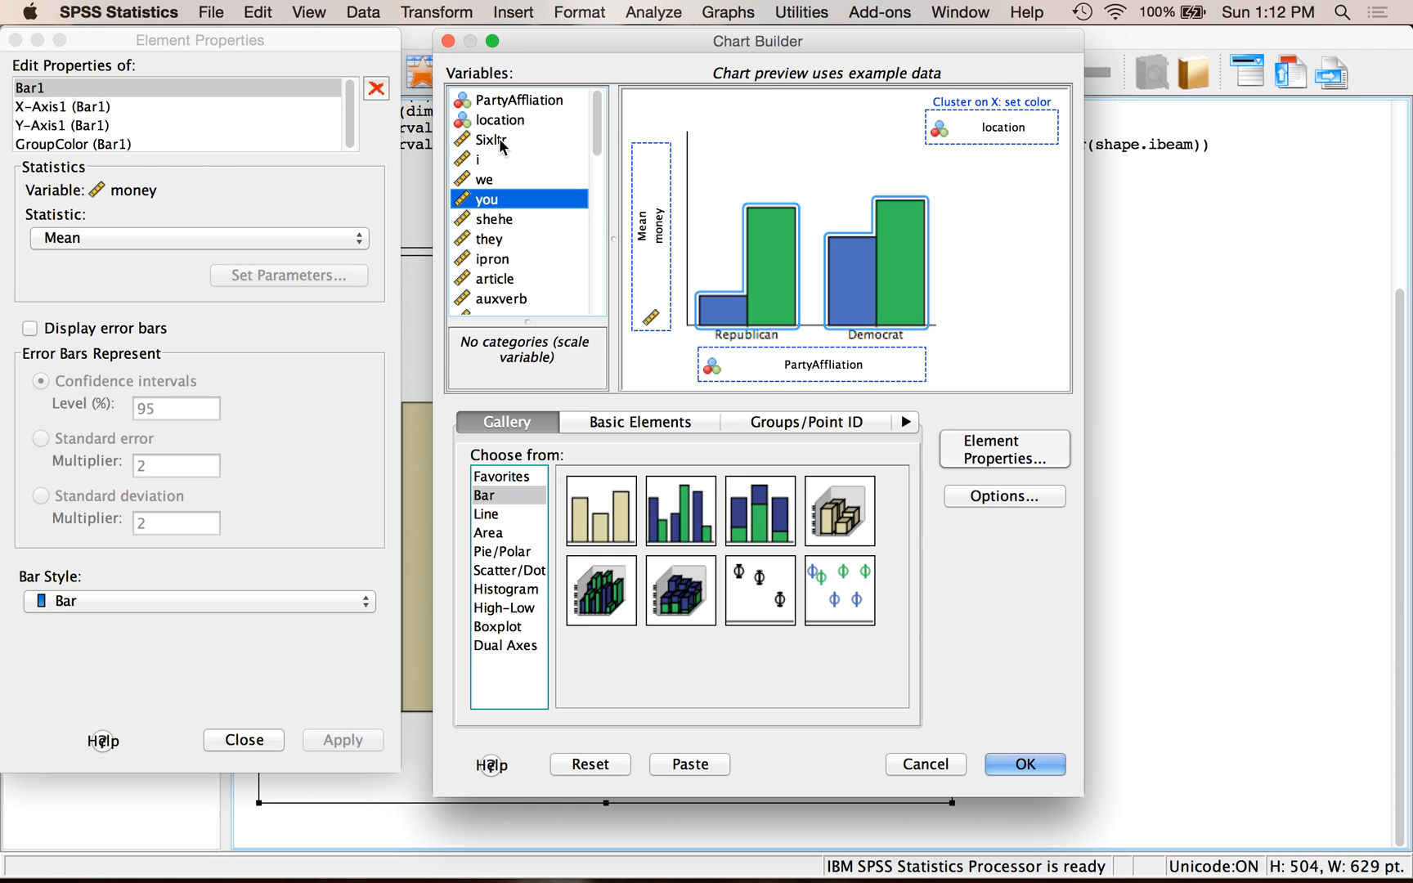
{"action": "left_click", "coordinate": [502, 119]}
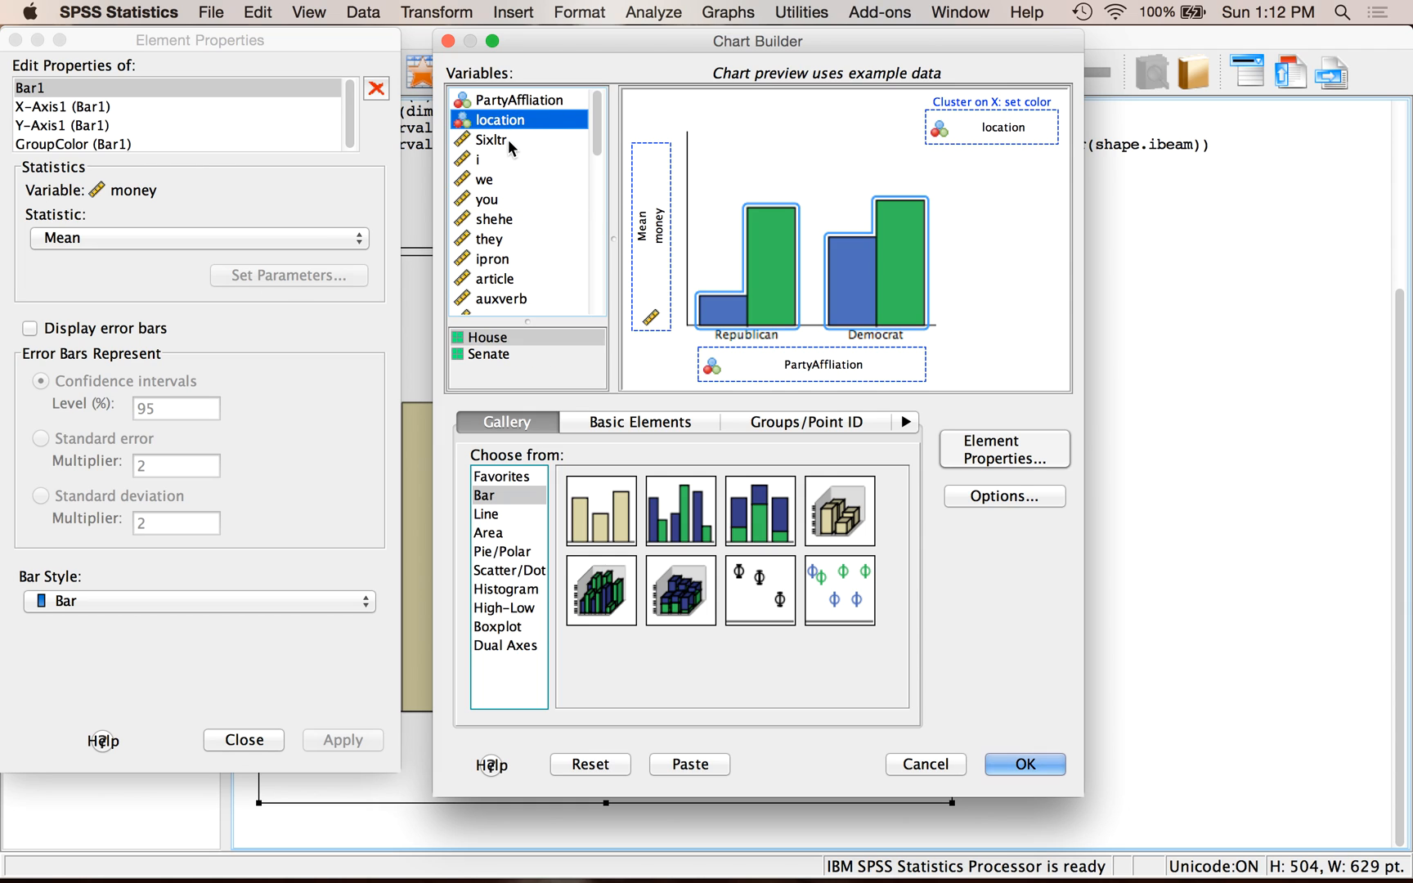
{"action": "right_click", "coordinate": [499, 139]}
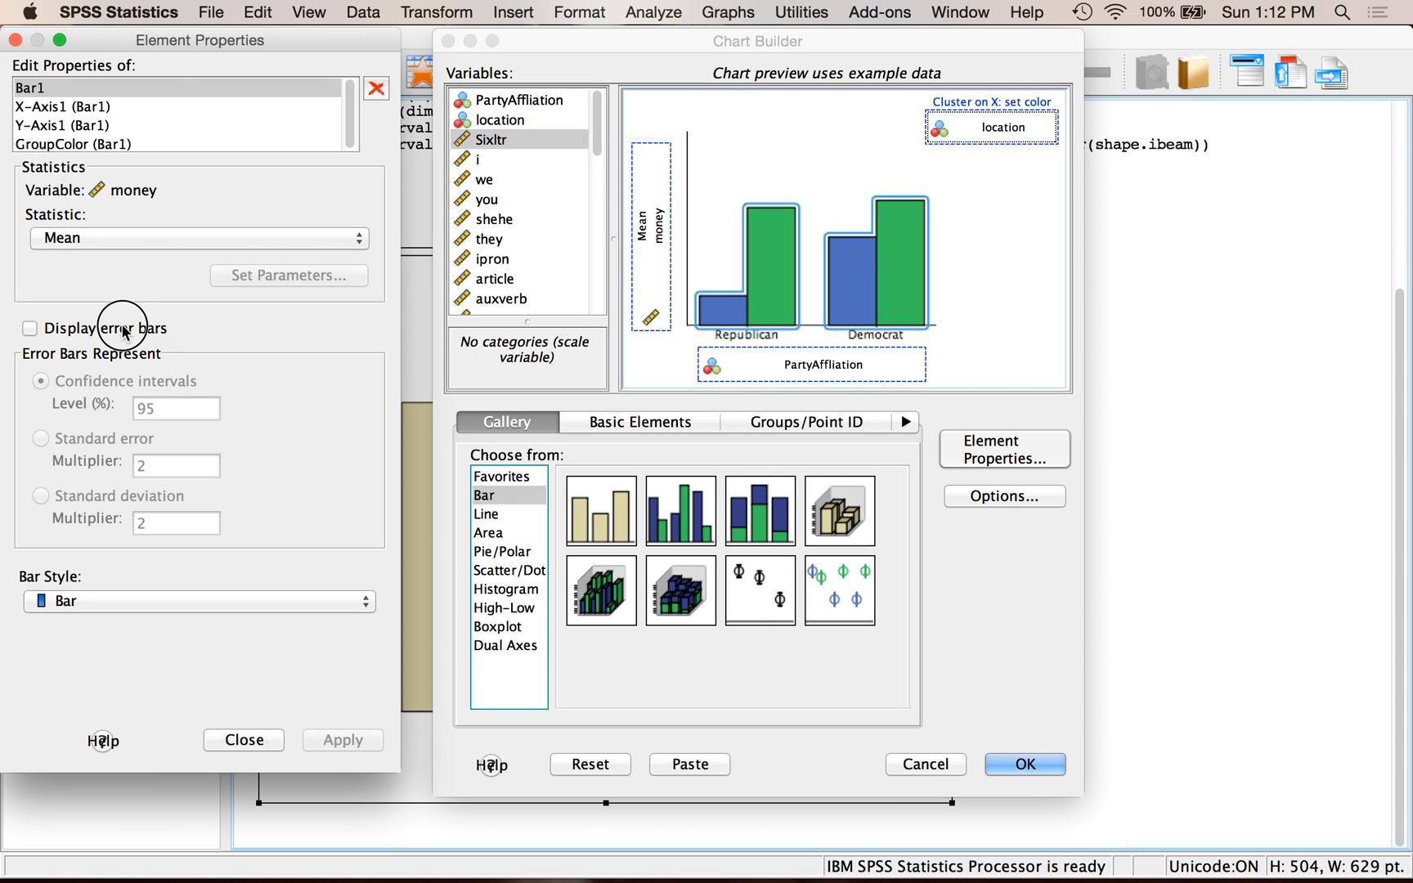
- Add 95% confidence-interval error bars to the clustered bars and apply
{"action": "left_click", "coordinate": [30, 329]}
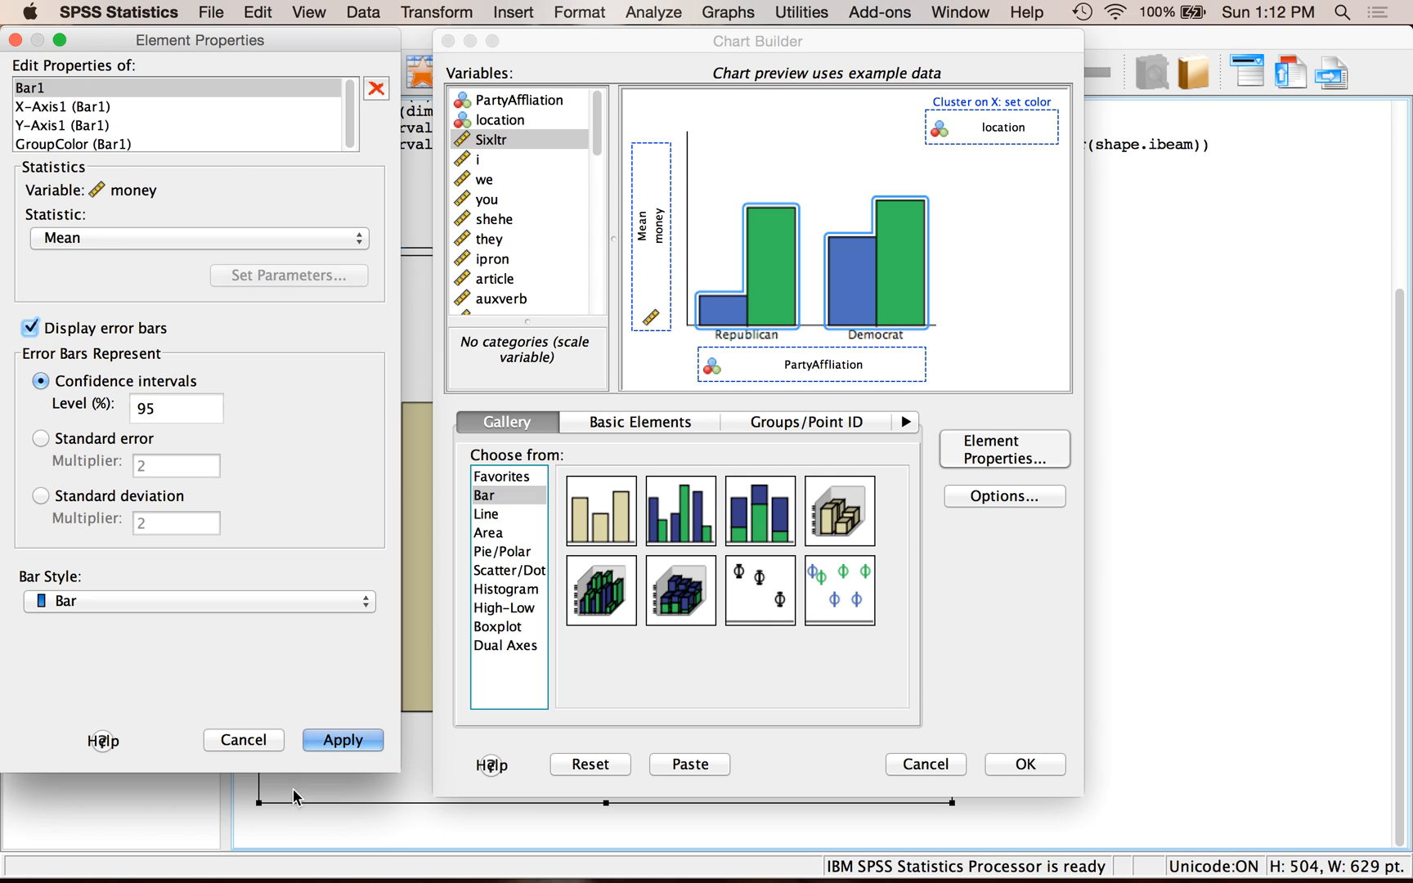
{"action": "left_click", "coordinate": [341, 739]}
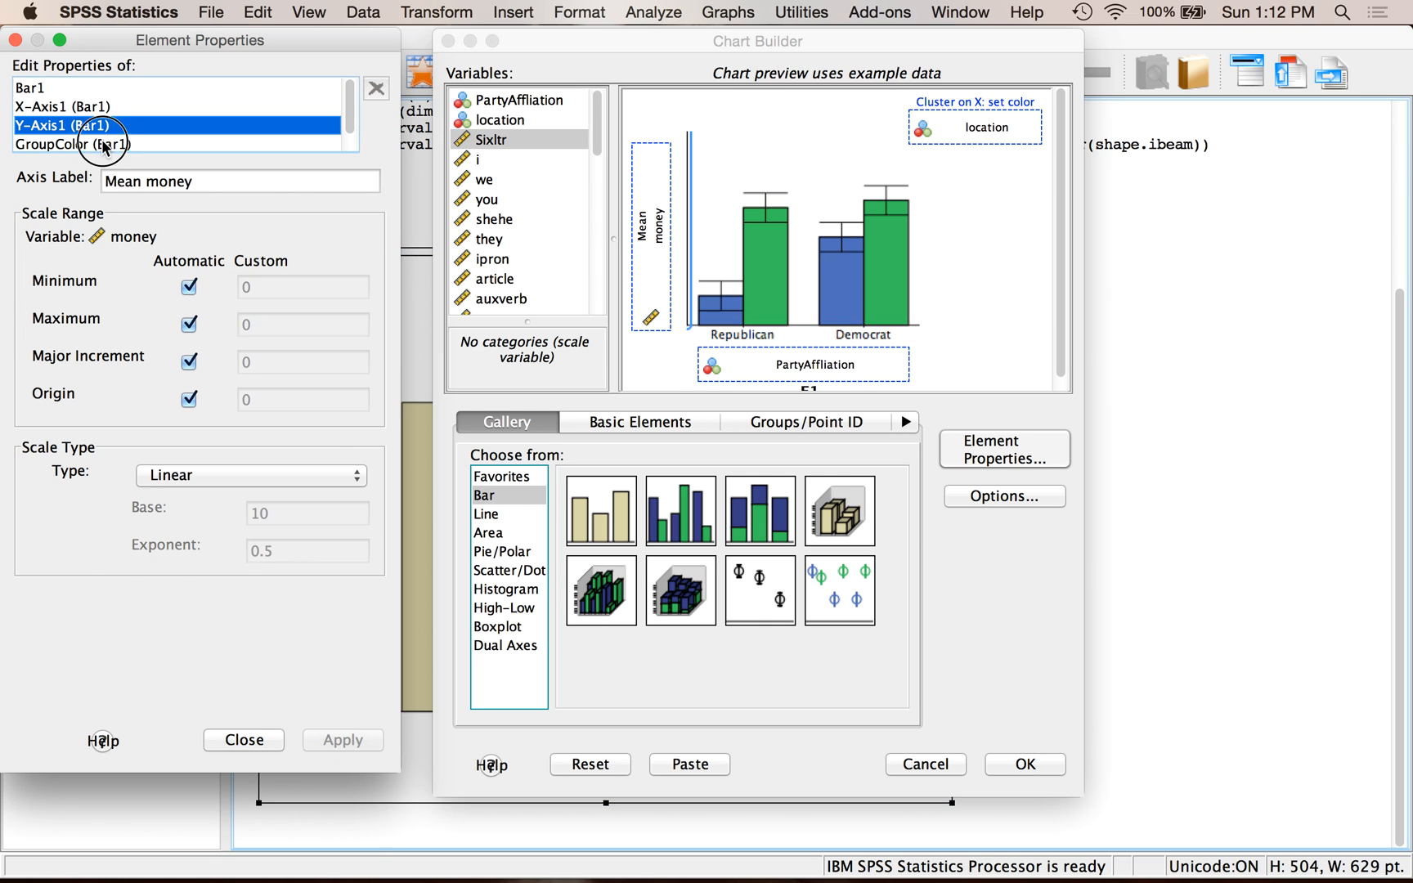
- Set the GroupColor legend title to 'Location' and apply
{"action": "left_click", "coordinate": [73, 144]}
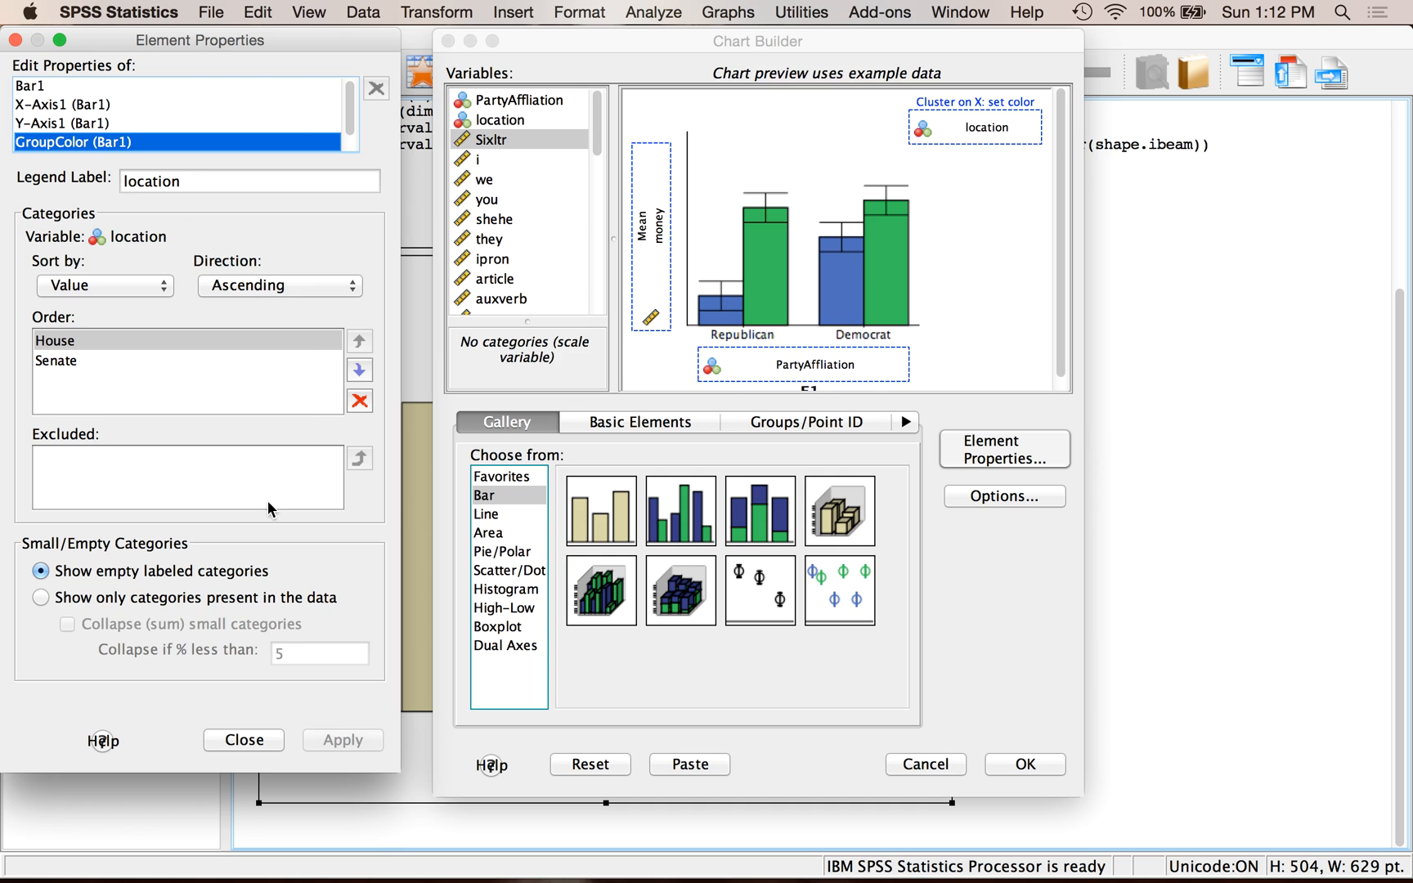
{"action": "left_click", "coordinate": [248, 182]}
{"action": "type", "text": "L"}
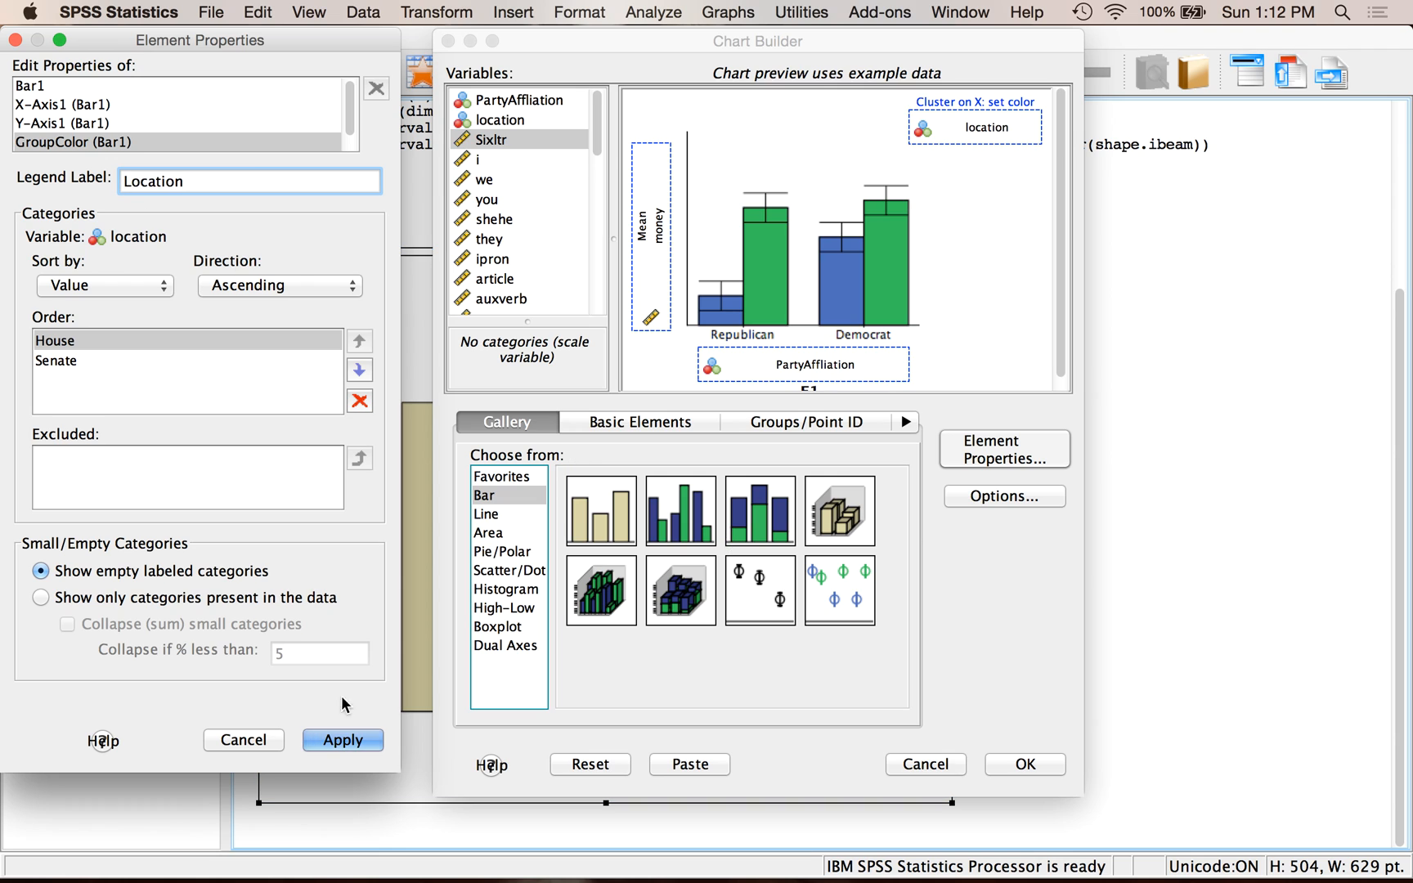
{"action": "left_click", "coordinate": [342, 739]}
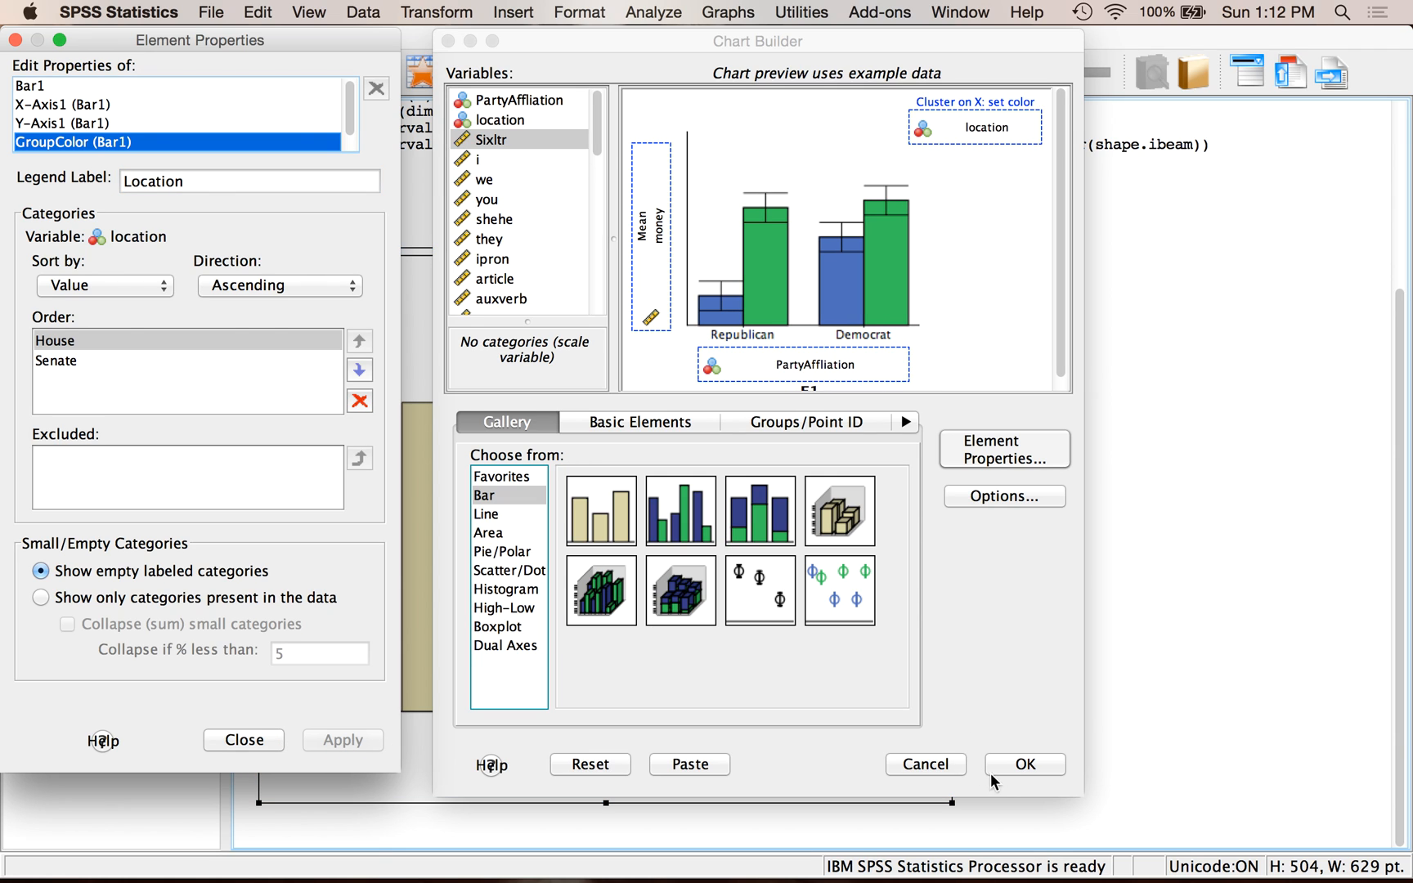
{"action": "left_click", "coordinate": [757, 41]}
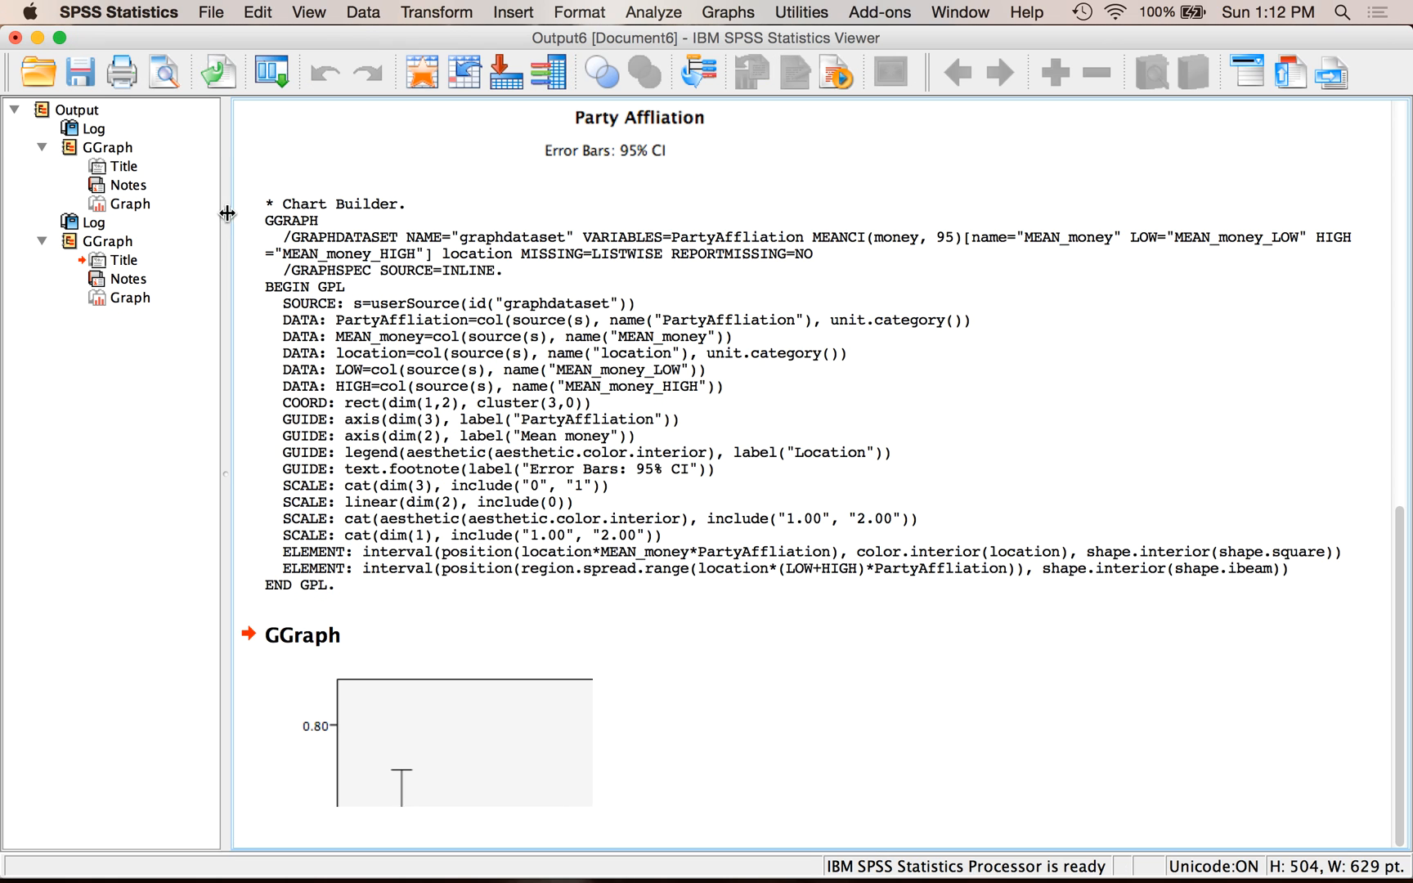
{"action": "scroll", "scroll_direction": "down", "scroll_amount": 3}
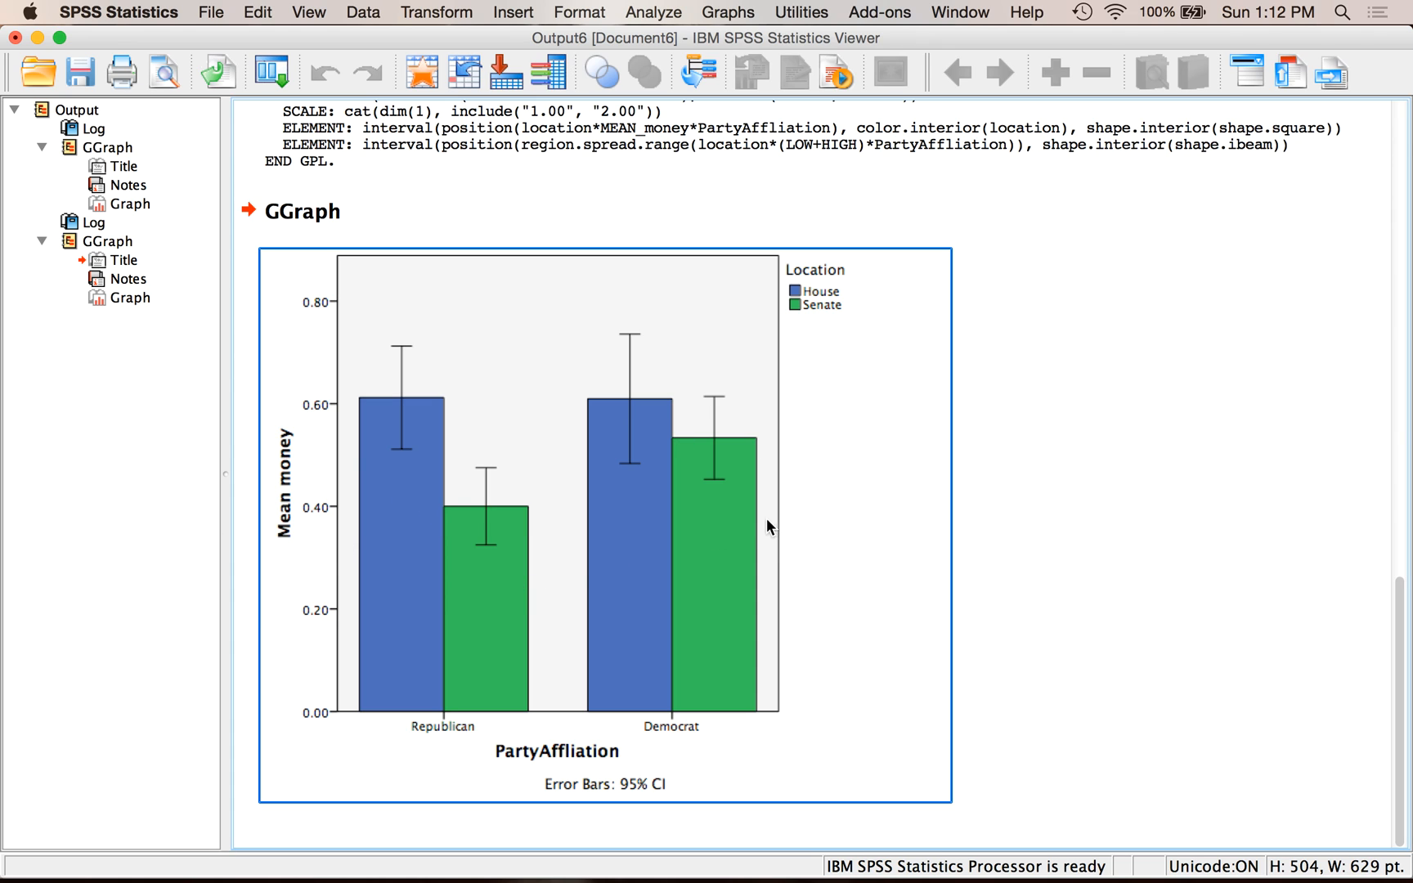
{"action": "mouse_move", "coordinate": [491, 401]}
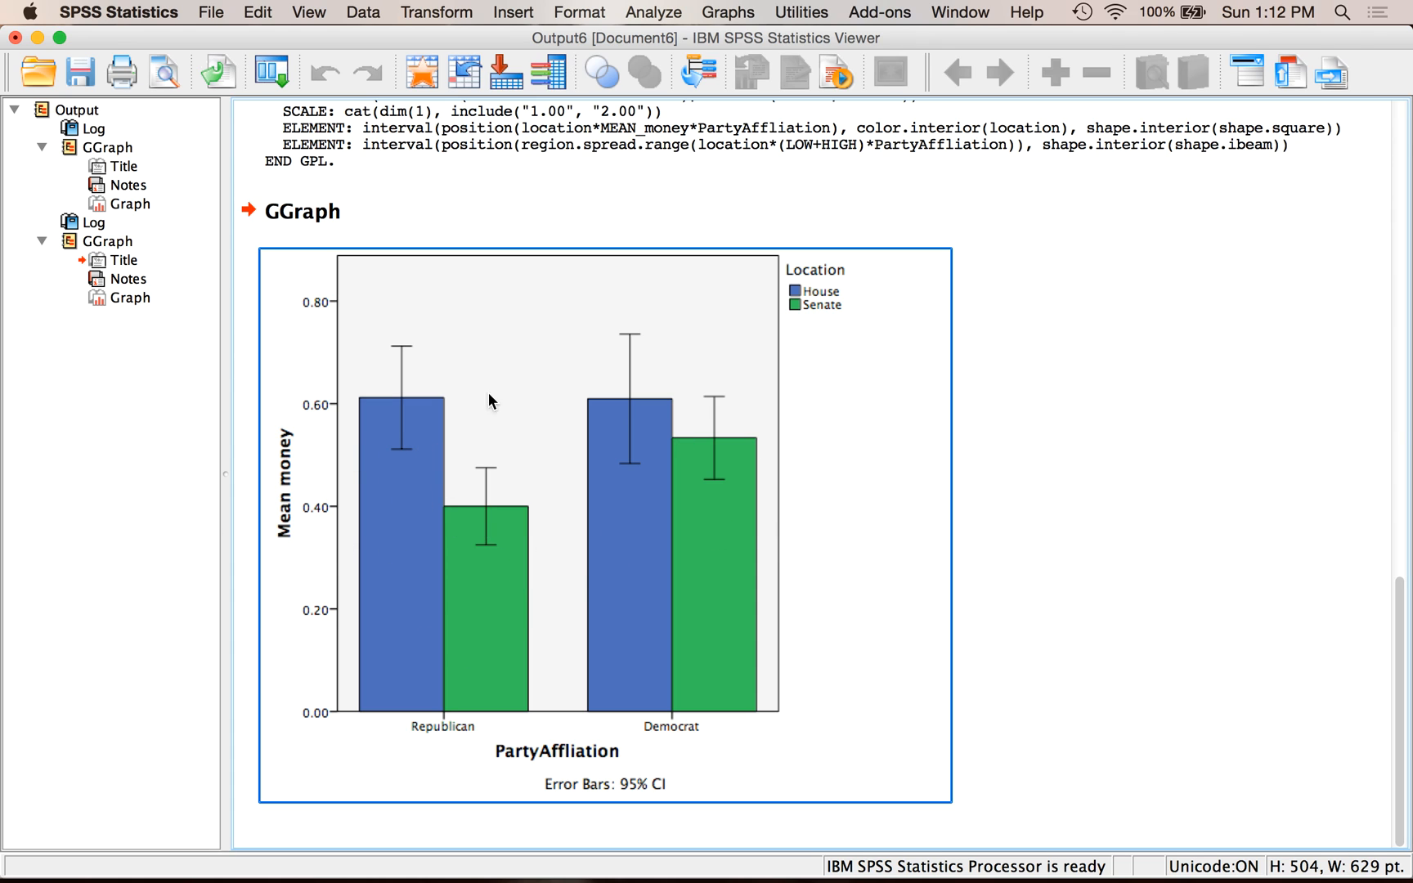
{"action": "mouse_move", "coordinate": [564, 556]}
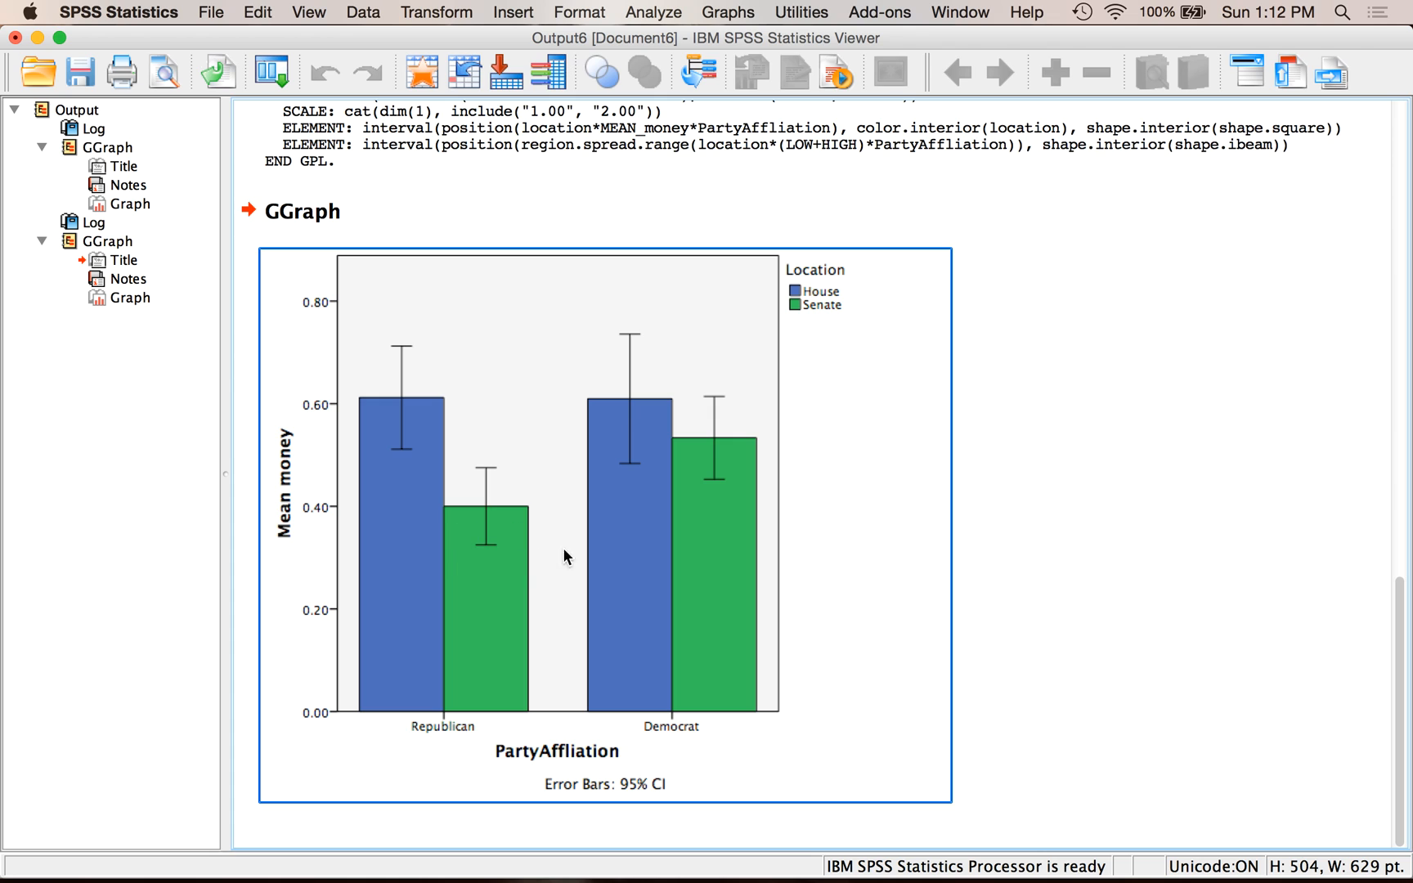
{"action": "mouse_move", "coordinate": [423, 510]}
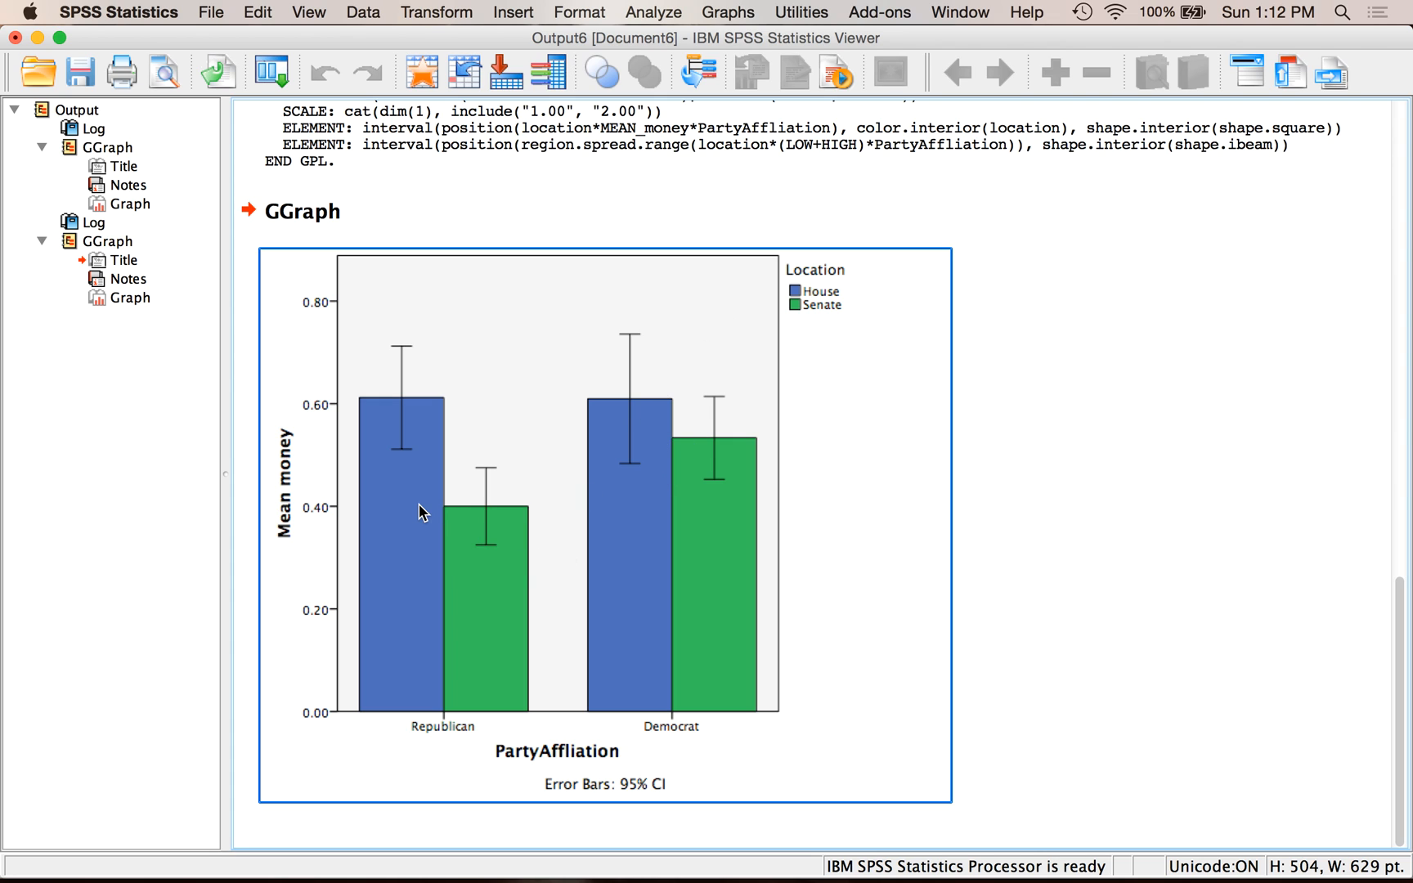
{"action": "mouse_move", "coordinate": [352, 514]}
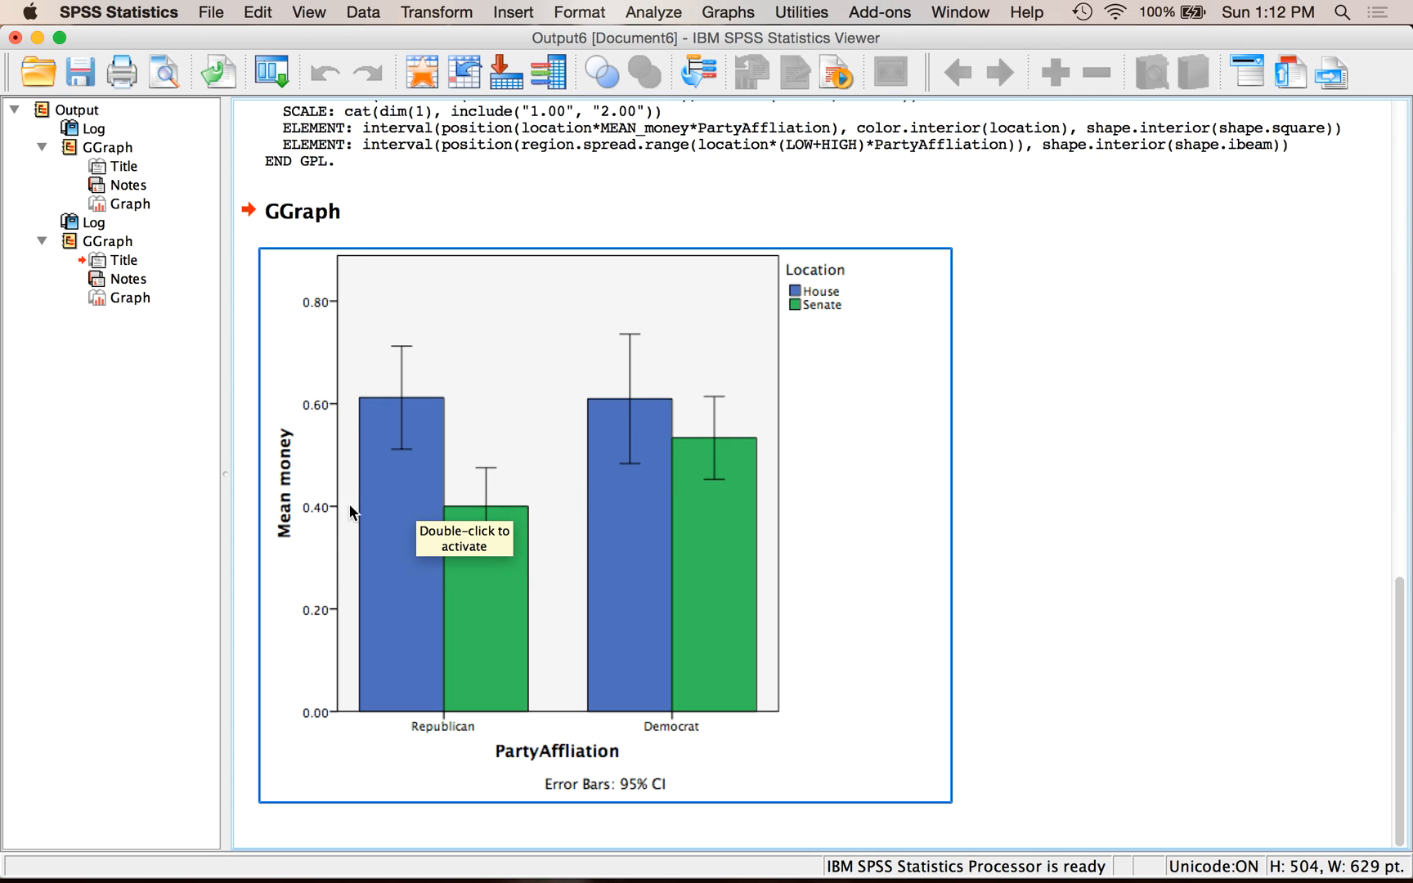
{"action": "mouse_move", "coordinate": [739, 512]}
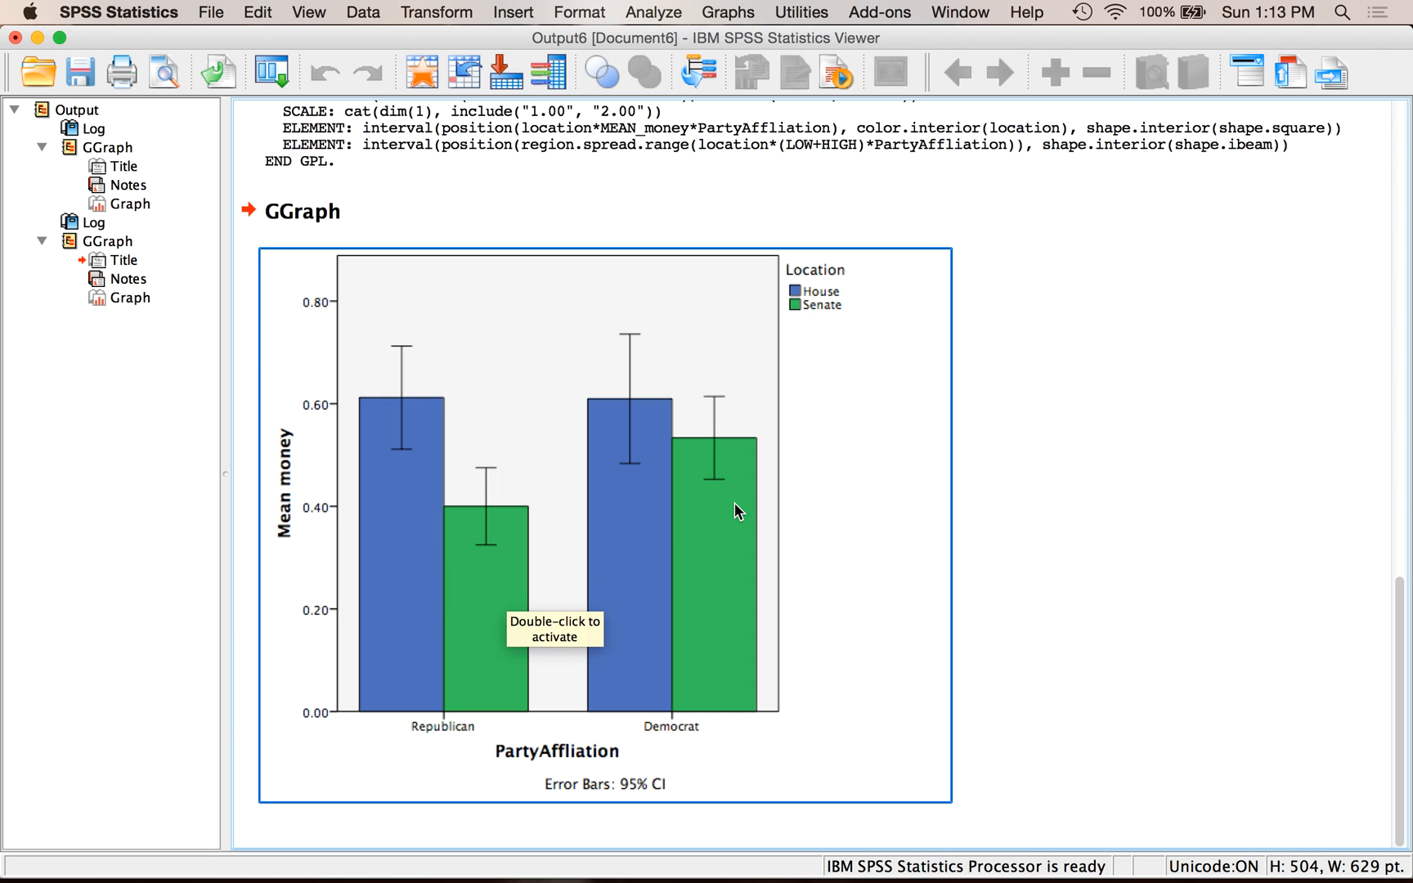
{"action": "mouse_move", "coordinate": [737, 512]}
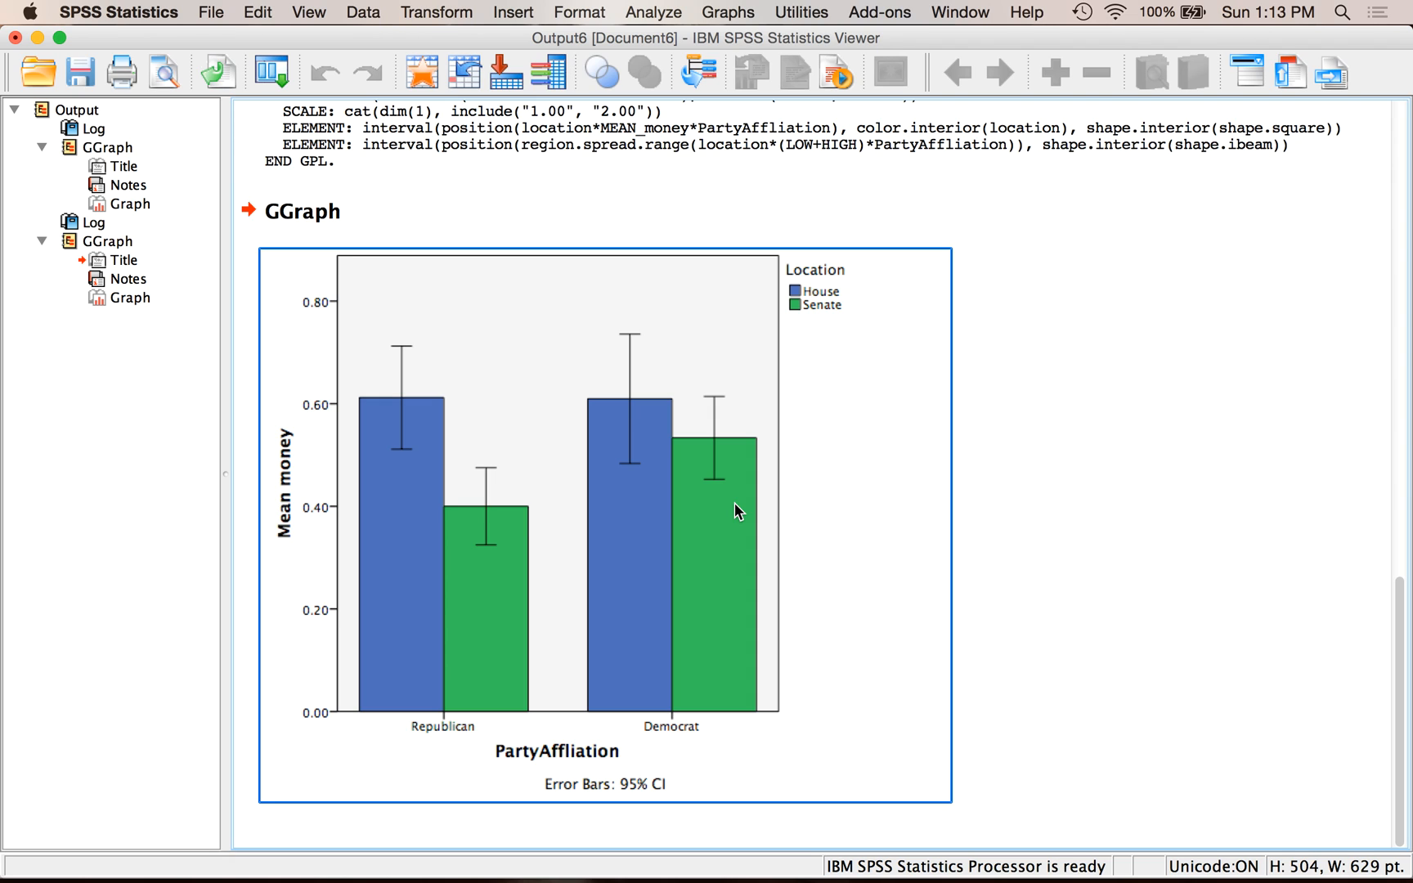
{"action": "mouse_move", "coordinate": [495, 422]}
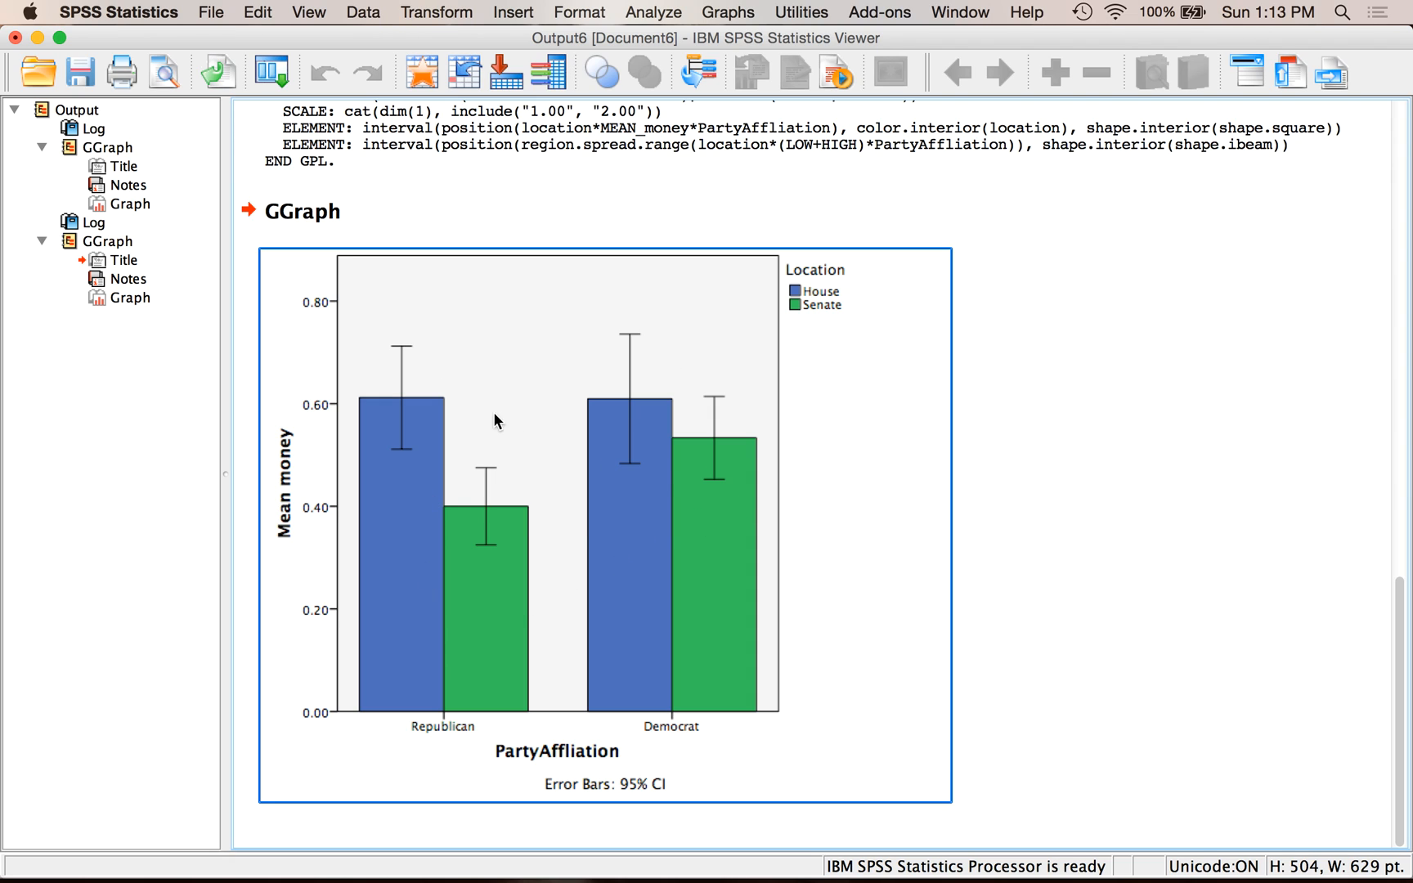
{"action": "mouse_move", "coordinate": [559, 445]}
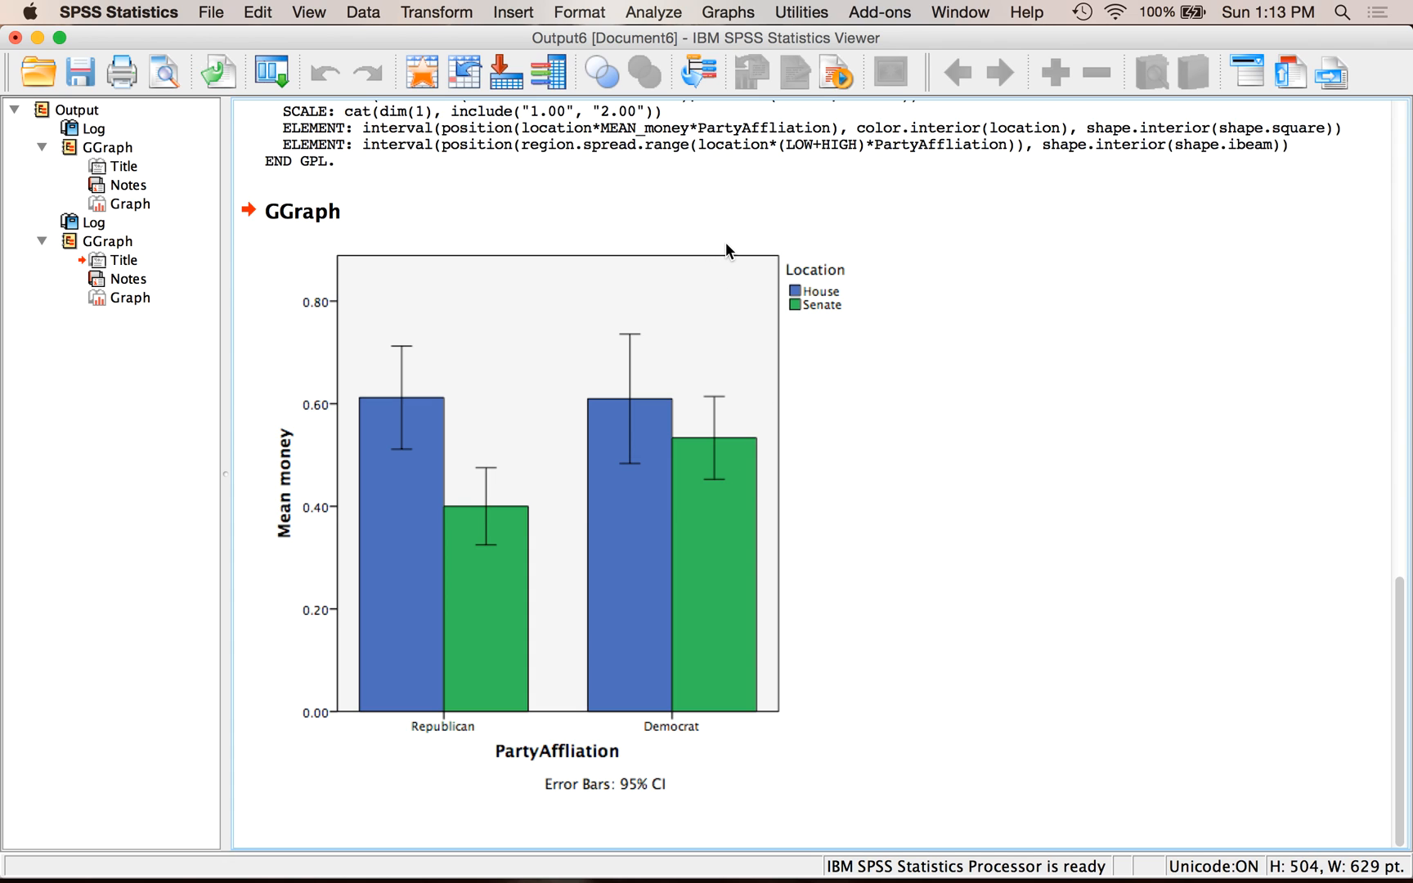
{"action": "mouse_move", "coordinate": [715, 18]}
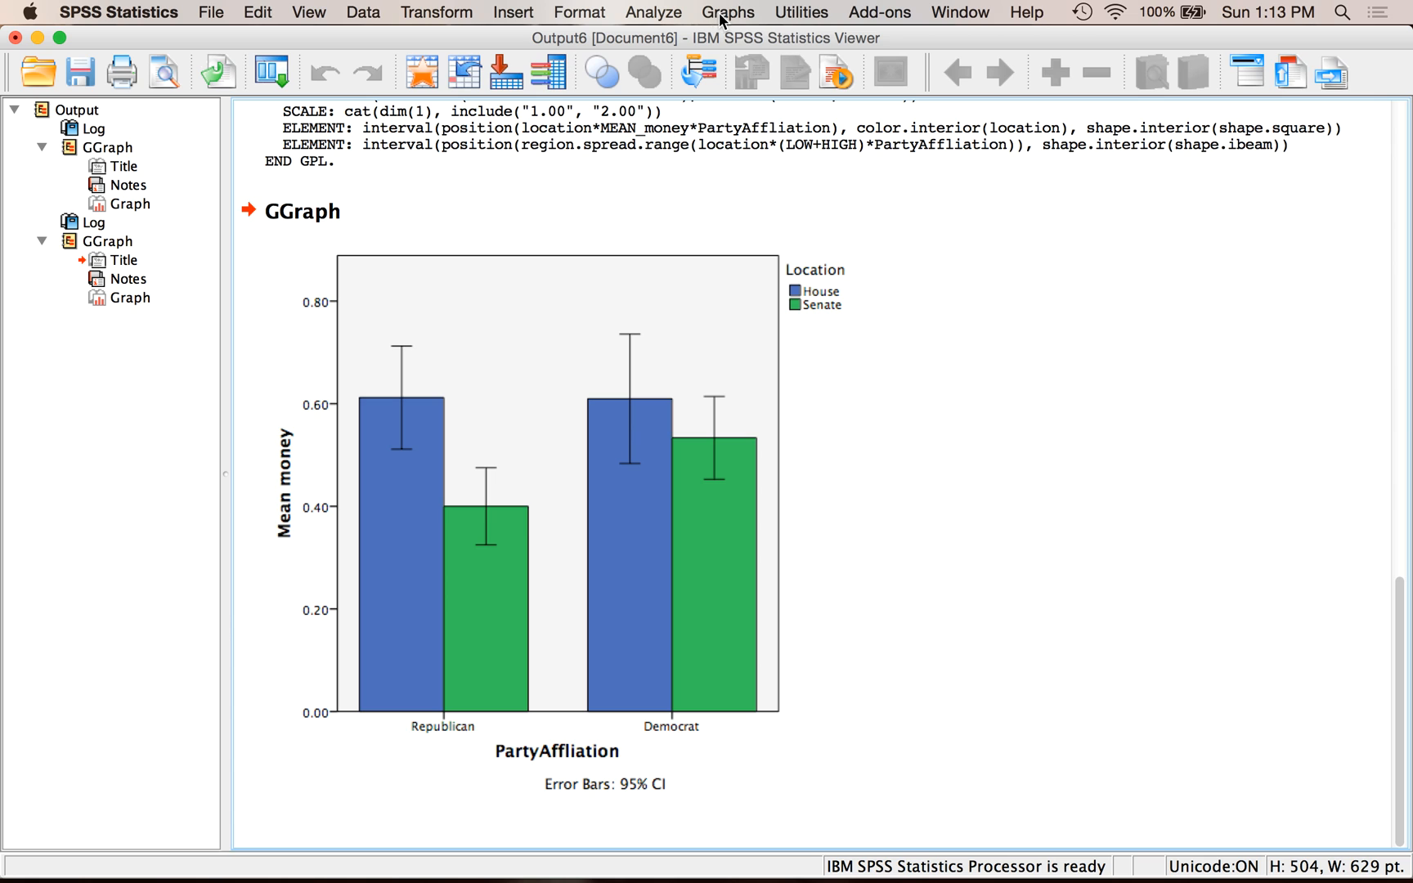
{"action": "left_click", "coordinate": [658, 131]}
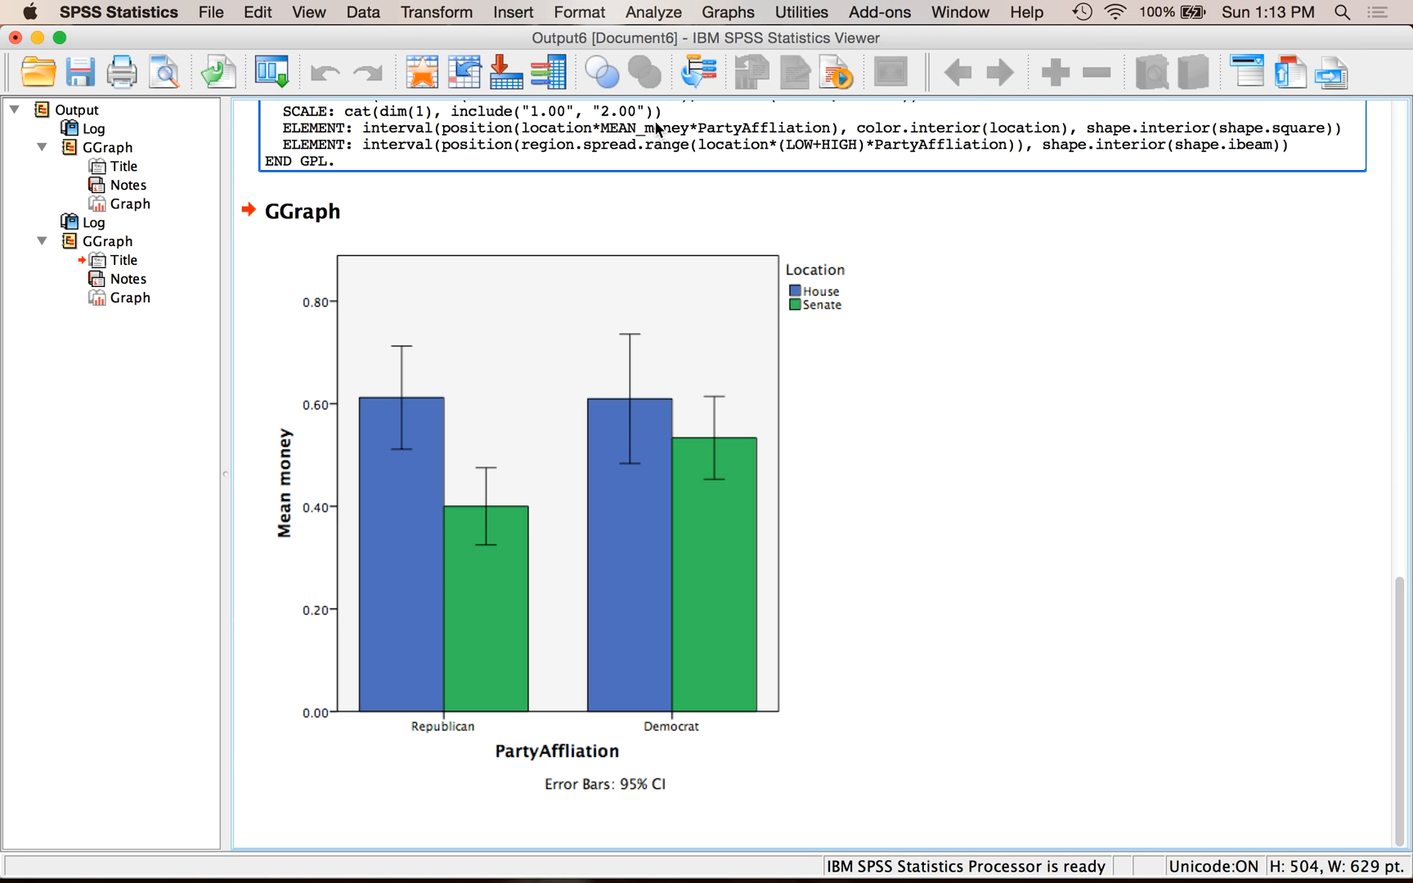
{"action": "scroll", "scroll_direction": "up", "scroll_amount": 3}
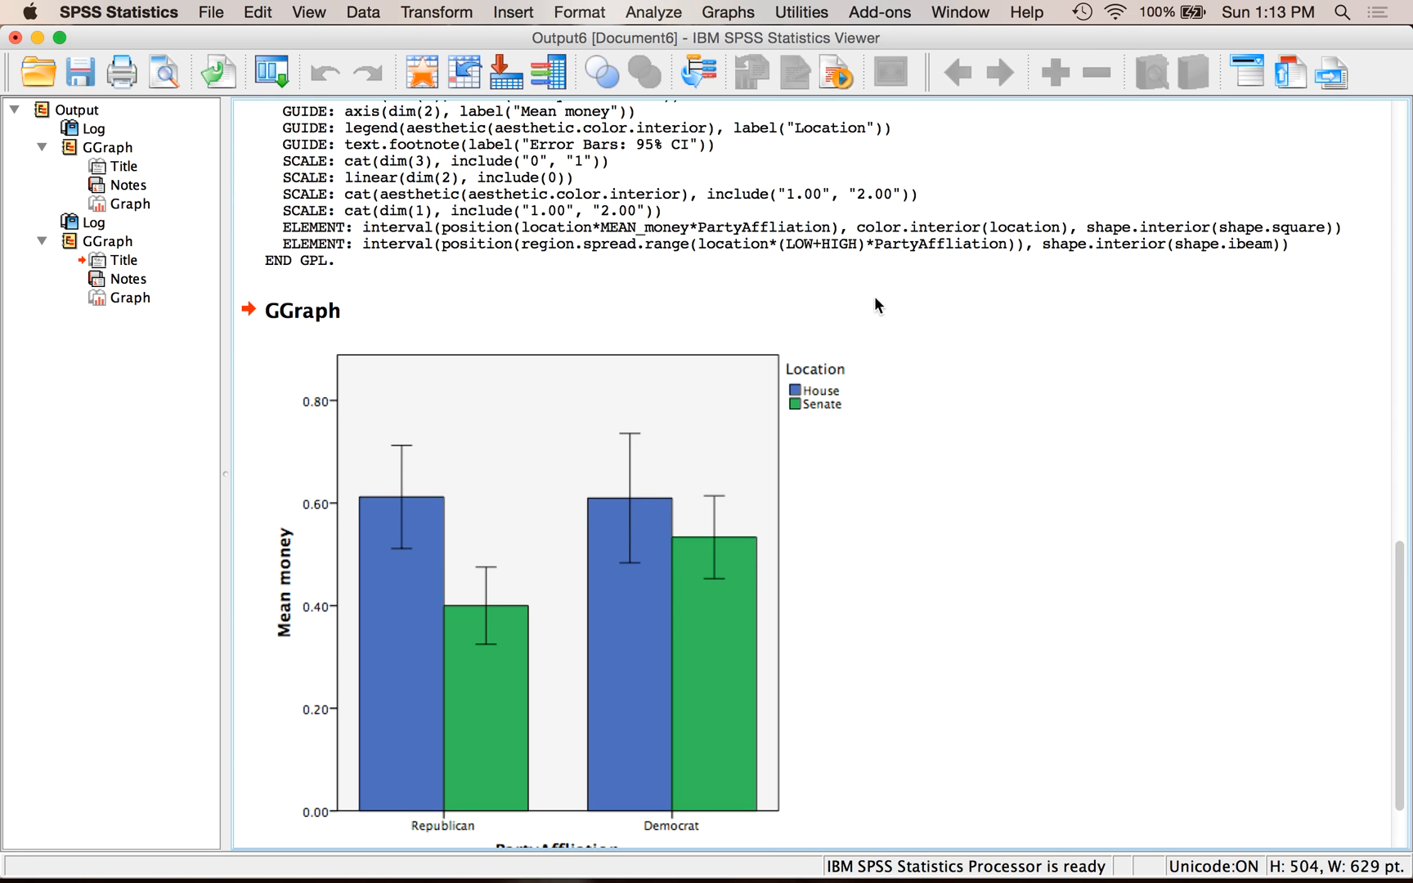
{"action": "scroll", "scroll_direction": "down", "scroll_amount": 3}
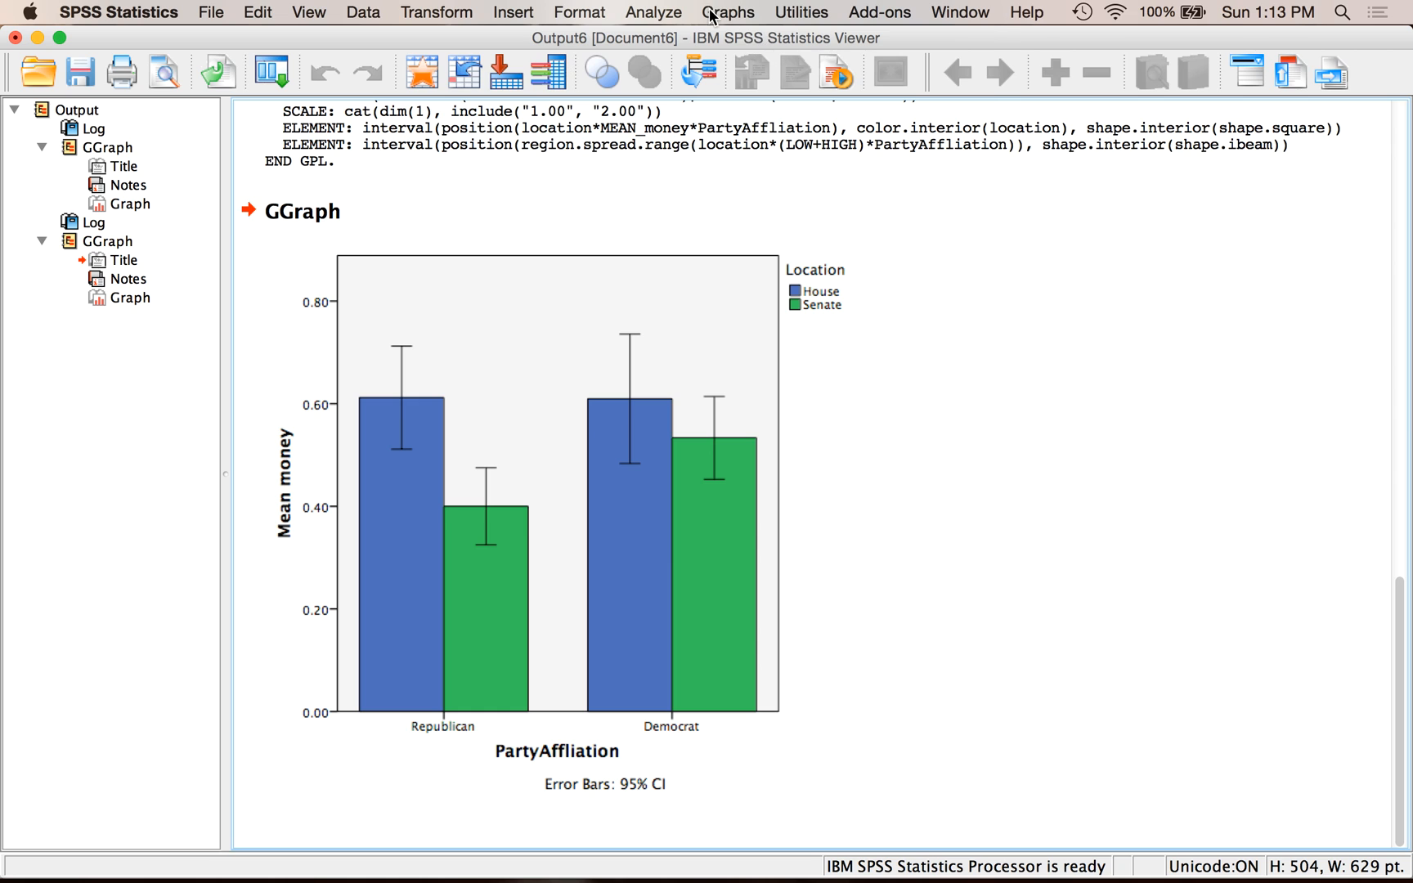
- Start a new Chart Builder chart with the previous money chart settings reset
{"action": "left_click", "coordinate": [728, 11]}
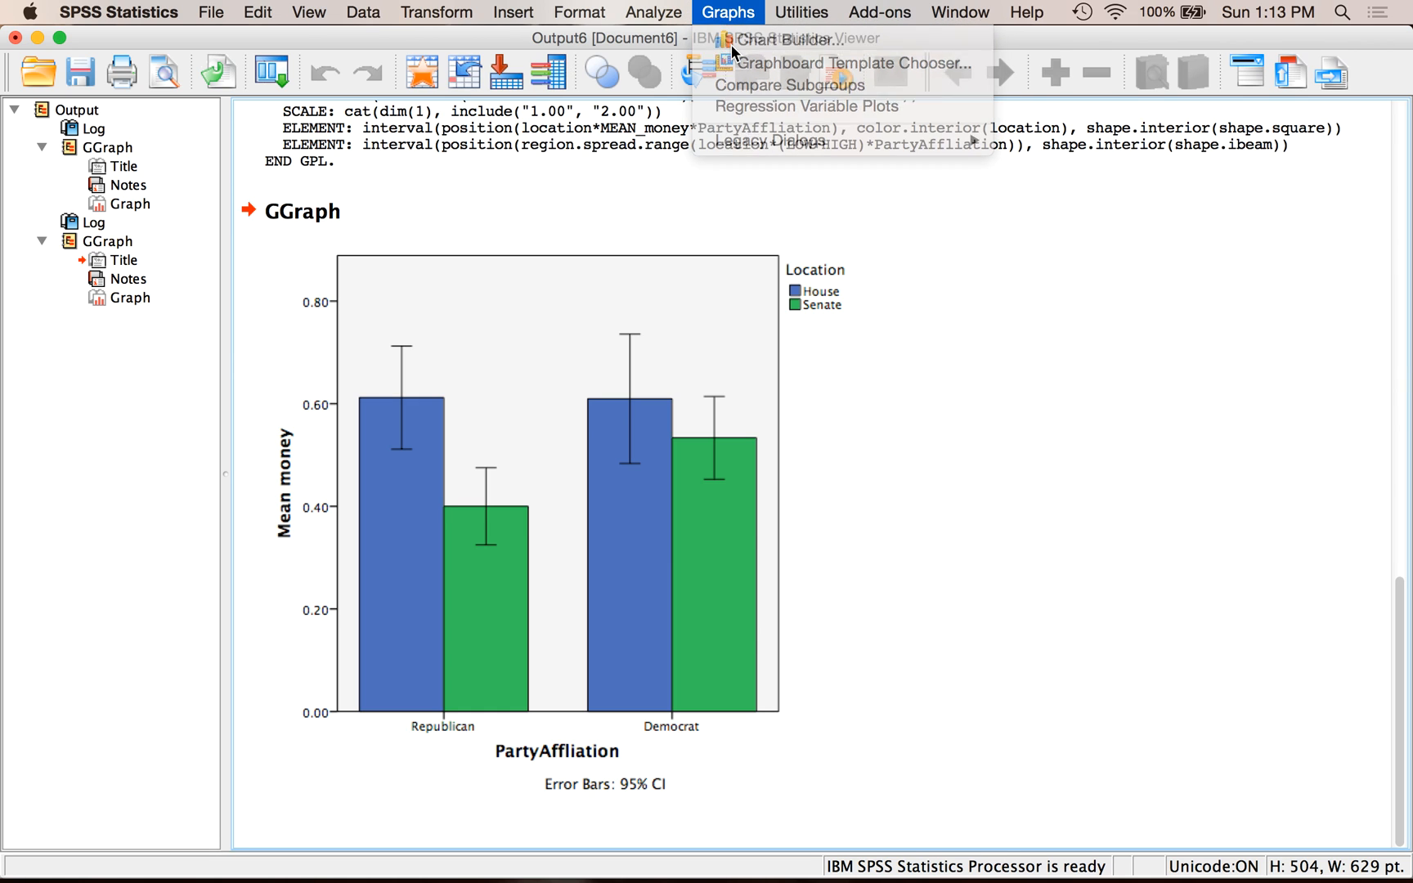
{"action": "left_click", "coordinate": [775, 40]}
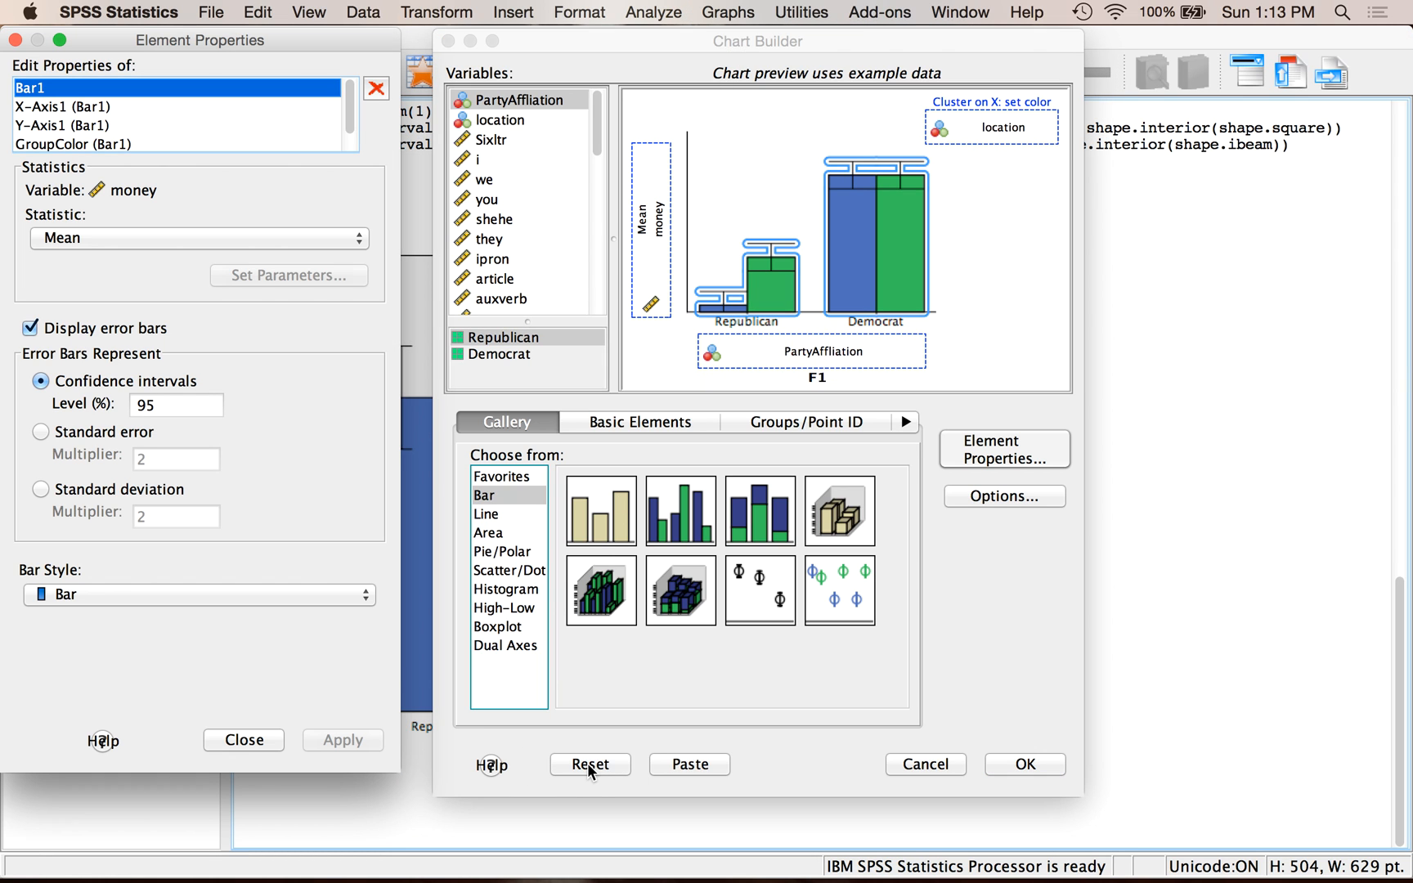
{"action": "left_click", "coordinate": [590, 763]}
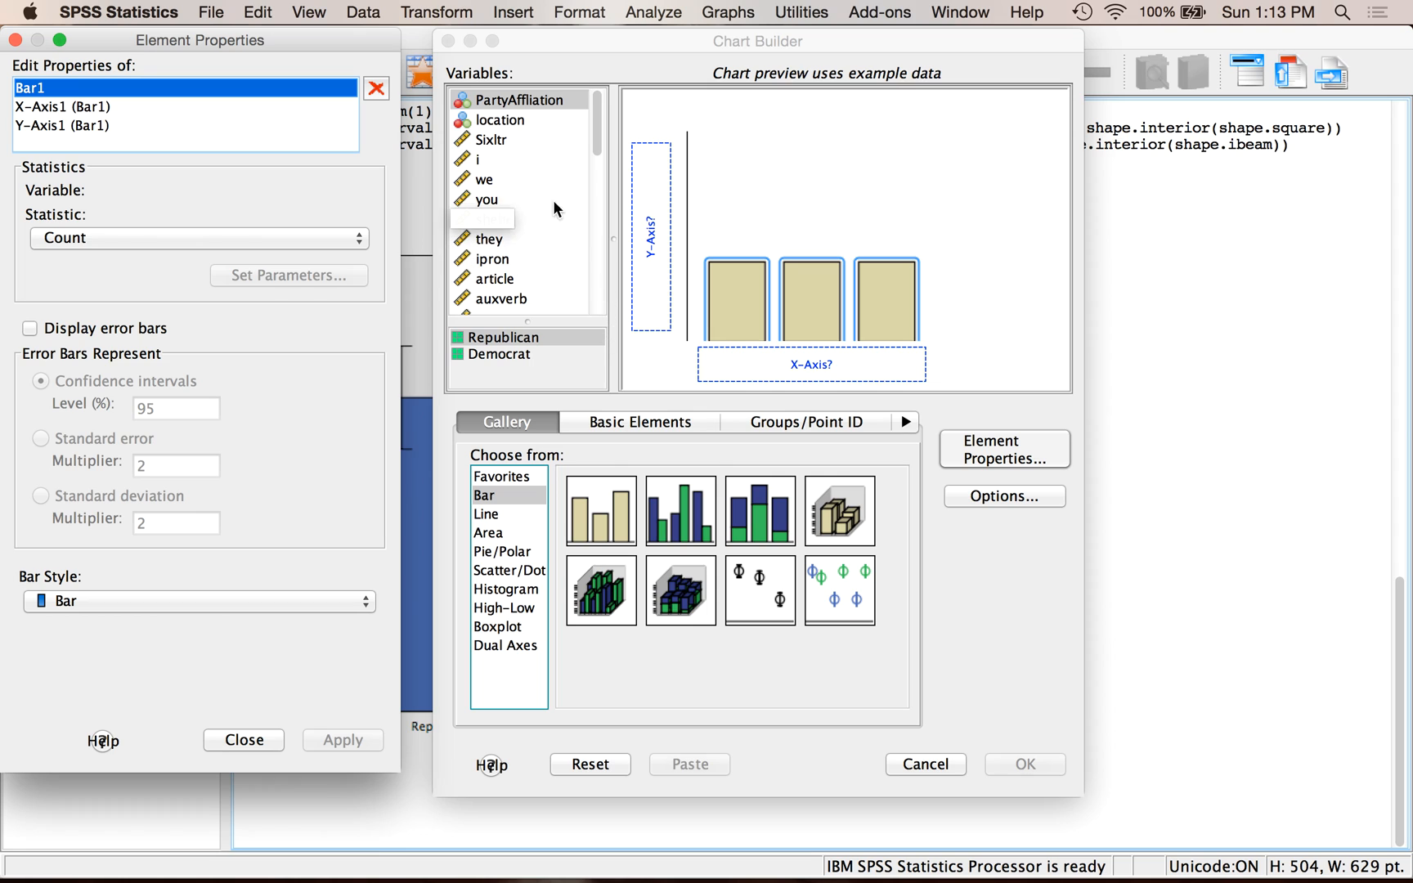
- Select the pronoun variables i through ipron in the Variables list
{"action": "left_click", "coordinate": [479, 160]}
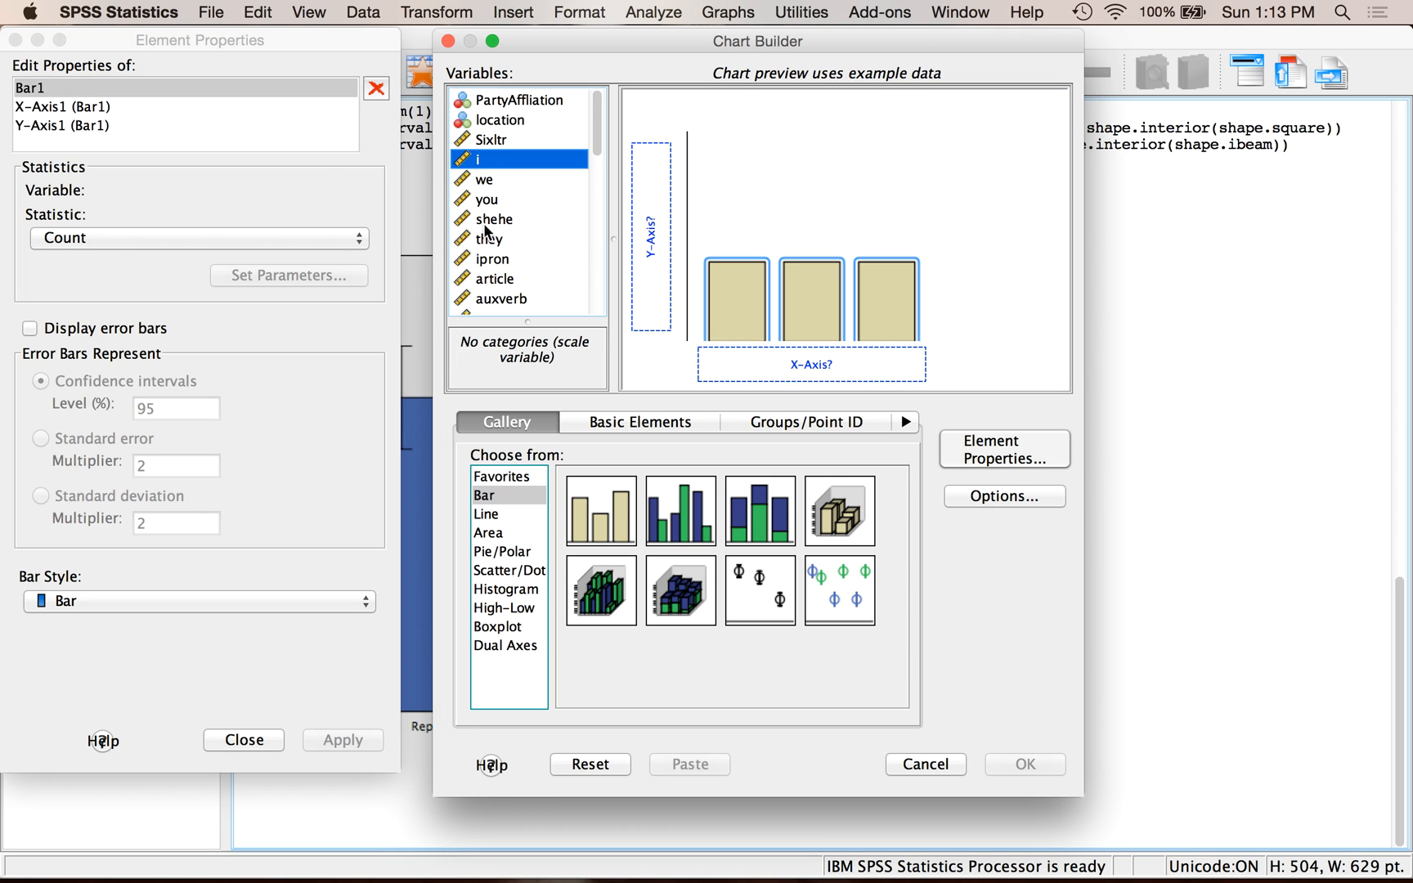
{"action": "left_click", "coordinate": [496, 259]}
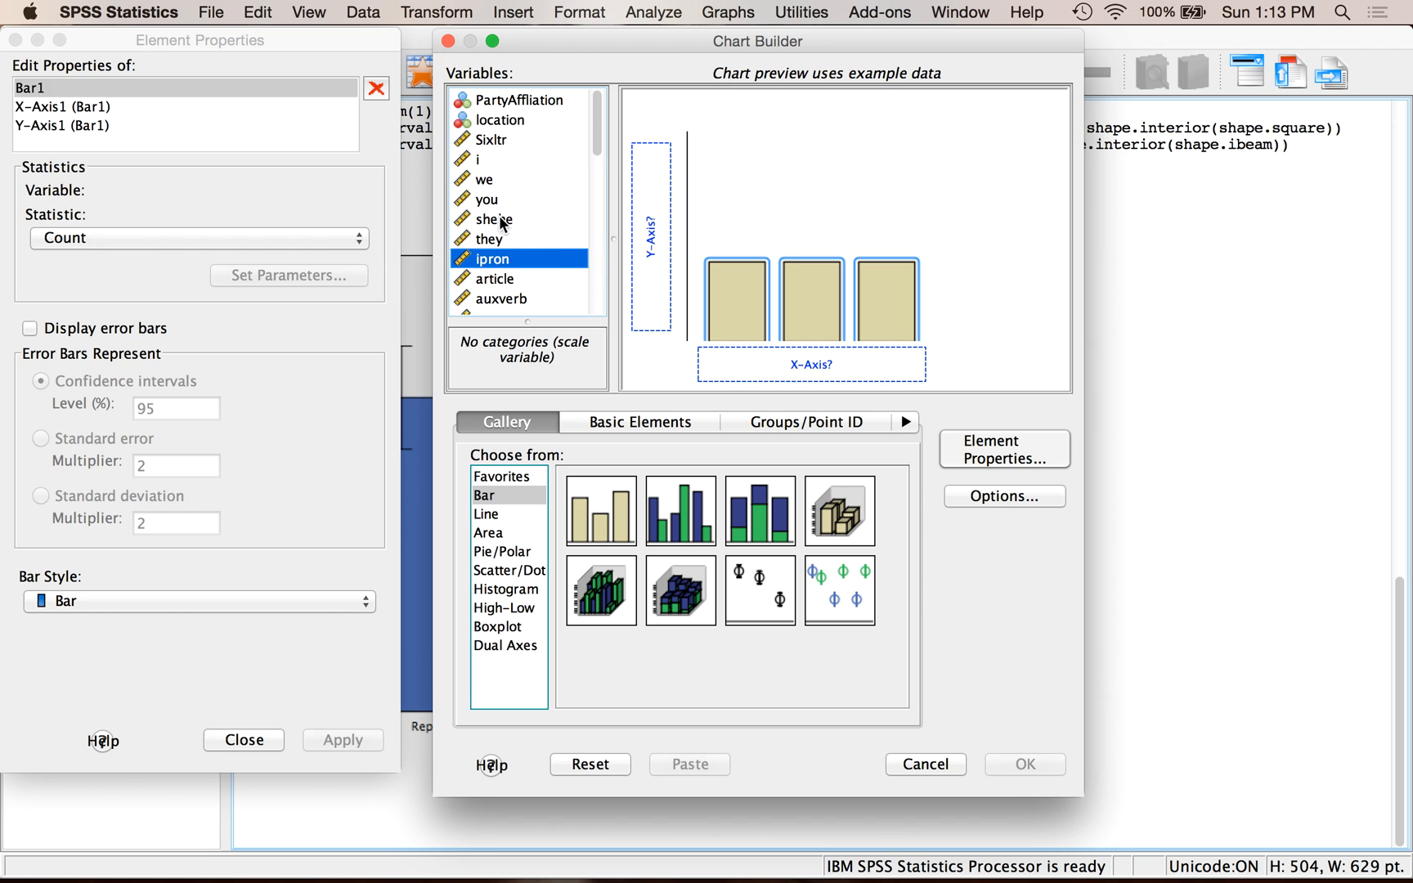
{"action": "left_click", "coordinate": [480, 158]}
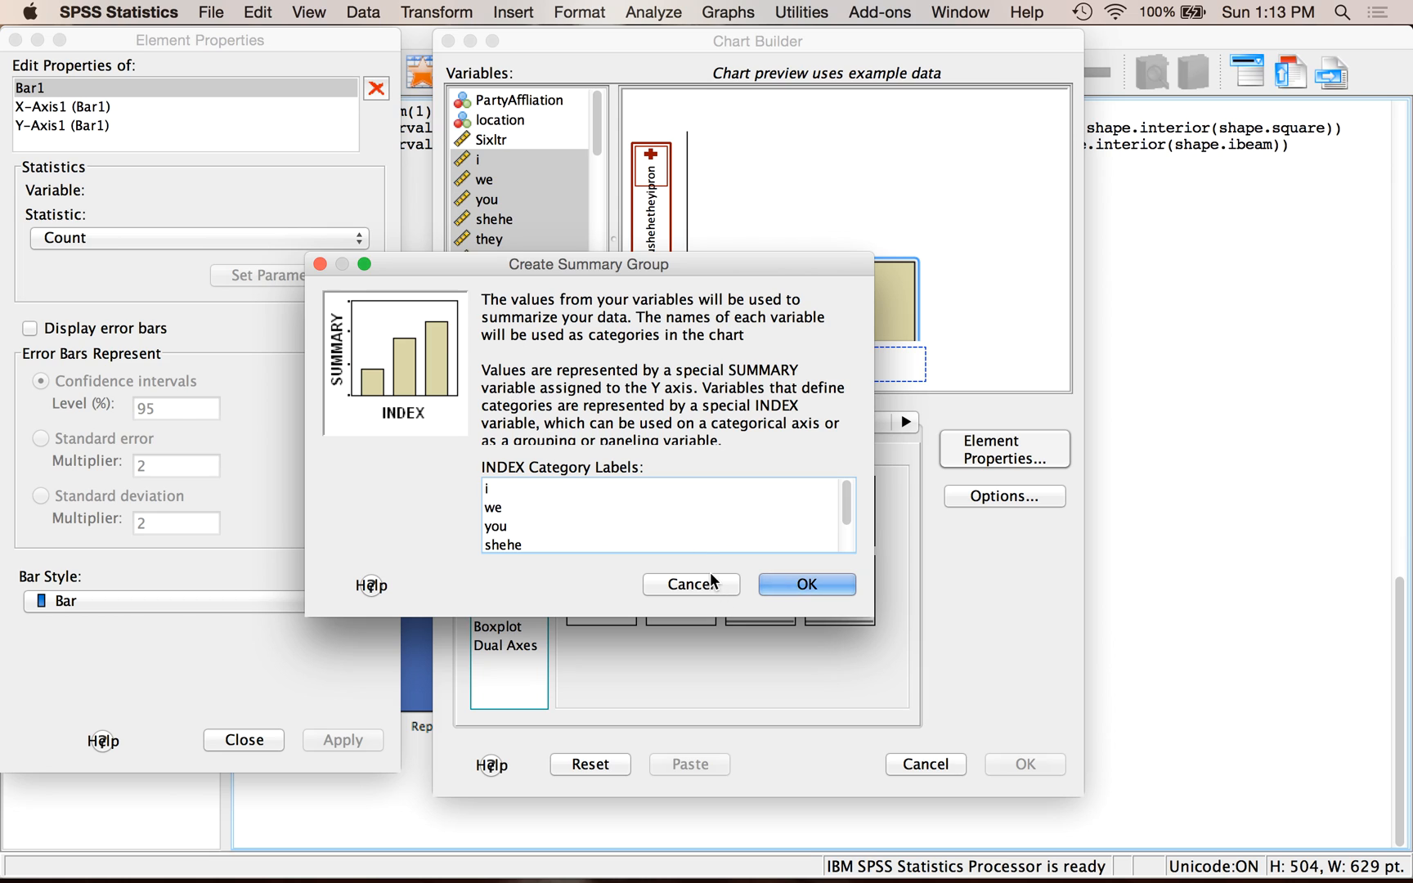
{"action": "mouse_move", "coordinate": [677, 361]}
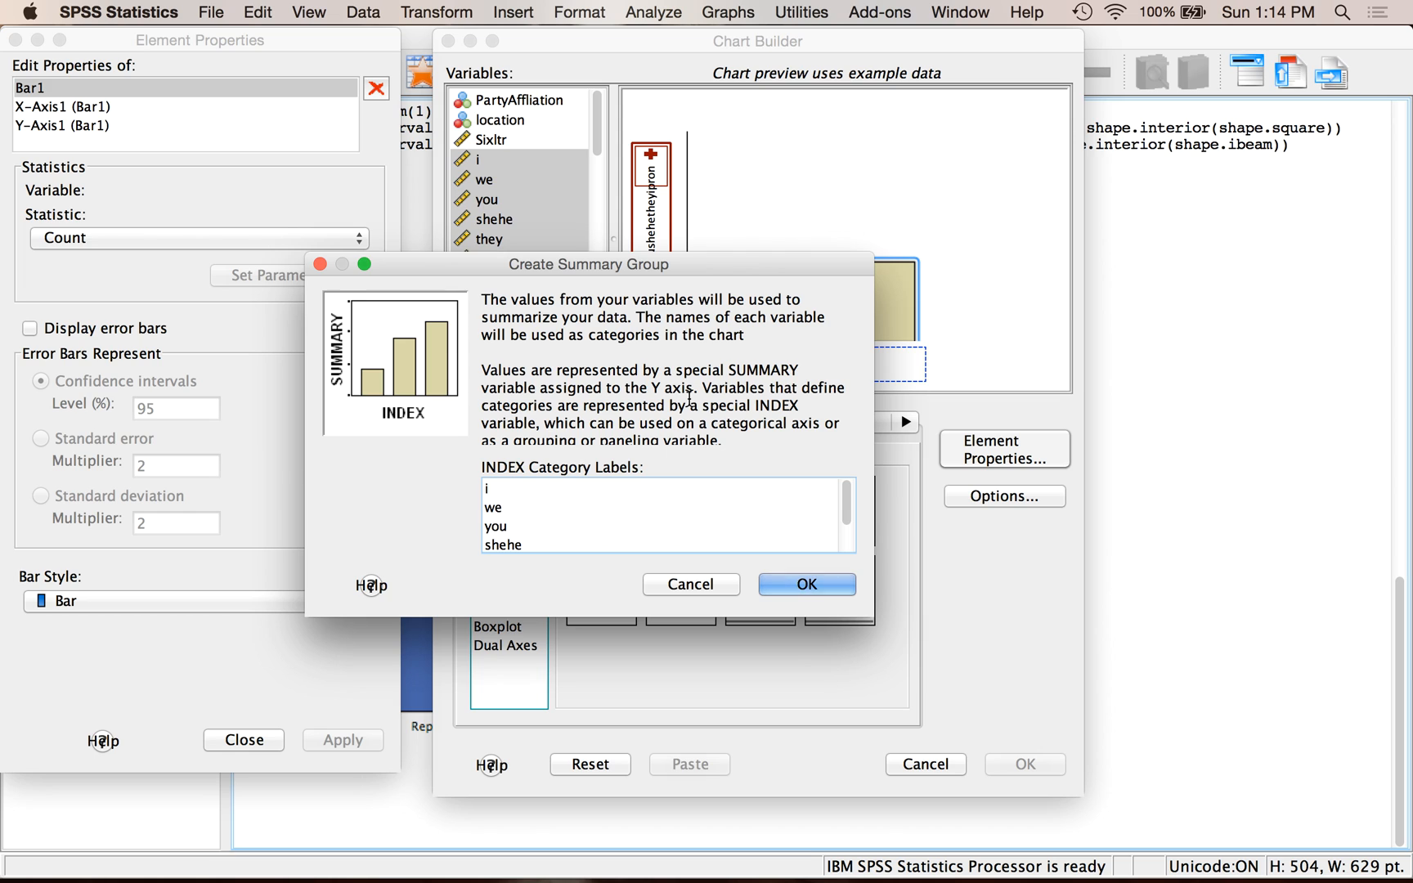
{"action": "mouse_move", "coordinate": [841, 619]}
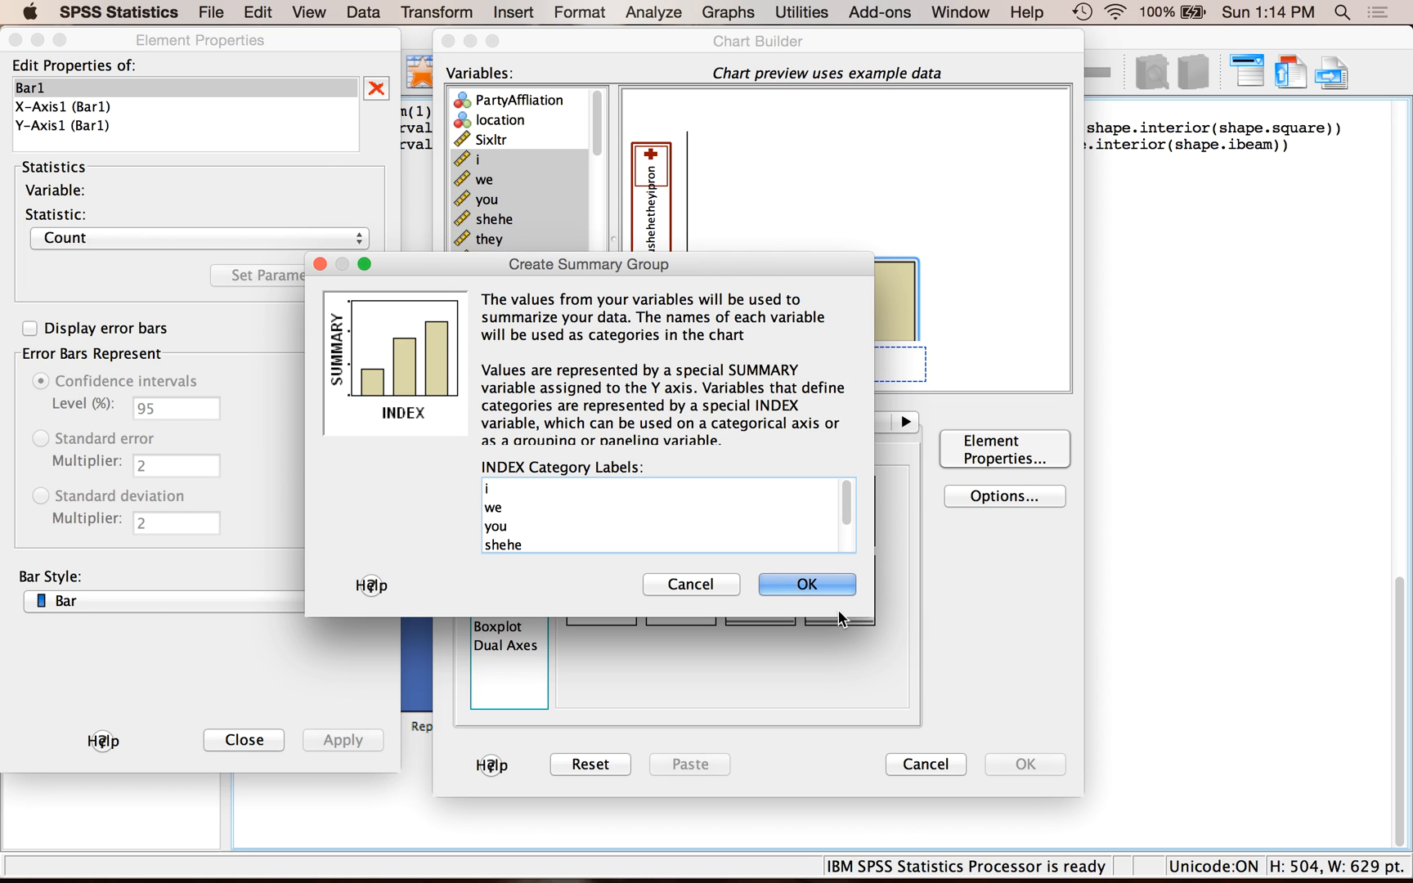
- Confirm summarising the pronoun variables as one INDEX group on the bar chart
{"action": "left_click", "coordinate": [804, 584]}
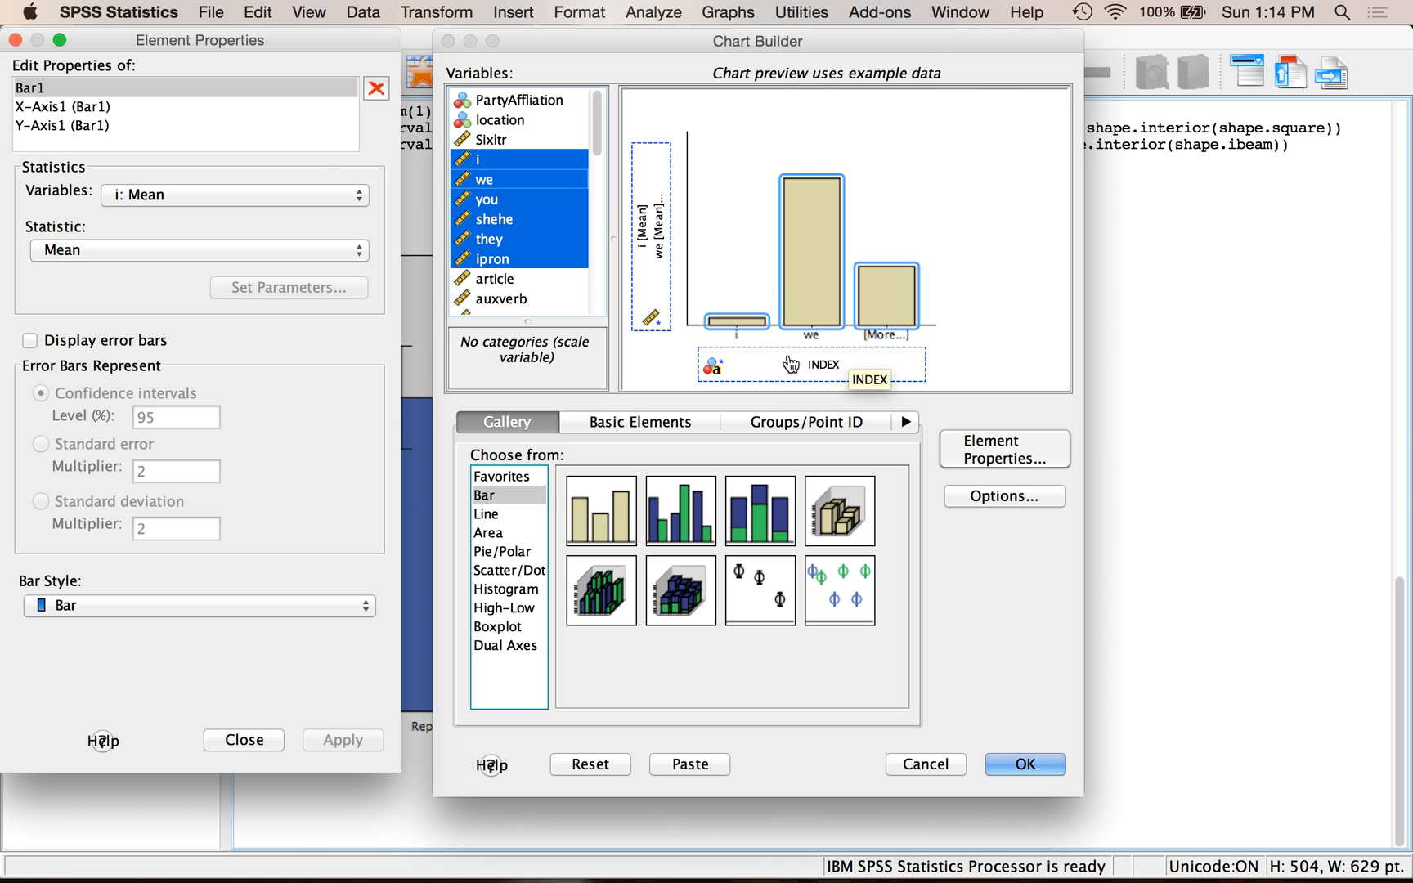
{"action": "mouse_move", "coordinate": [846, 382]}
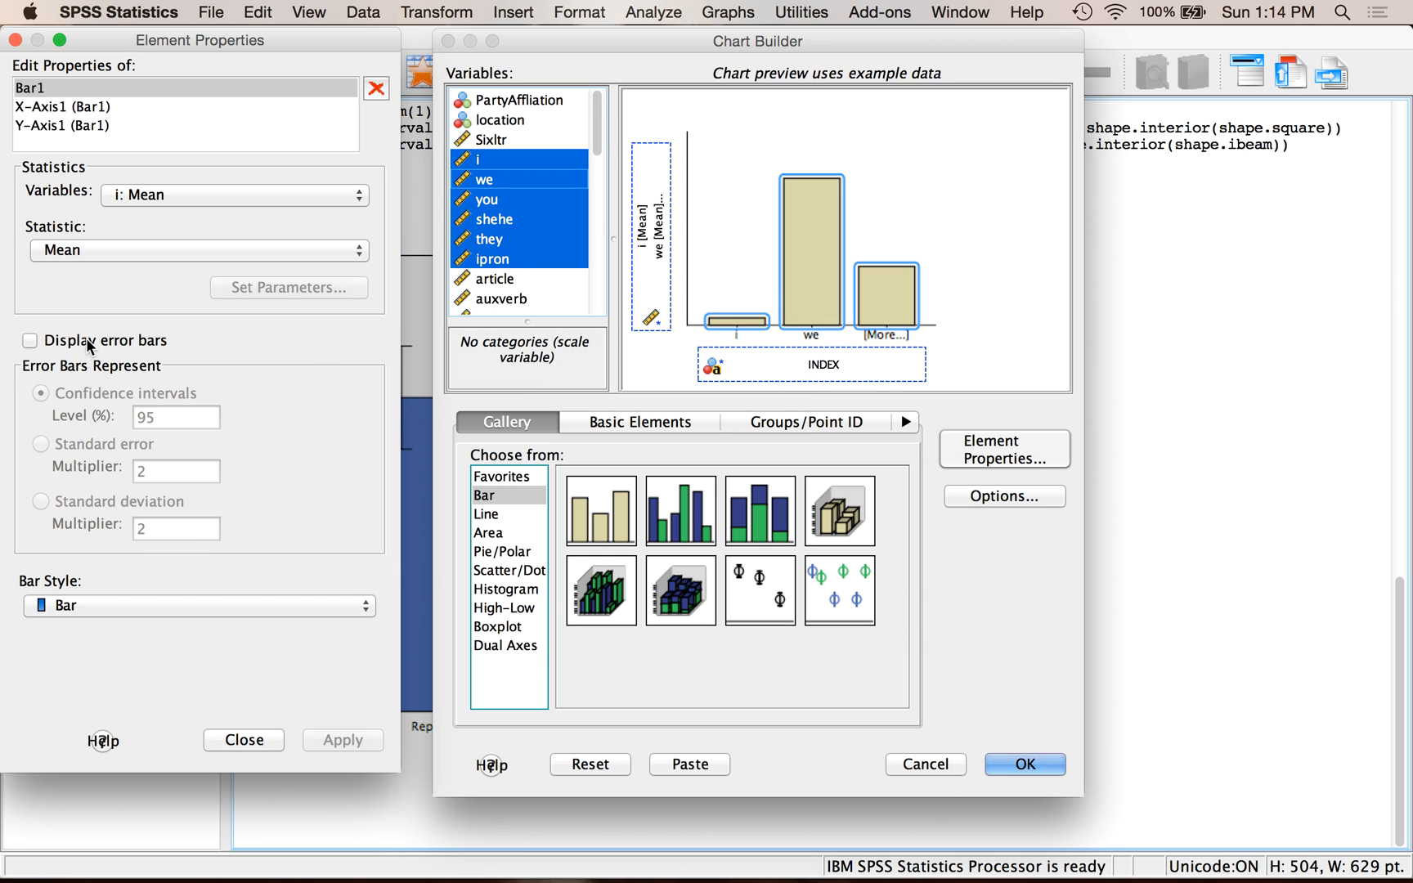
- Add 95% confidence-interval error bars to the bars and apply the axis element properties
{"action": "left_click", "coordinate": [29, 341]}
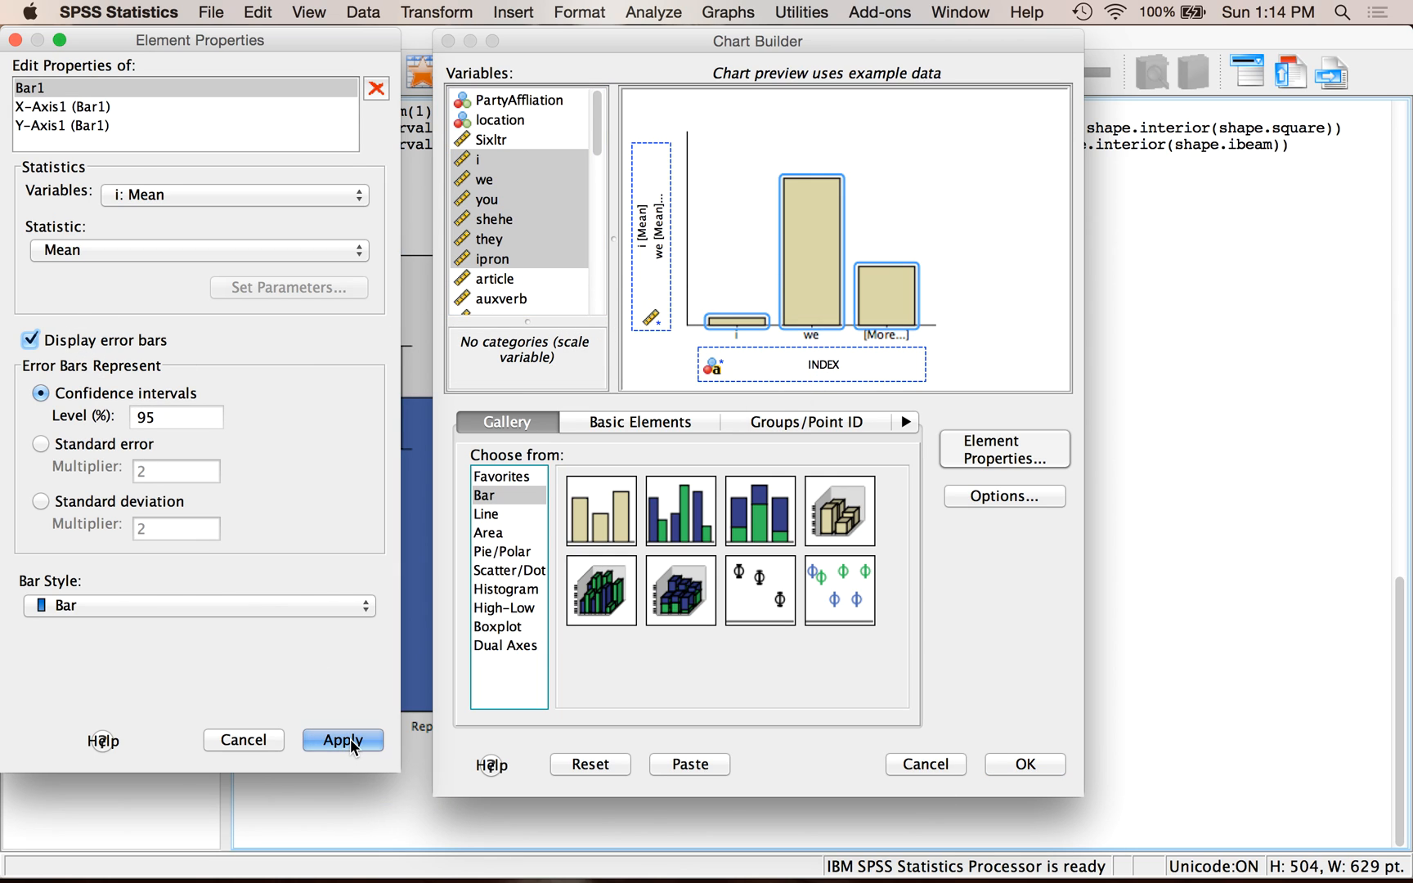
{"action": "left_click", "coordinate": [343, 739]}
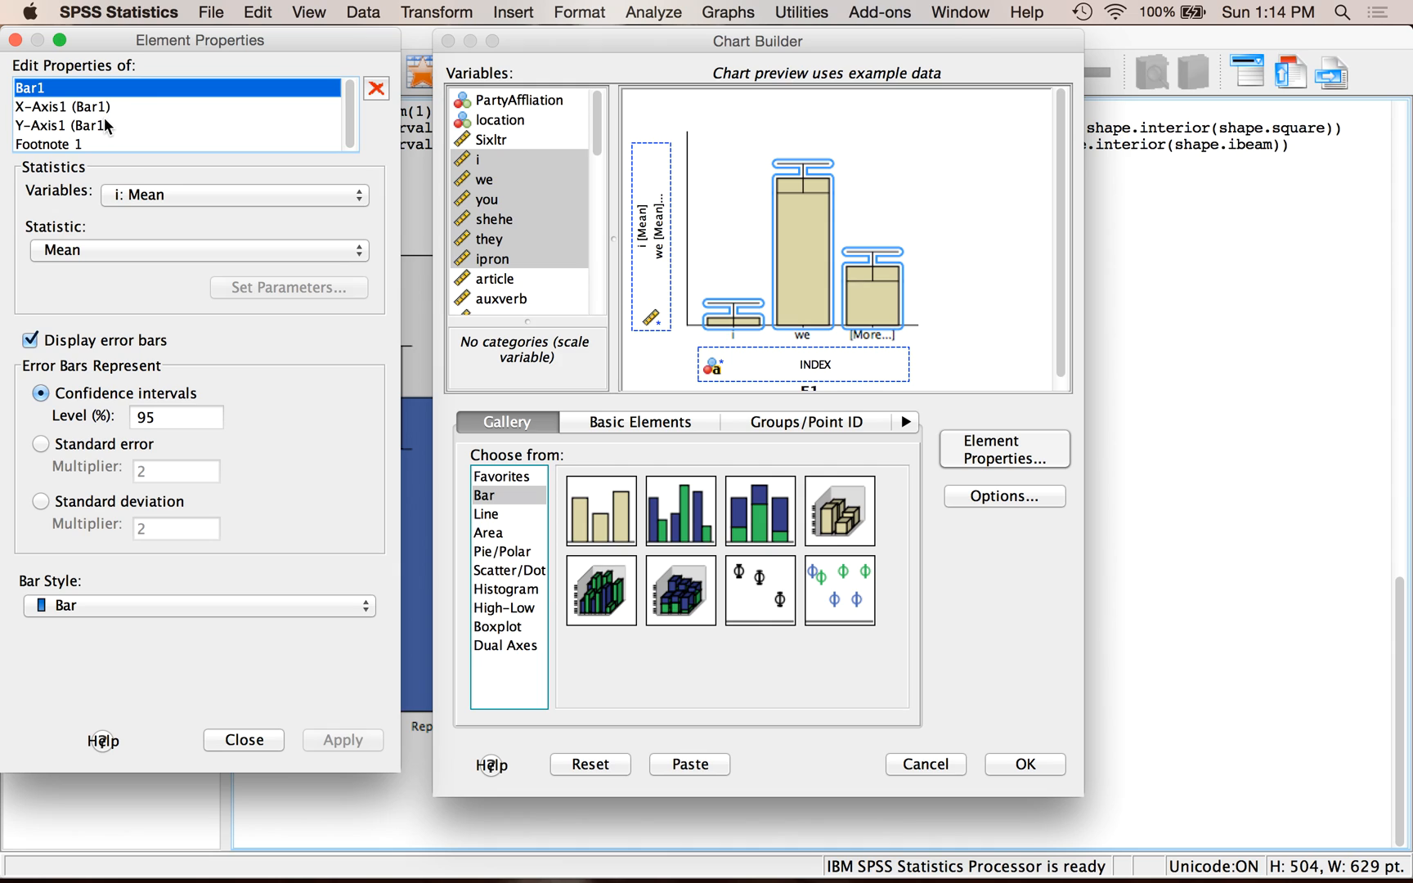
{"action": "mouse_move", "coordinate": [137, 112]}
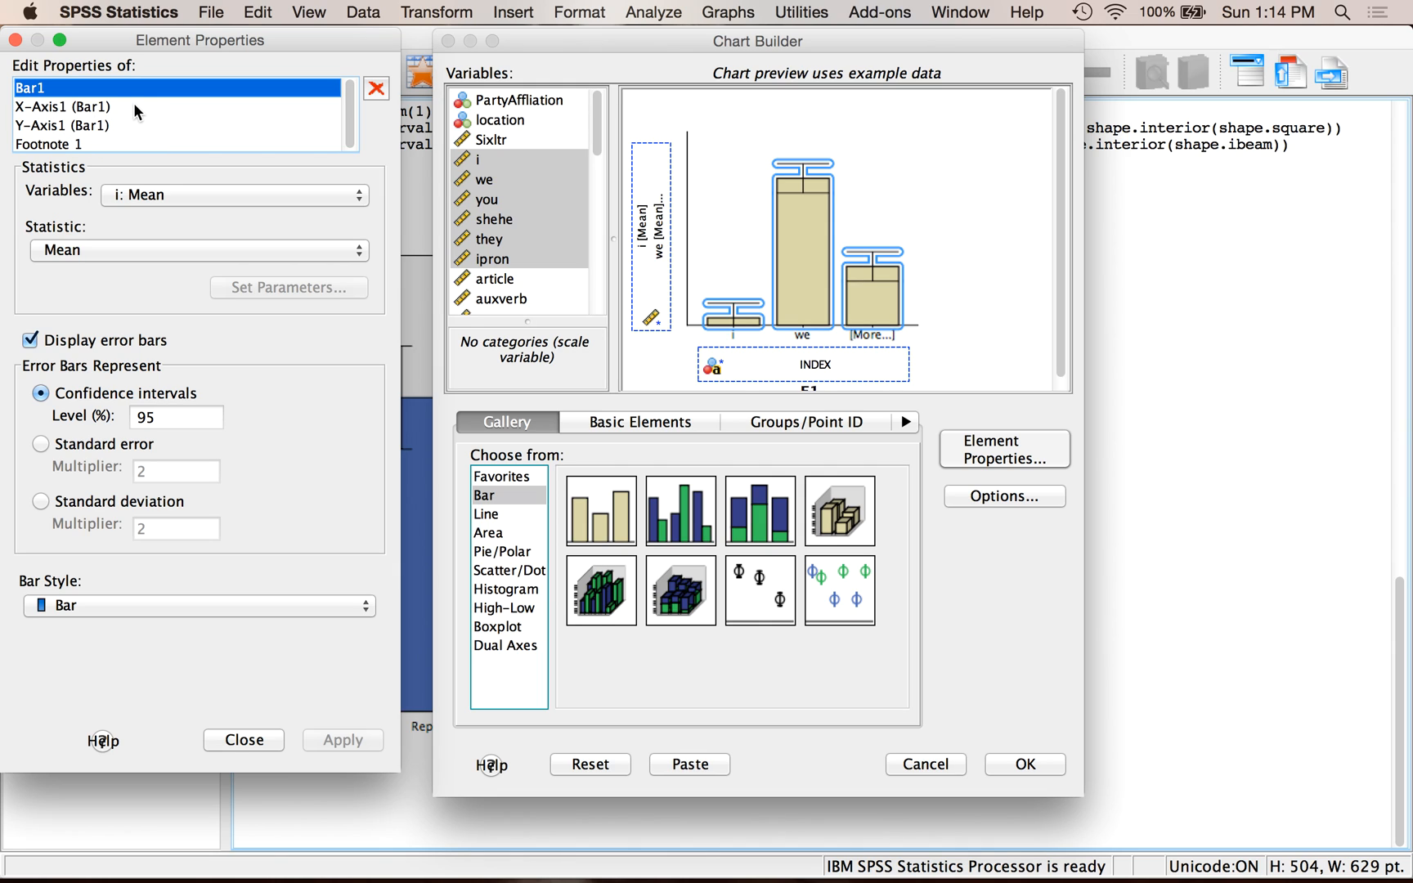
{"action": "left_click", "coordinate": [64, 106]}
{"action": "type", "text": "hjkhjk"}
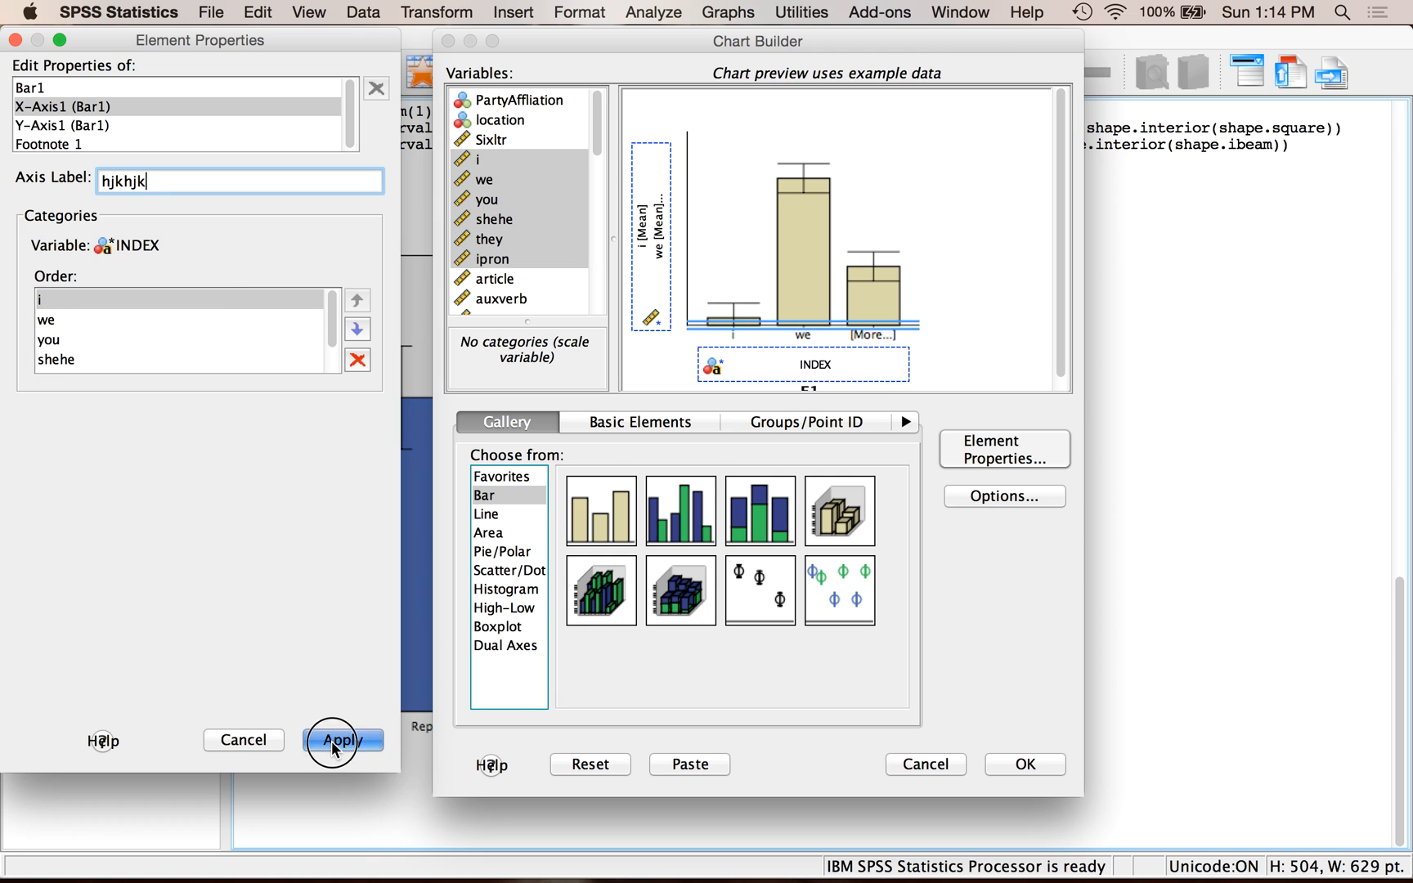
{"action": "left_click", "coordinate": [342, 739]}
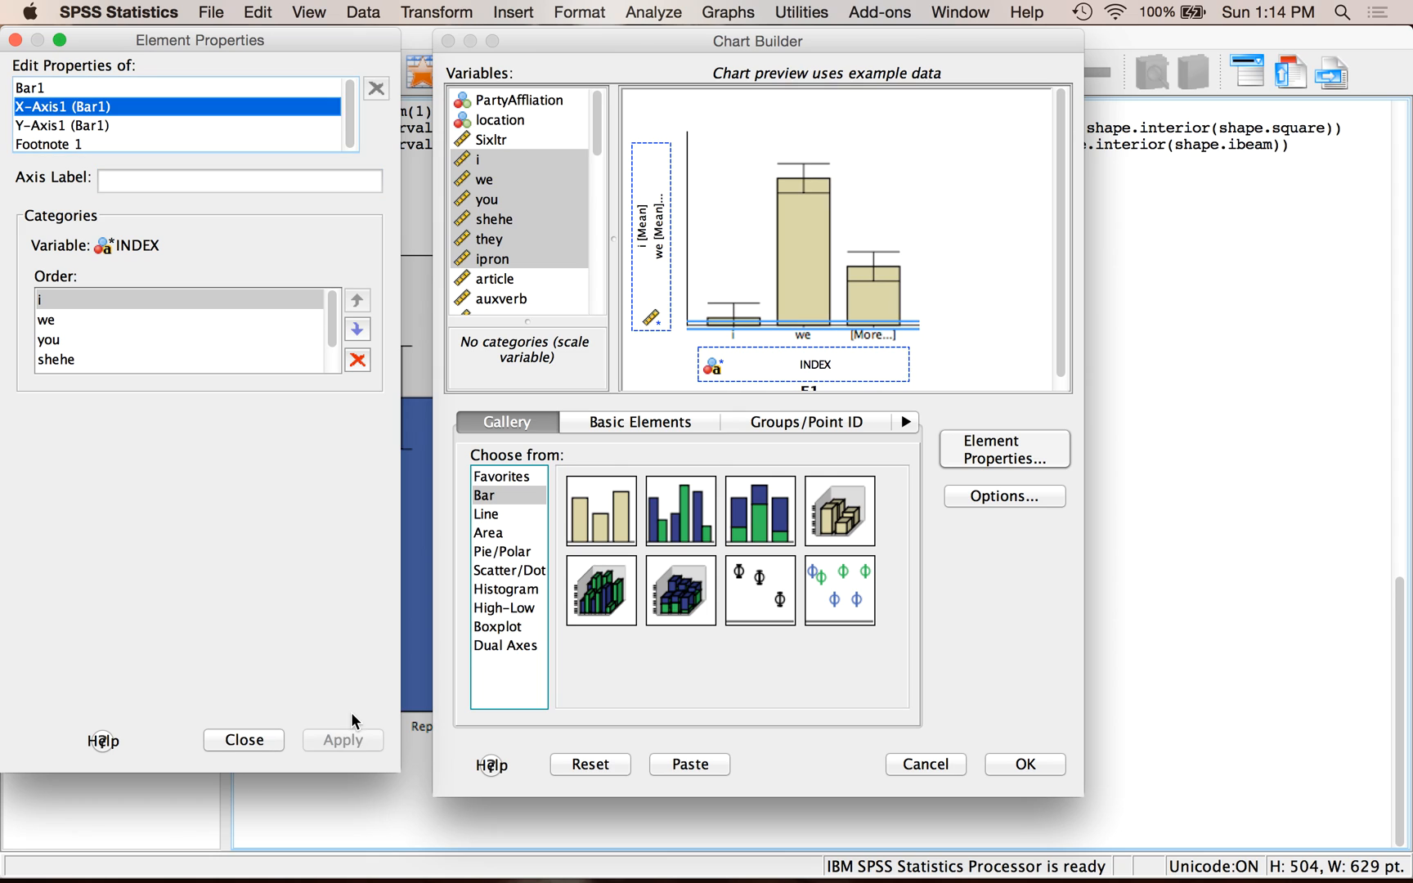
{"action": "mouse_move", "coordinate": [209, 512]}
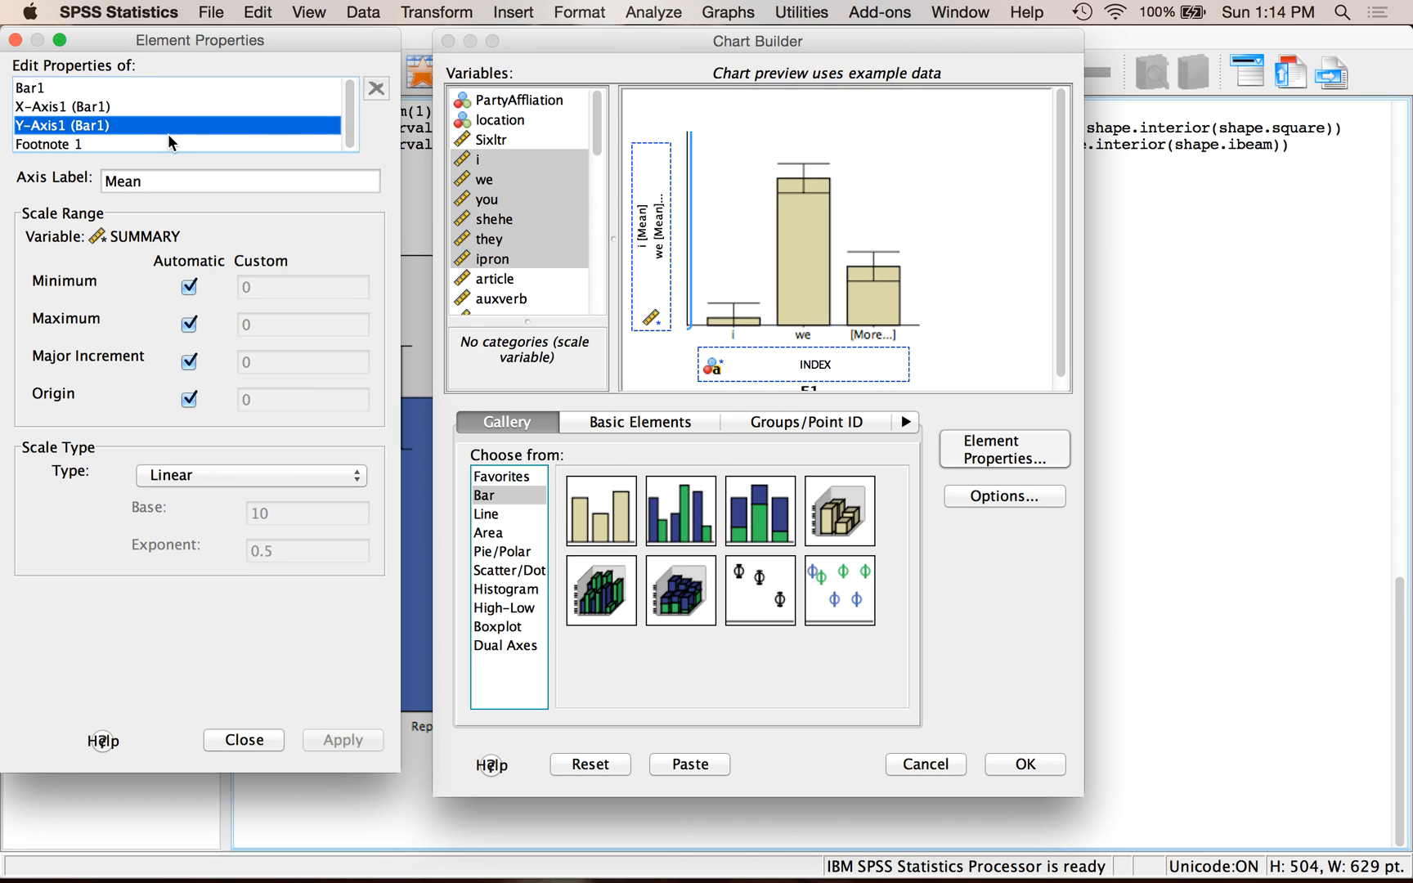
- Label the y-axis 'Average Word Count' with a fixed minimum of 0 and apply
{"action": "left_click", "coordinate": [240, 182]}
{"action": "type", "text": "A"}
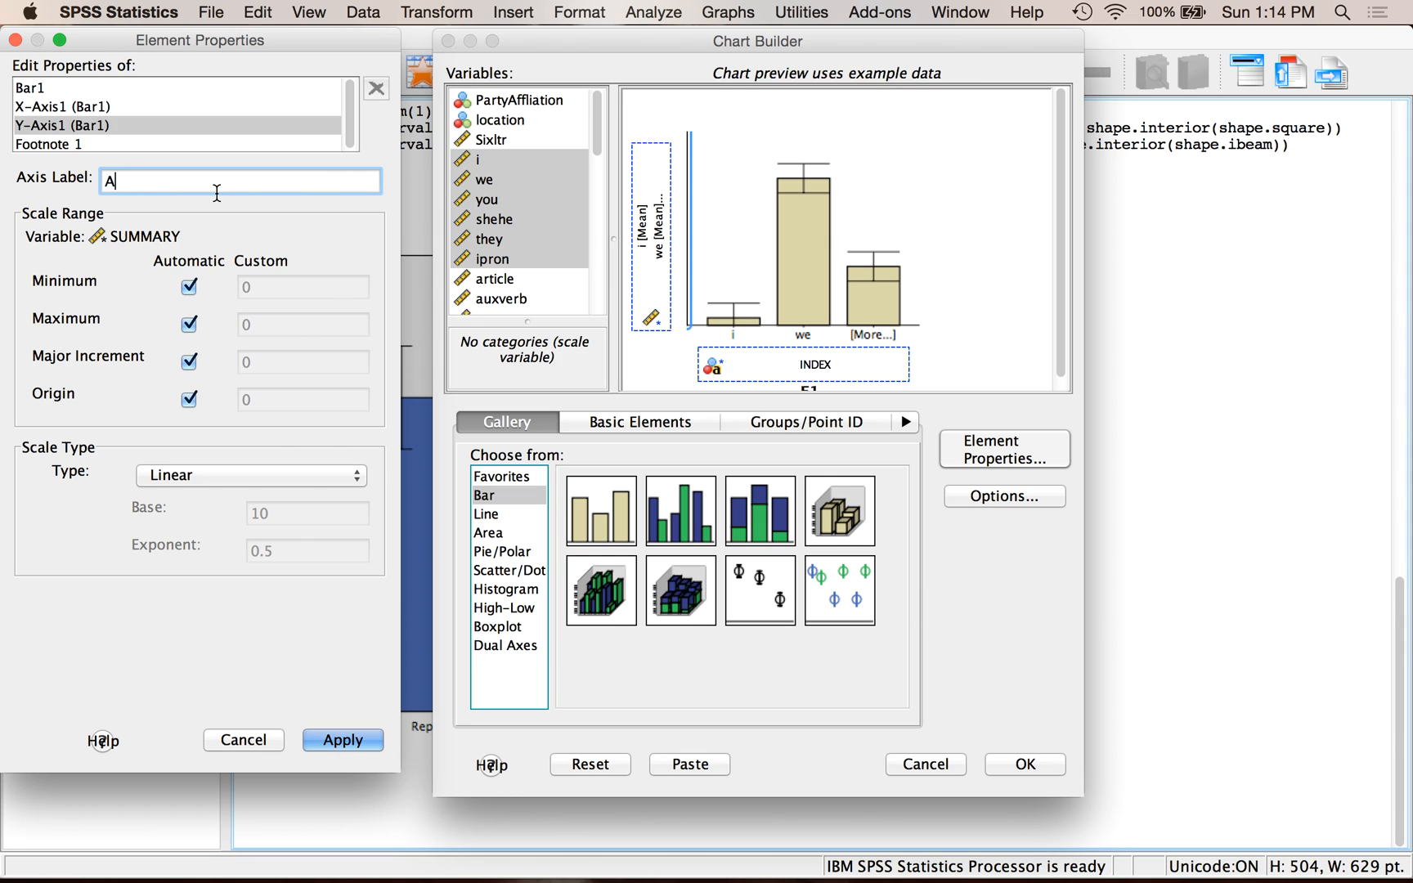
{"action": "type", "text": "verage Word"}
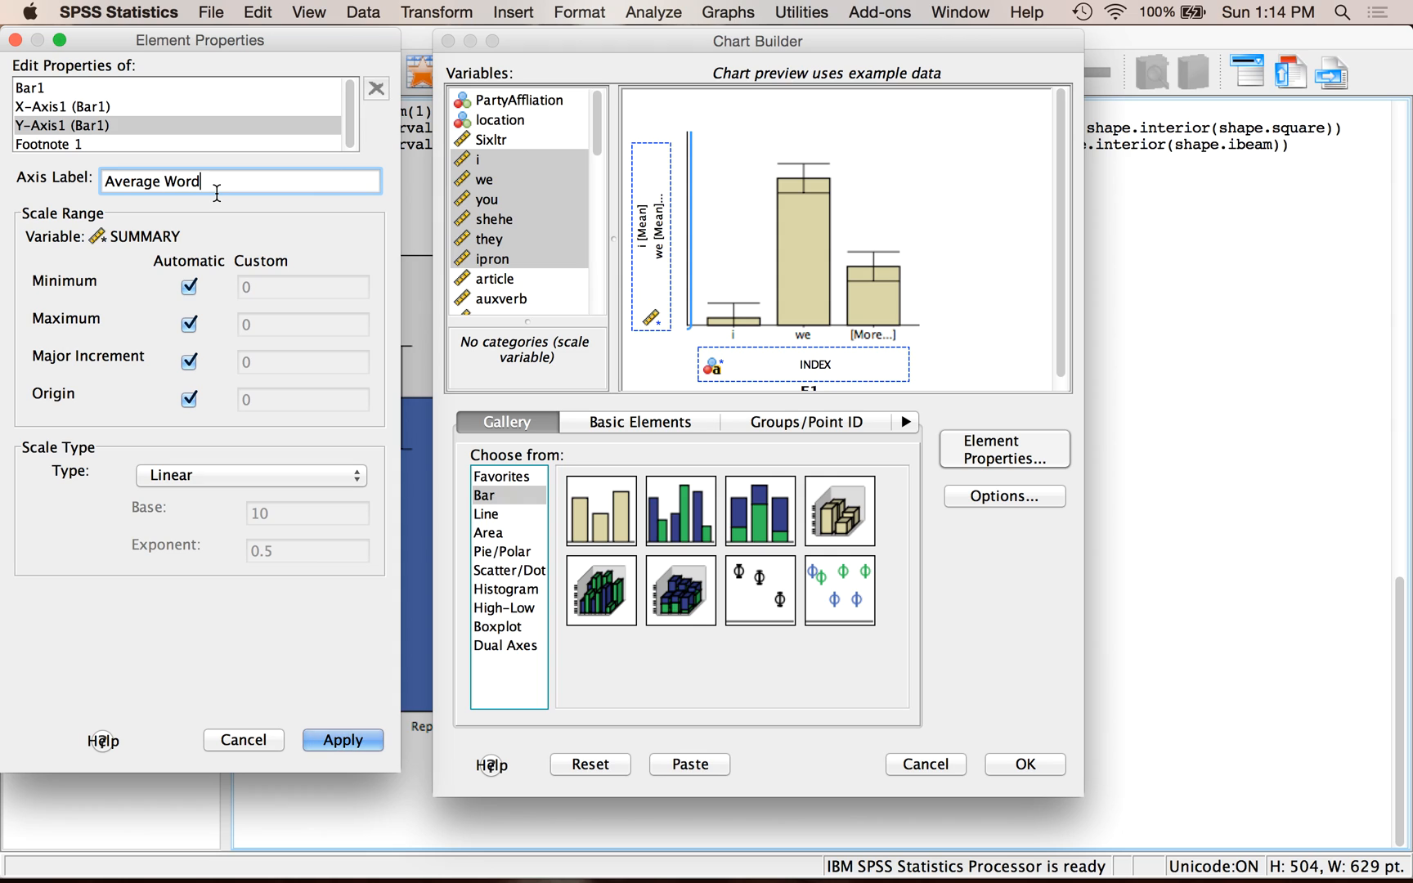
{"action": "type", "text": "Count"}
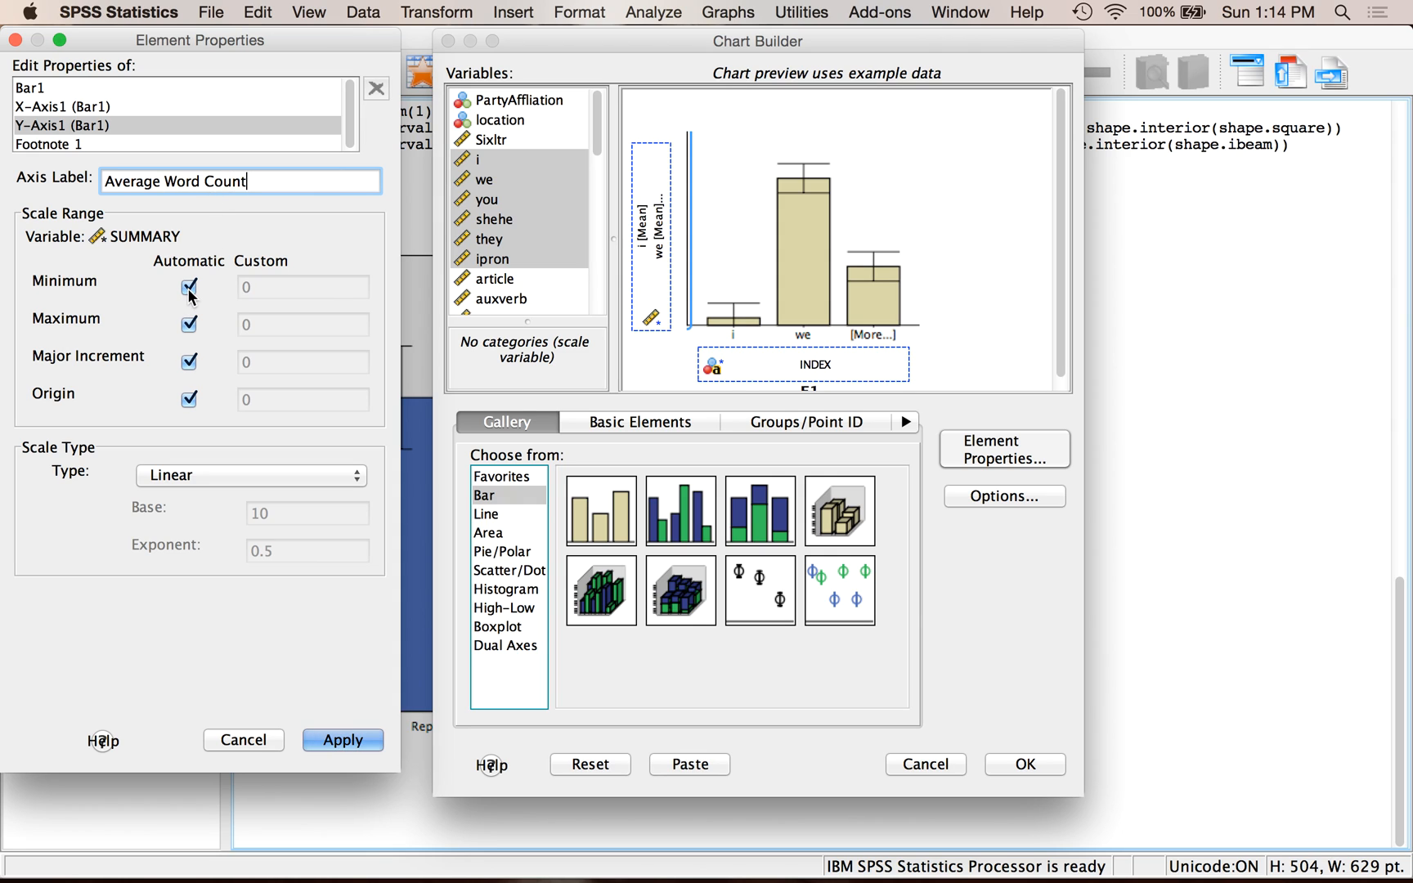
{"action": "left_click", "coordinate": [188, 288]}
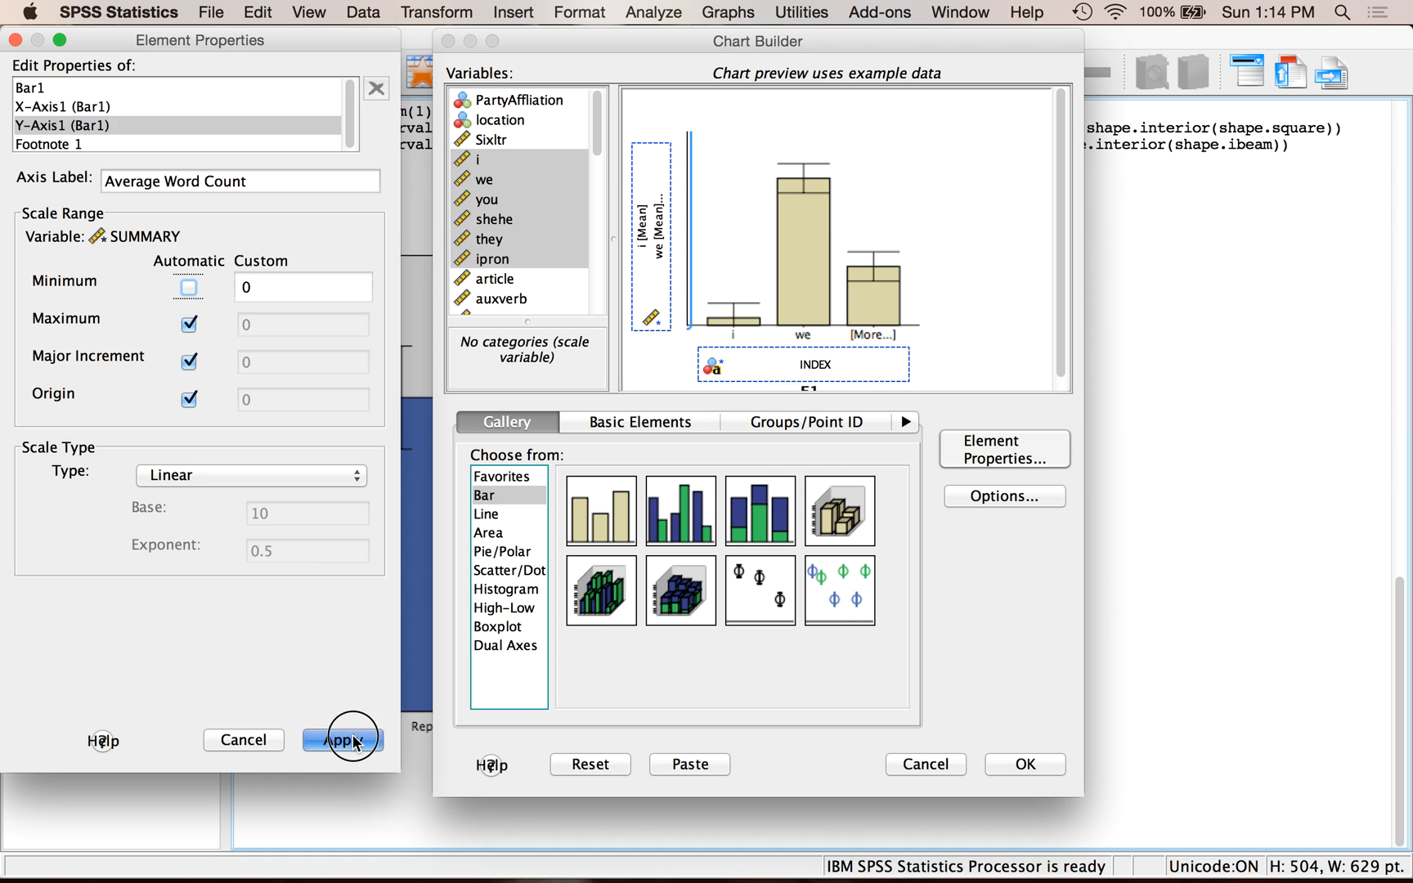
{"action": "left_click", "coordinate": [341, 739]}
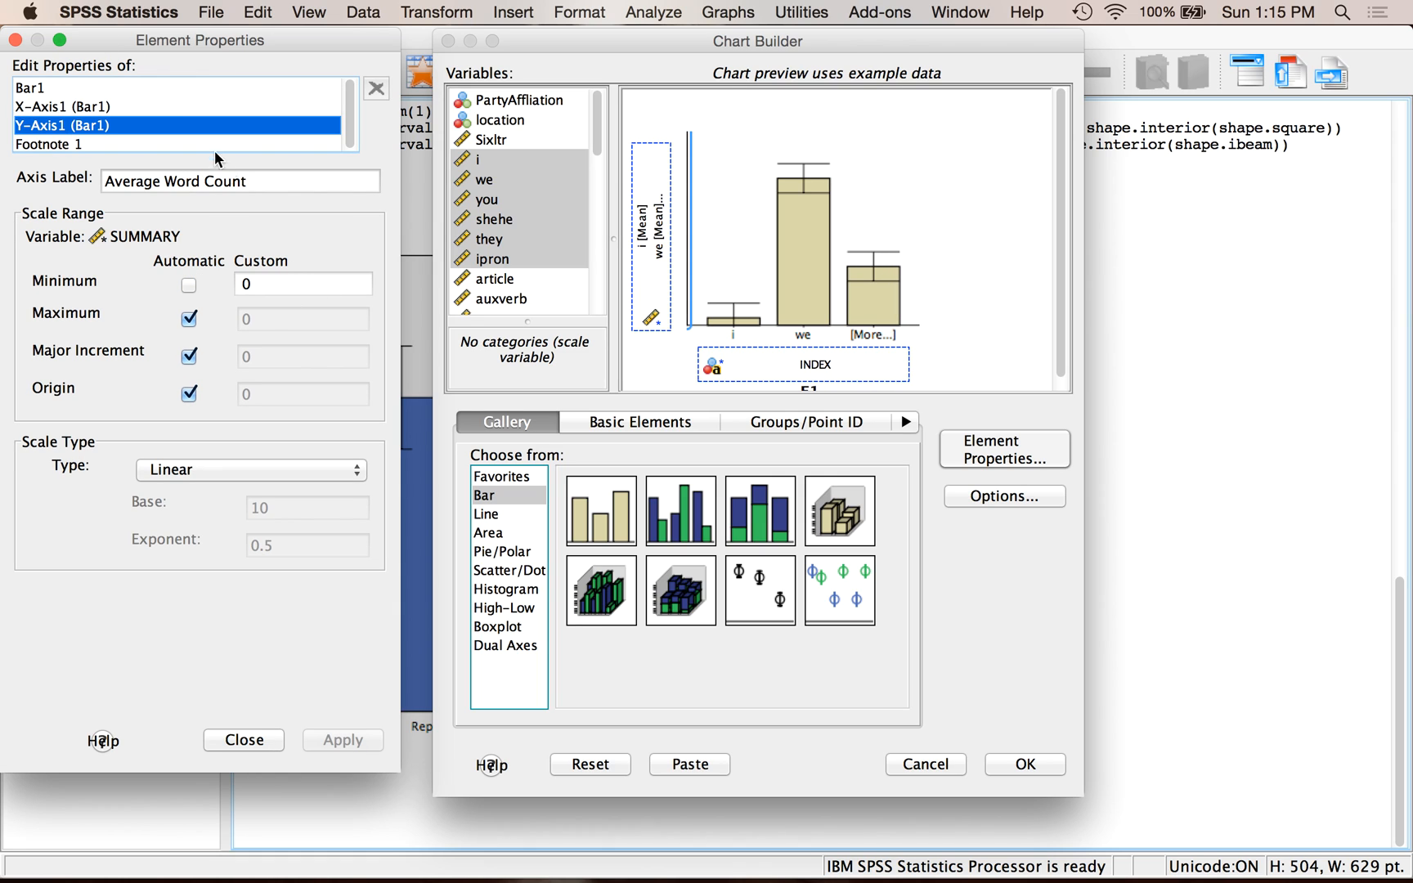
{"action": "mouse_move", "coordinate": [280, 342]}
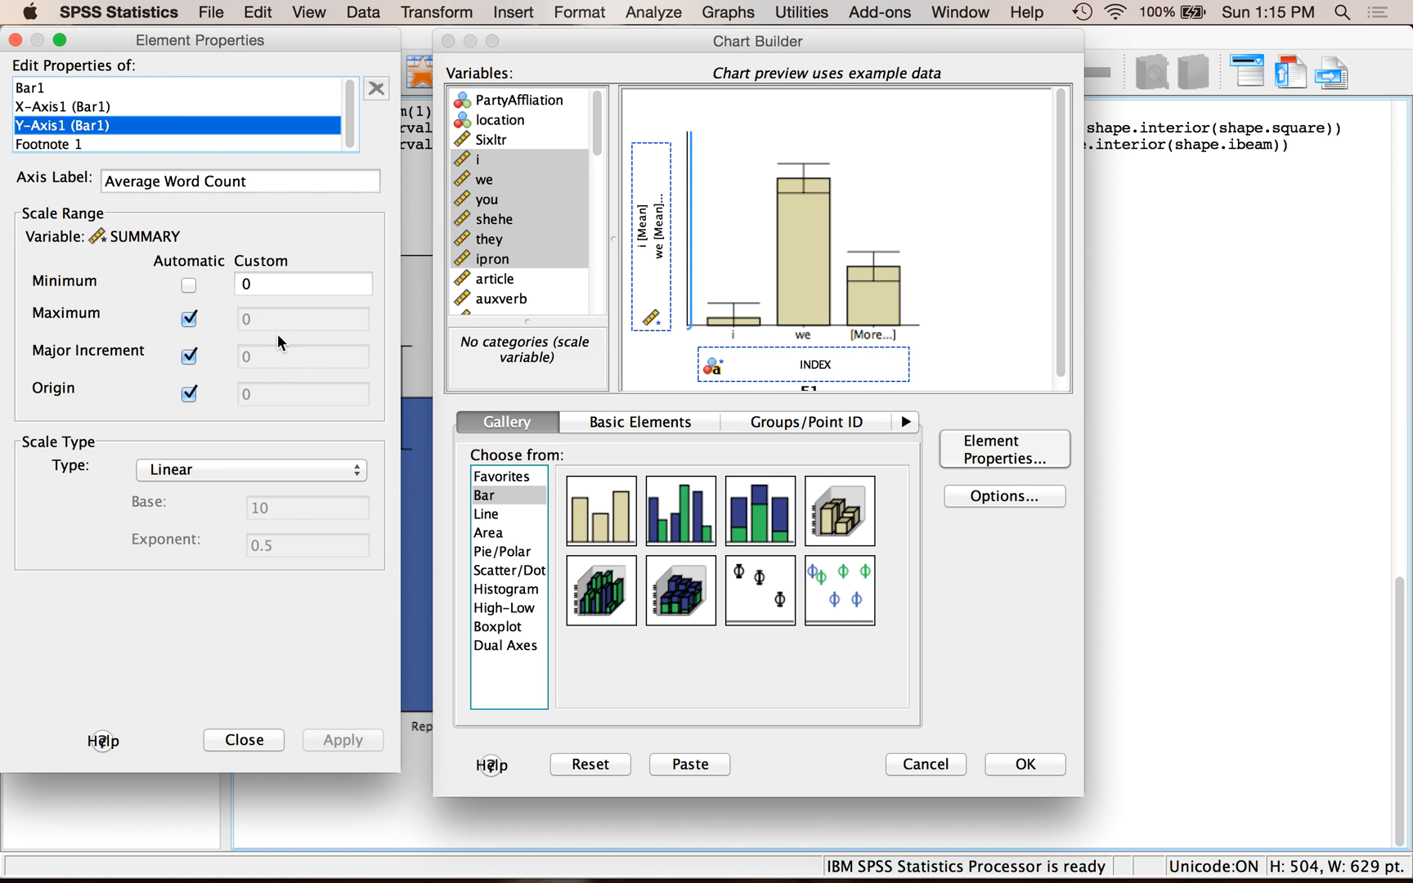
{"action": "mouse_move", "coordinate": [271, 262]}
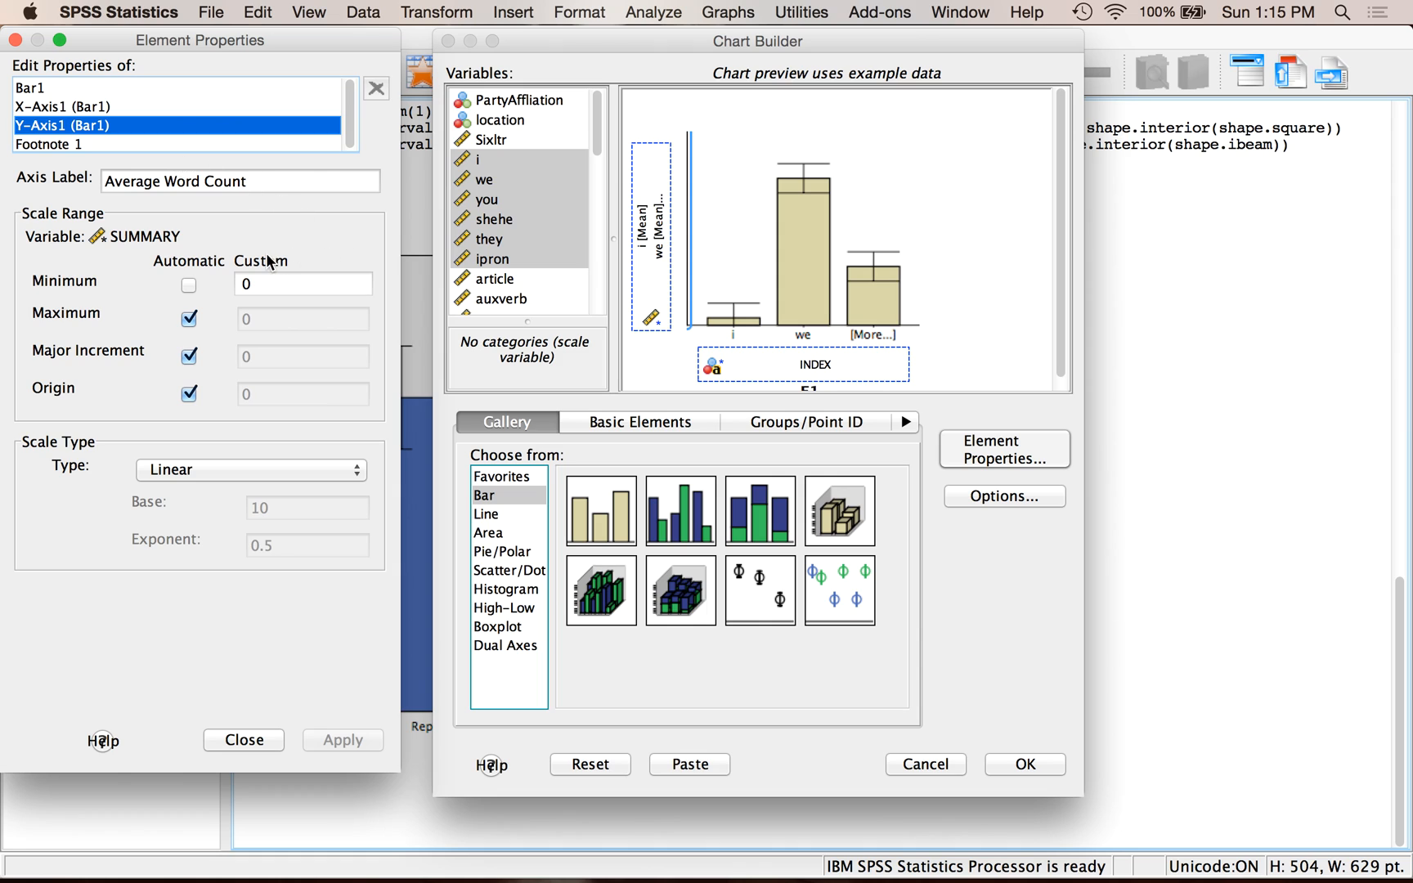
{"action": "mouse_move", "coordinate": [596, 418]}
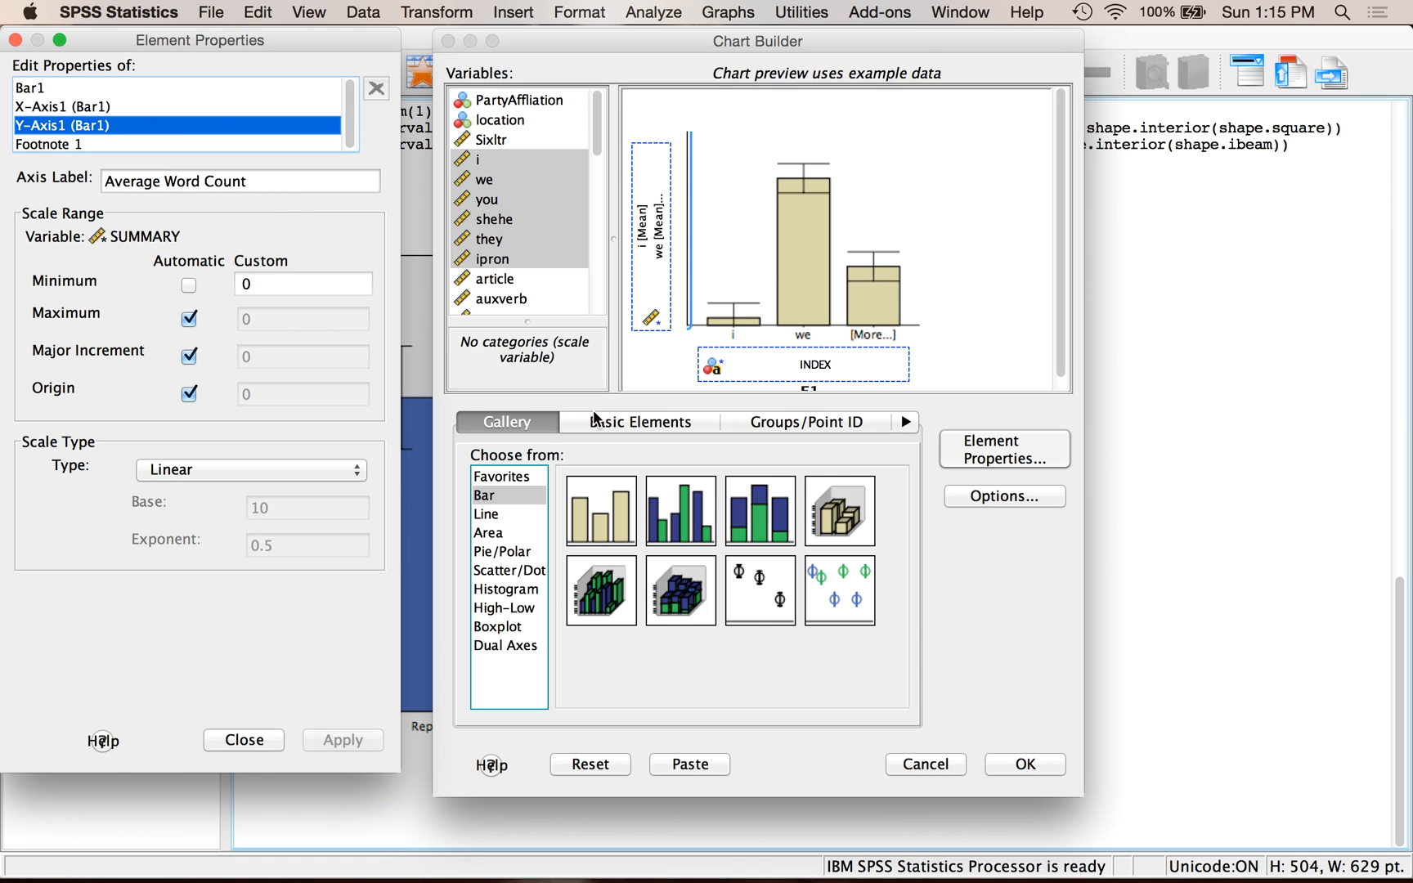
{"action": "mouse_move", "coordinate": [1025, 773]}
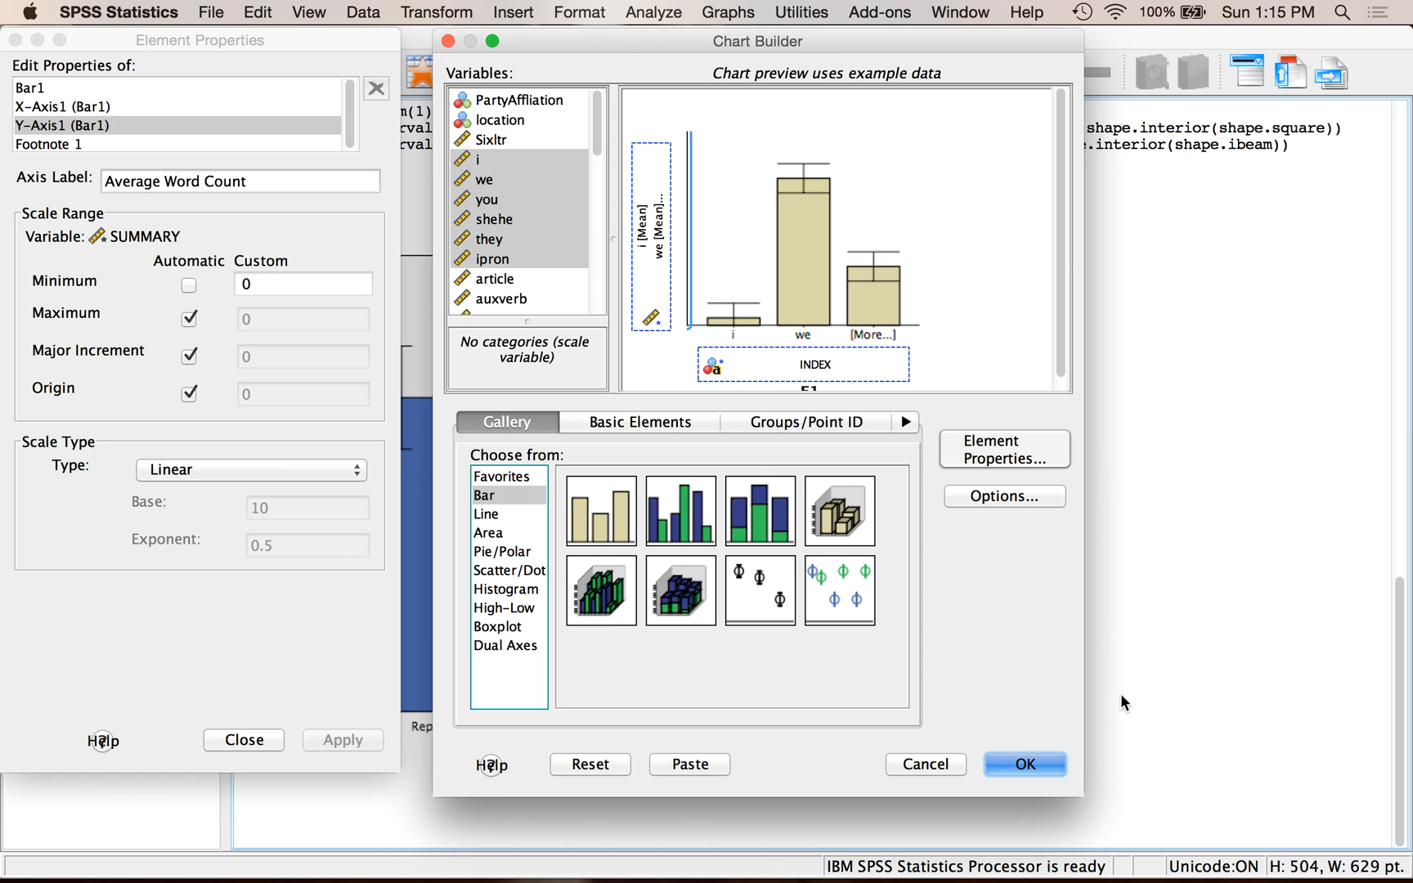
- Run the pronoun mean bar chart and select it in the Output Viewer
{"action": "left_click", "coordinate": [1024, 764]}
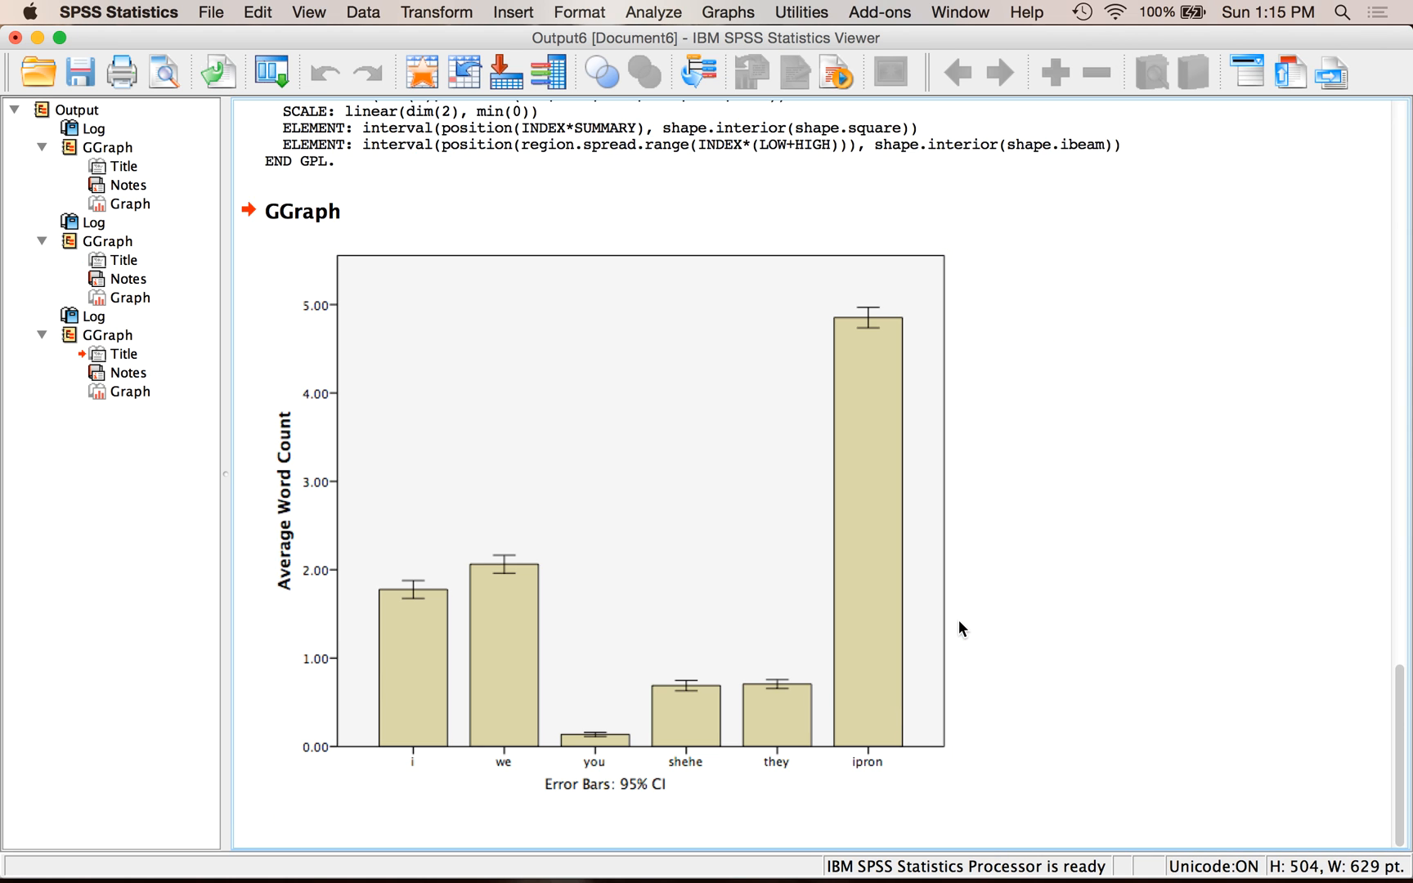
{"action": "left_click", "coordinate": [711, 703]}
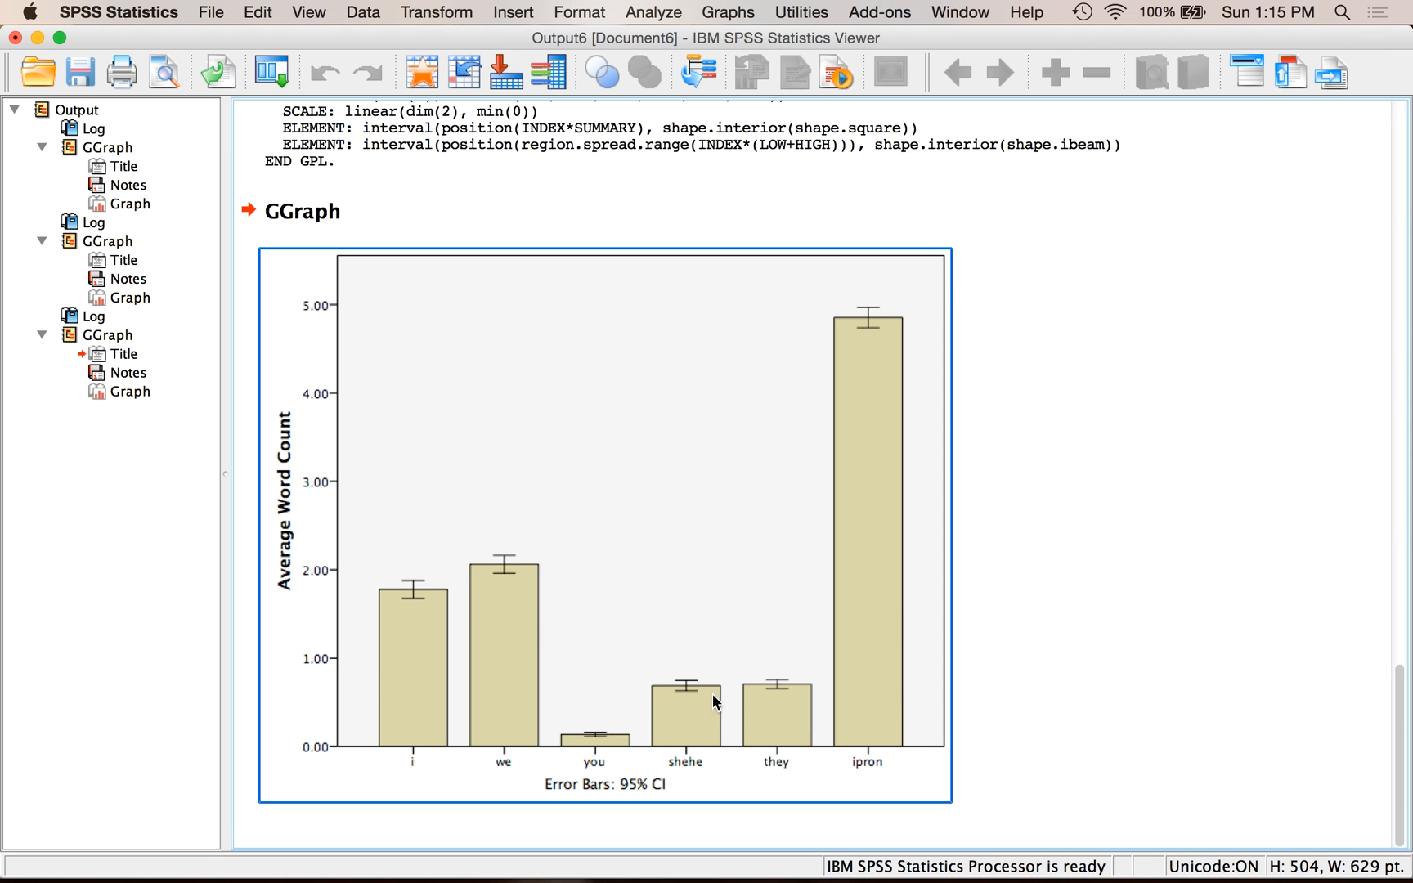
{"action": "mouse_move", "coordinate": [514, 619]}
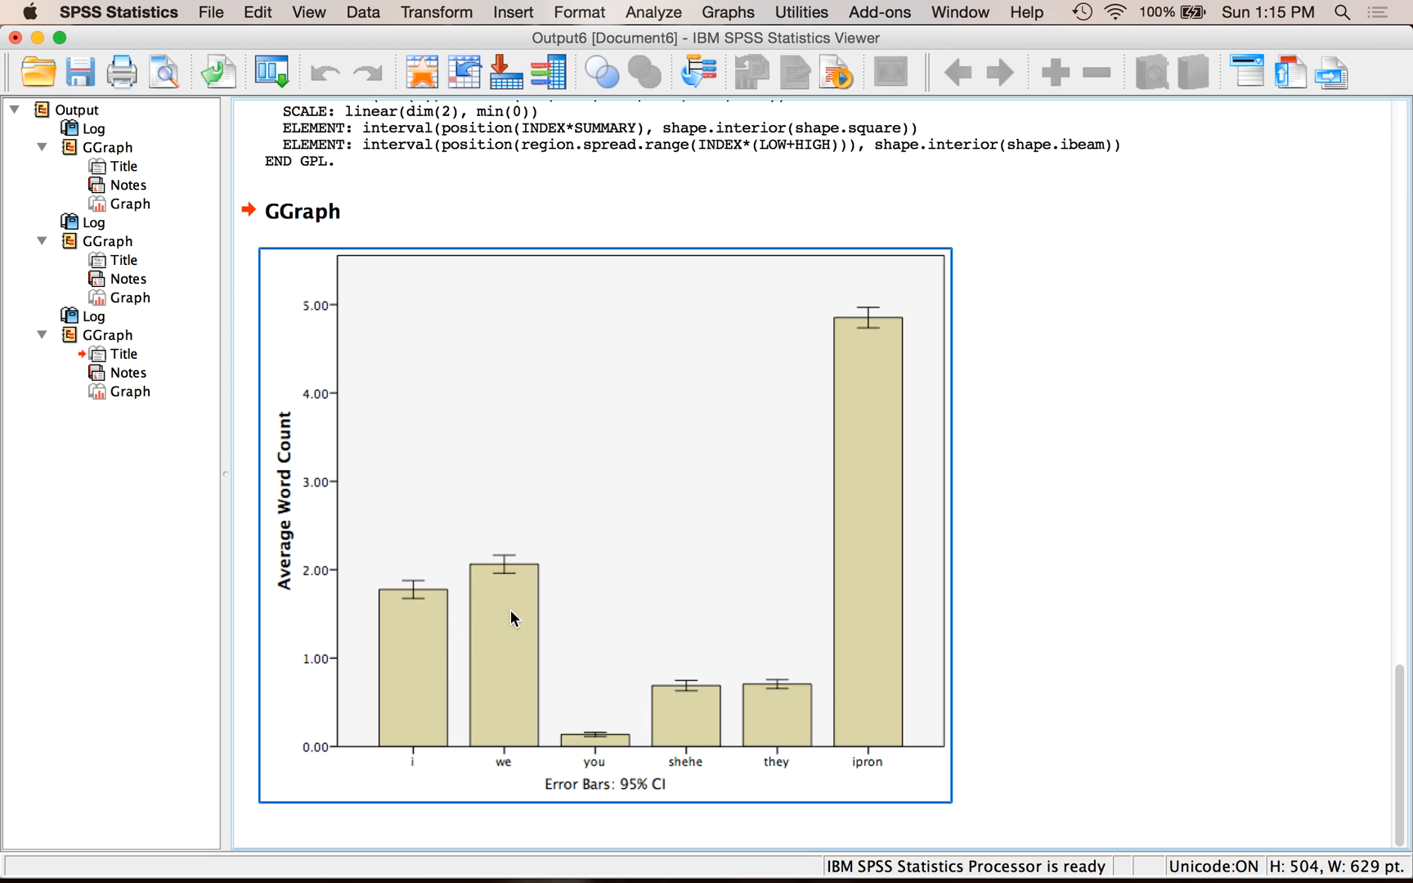
{"action": "mouse_move", "coordinate": [711, 551]}
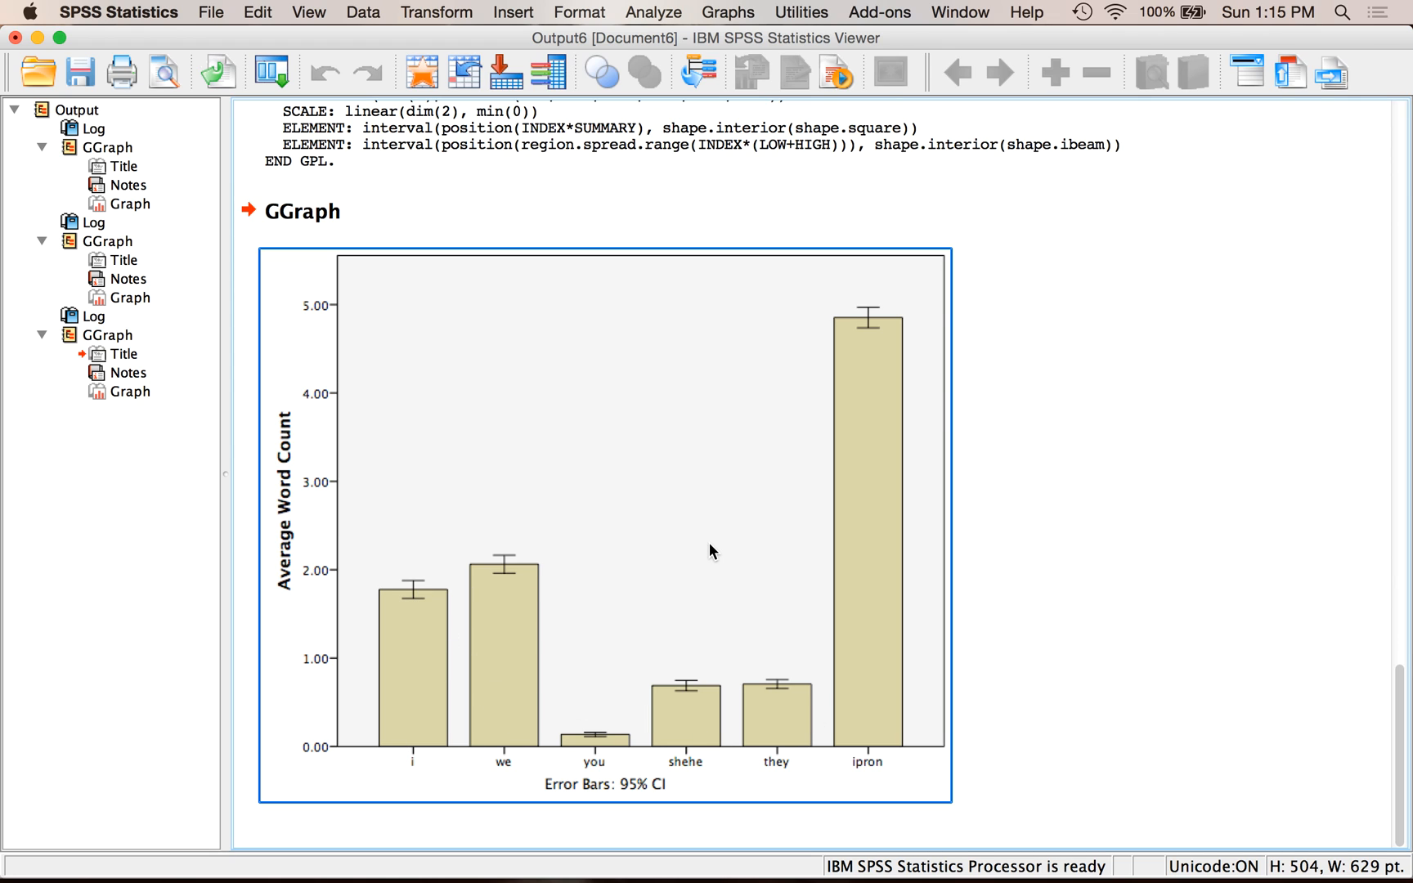
{"action": "mouse_move", "coordinate": [711, 551]}
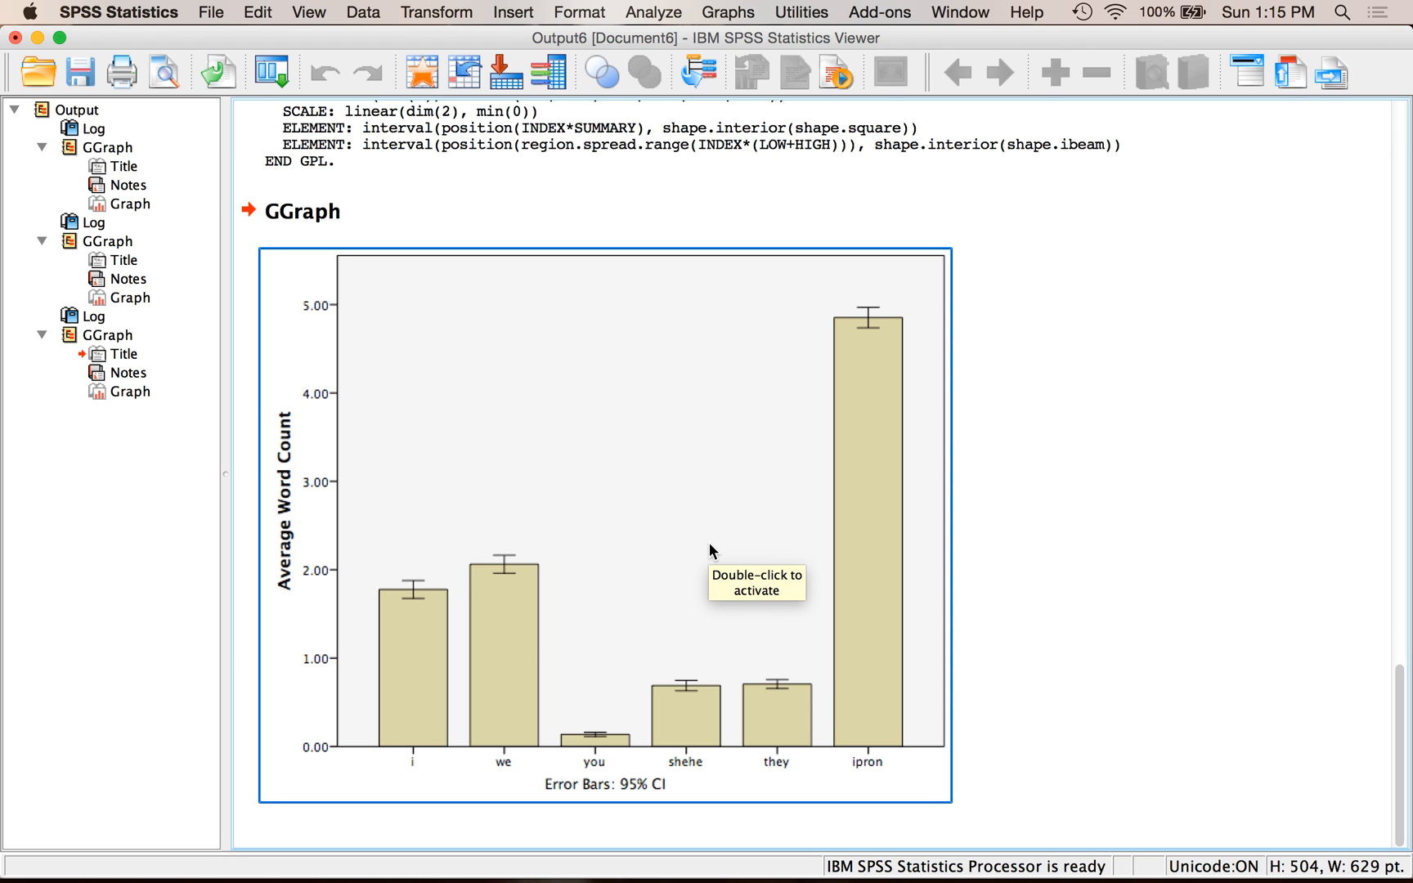
{"action": "mouse_move", "coordinate": [711, 551]}
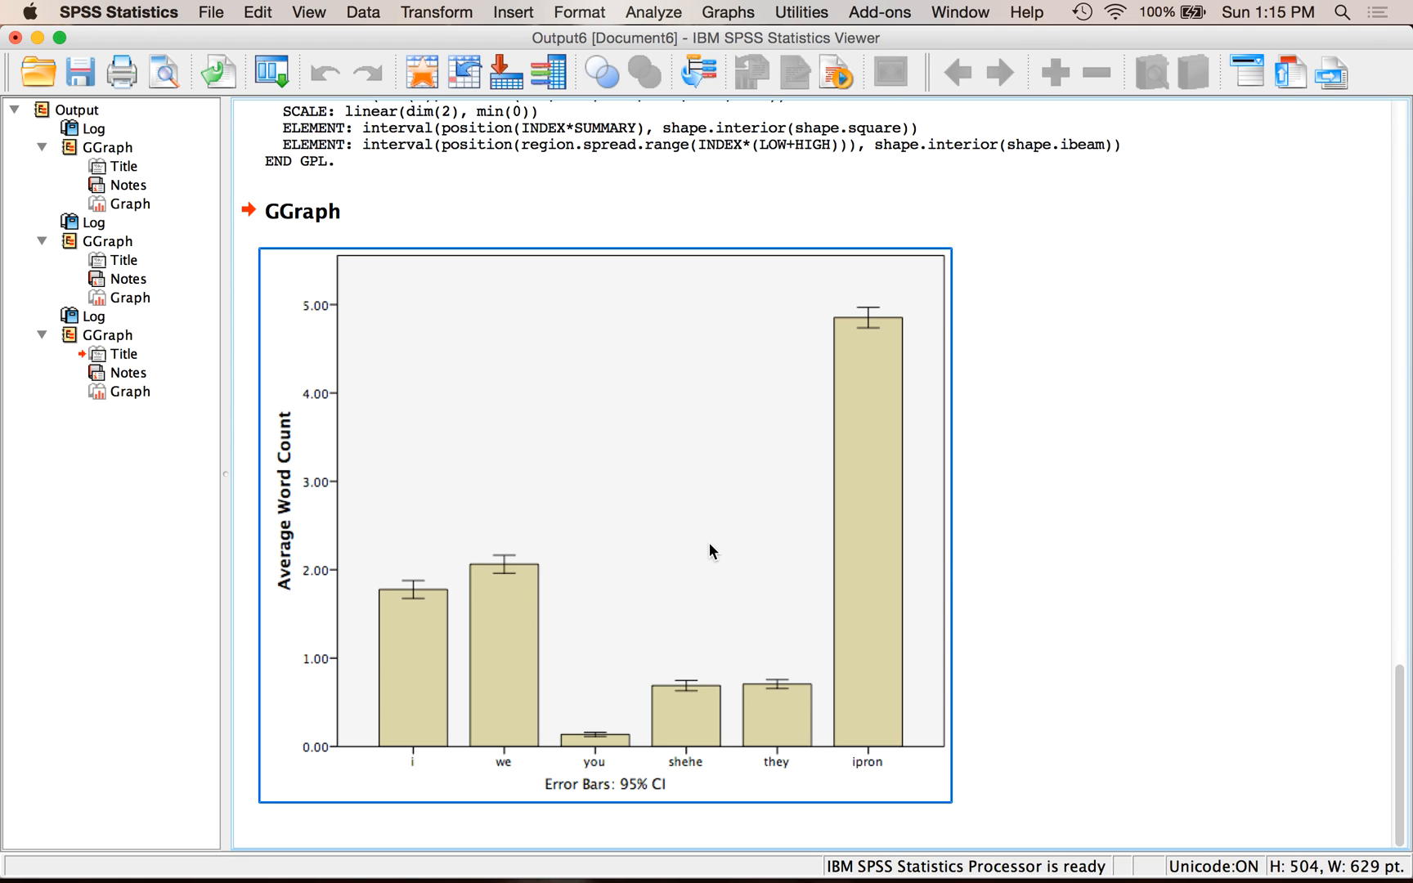
{"action": "mouse_move", "coordinate": [675, 708]}
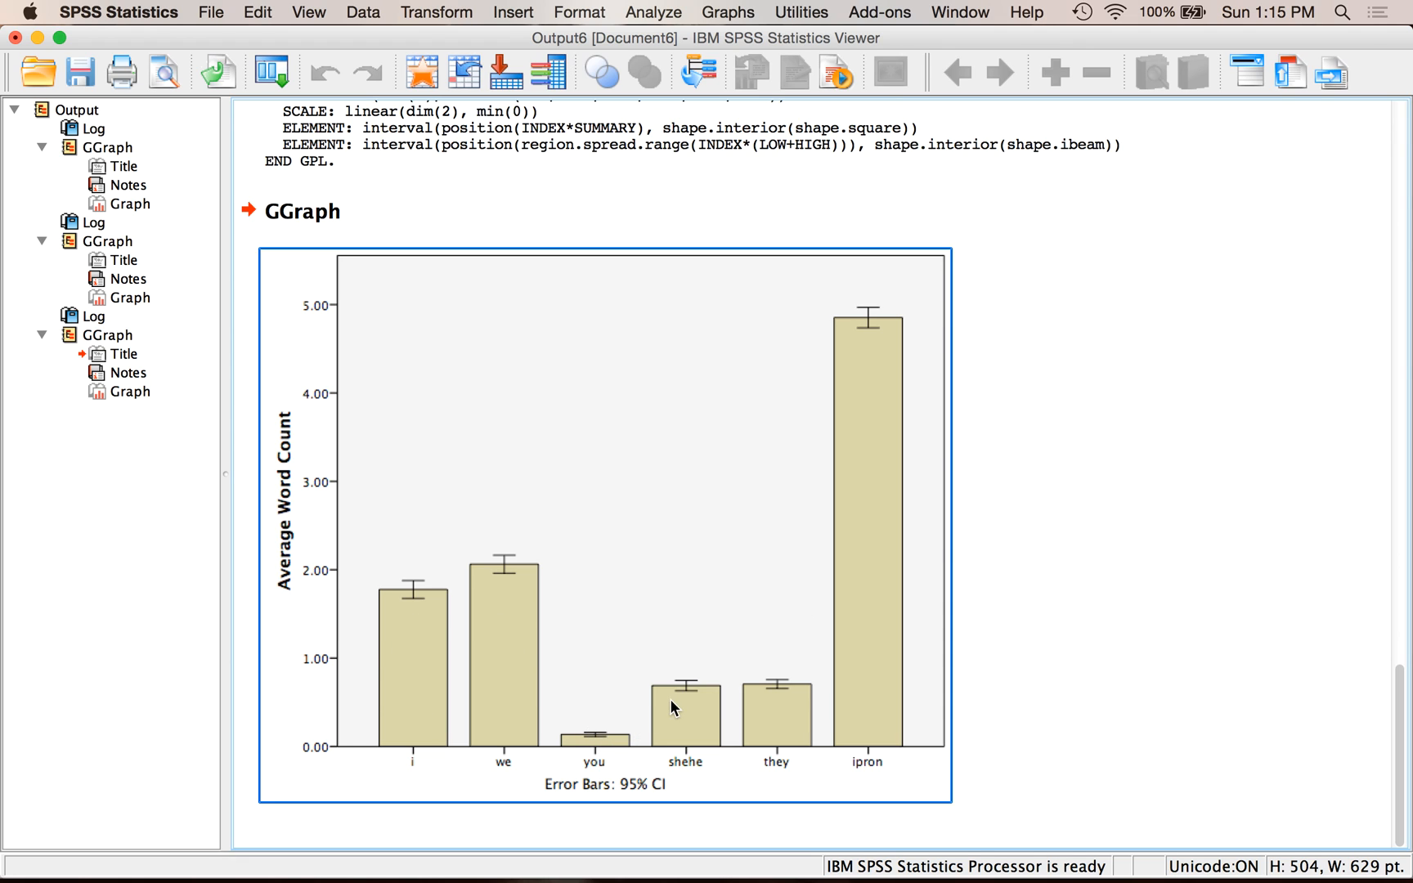
{"action": "mouse_move", "coordinate": [353, 455]}
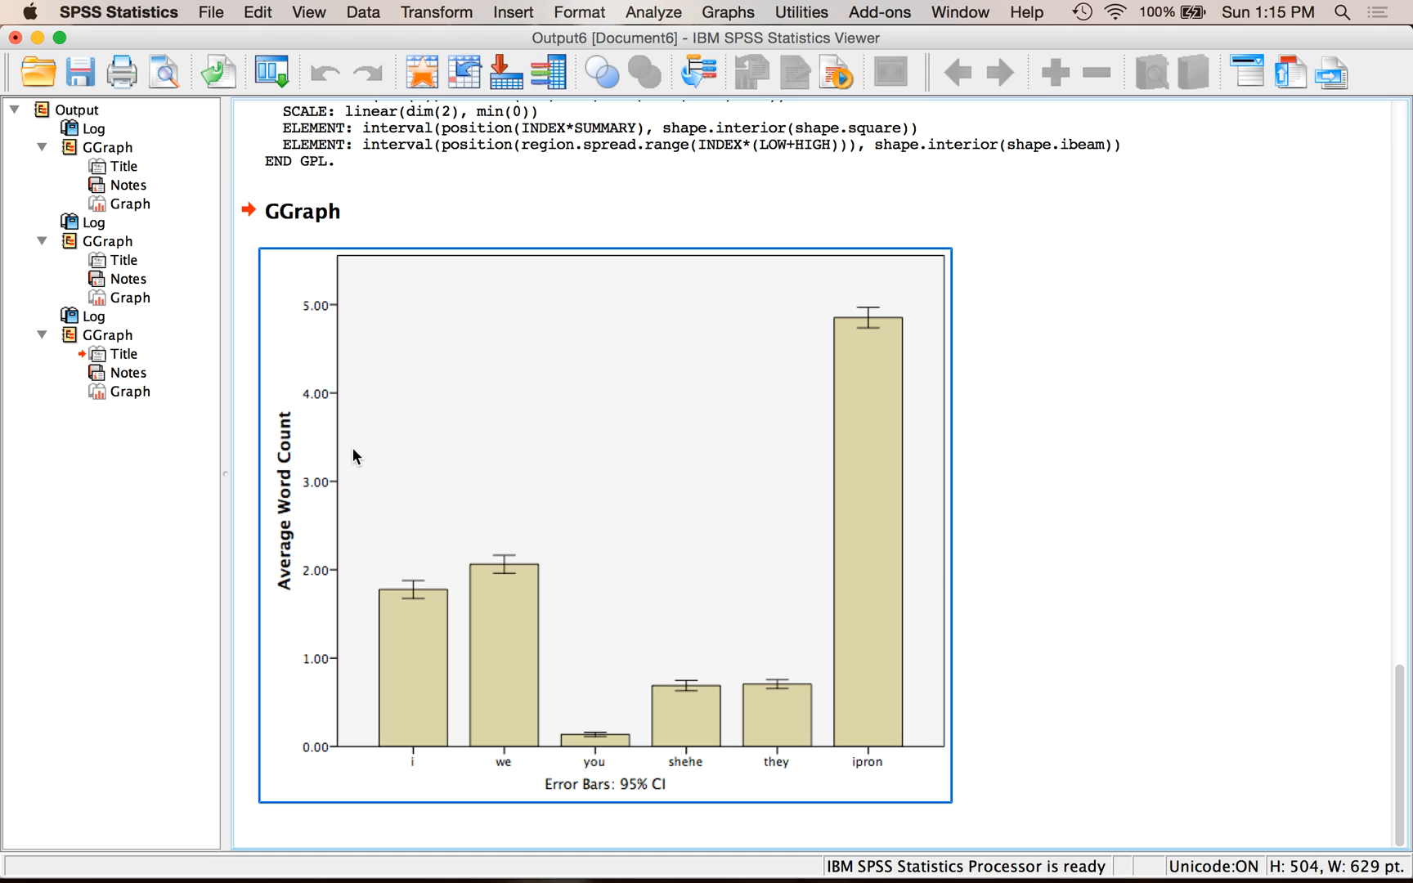
{"action": "mouse_move", "coordinate": [353, 455]}
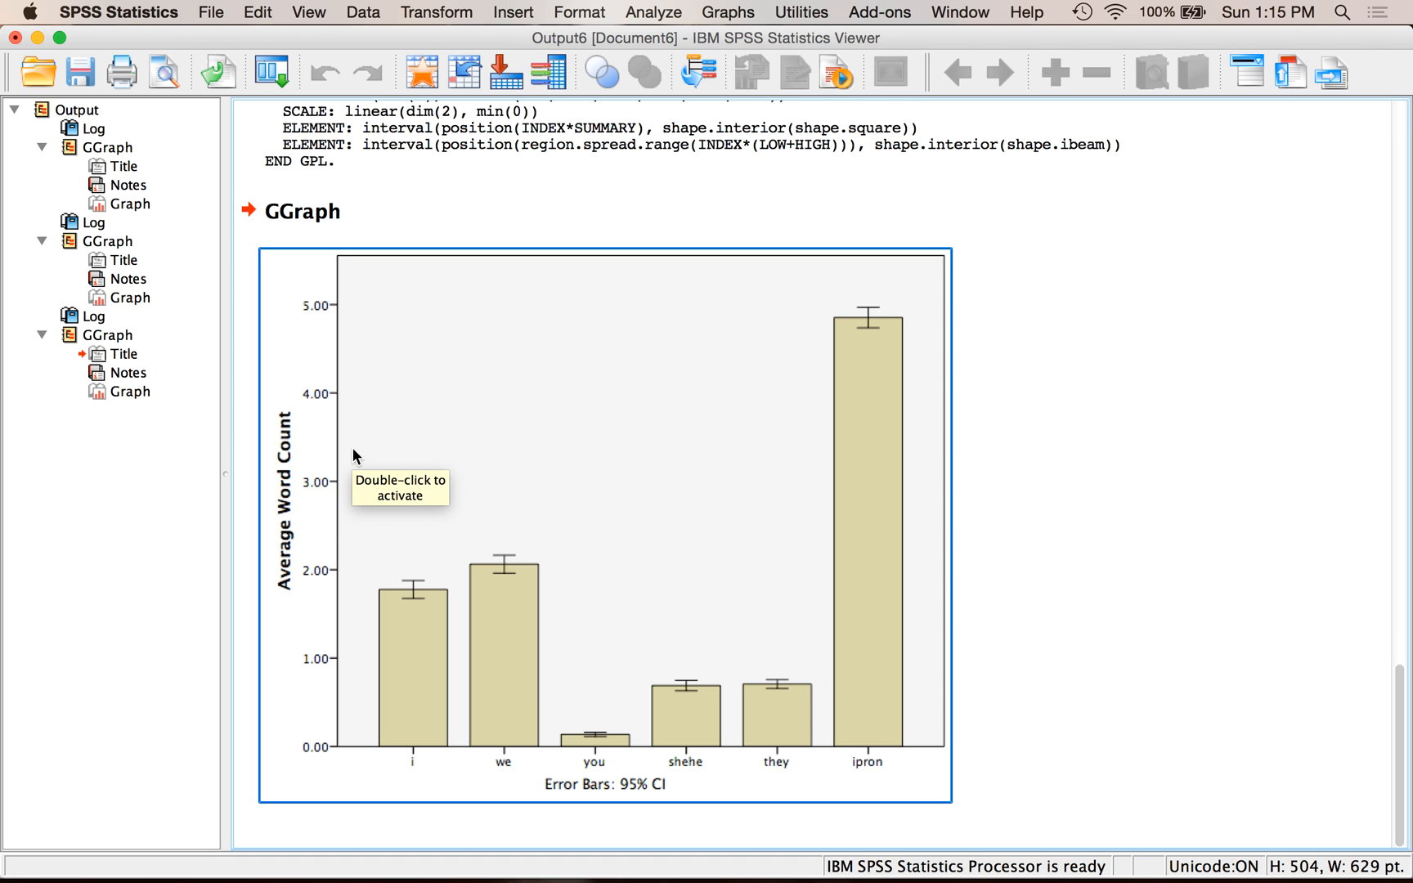
{"action": "mouse_move", "coordinate": [448, 557]}
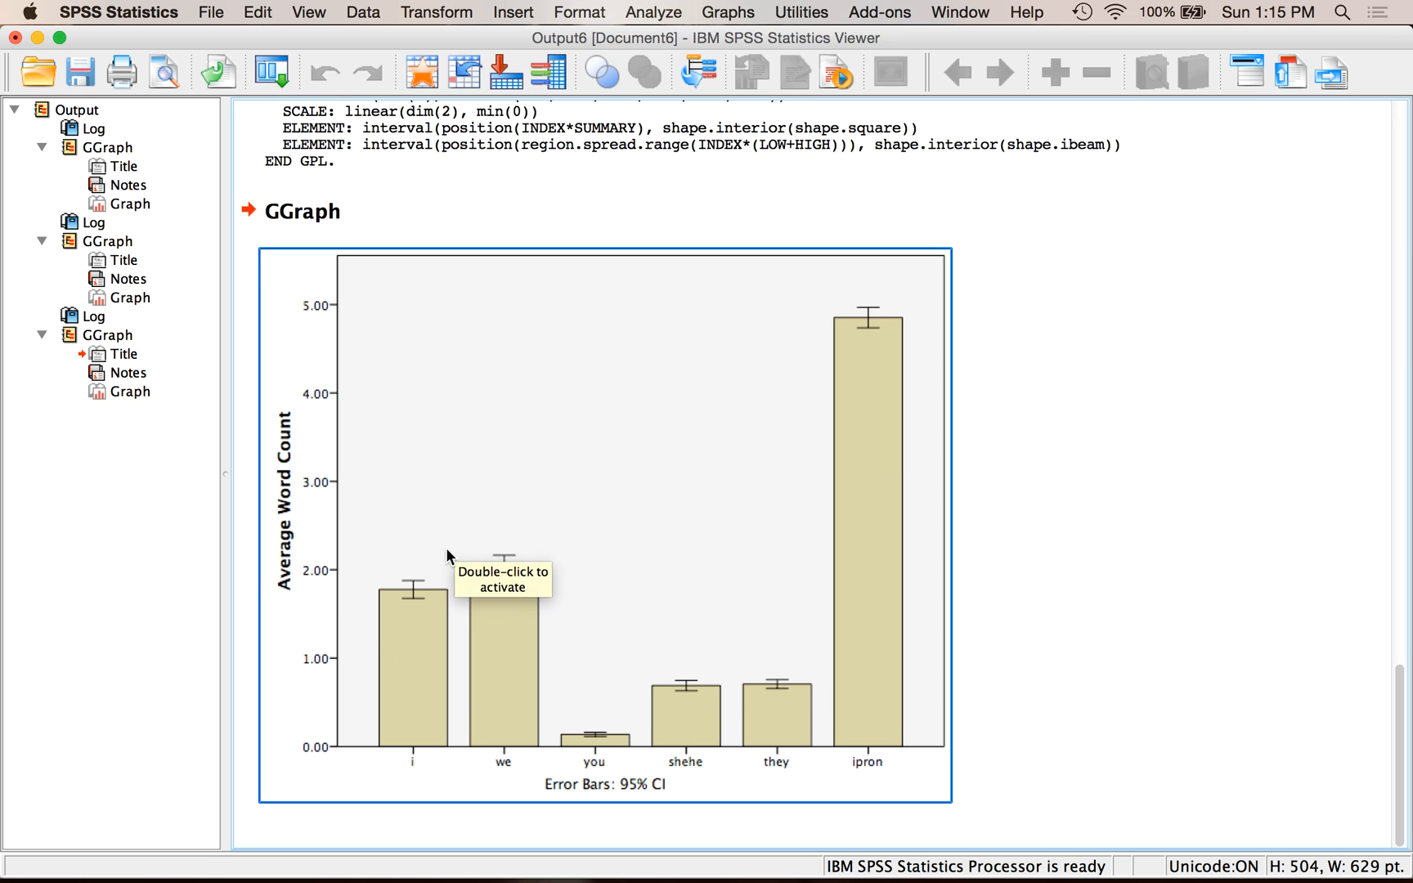
{"action": "mouse_move", "coordinate": [500, 575]}
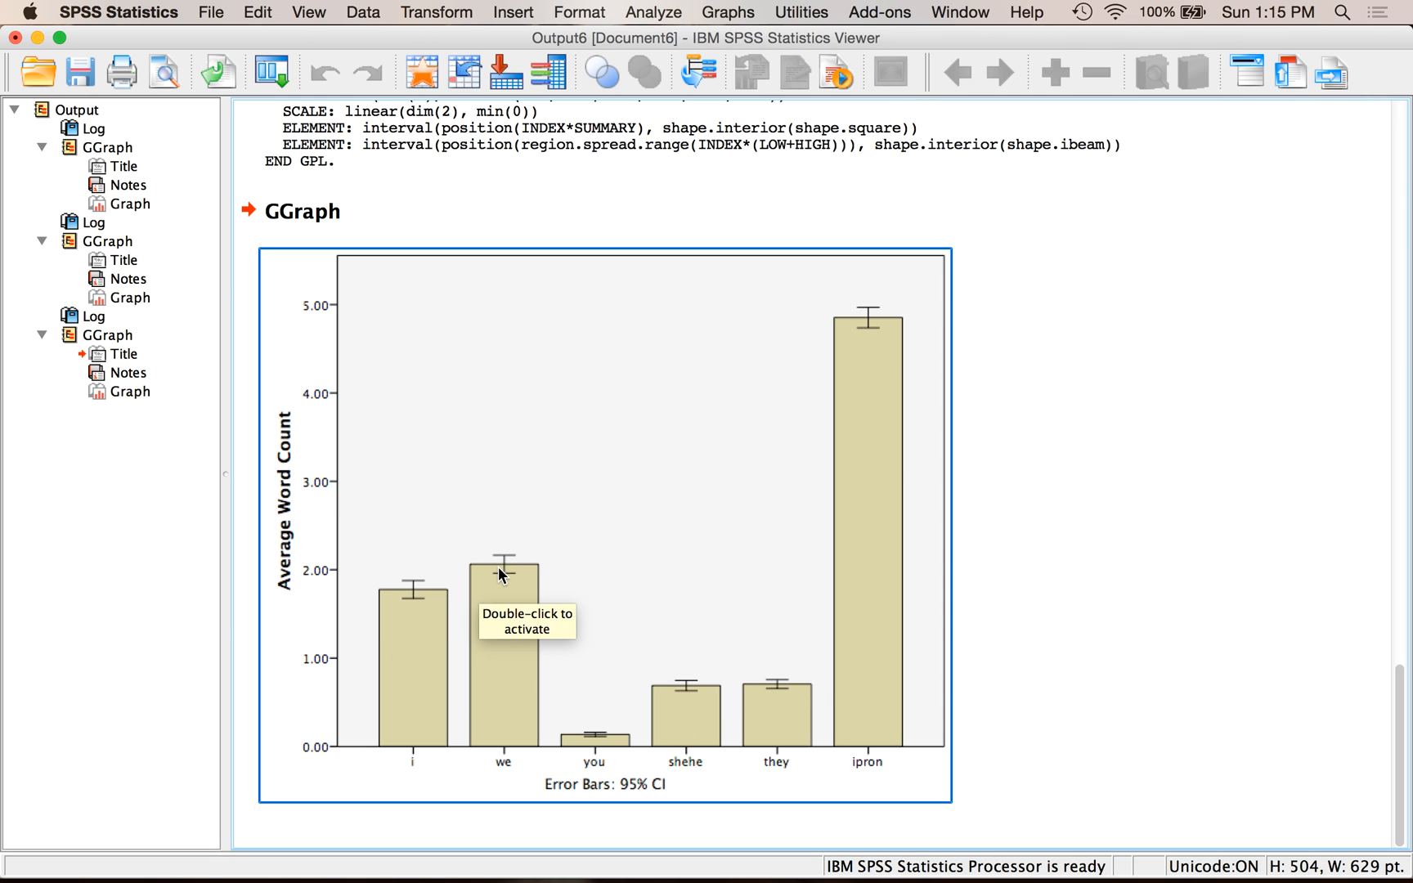
{"action": "mouse_move", "coordinate": [784, 722]}
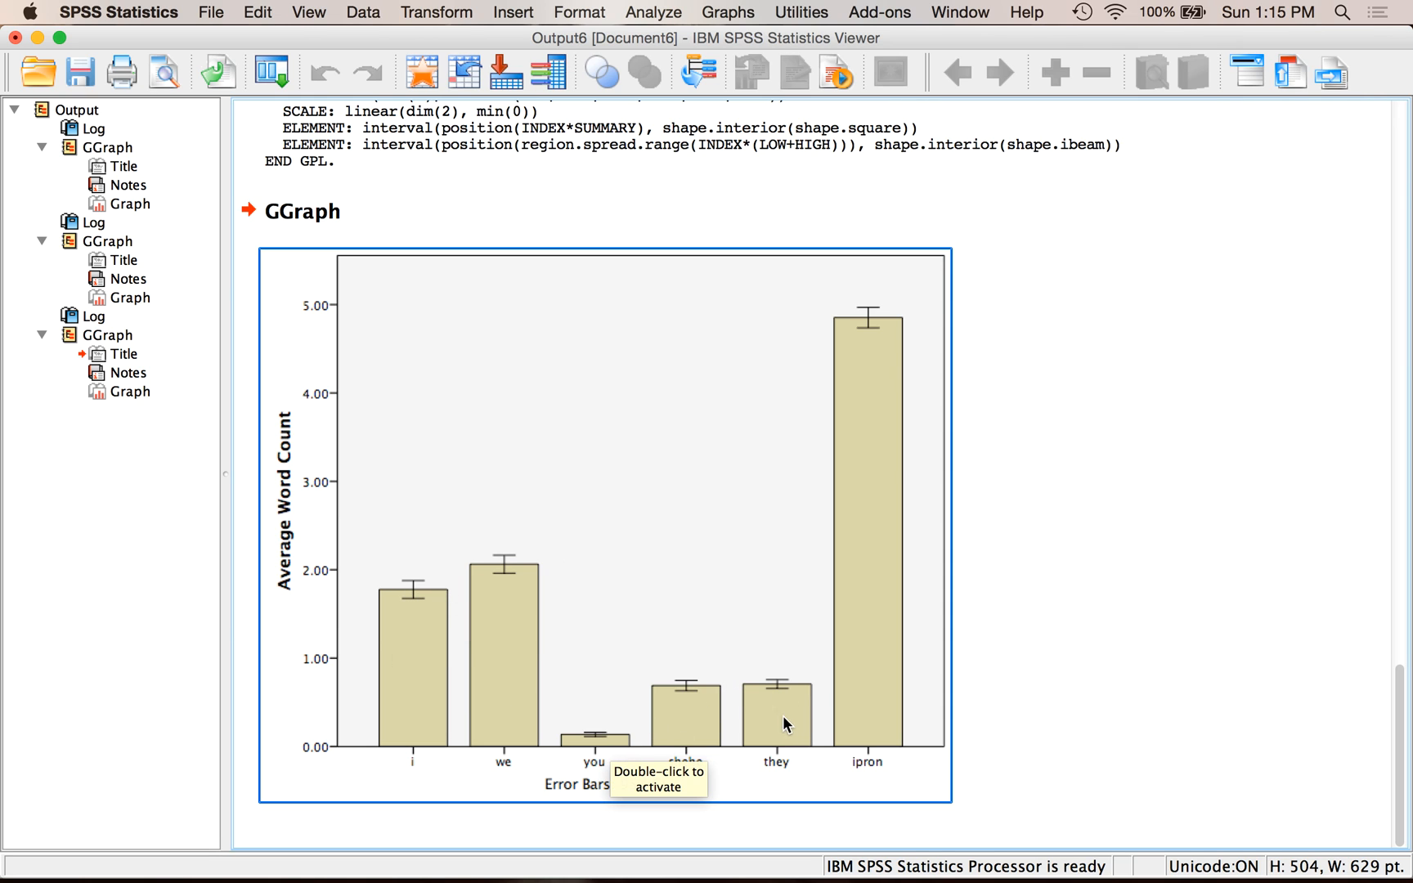
{"action": "mouse_move", "coordinate": [581, 762]}
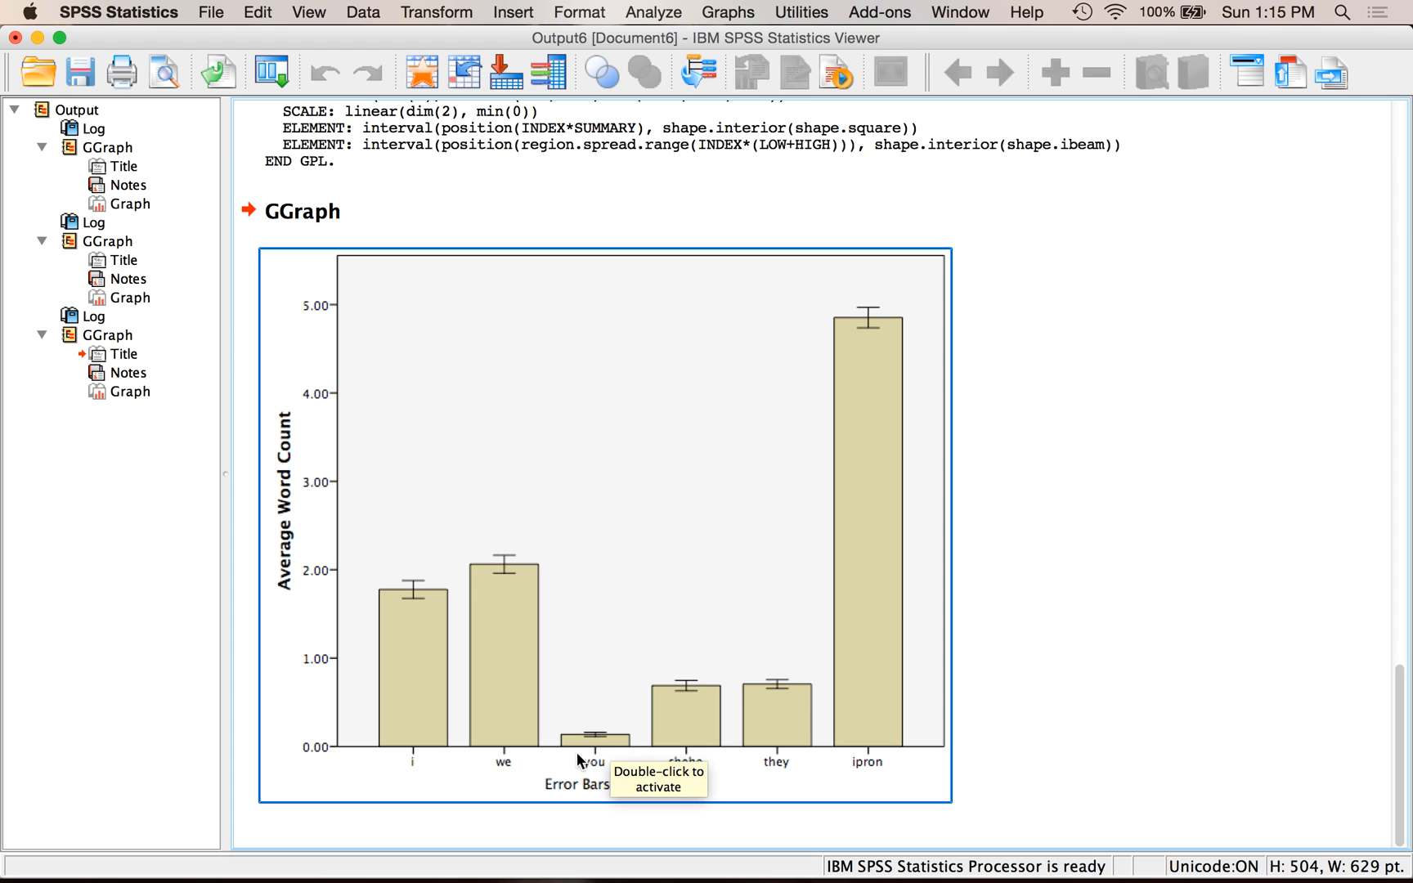
{"action": "mouse_move", "coordinate": [409, 605]}
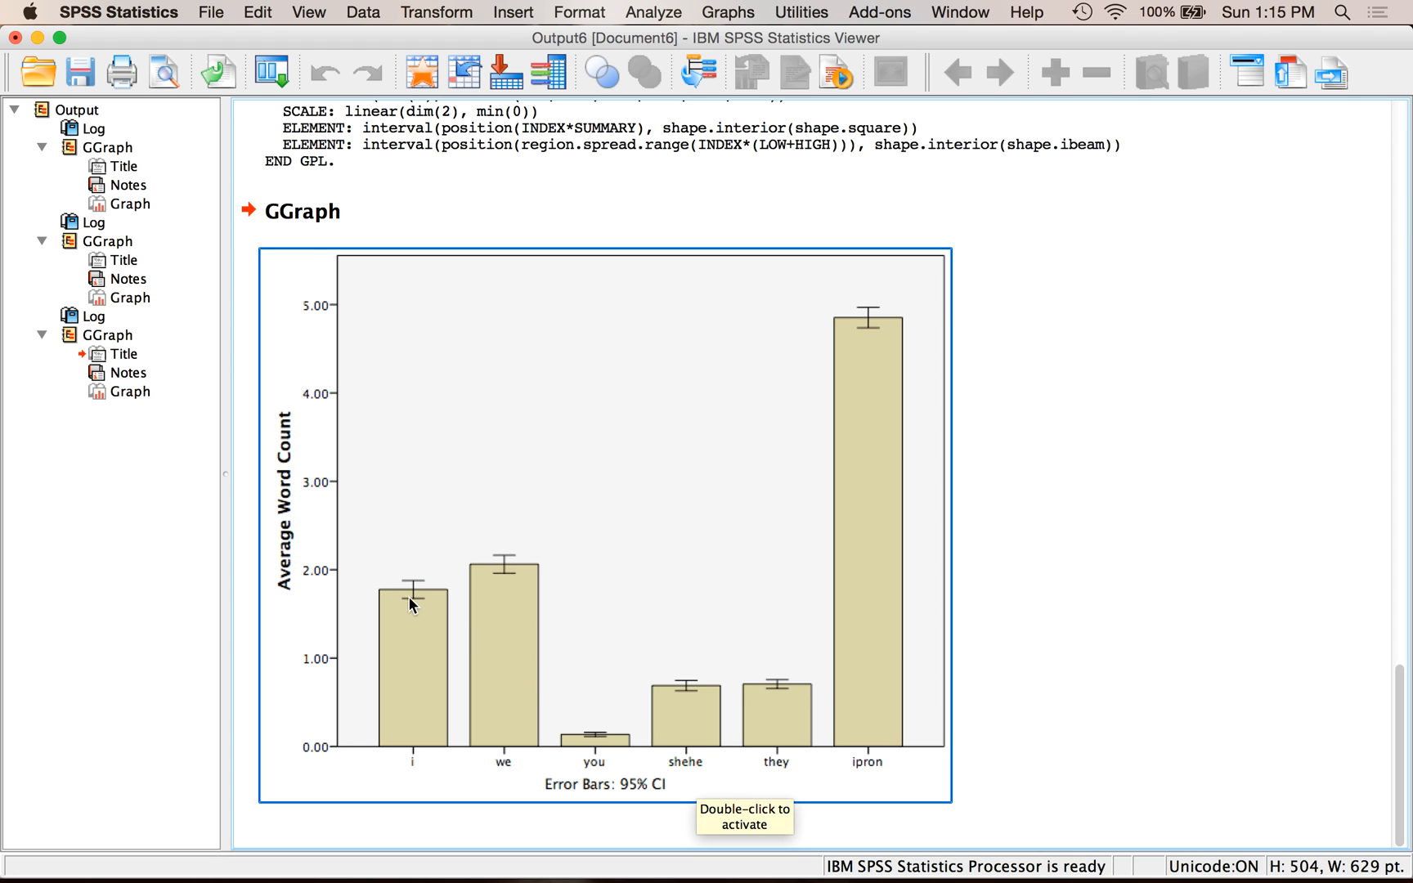
{"action": "mouse_move", "coordinate": [780, 726]}
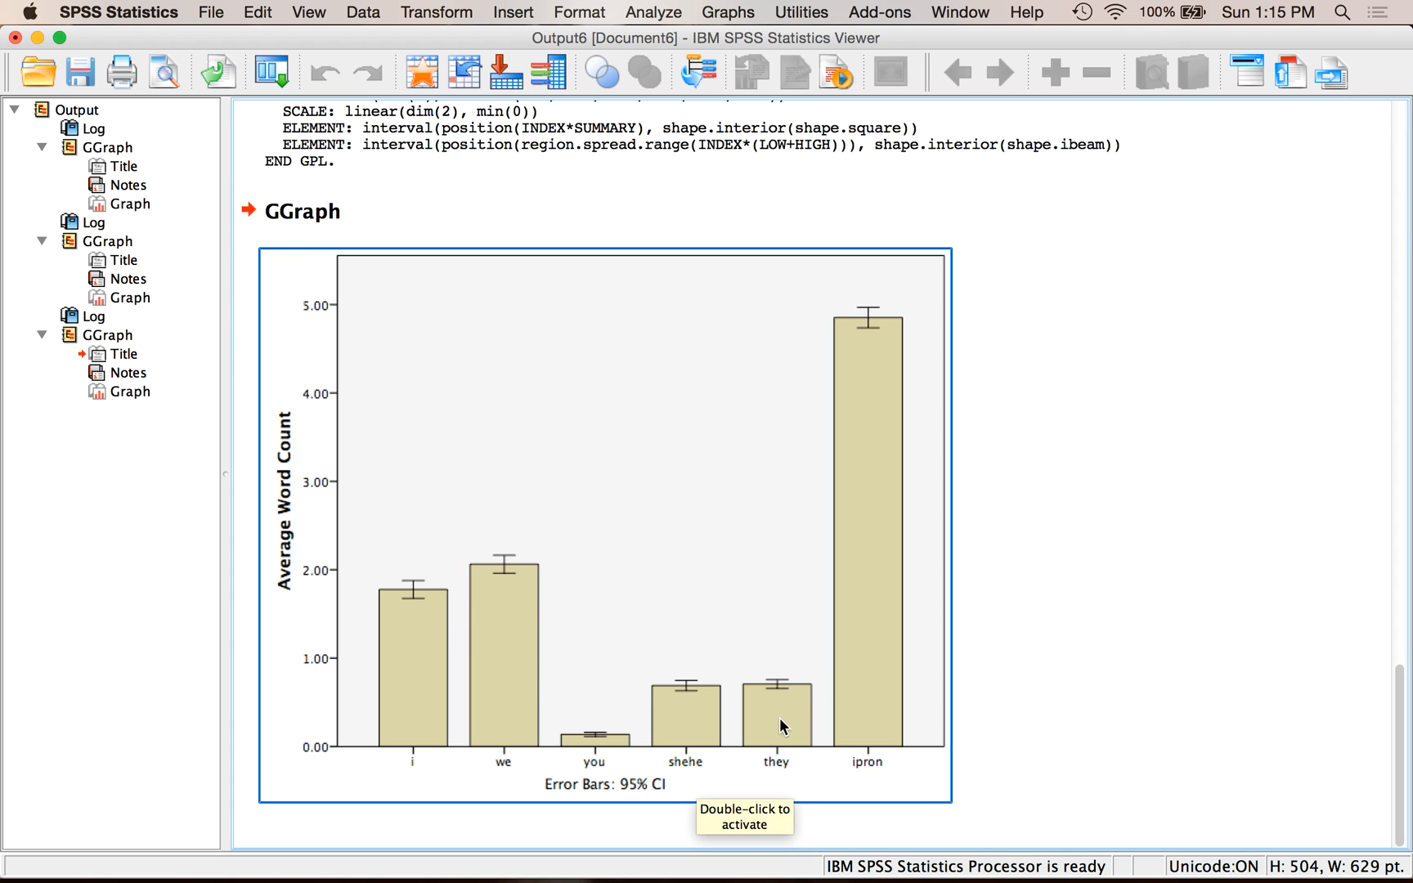
{"action": "mouse_move", "coordinate": [489, 847]}
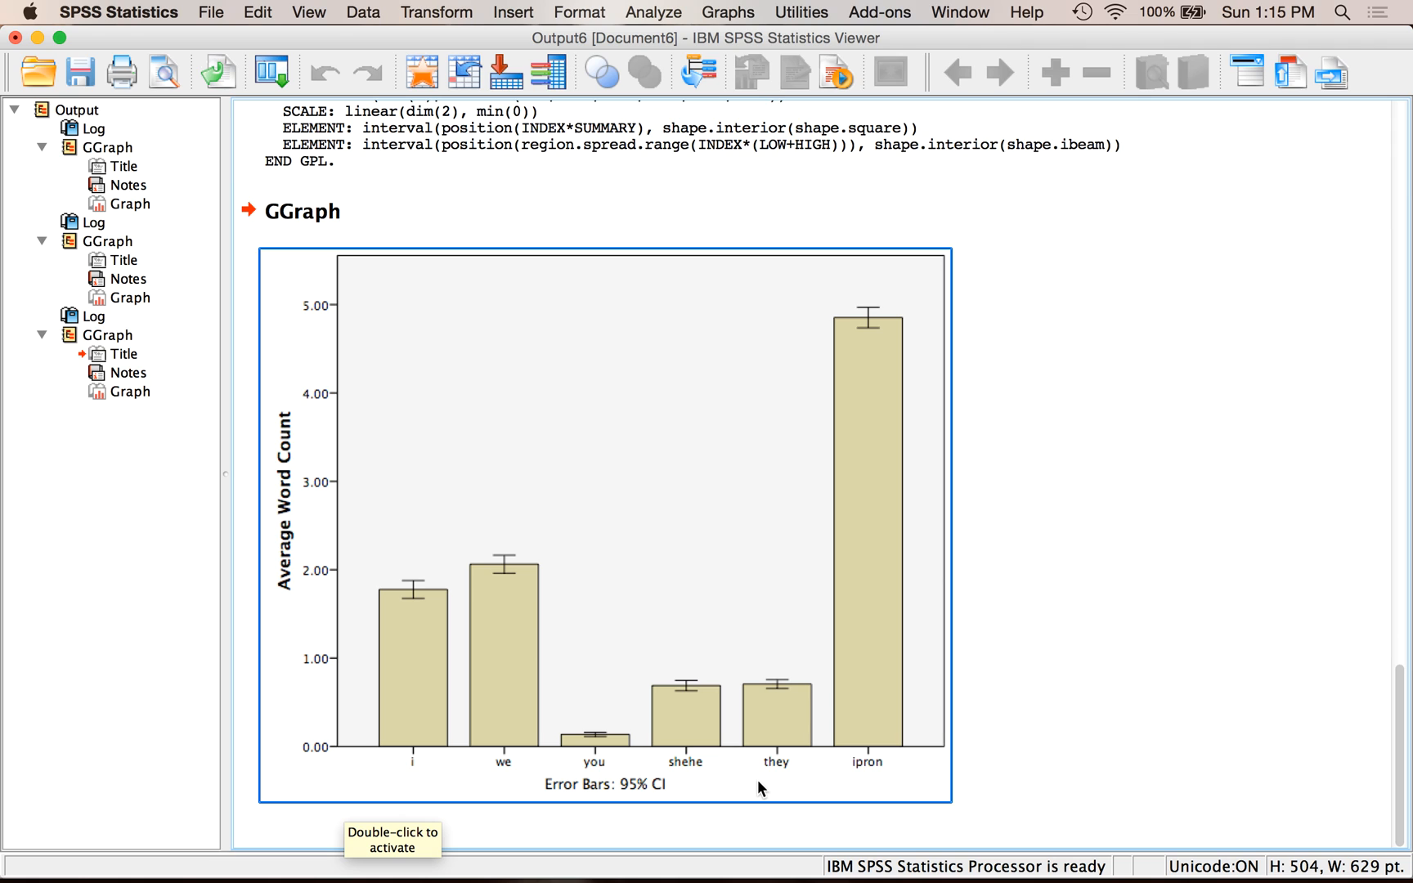
{"action": "mouse_move", "coordinate": [760, 788]}
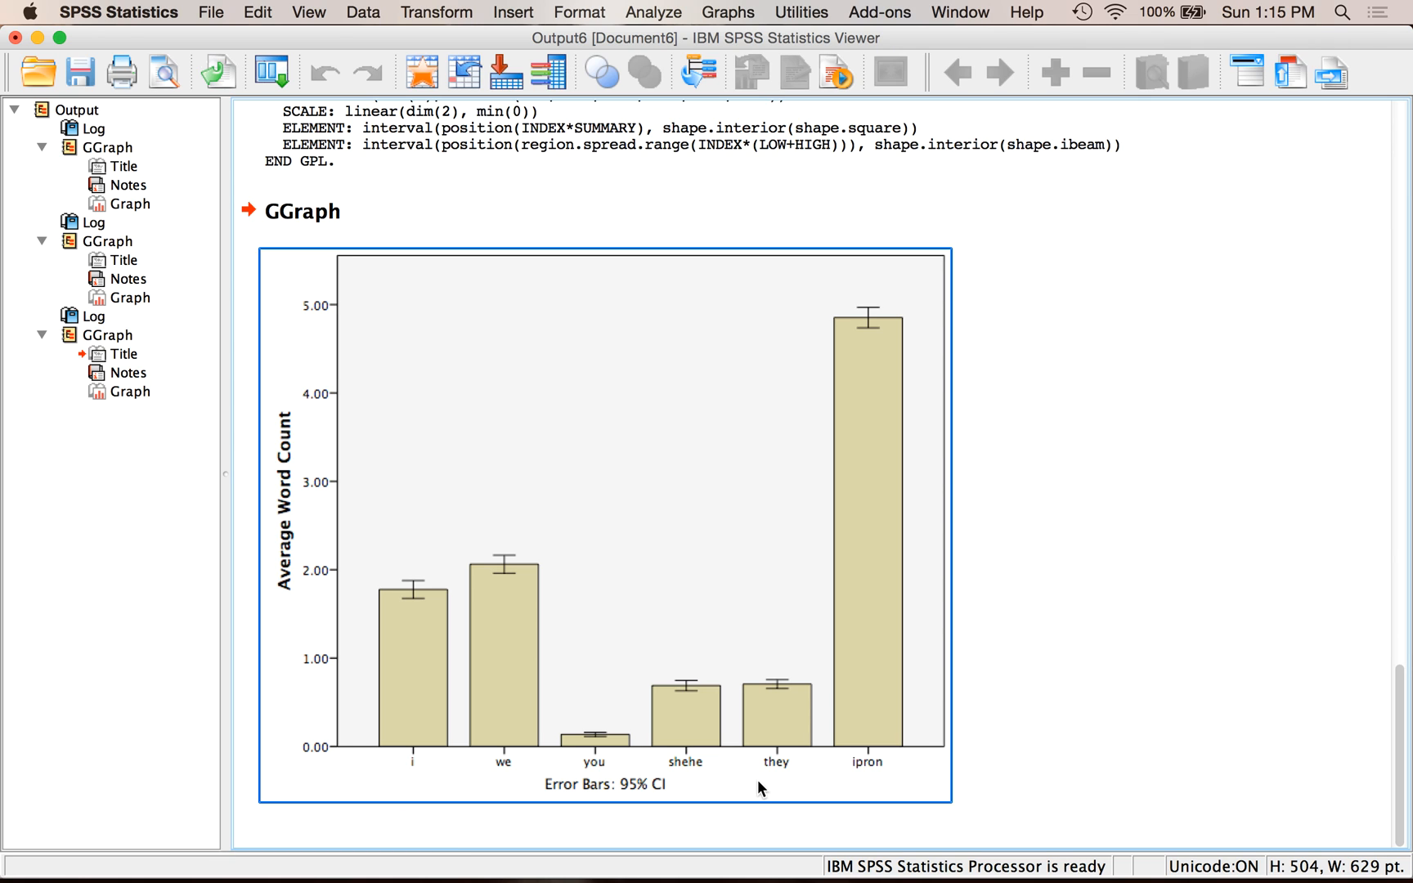
{"action": "mouse_move", "coordinate": [744, 767]}
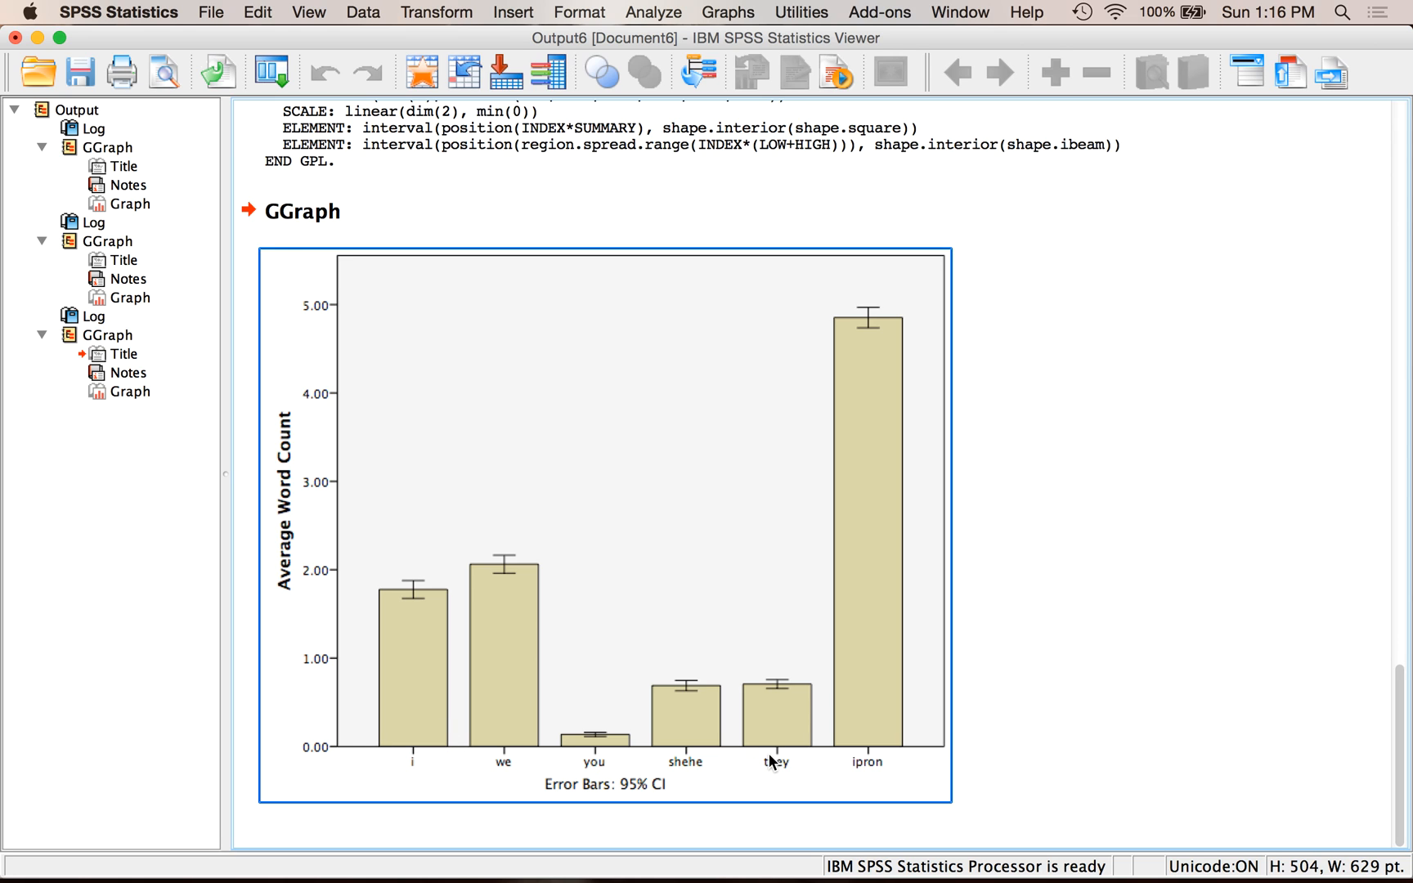
{"action": "mouse_move", "coordinate": [285, 581]}
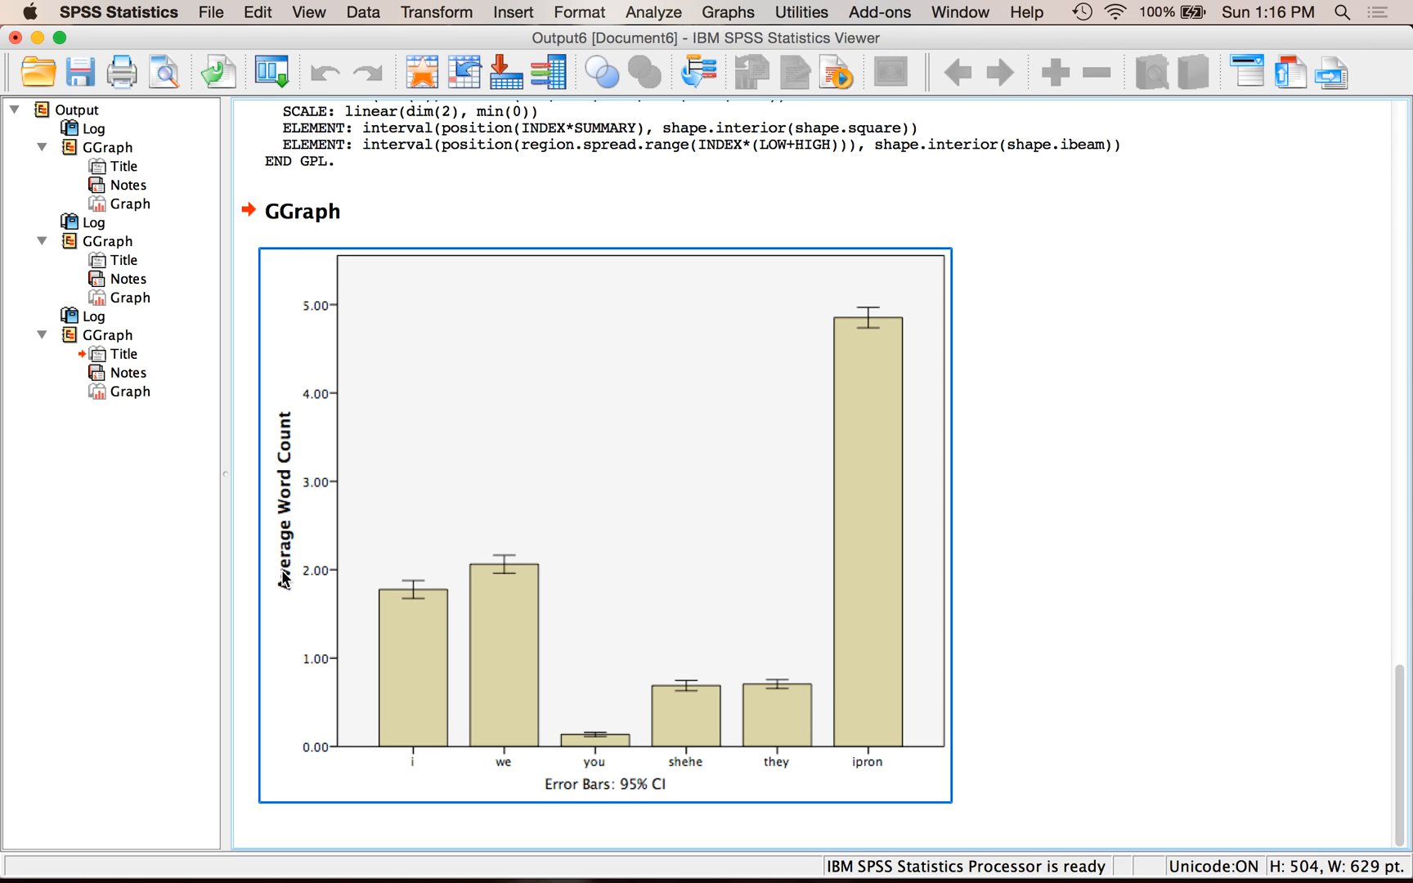
{"action": "mouse_move", "coordinate": [262, 625]}
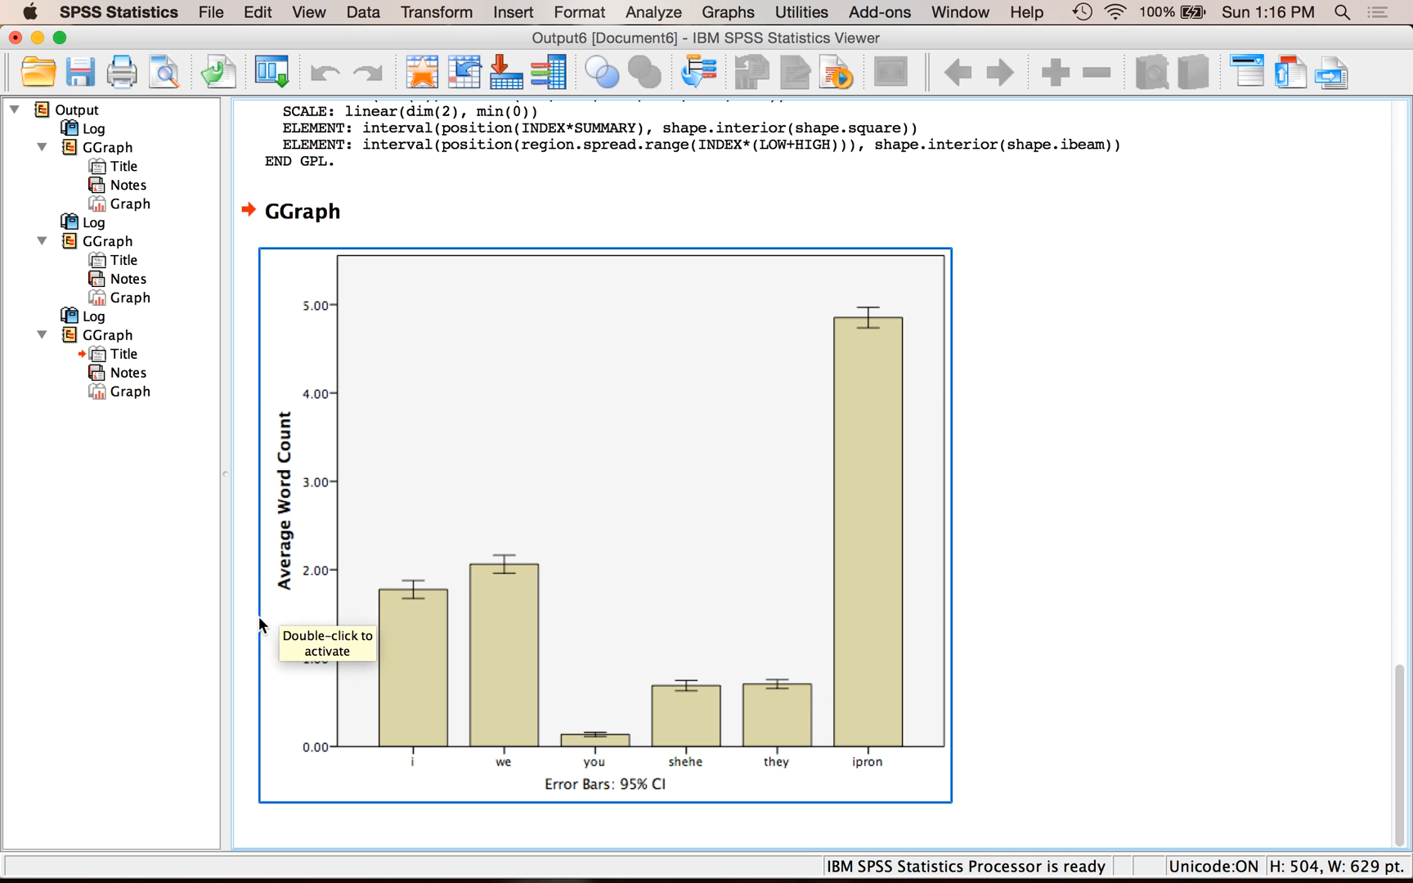
{"action": "mouse_move", "coordinate": [608, 792]}
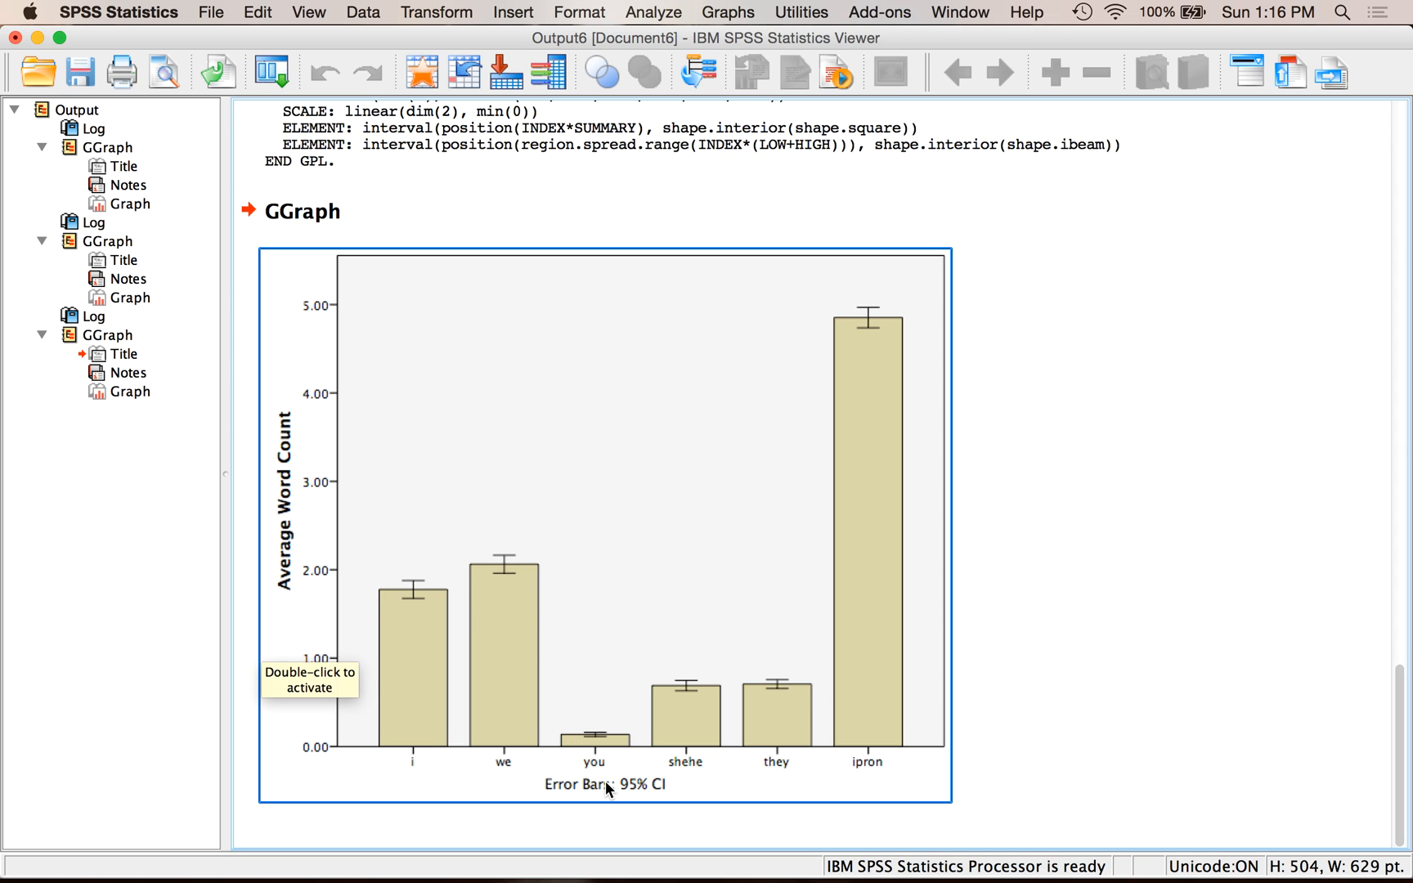
{"action": "mouse_move", "coordinate": [632, 507]}
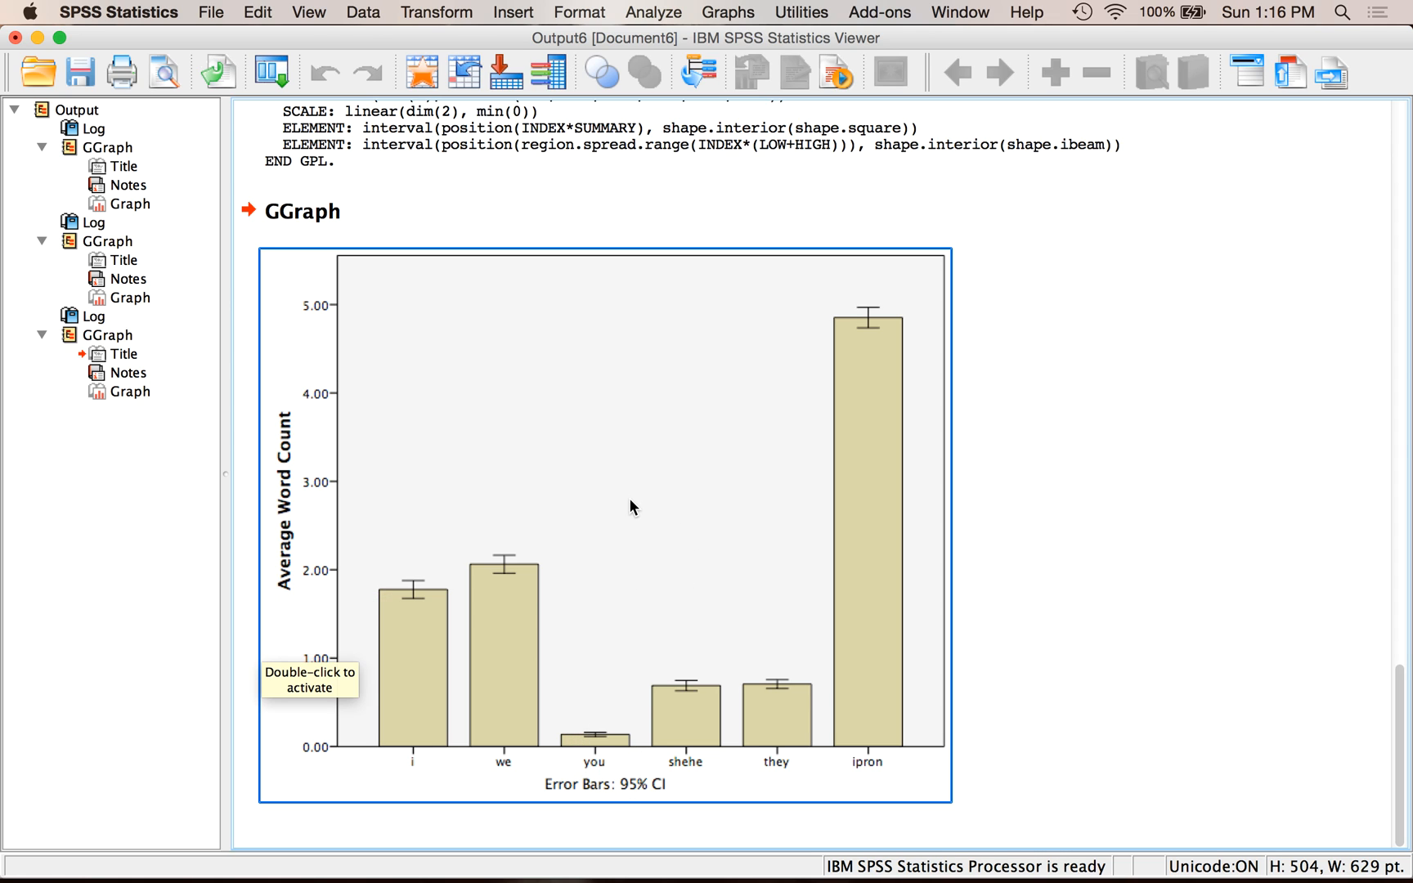
- Open the pronoun bar chart in the Chart Editor
{"action": "double_click", "coordinate": [631, 507]}
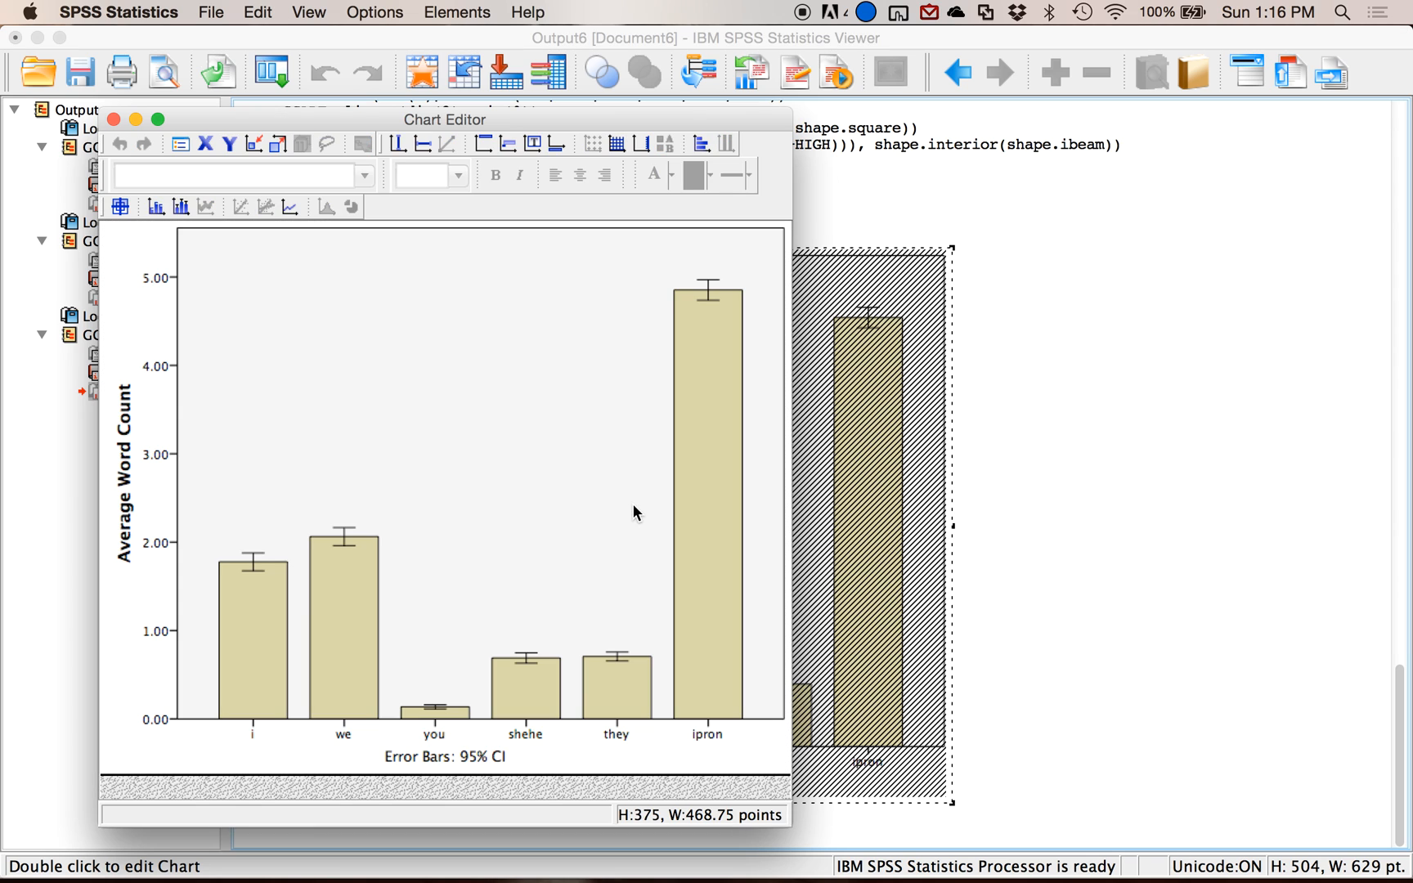
{"action": "mouse_move", "coordinate": [414, 526]}
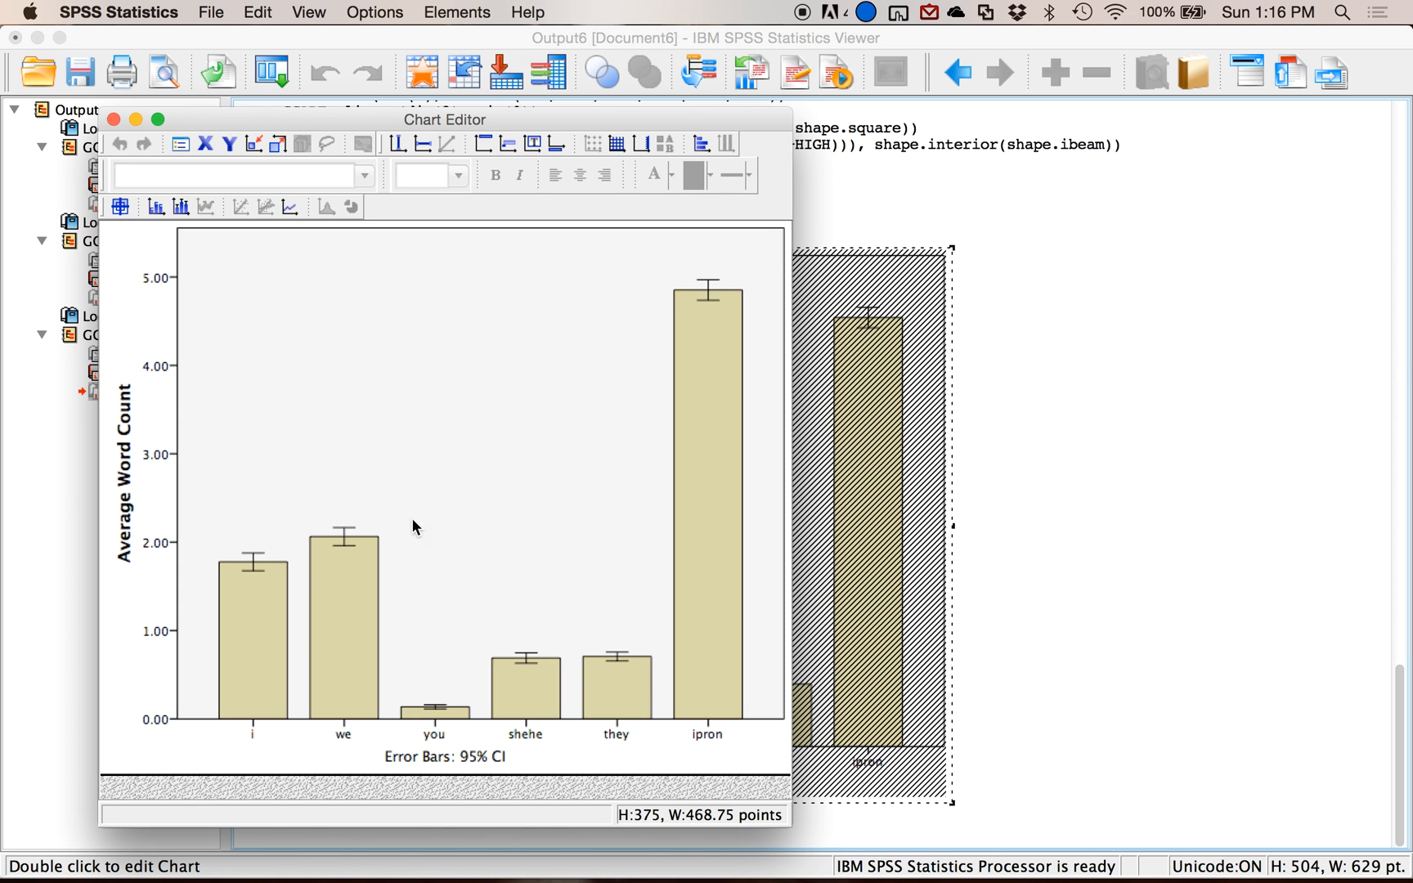
{"action": "mouse_move", "coordinate": [228, 275]}
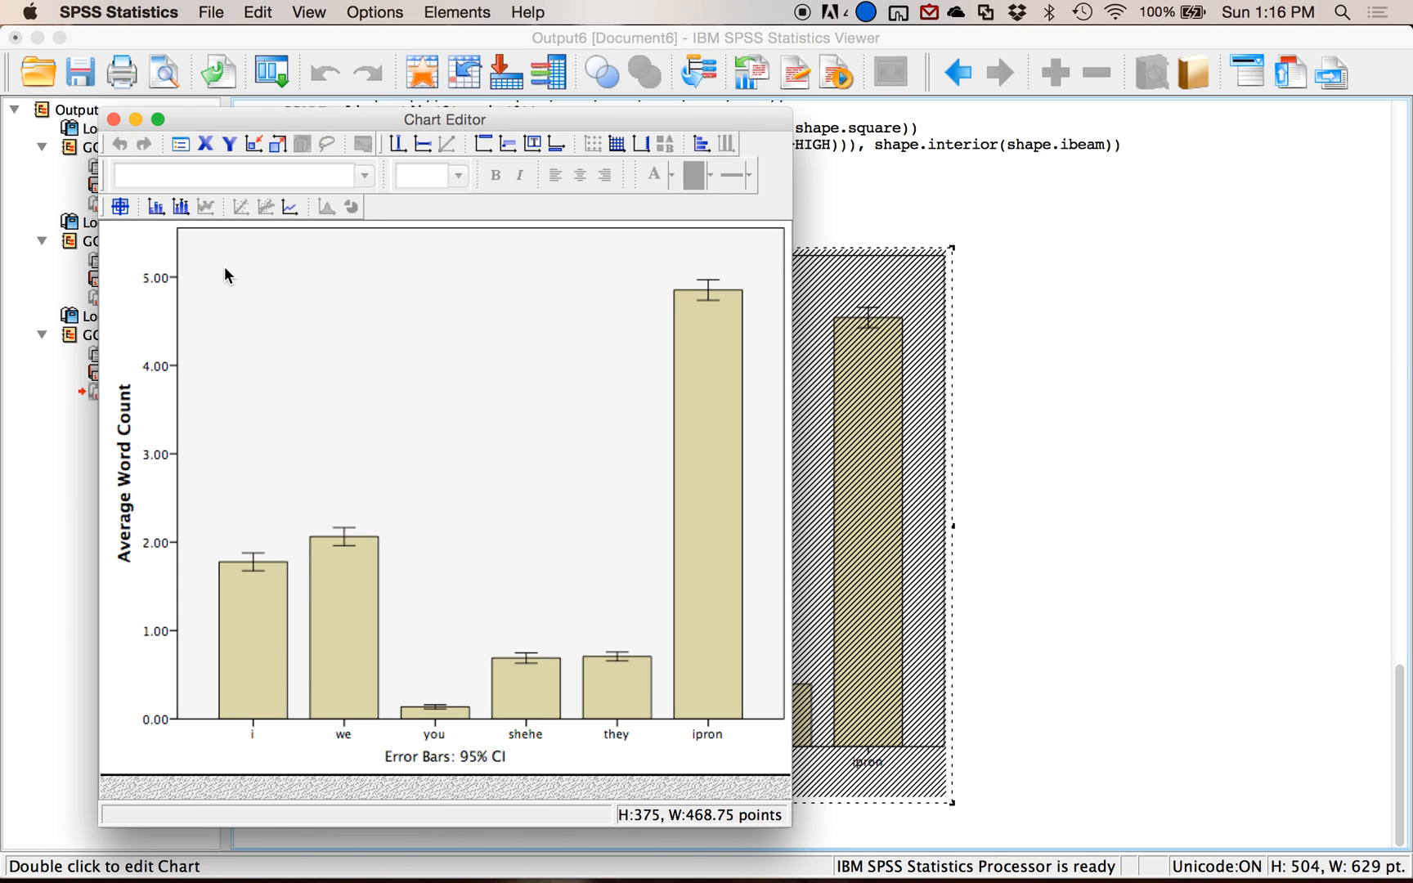
{"action": "mouse_move", "coordinate": [206, 145]}
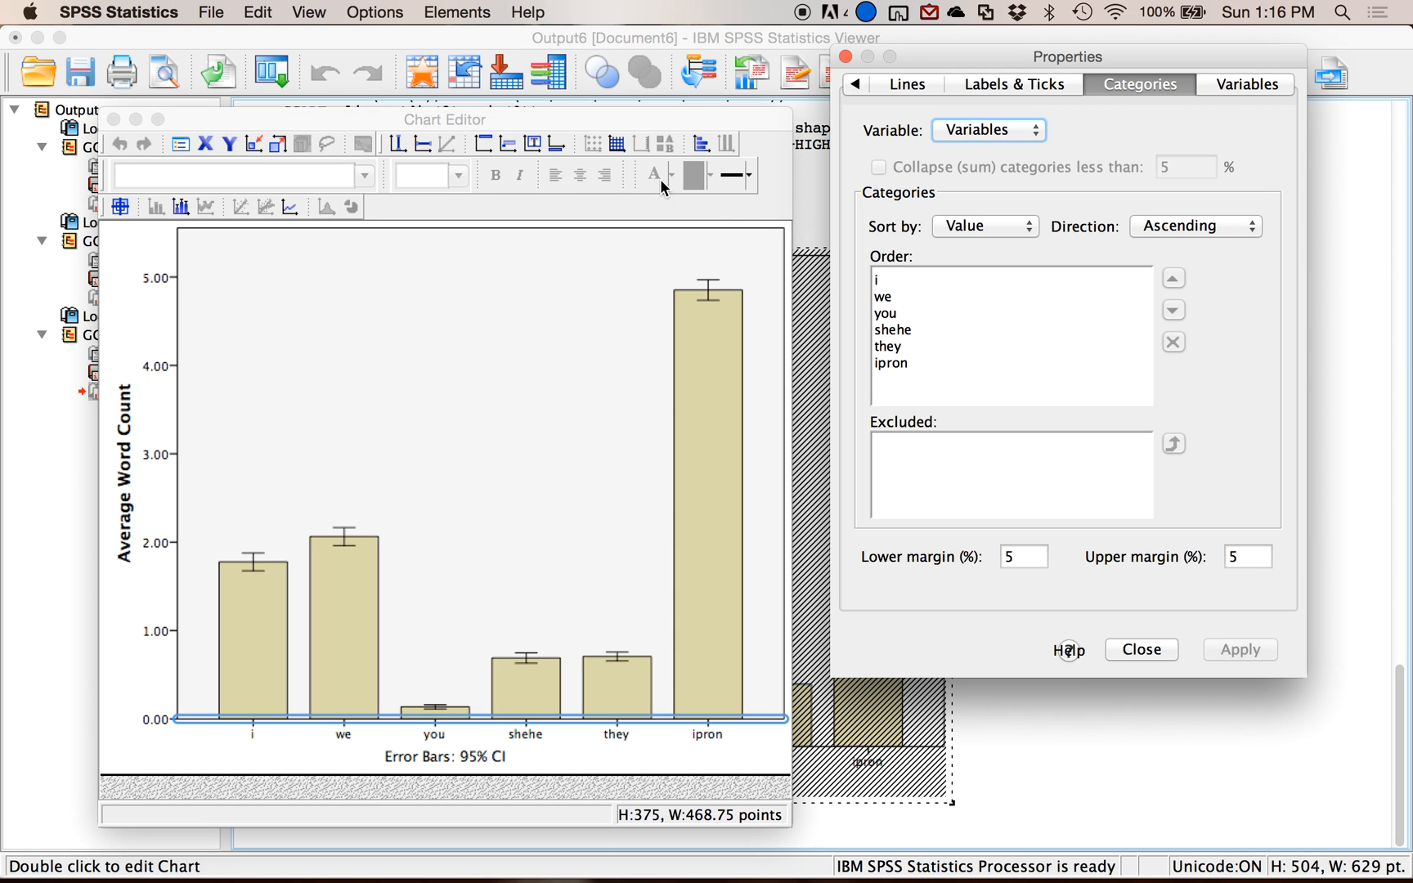
{"action": "mouse_move", "coordinate": [1022, 93]}
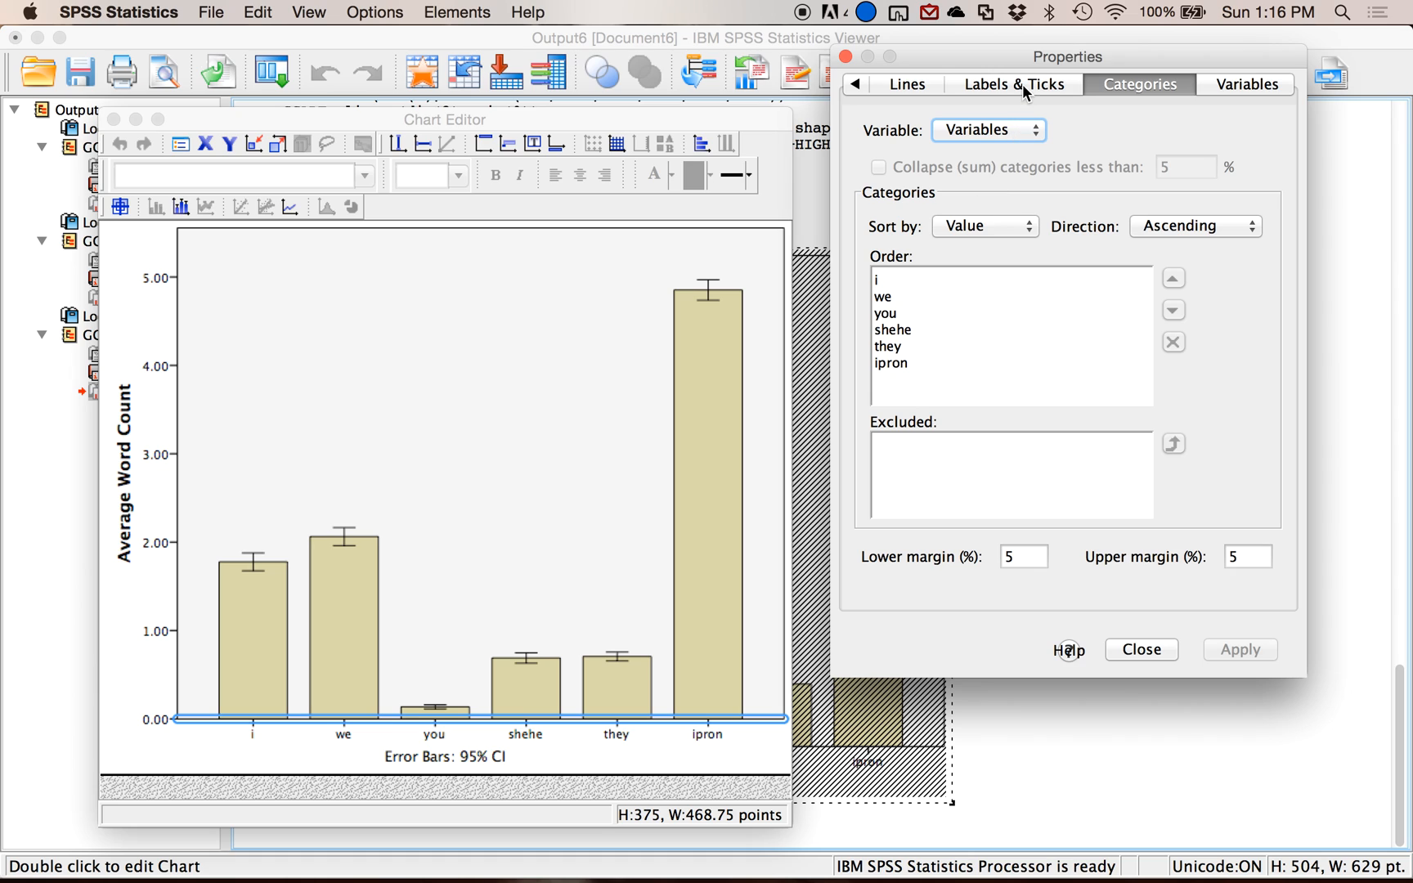
- Enable Display axis title on the horizontal axis under Labels & Ticks and apply
{"action": "left_click", "coordinate": [1013, 83]}
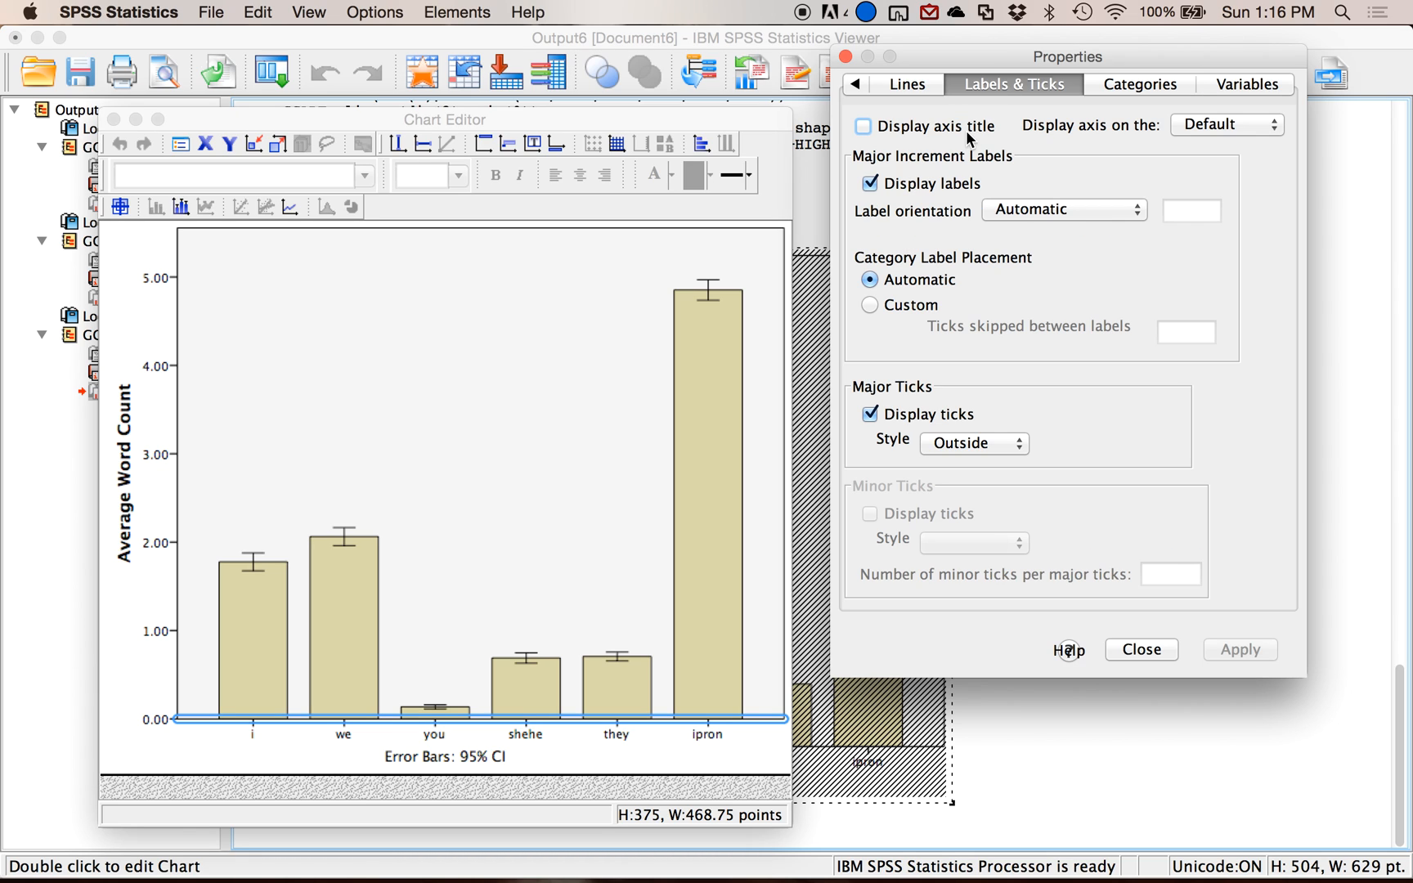
{"action": "left_click", "coordinate": [864, 126]}
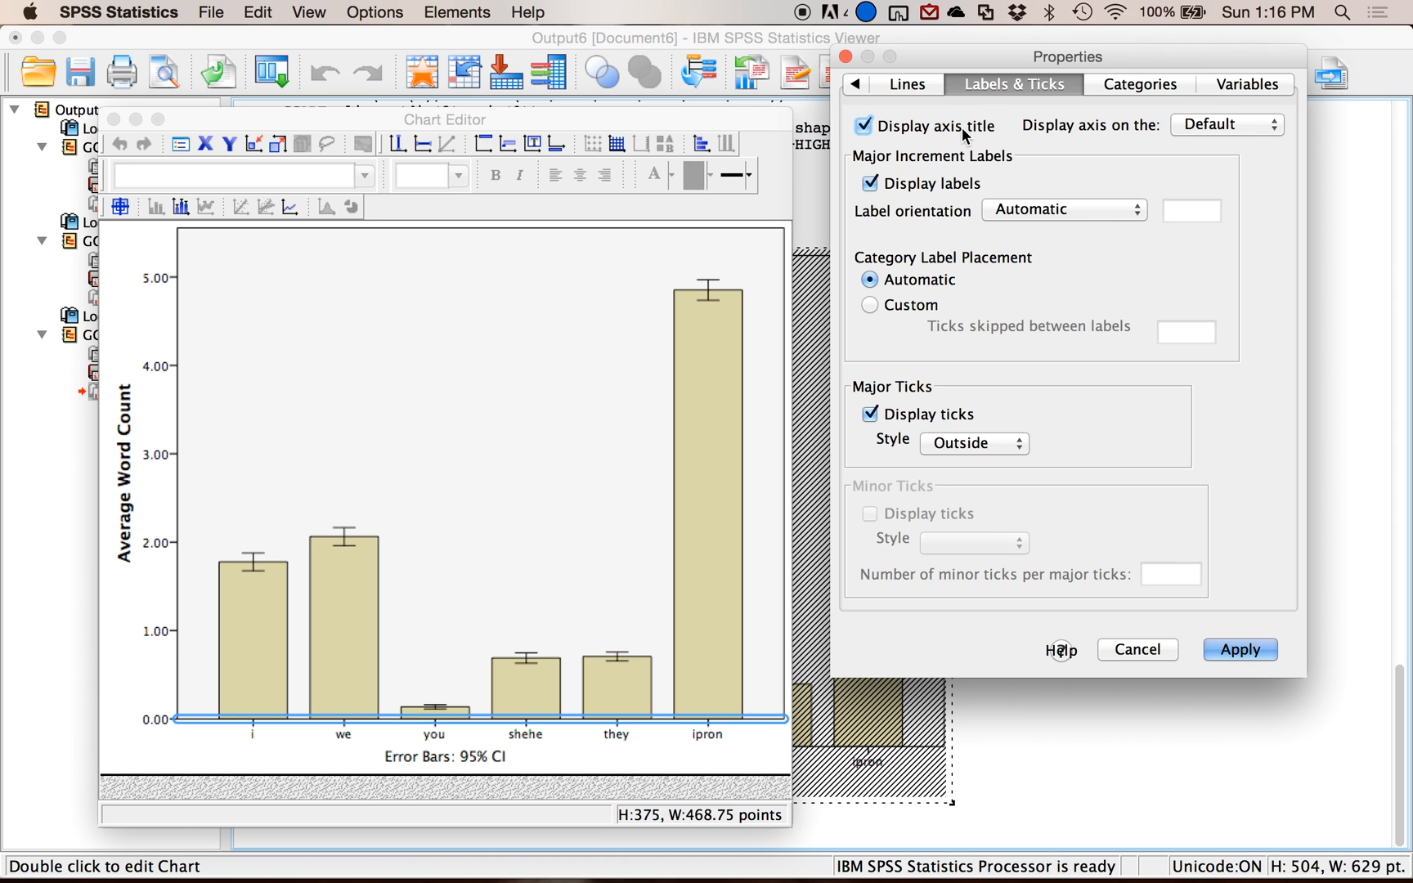
{"action": "left_click", "coordinate": [1239, 650]}
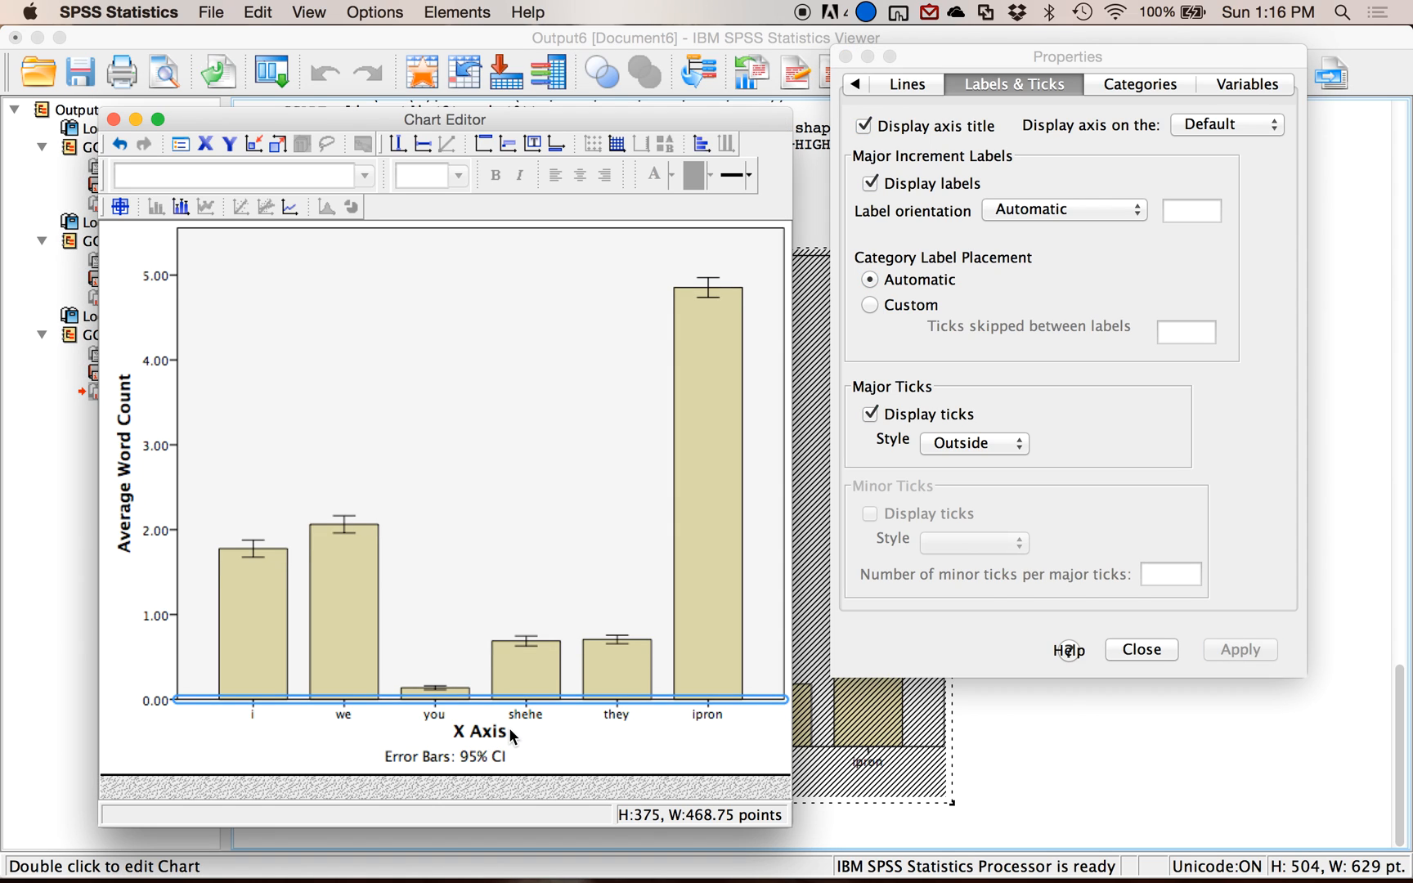
- Change the horizontal axis title from 'X Axis' to 'Pronouns'
{"action": "left_click", "coordinate": [481, 731]}
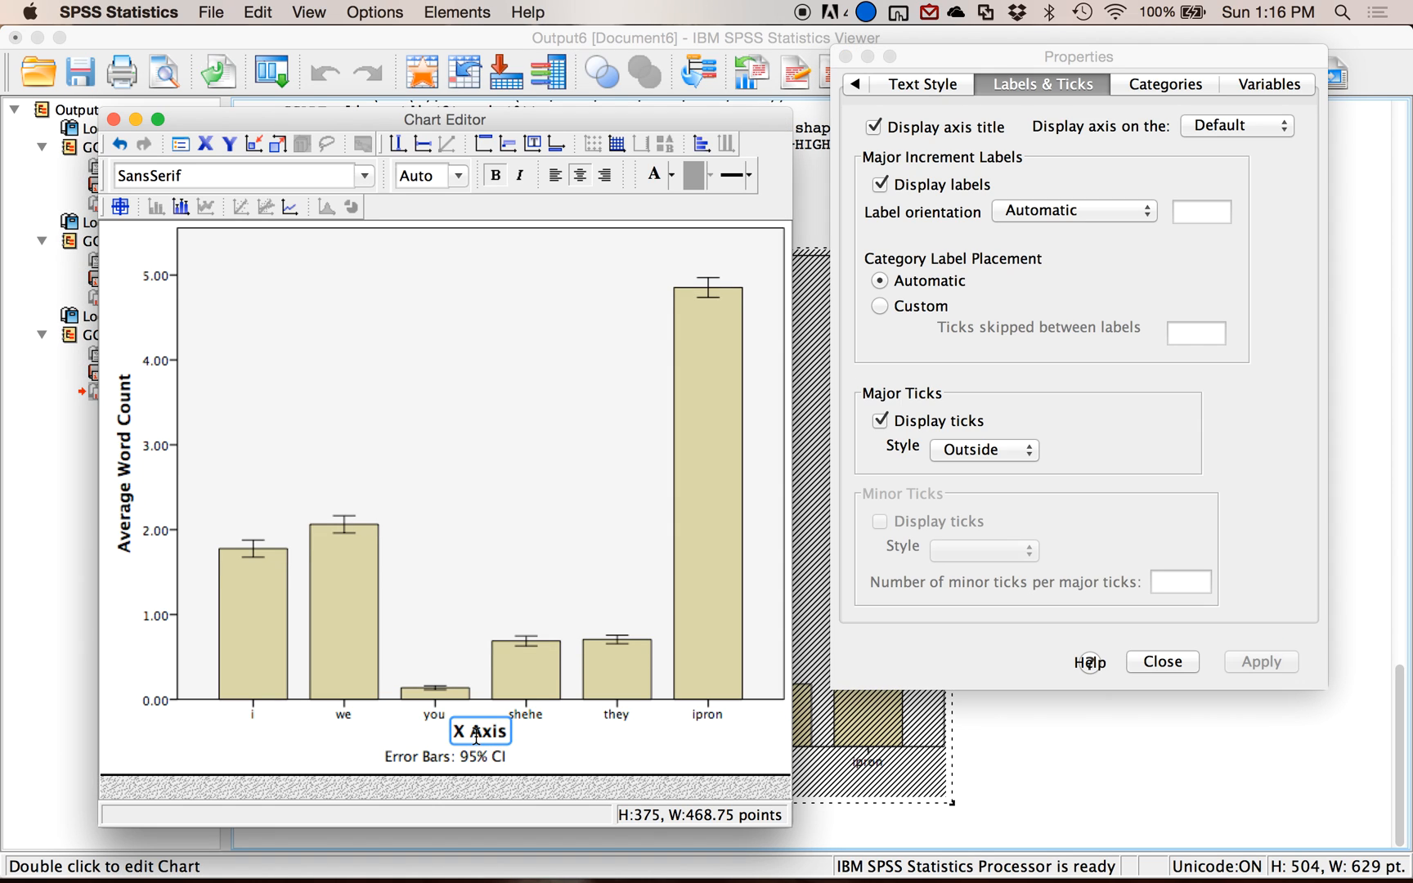
{"action": "left_click", "coordinate": [479, 731]}
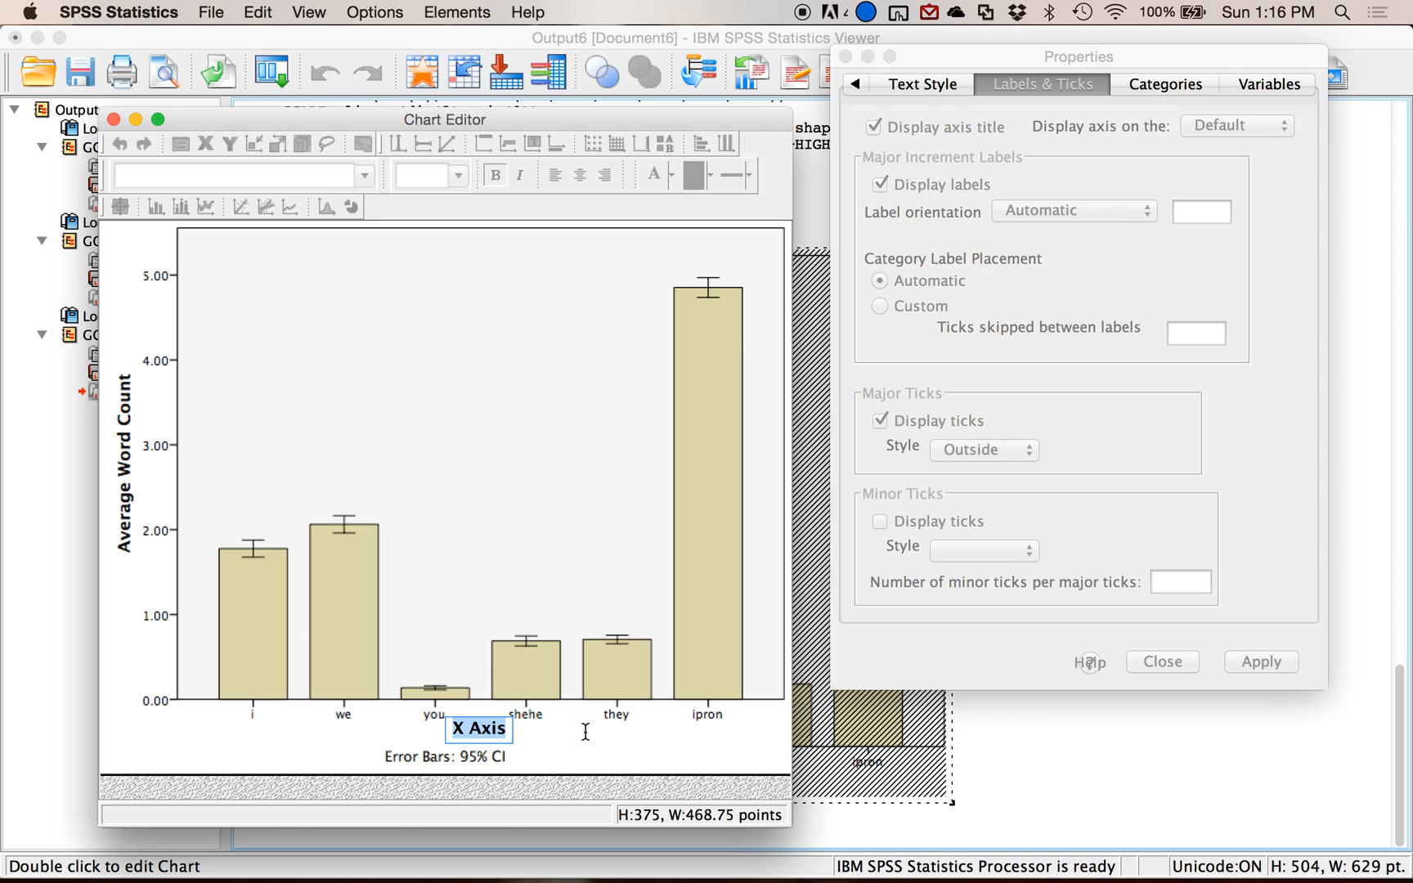
{"action": "type", "text": "Pronou"}
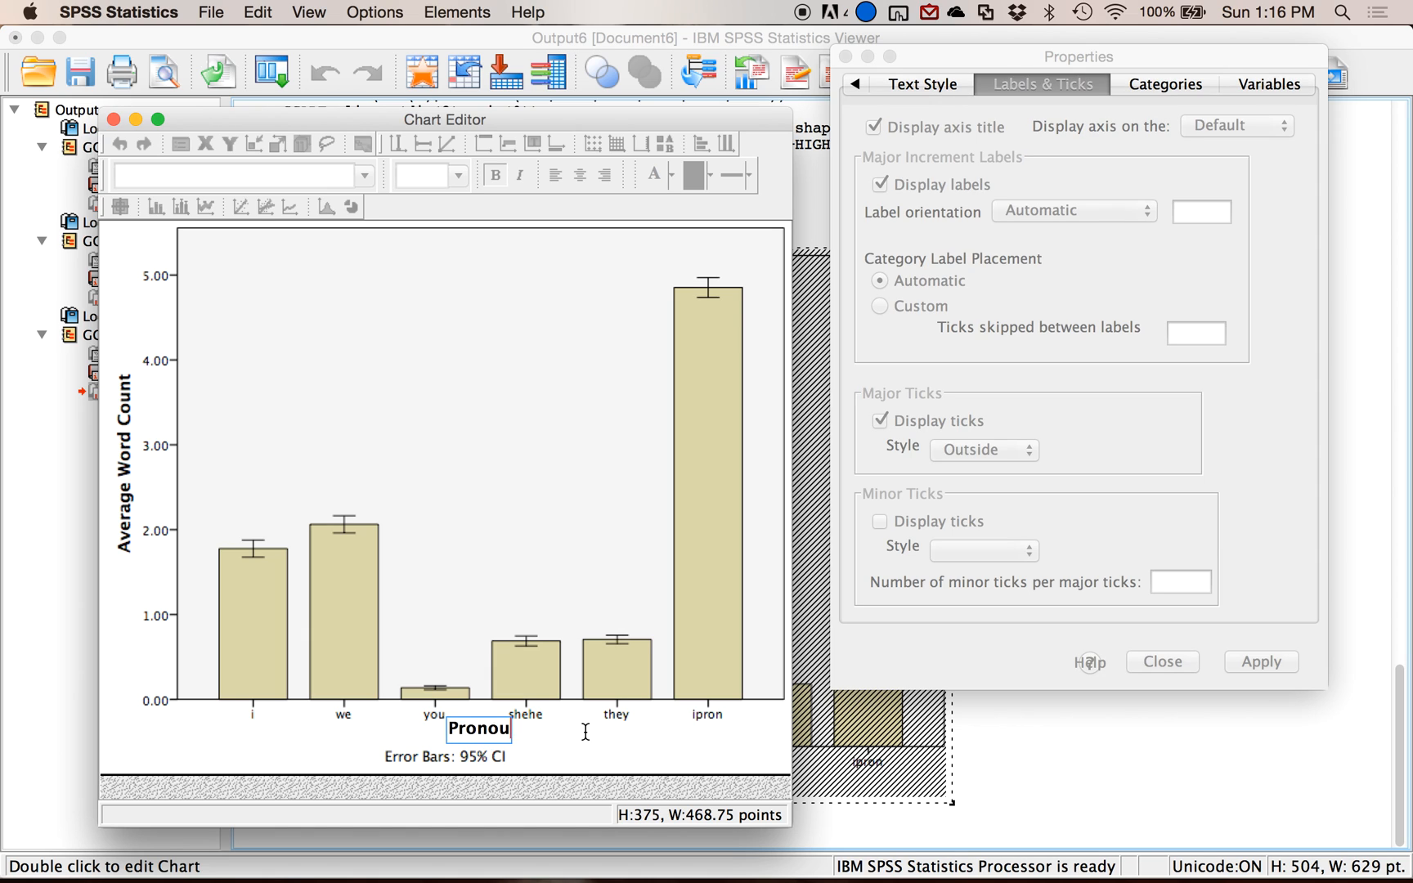
{"action": "left_click", "coordinate": [442, 451]}
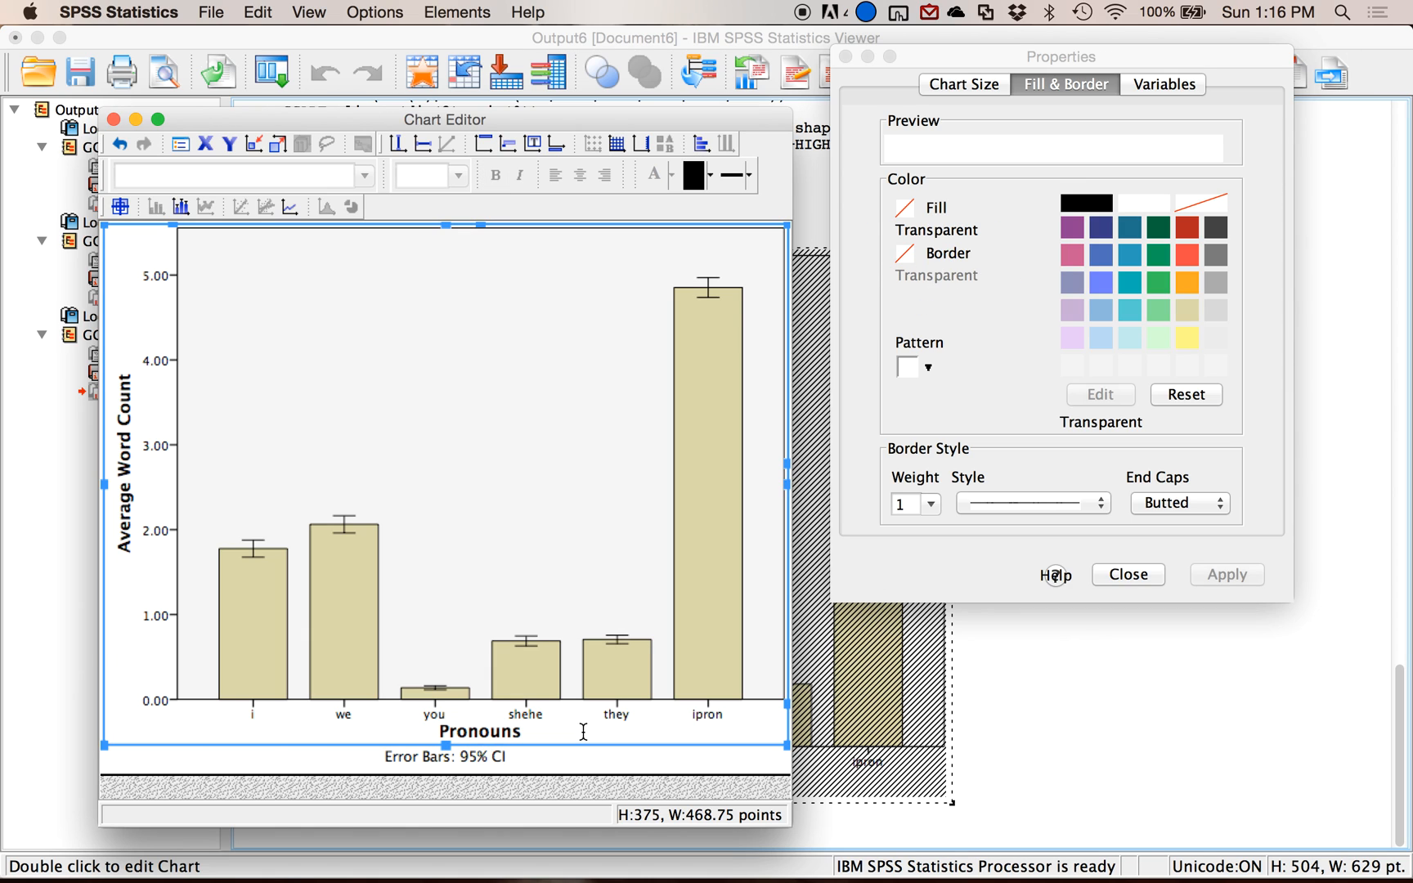
{"action": "mouse_move", "coordinate": [842, 729]}
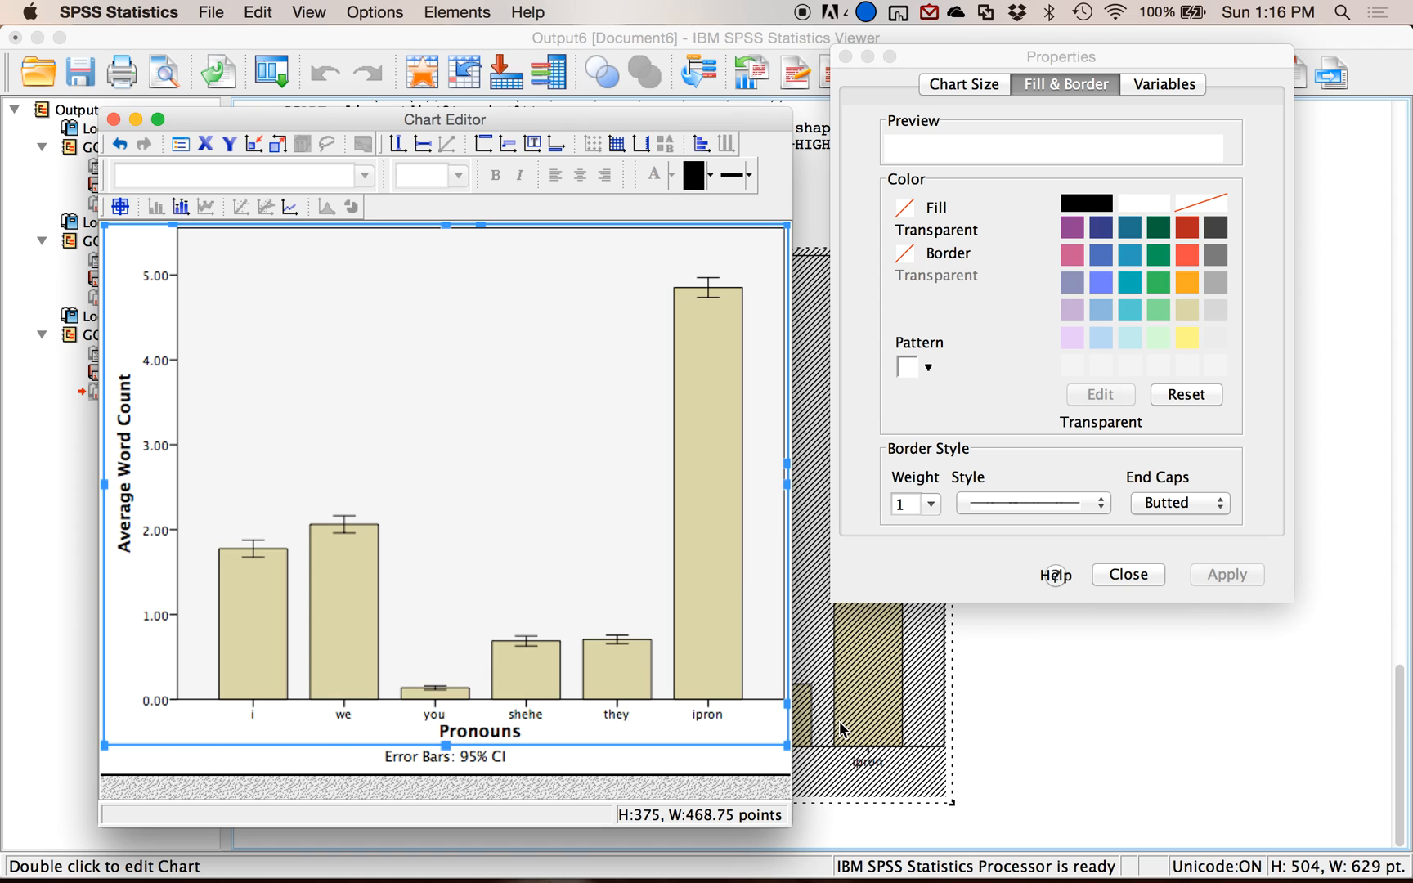
{"action": "mouse_move", "coordinate": [440, 725]}
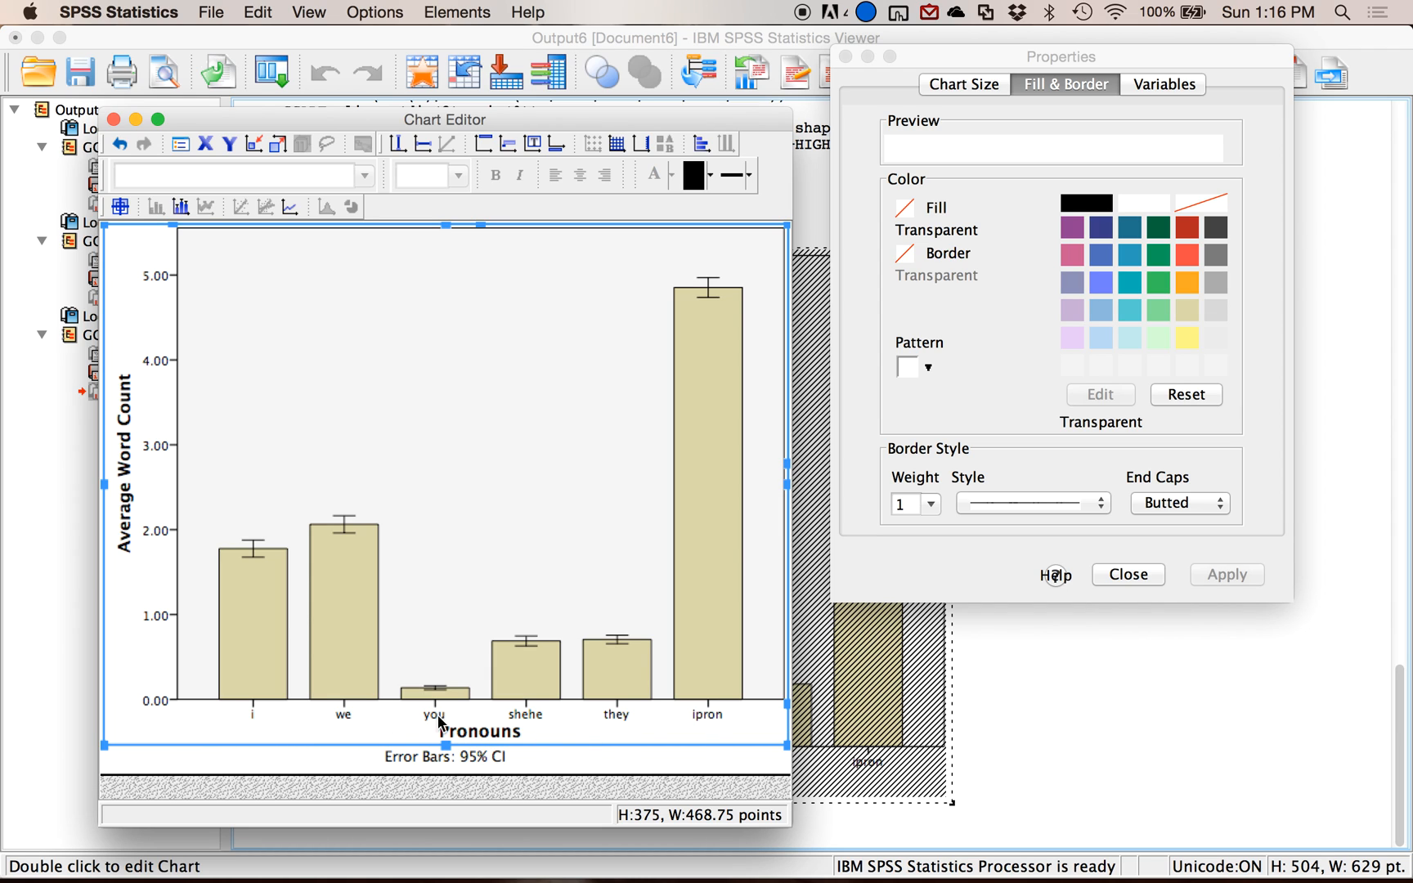
- Rename the ipron category label on the horizontal axis to 'I Pronouns'
{"action": "left_click", "coordinate": [436, 713]}
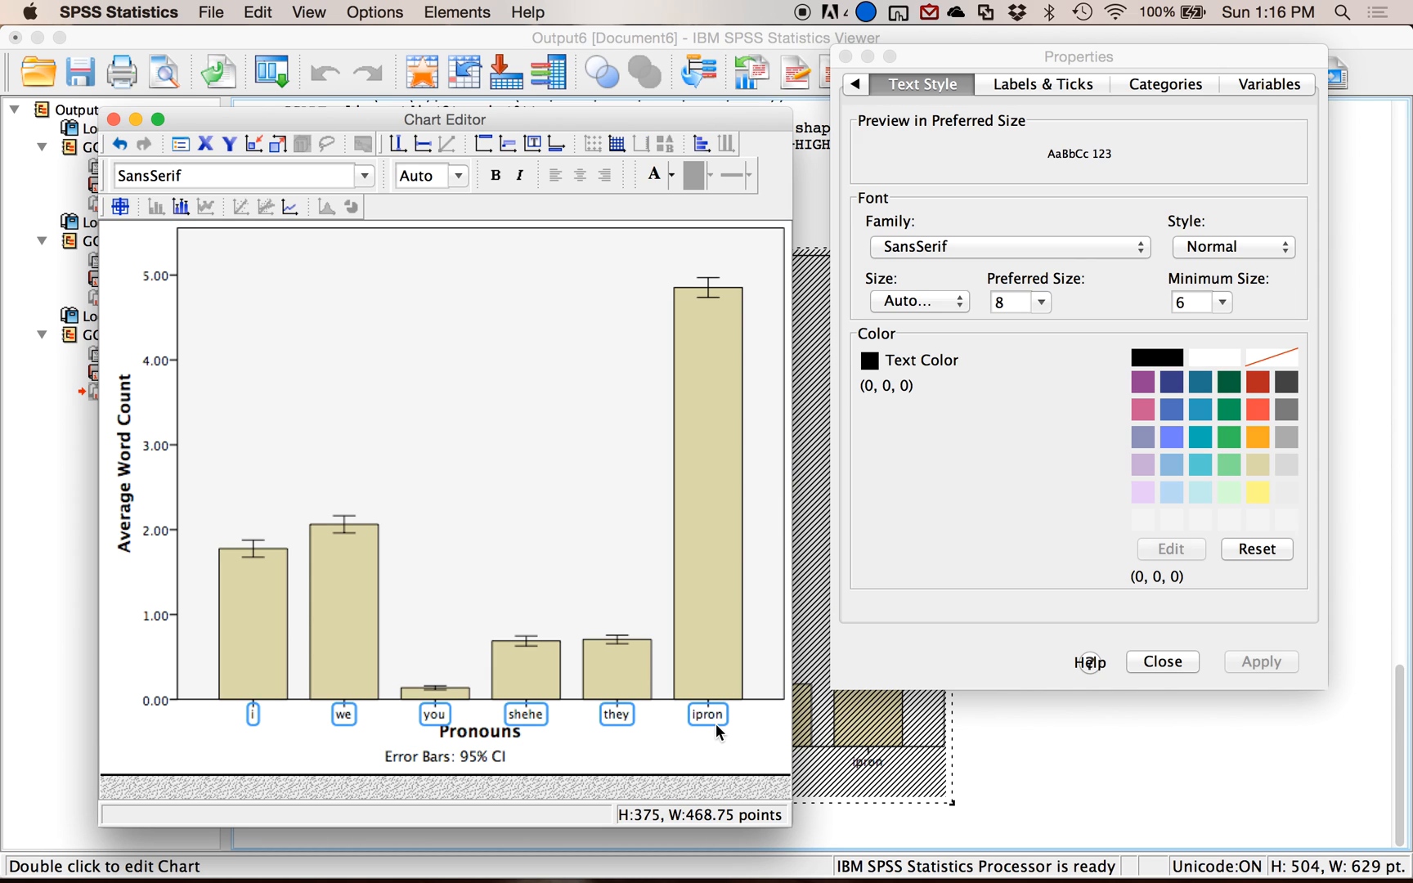
{"action": "left_click", "coordinate": [708, 715]}
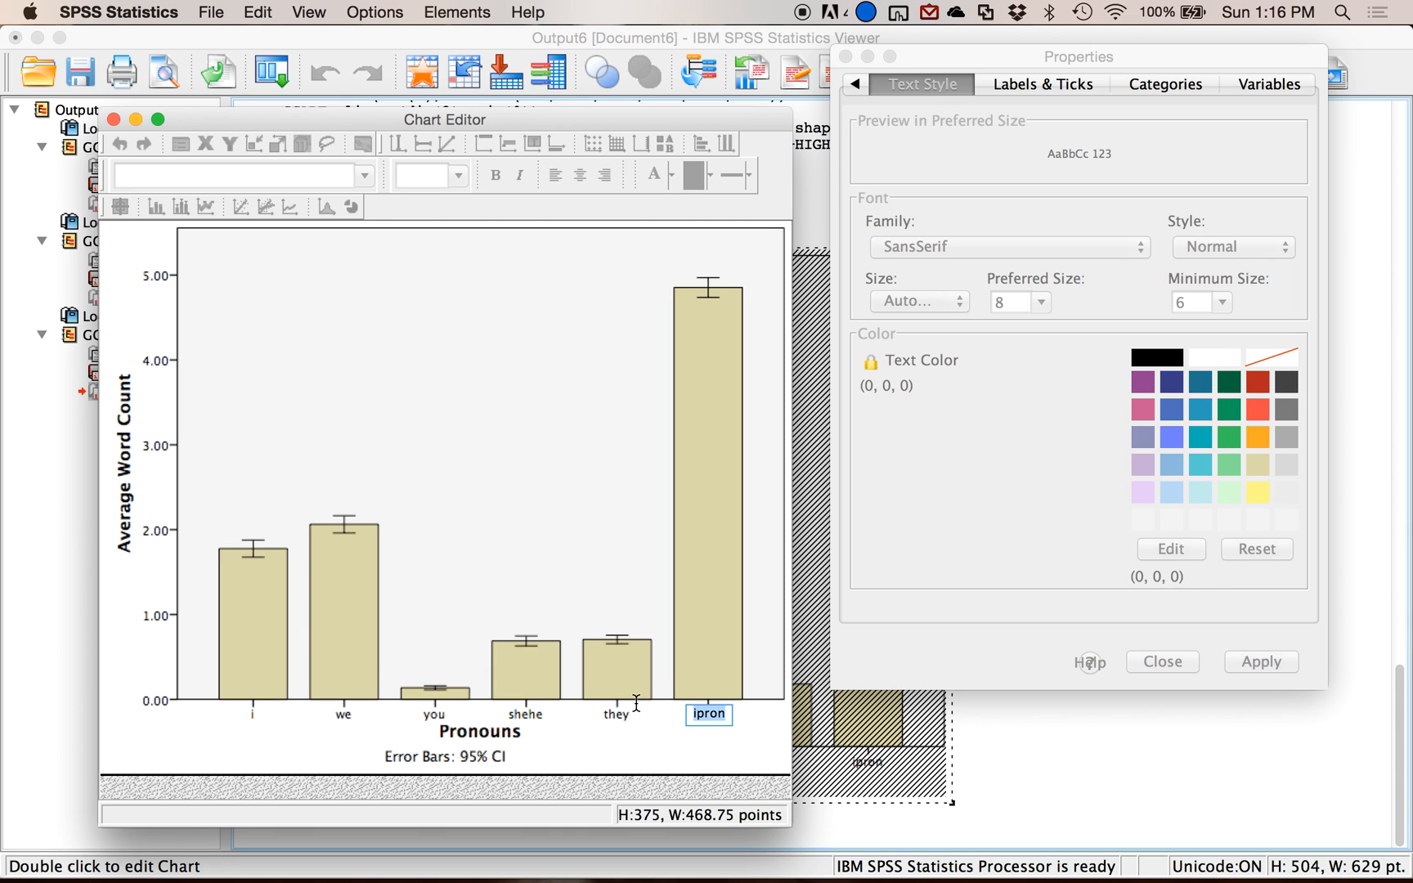
{"action": "type", "text": "I Pr"}
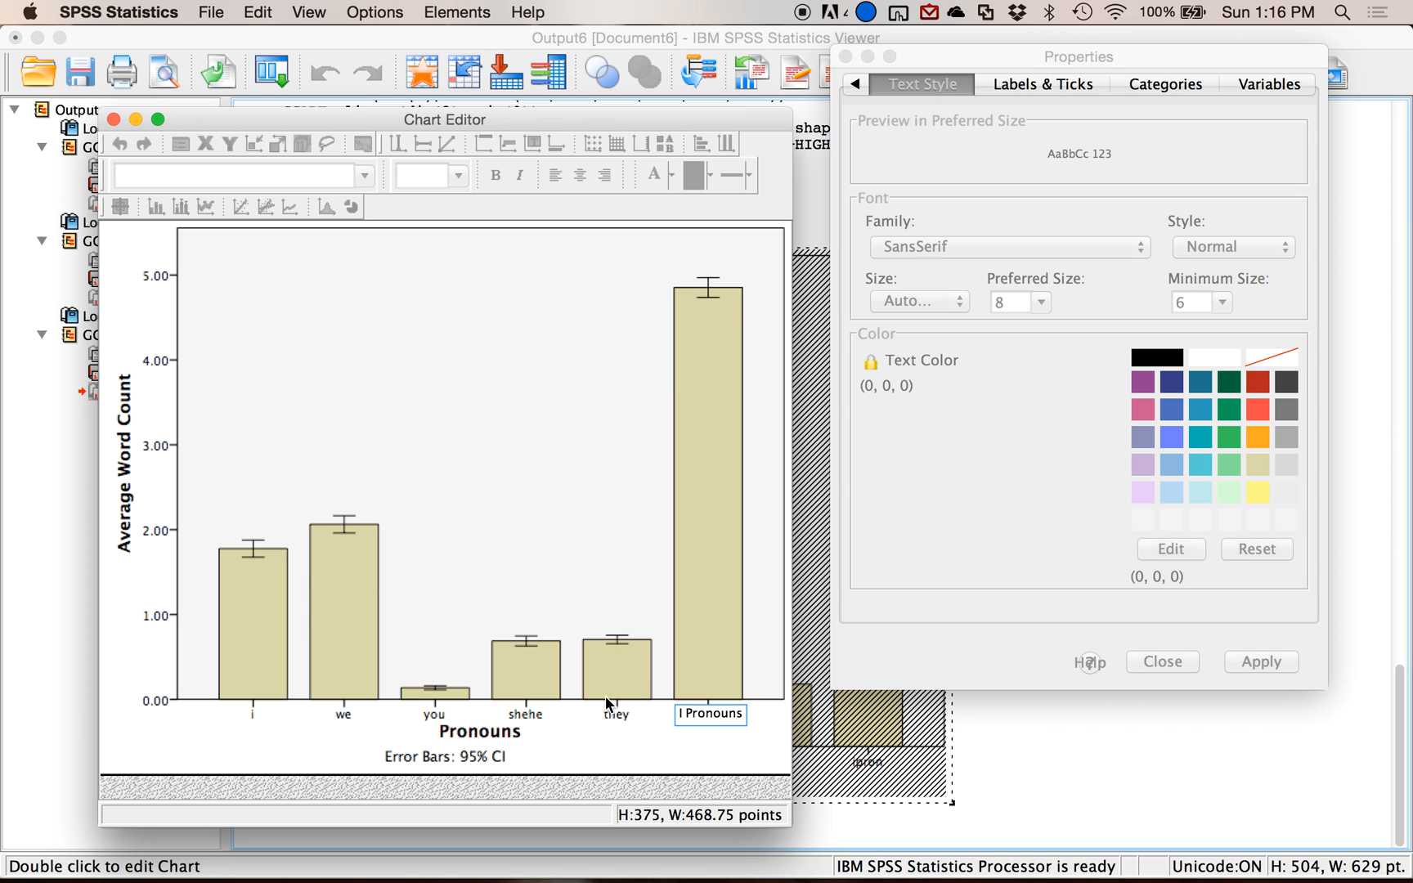
{"action": "left_click", "coordinate": [491, 446]}
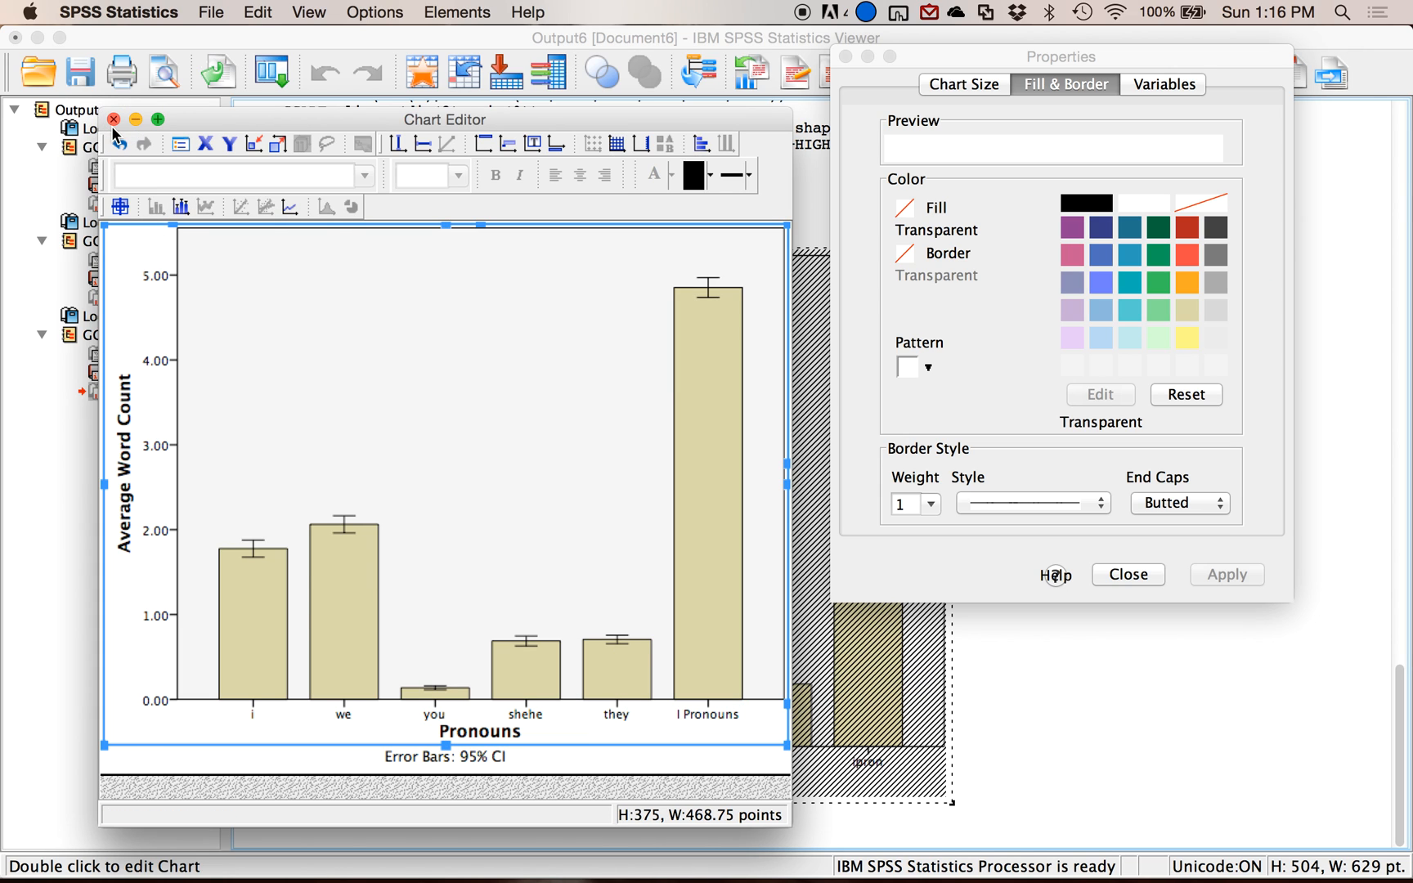
- Close the Chart Editor to show the relabelled pronoun chart in the output
{"action": "left_click", "coordinate": [1127, 574]}
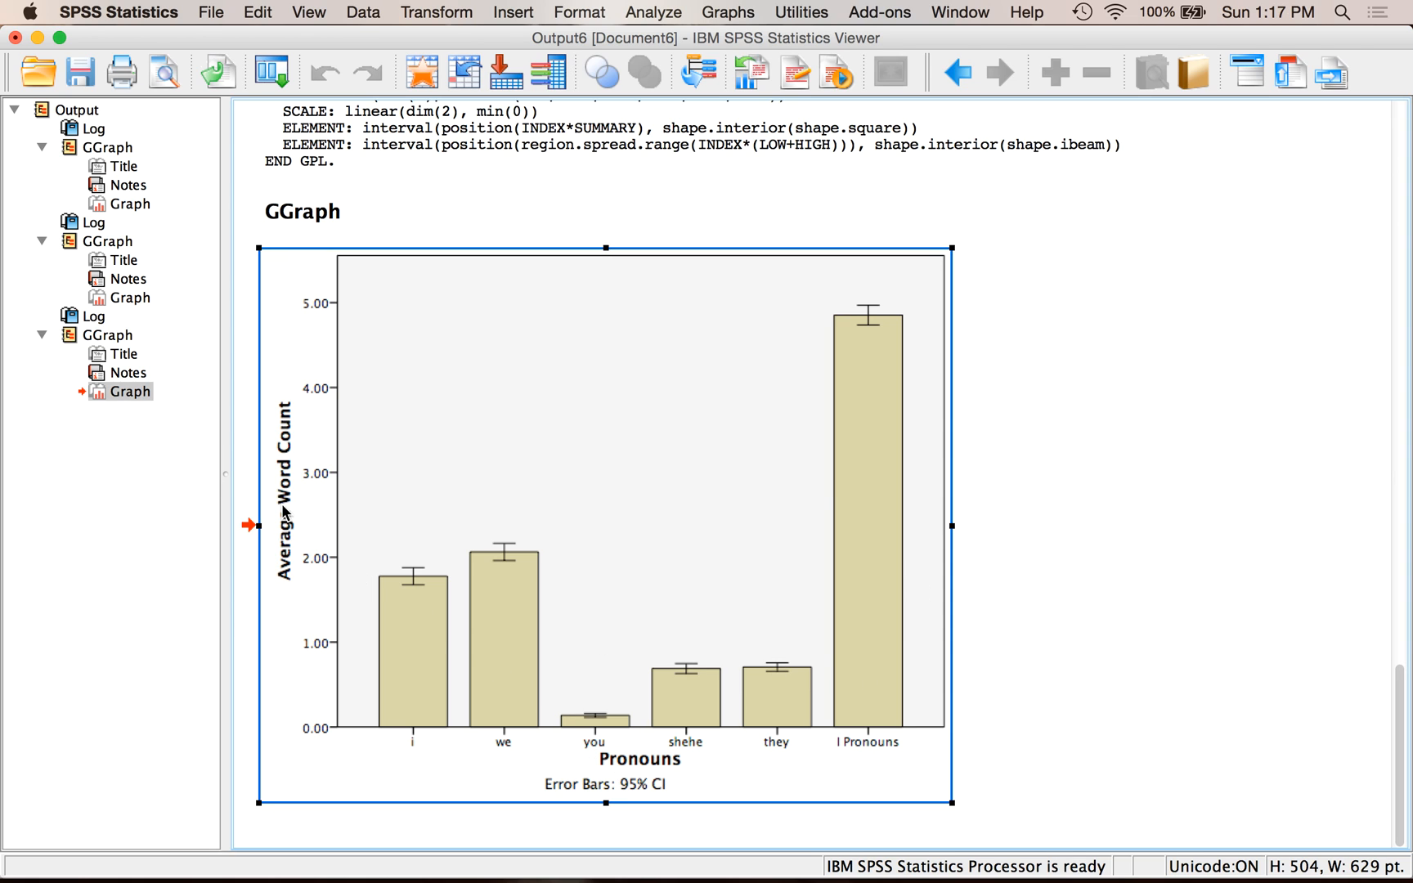
{"action": "mouse_move", "coordinate": [358, 520]}
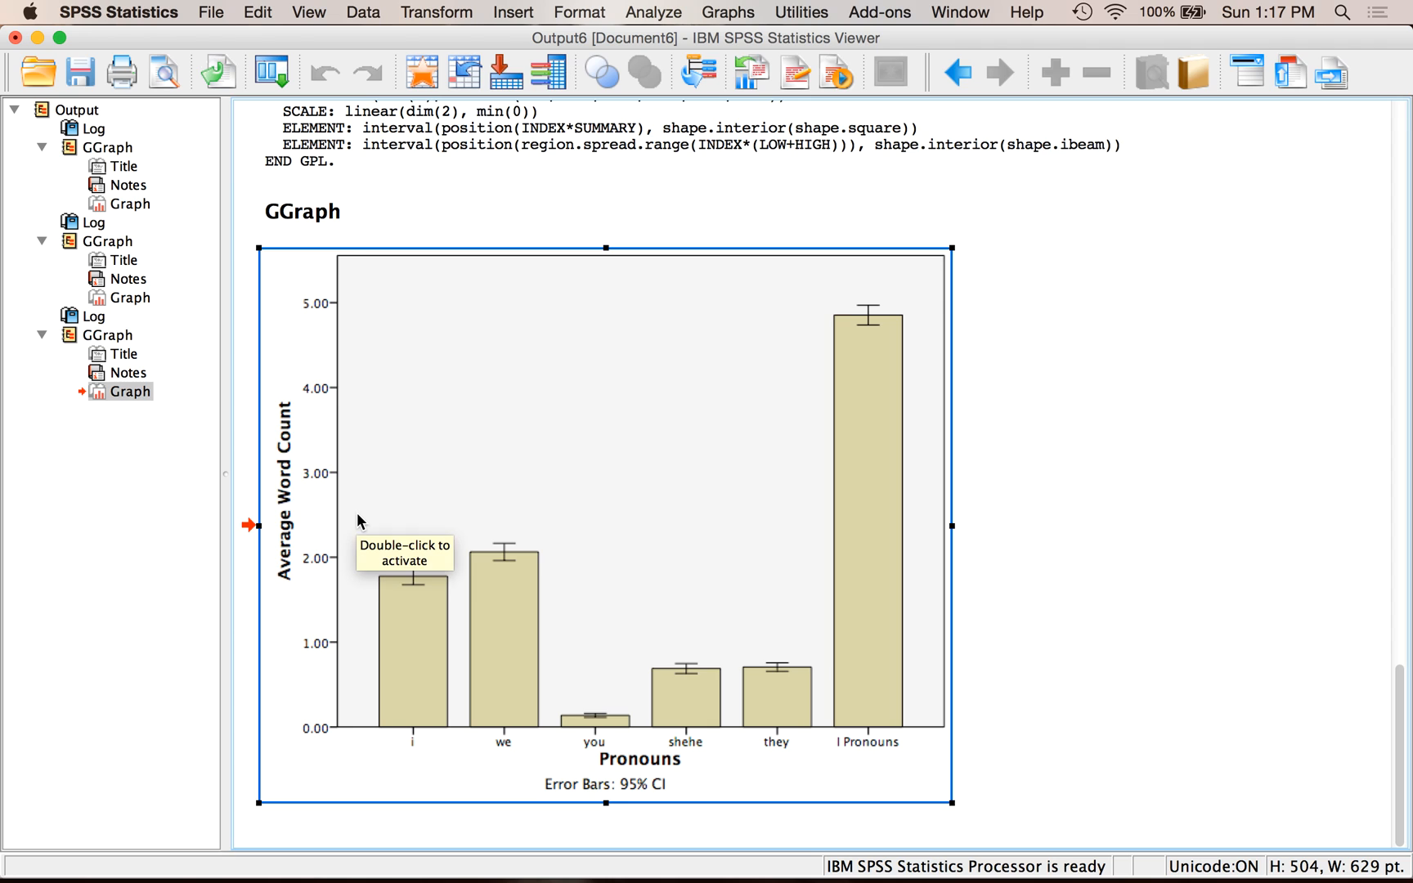
{"action": "mouse_move", "coordinate": [351, 510]}
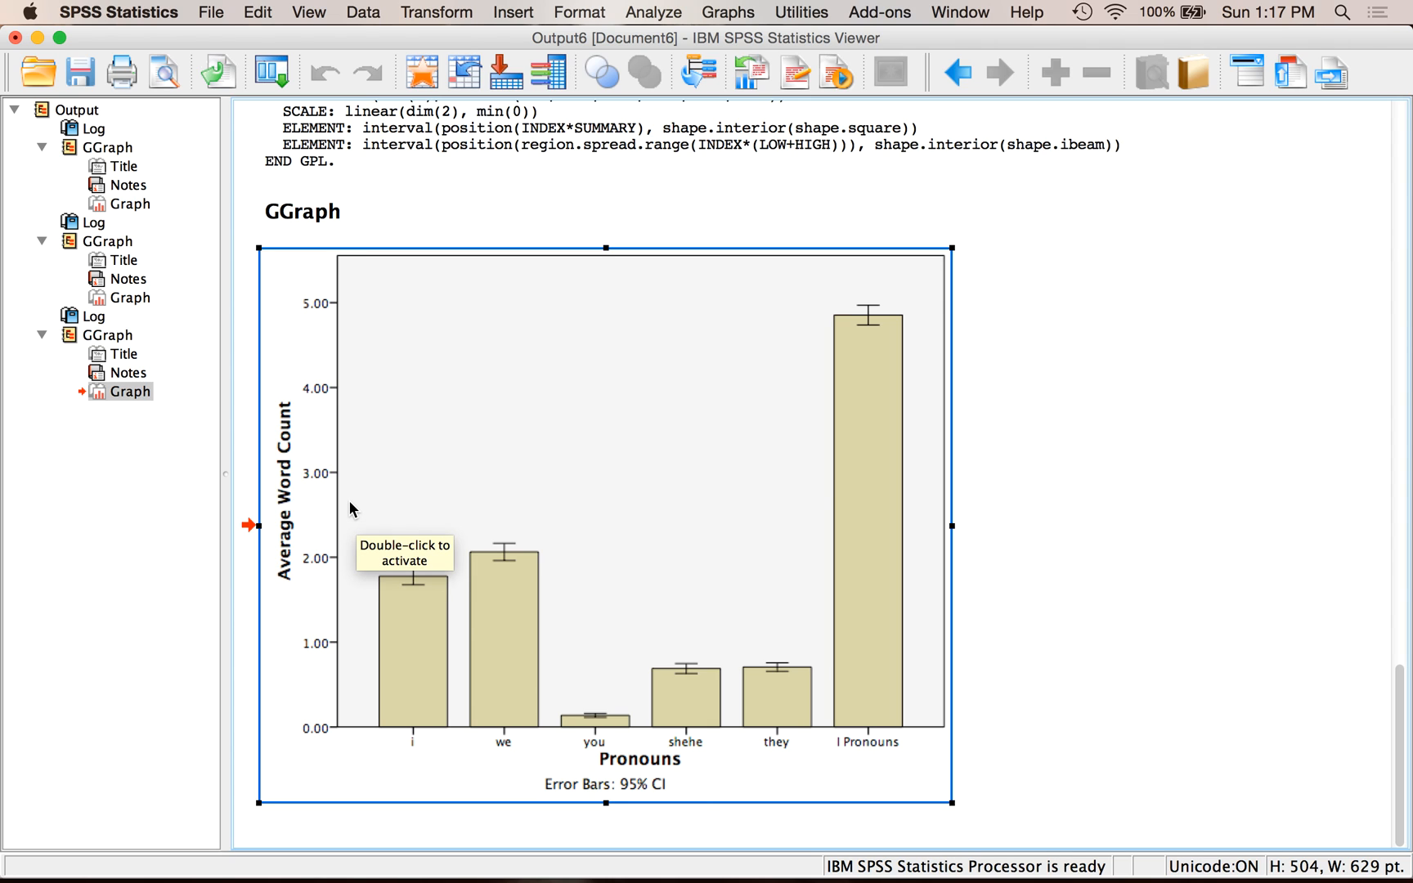
{"action": "mouse_move", "coordinate": [352, 509]}
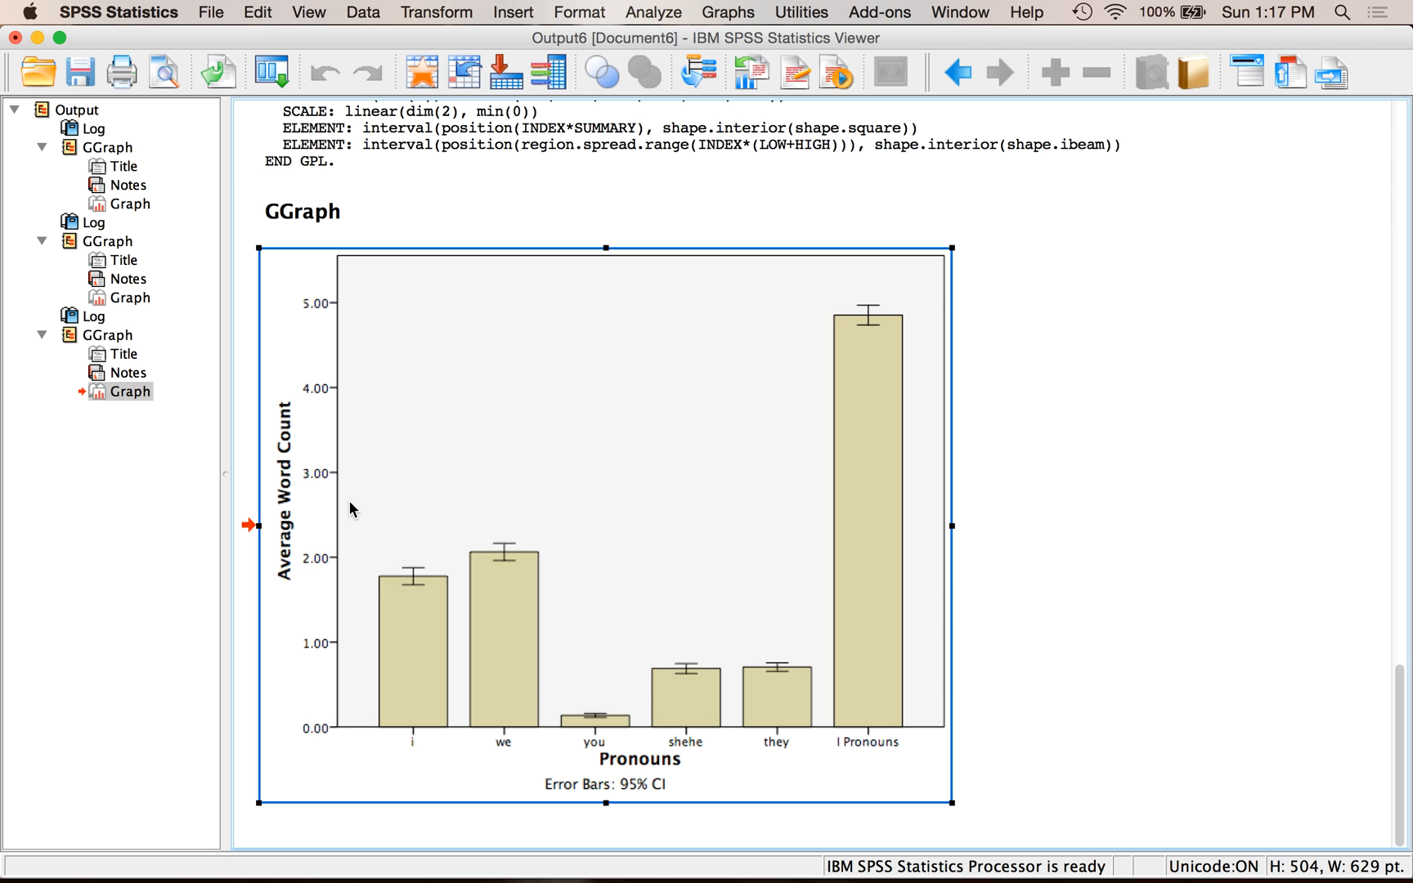